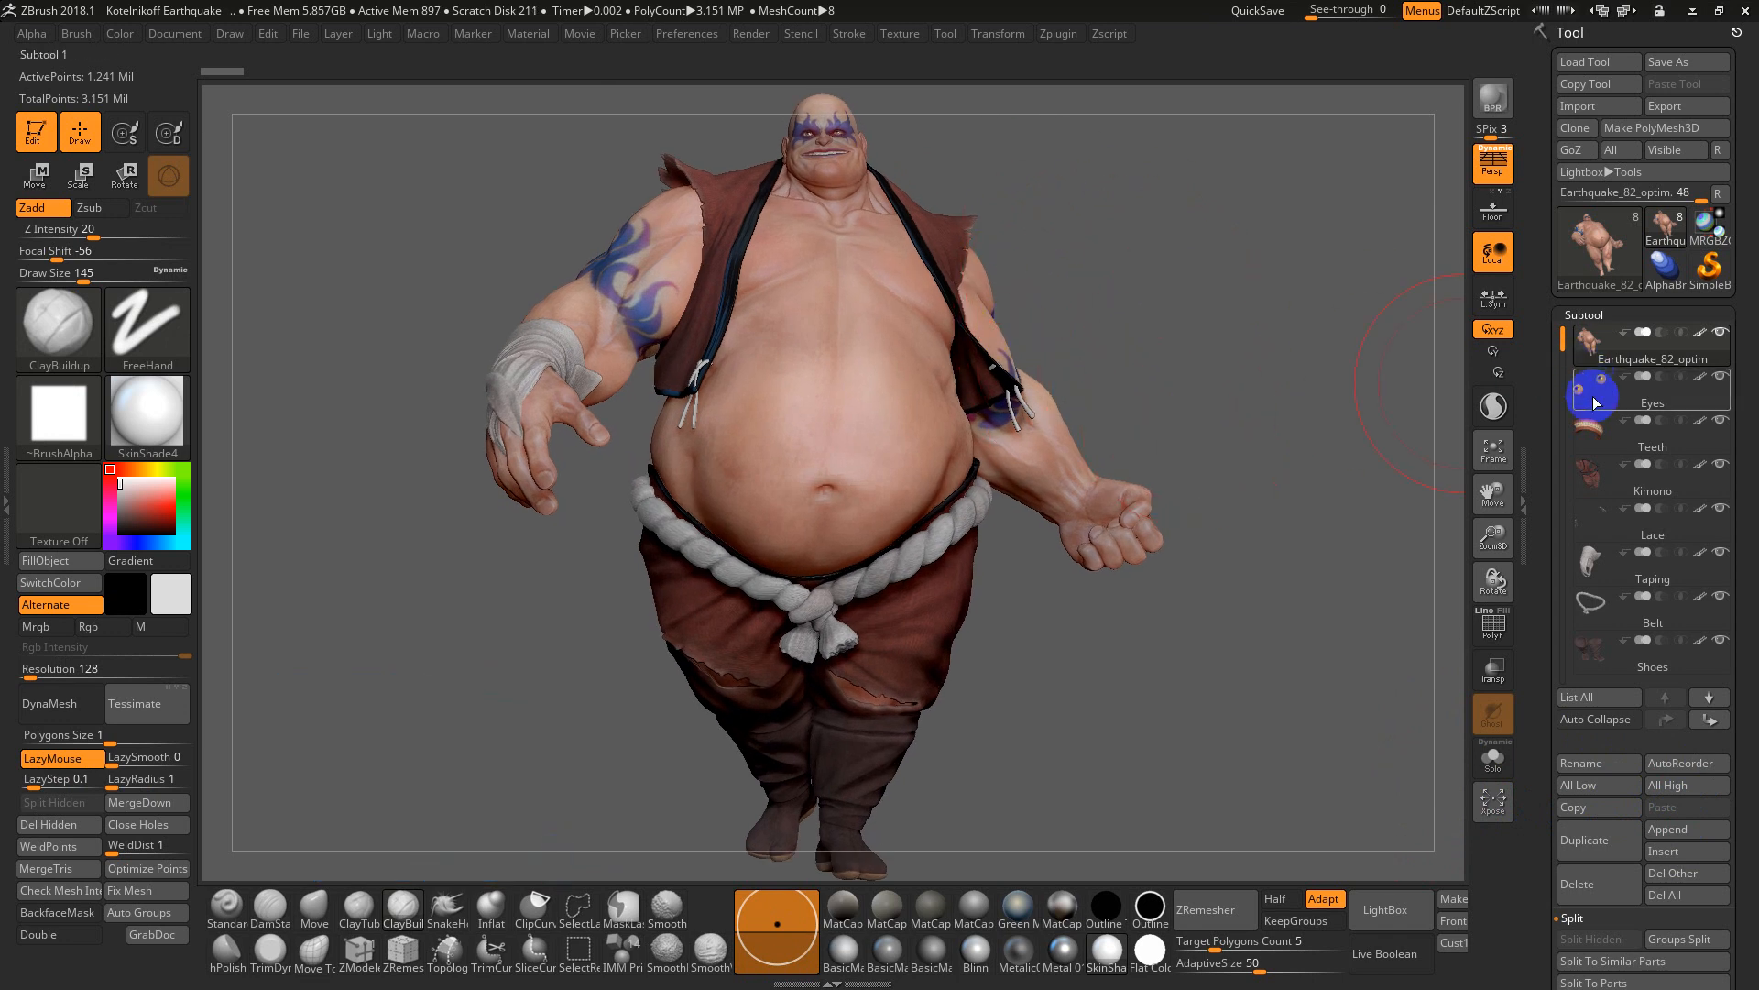
Rotate and inspect the character from another side before setting up the movie
left_click(1652, 427)
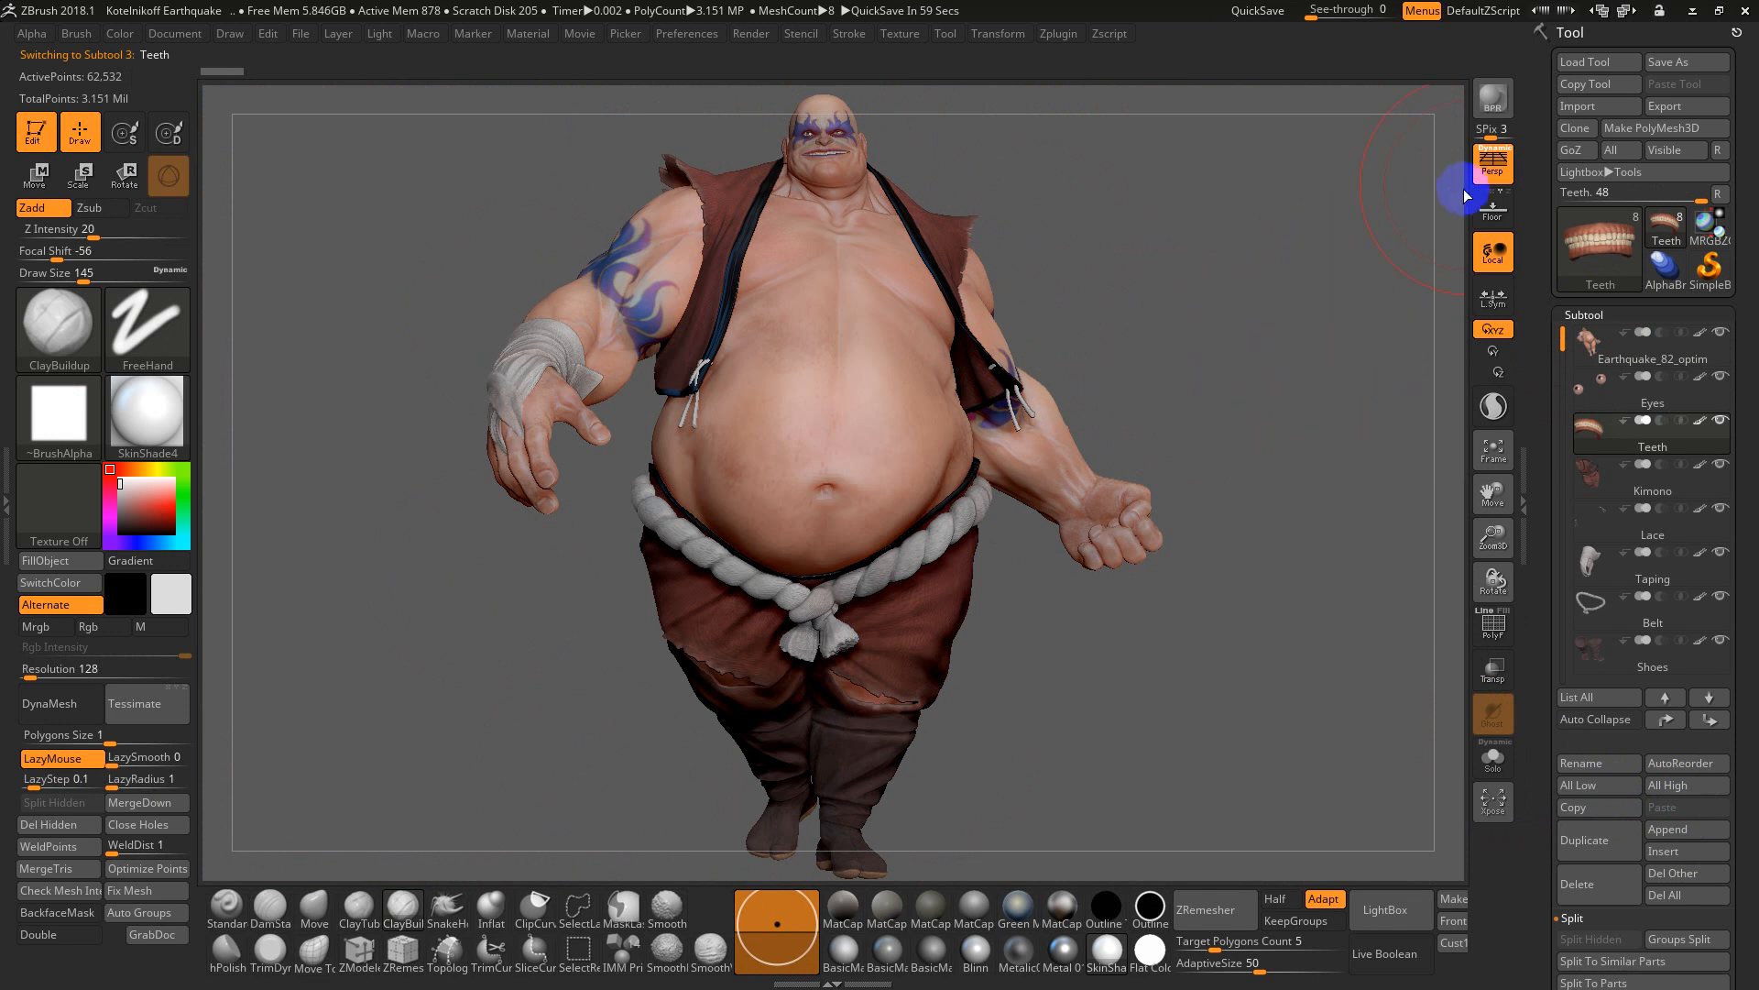
left_click(1491, 167)
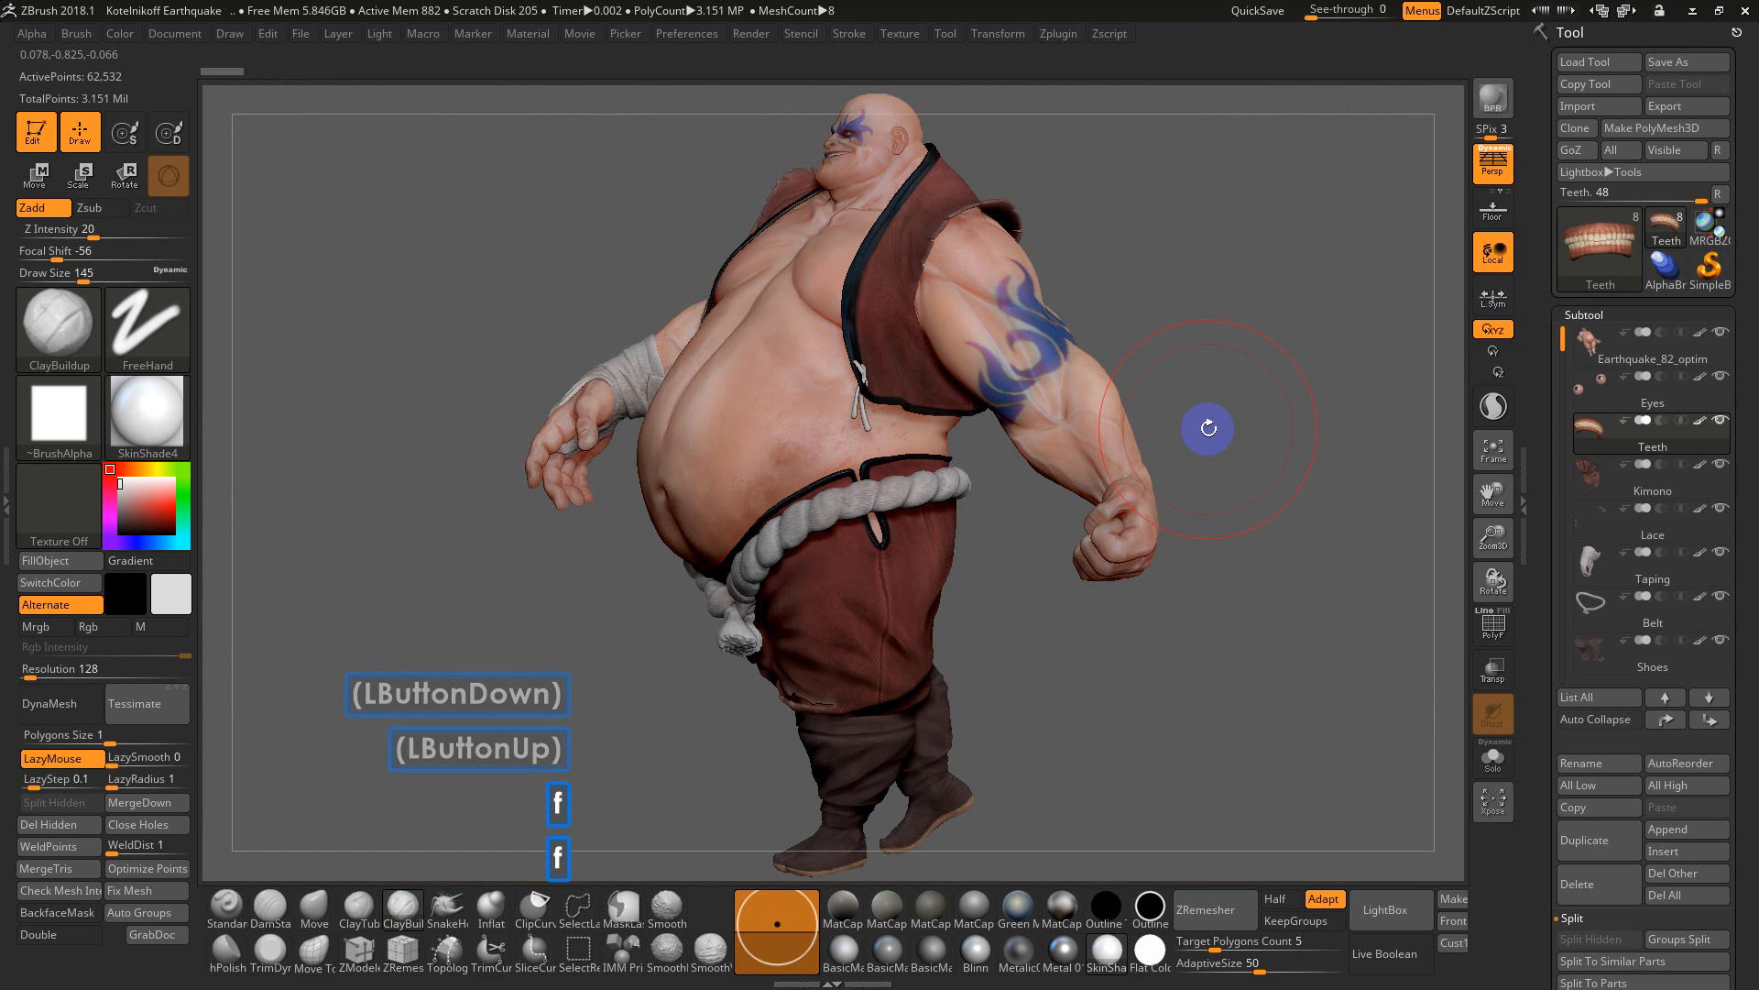
left_click(1650, 357)
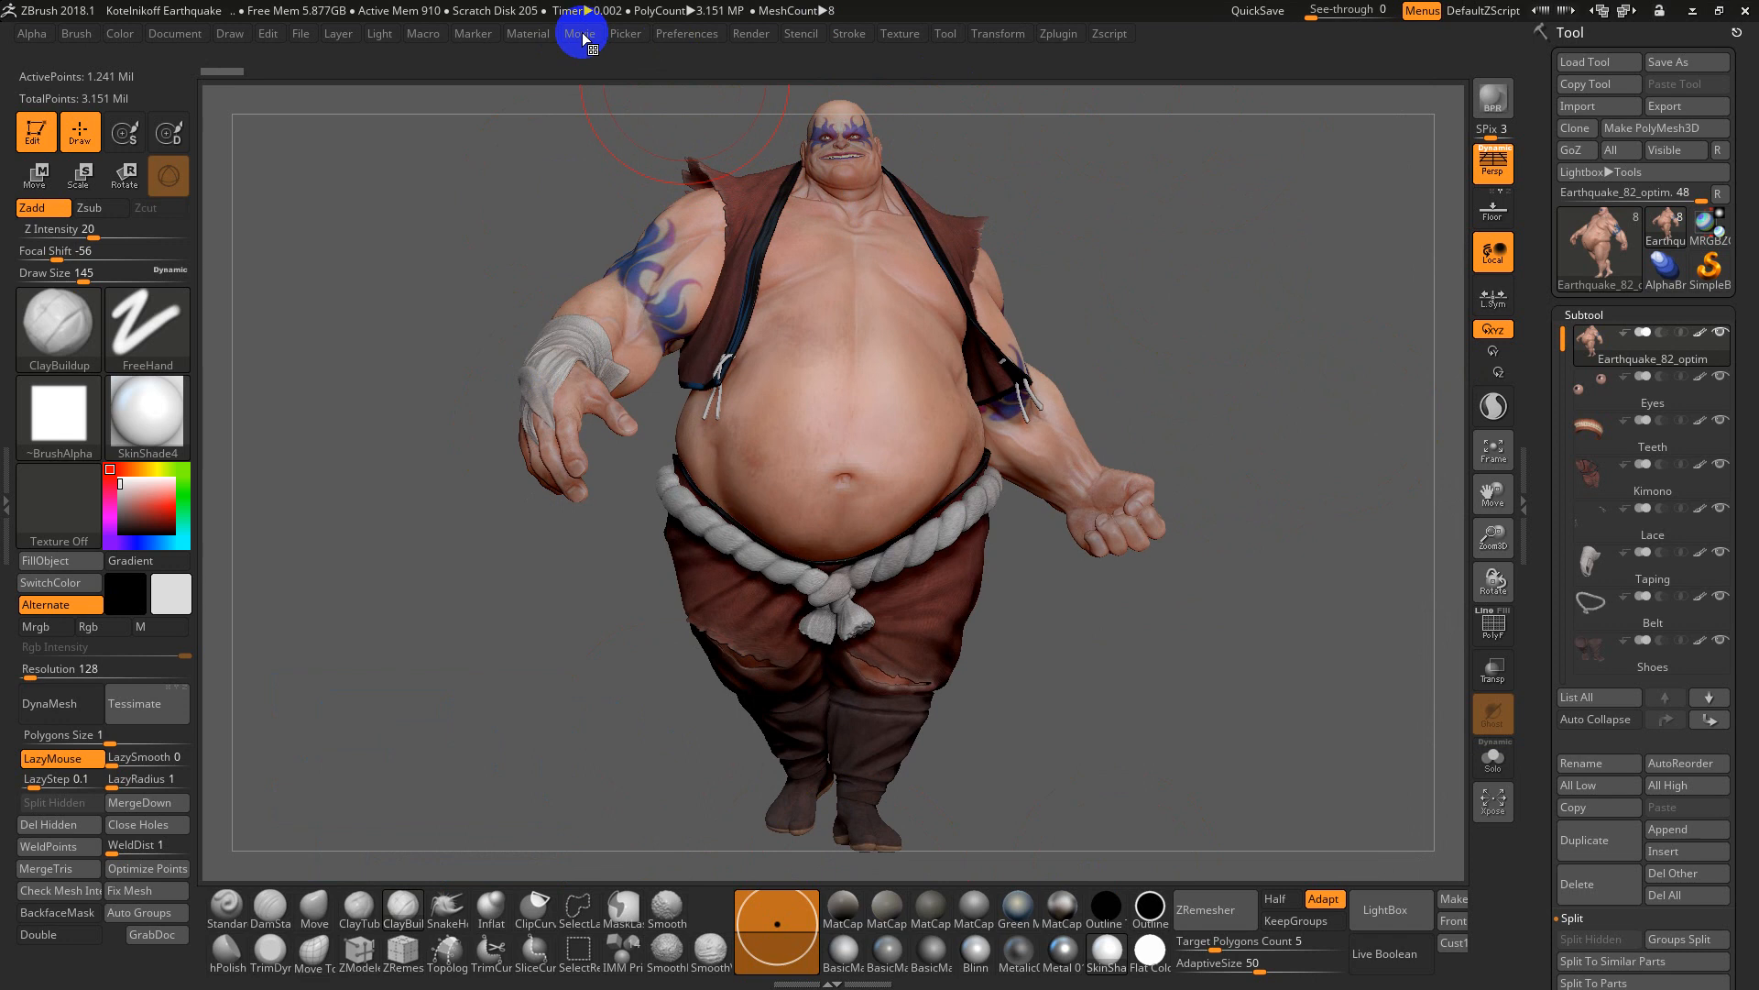
key("ctrl")
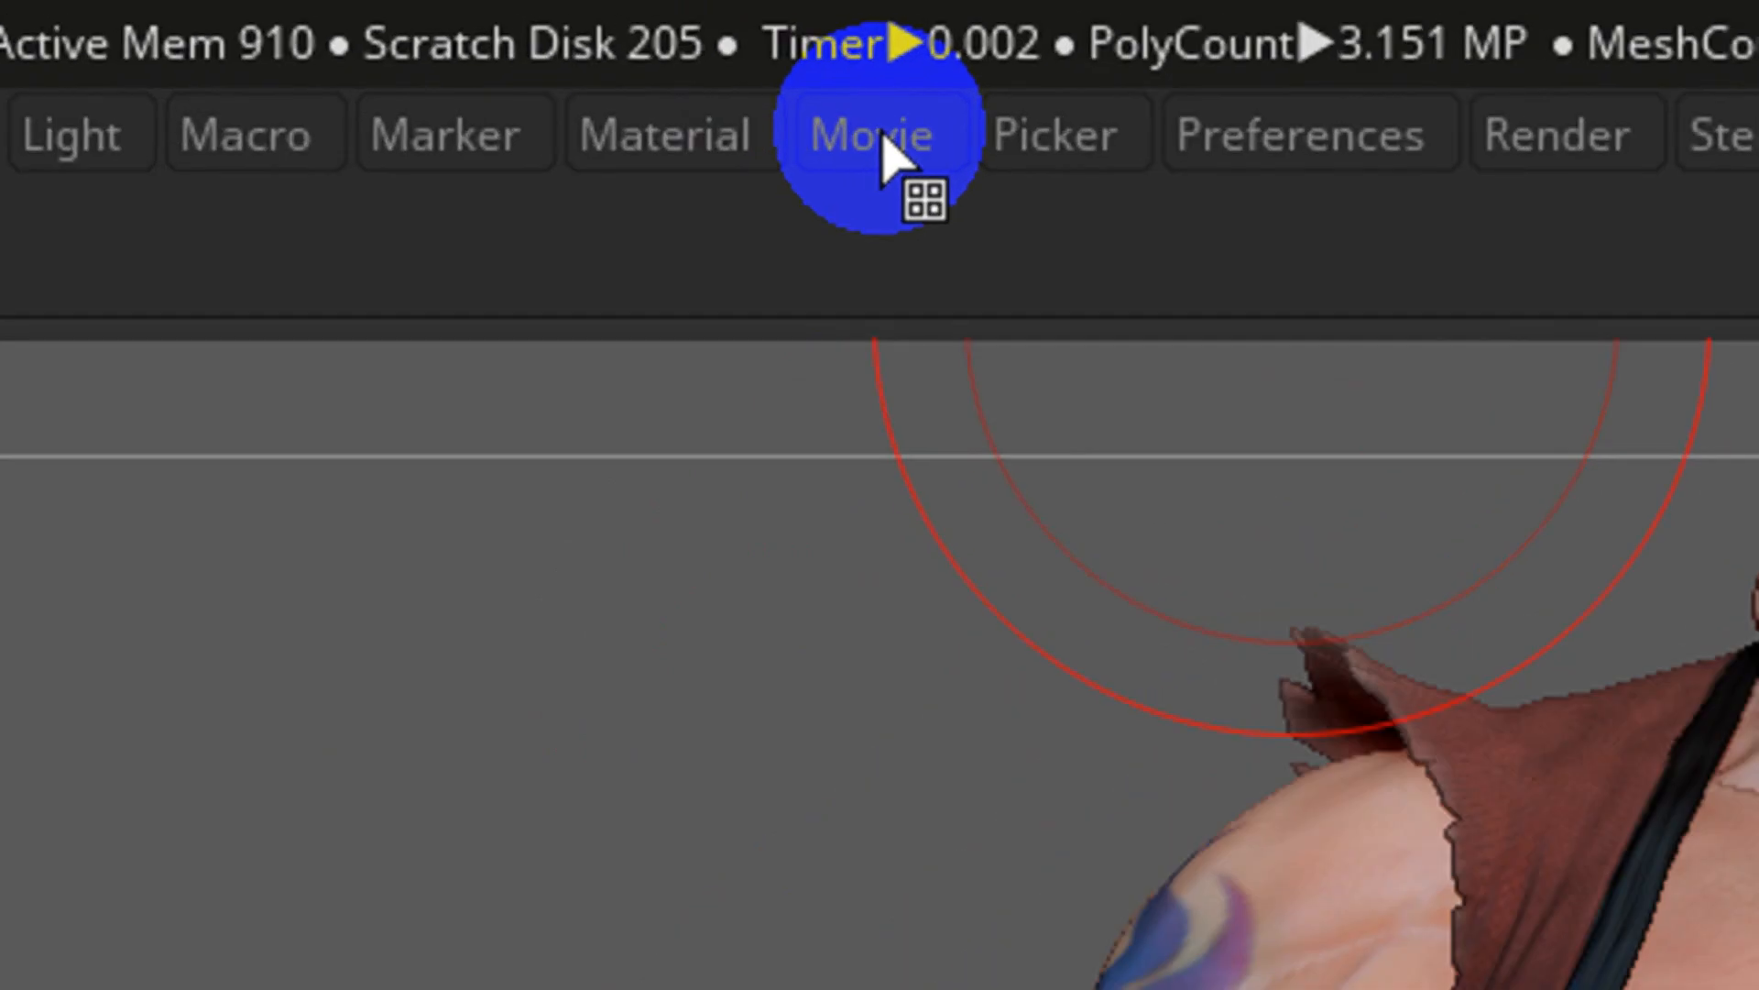
Set movie capture to the document area at Large size
left_click(881, 134)
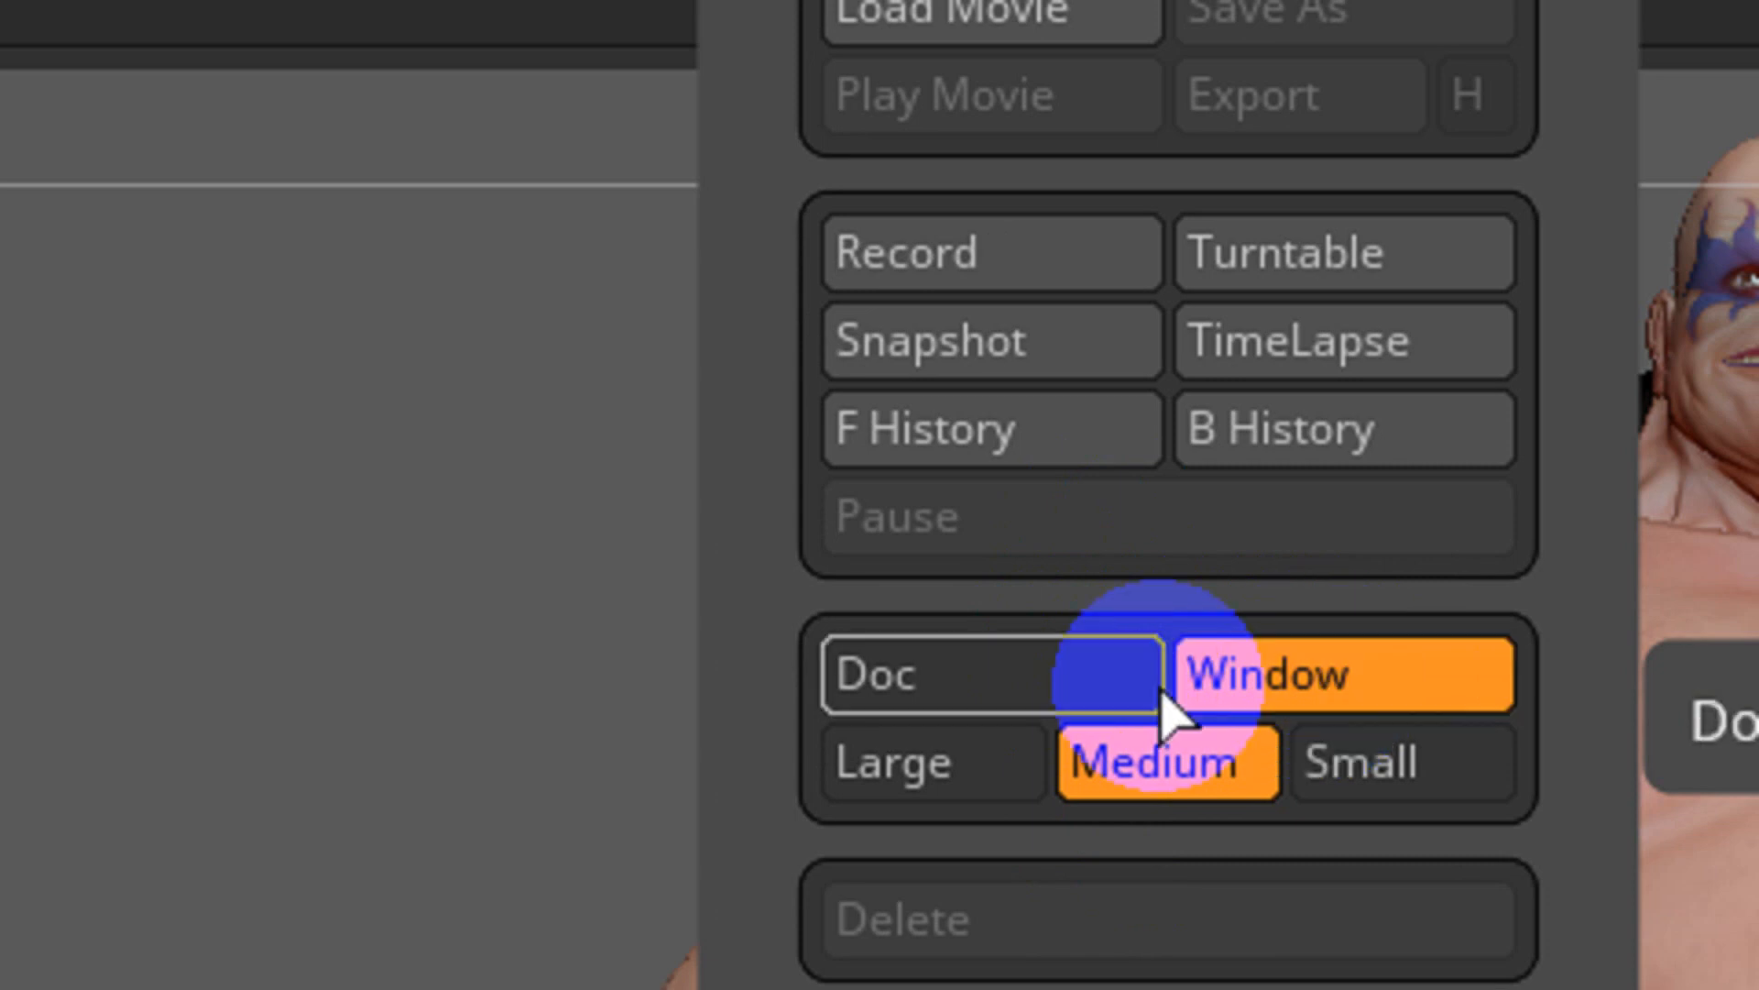
left_click(988, 675)
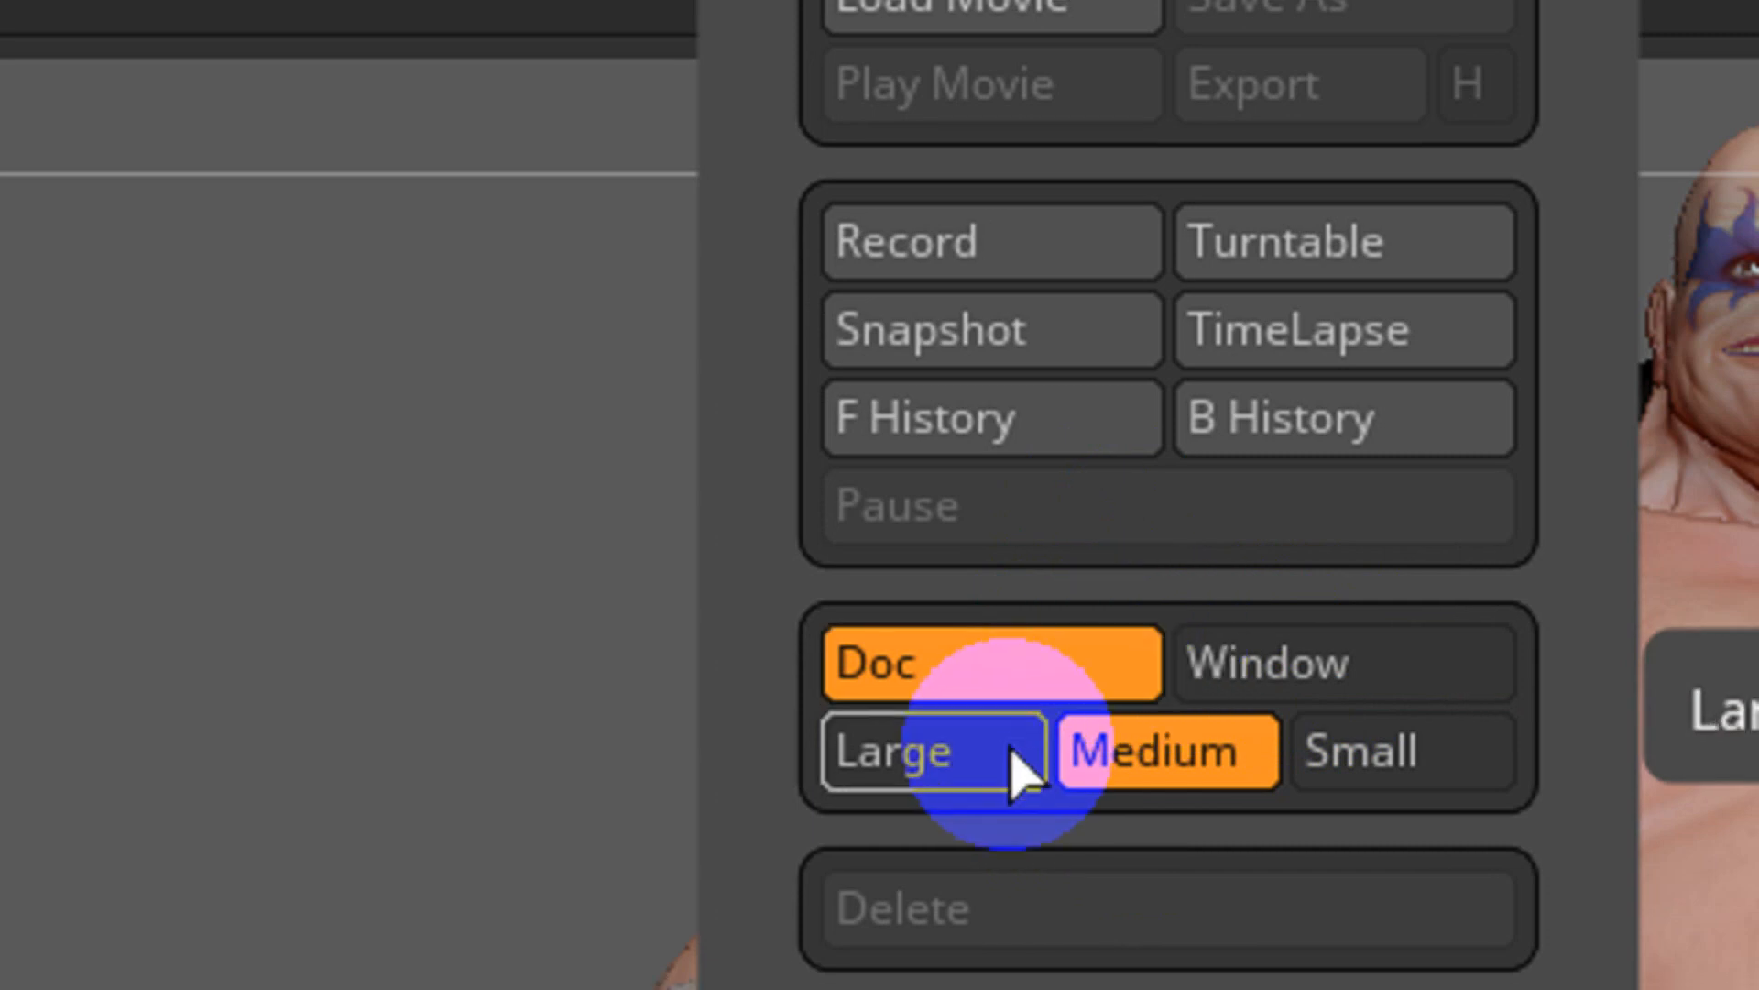
left_click(931, 750)
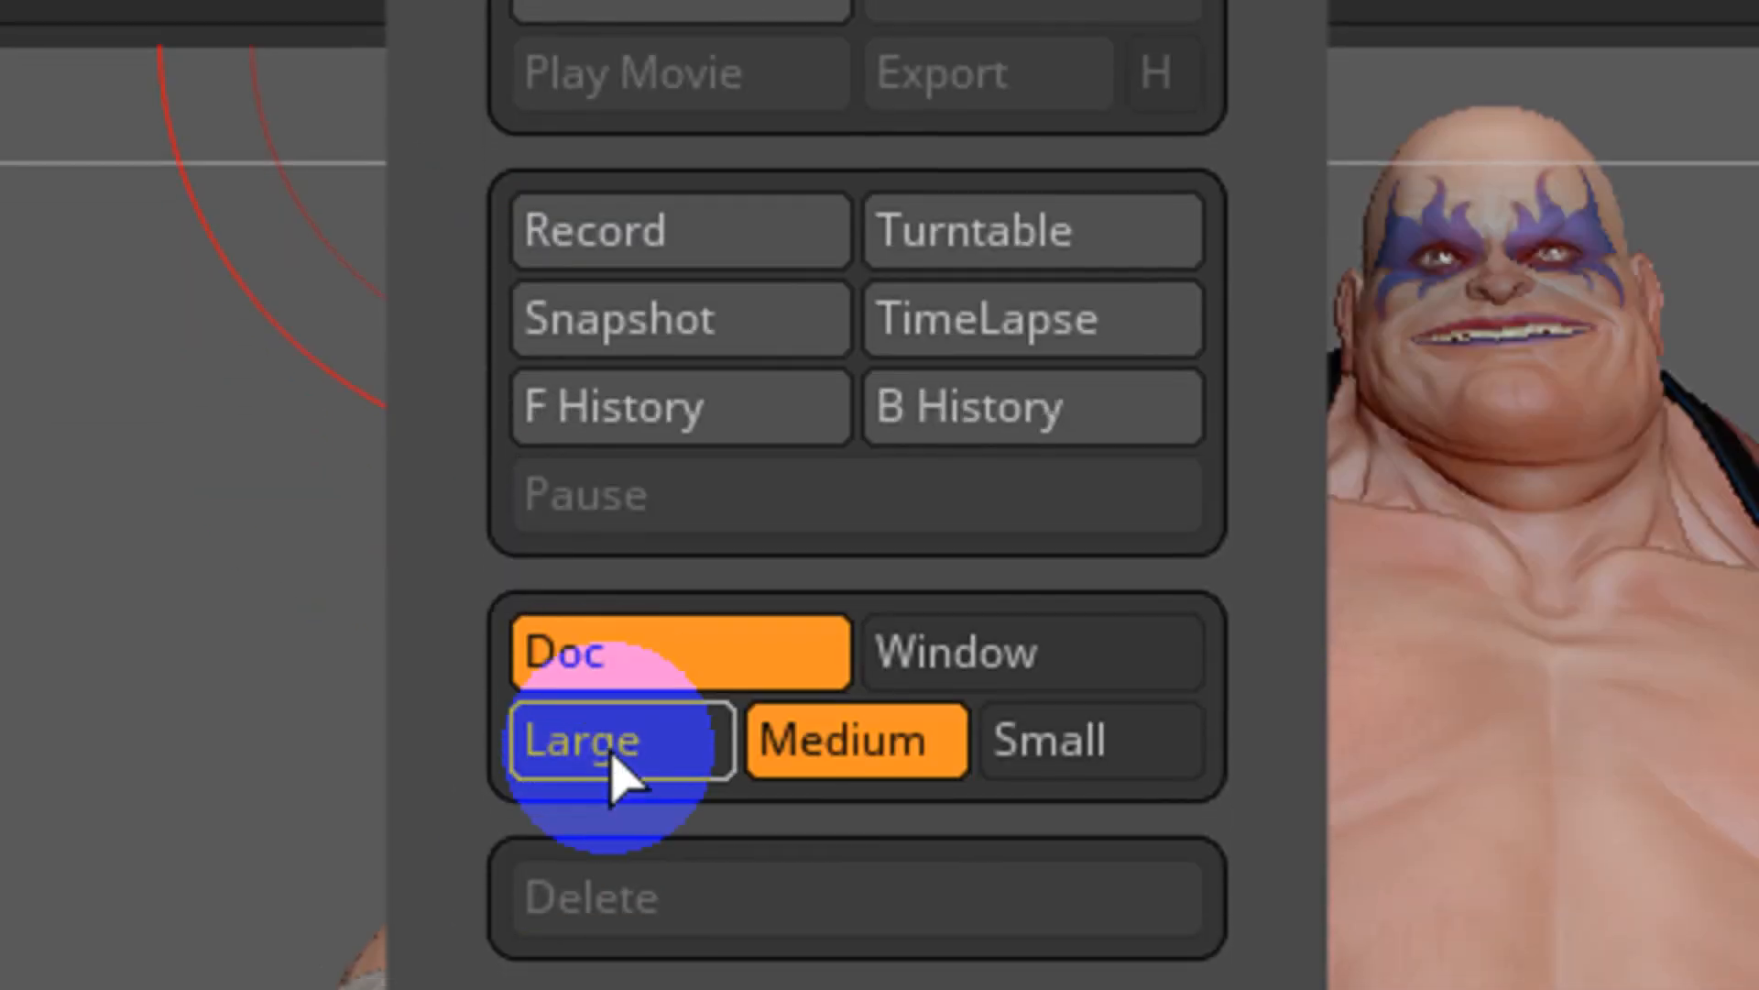
mouse_move(612, 739)
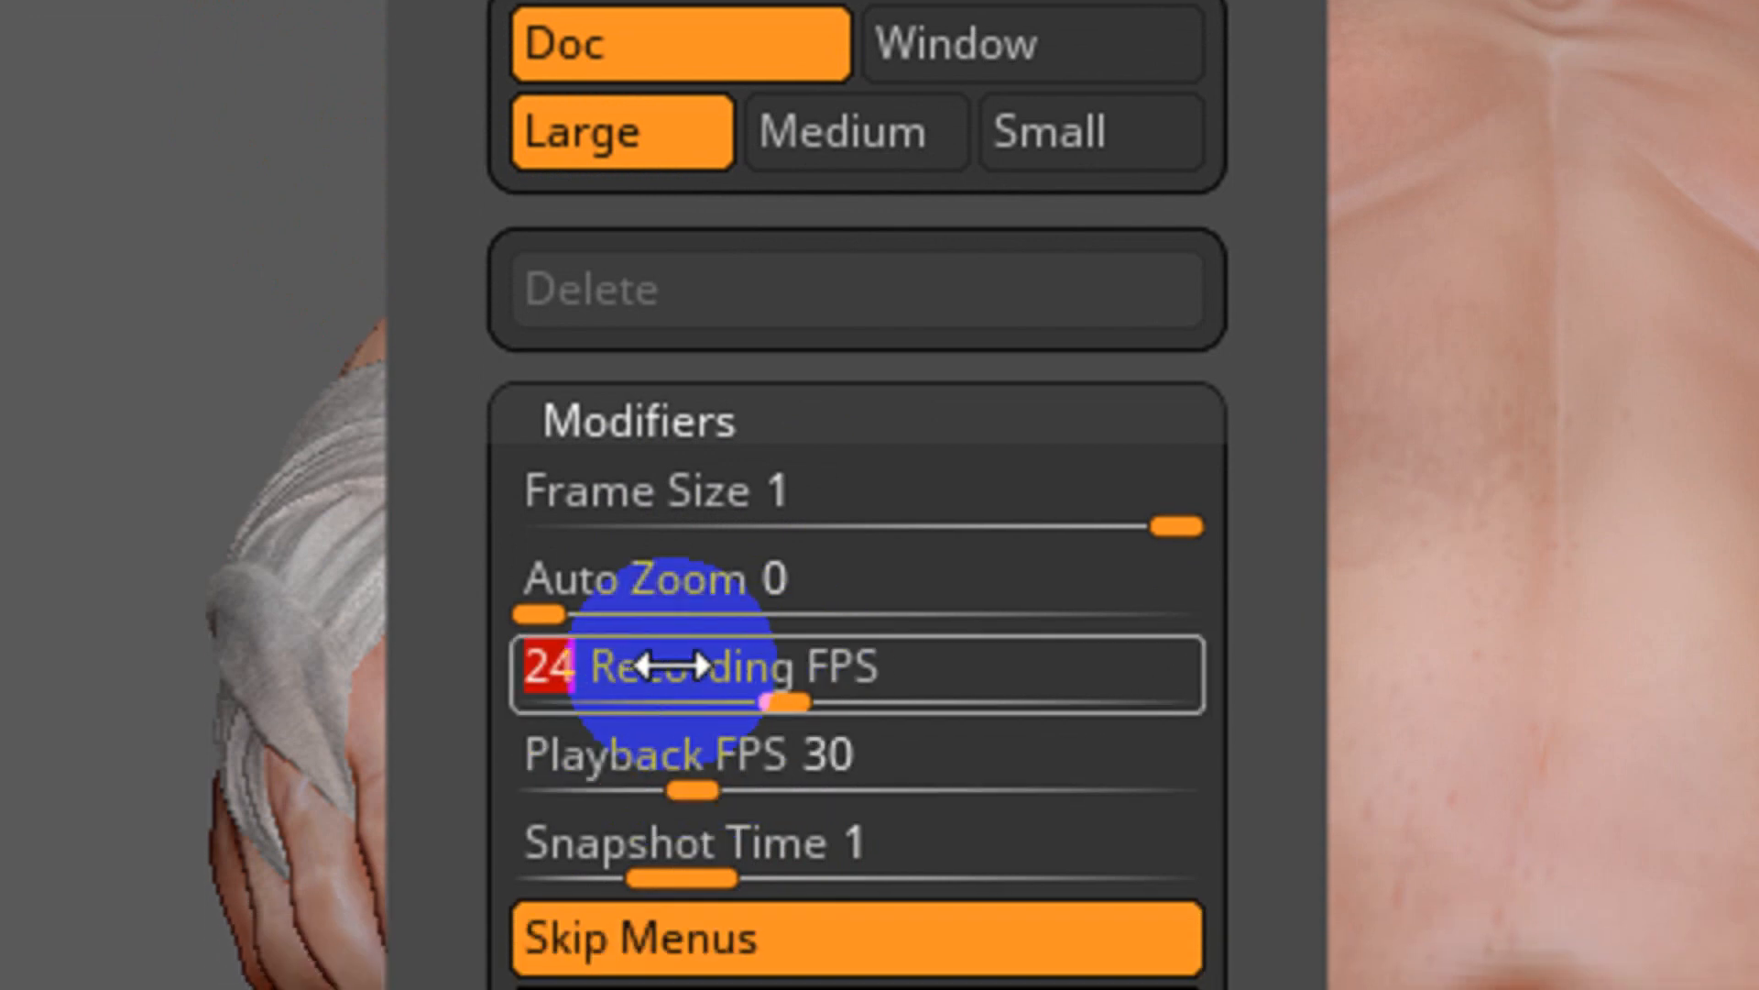
Set Modifiers to Recording FPS 30, Playback FPS 38, Cursor Size 0 and SpinFrames 300
scroll("down", 3)
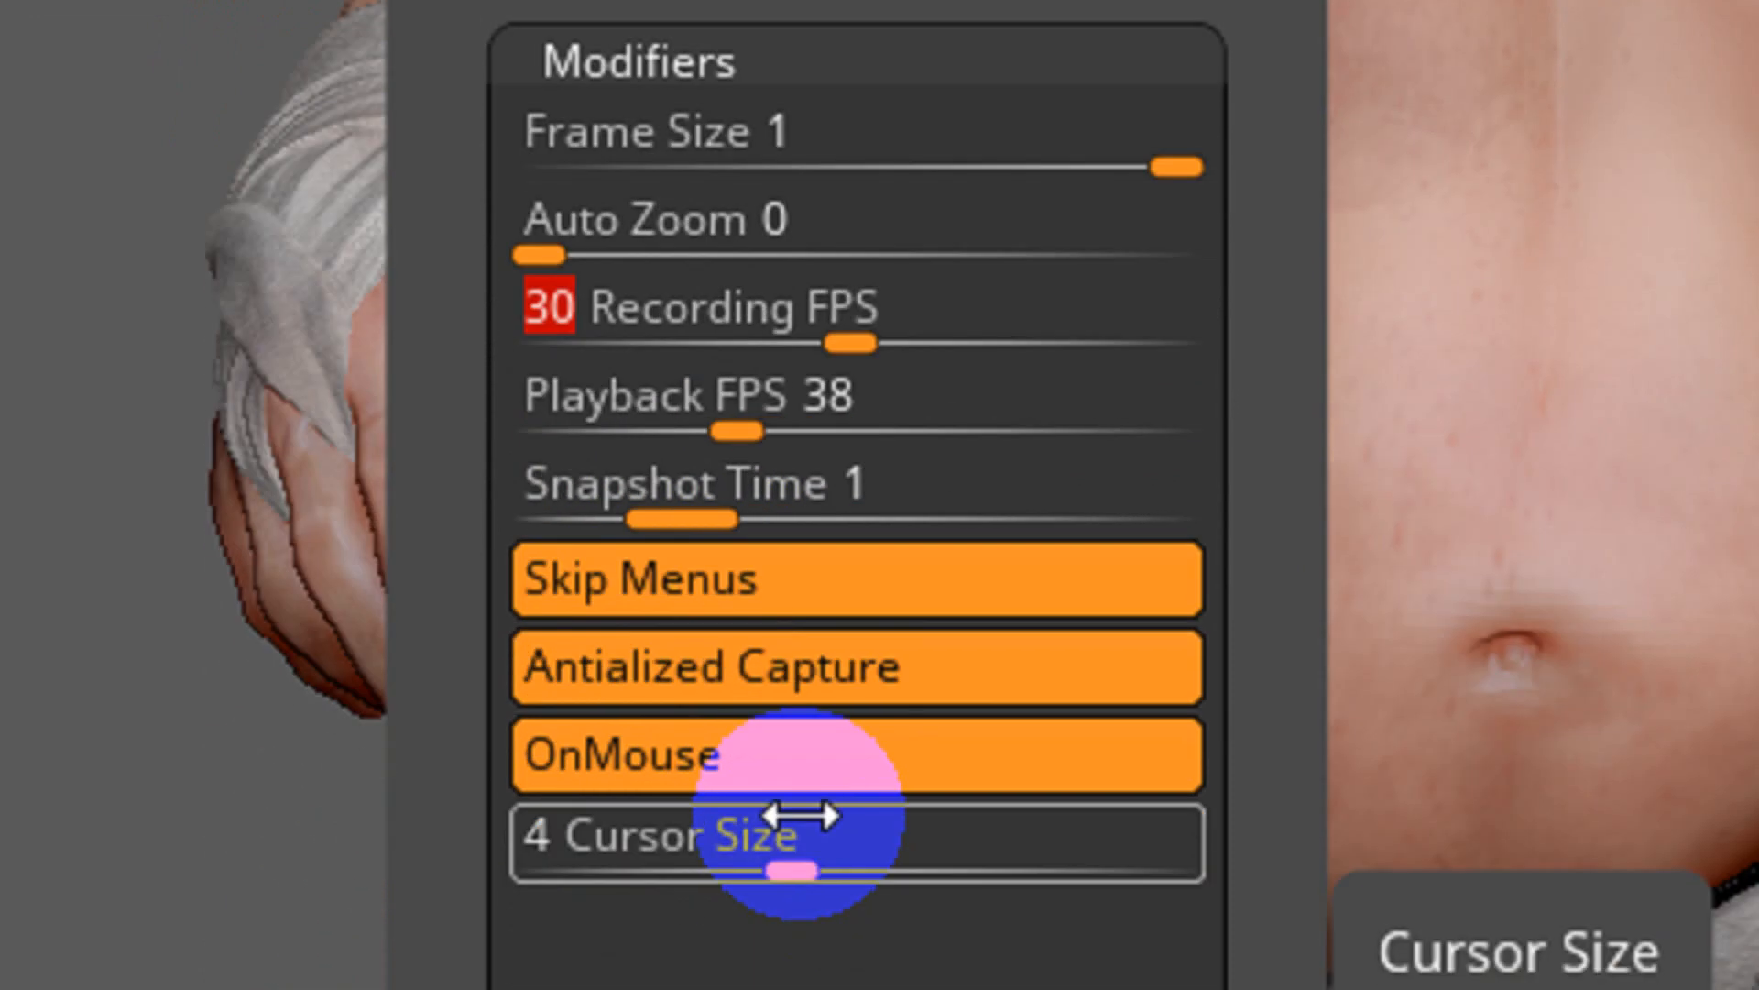
scroll("down", 3)
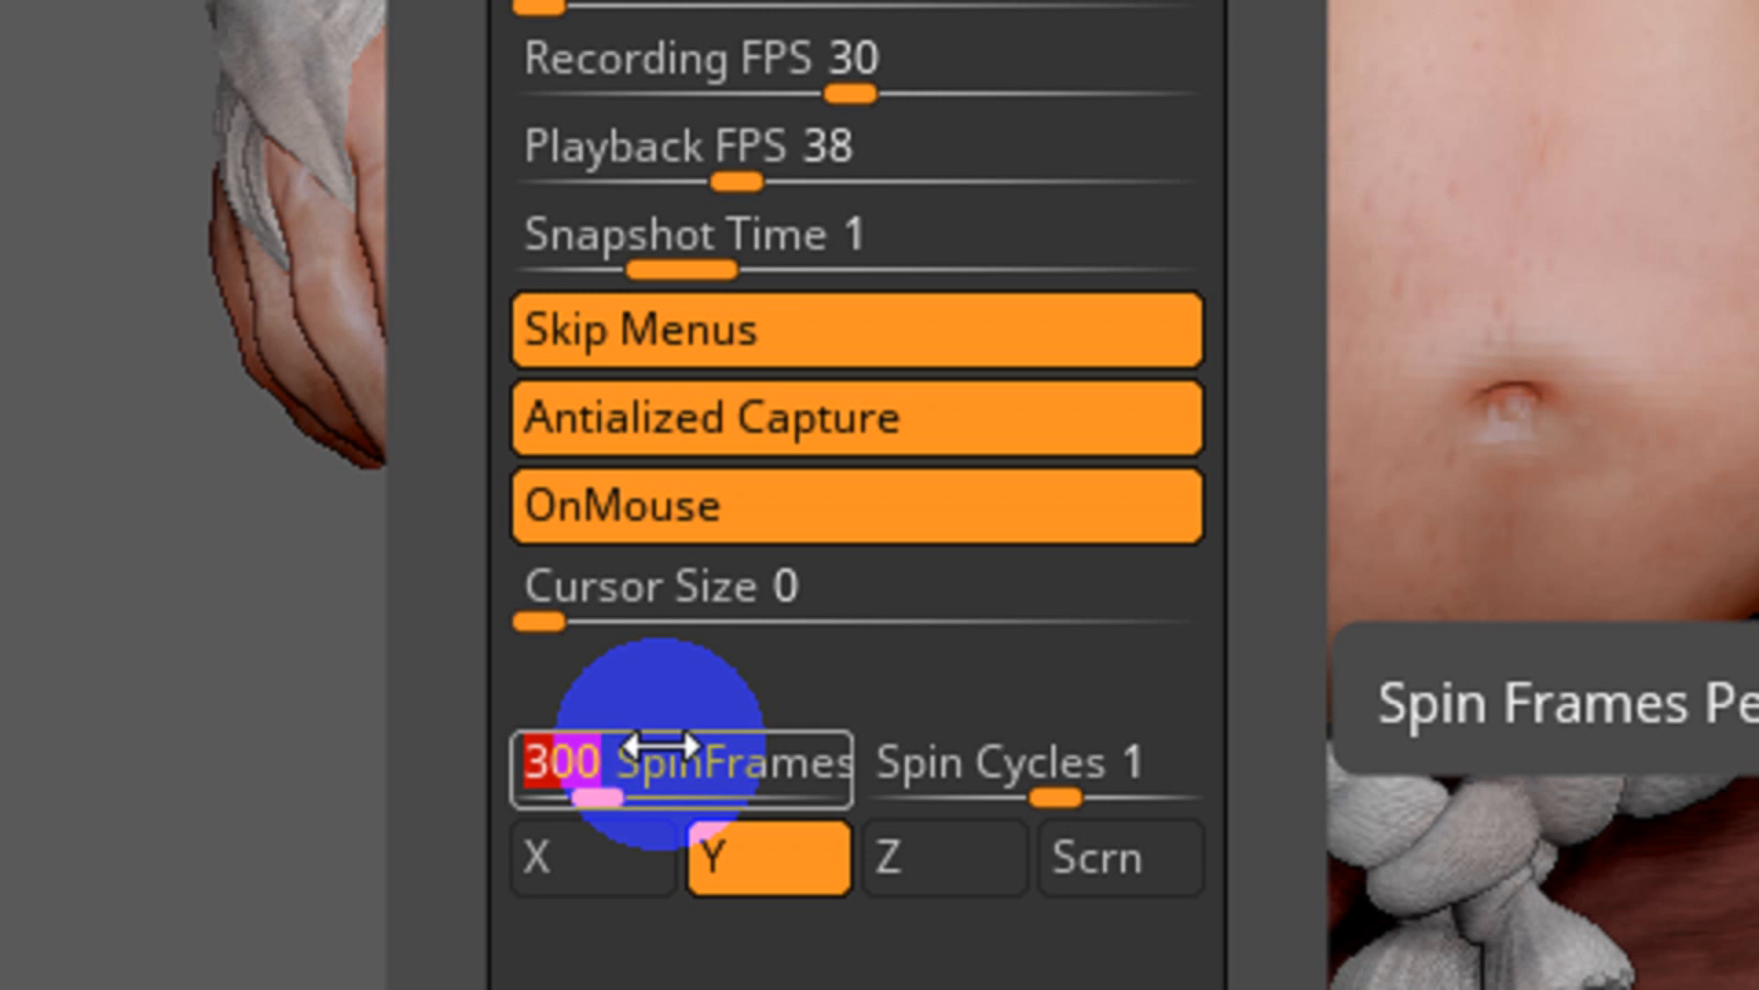
scroll("down", 3)
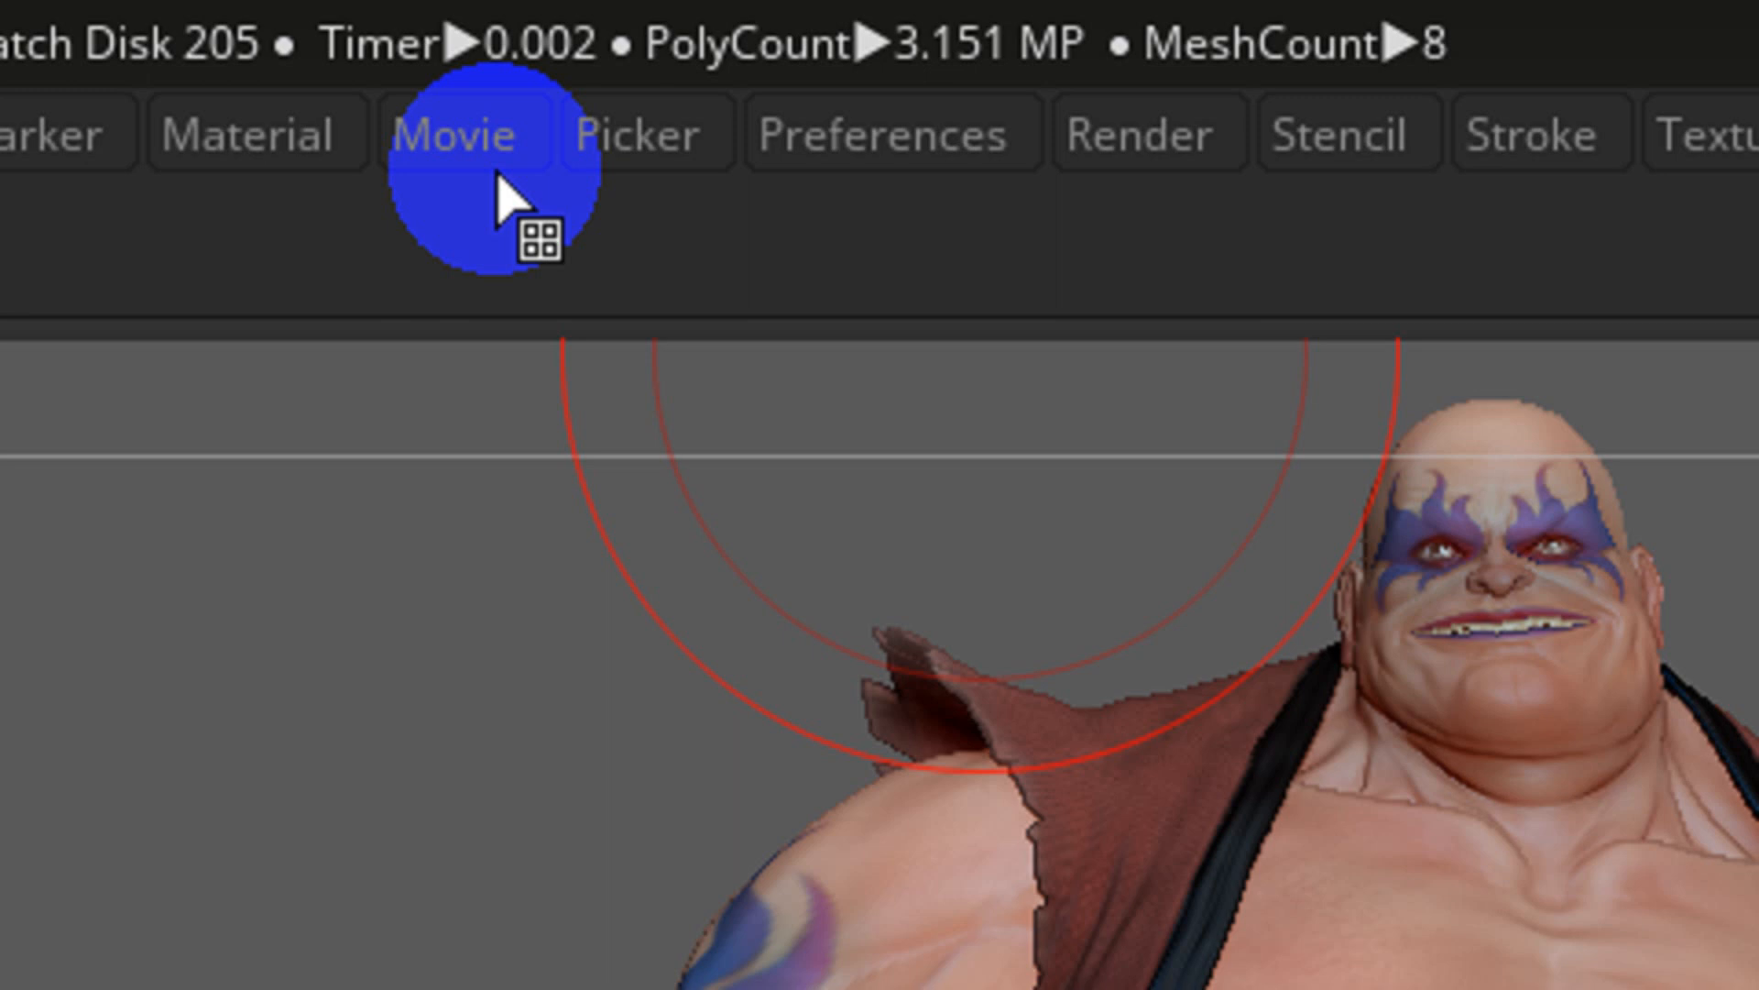
Set TimeLine duration 30 and title image fade times to 0, overlay opacity 0.25
left_click(453, 134)
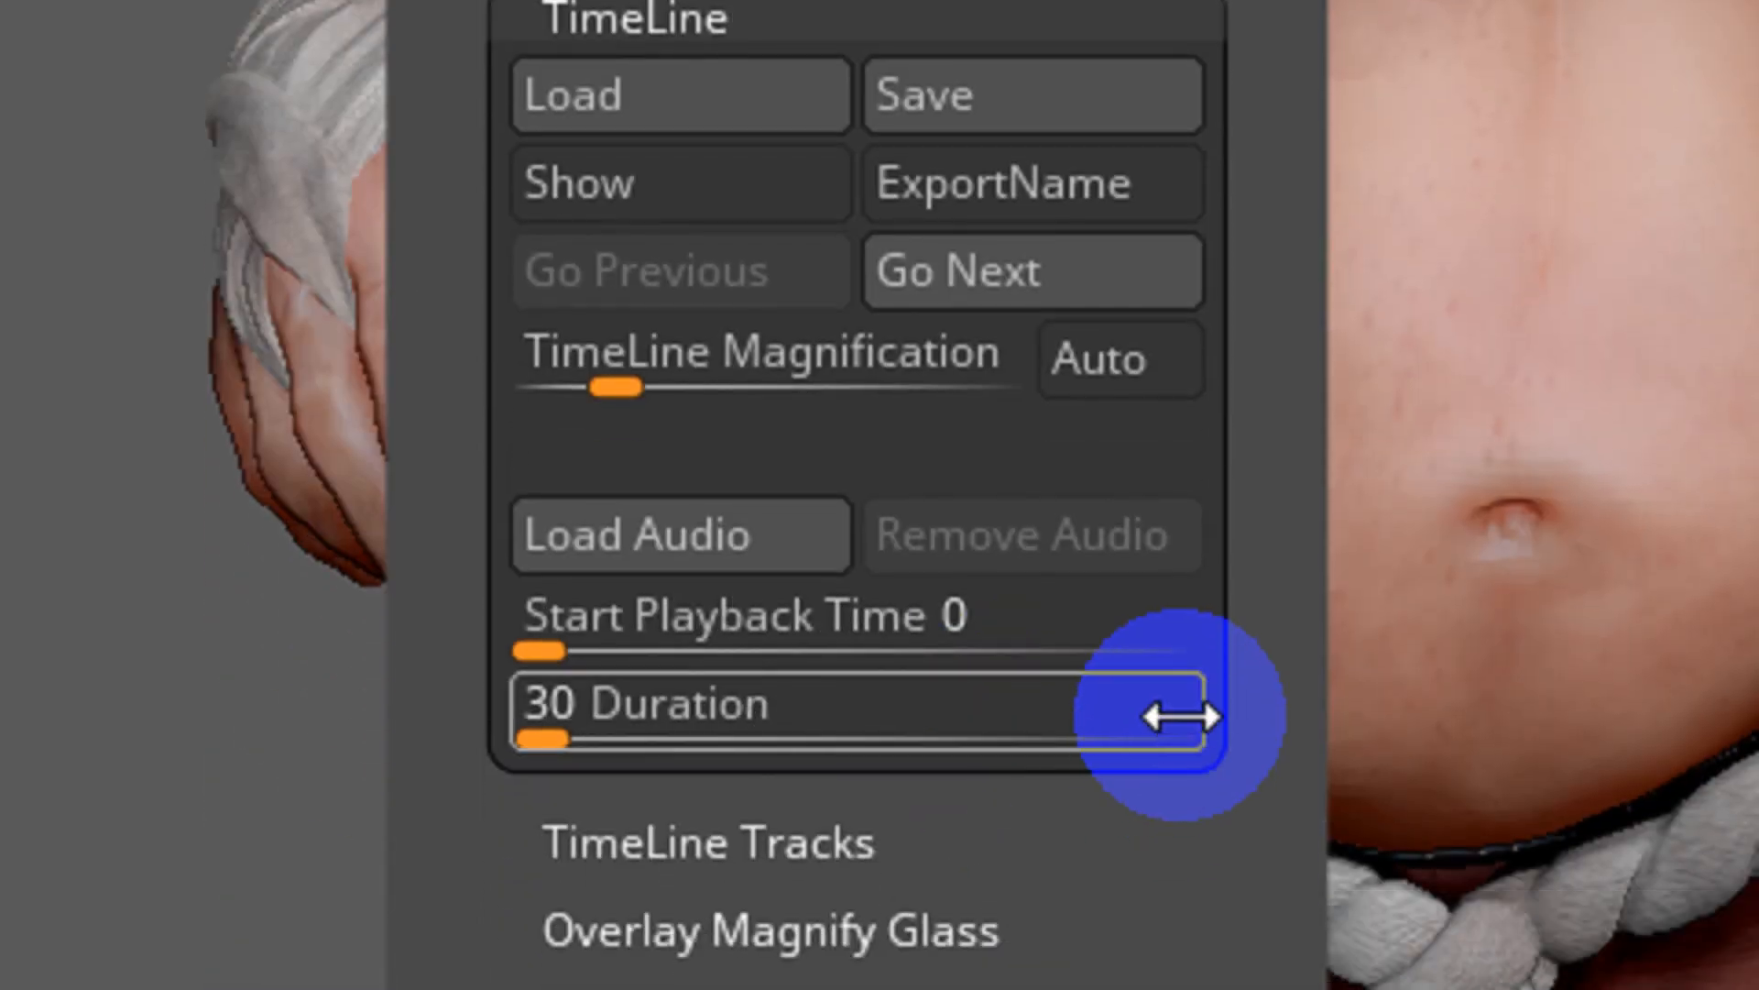
scroll("down", 3)
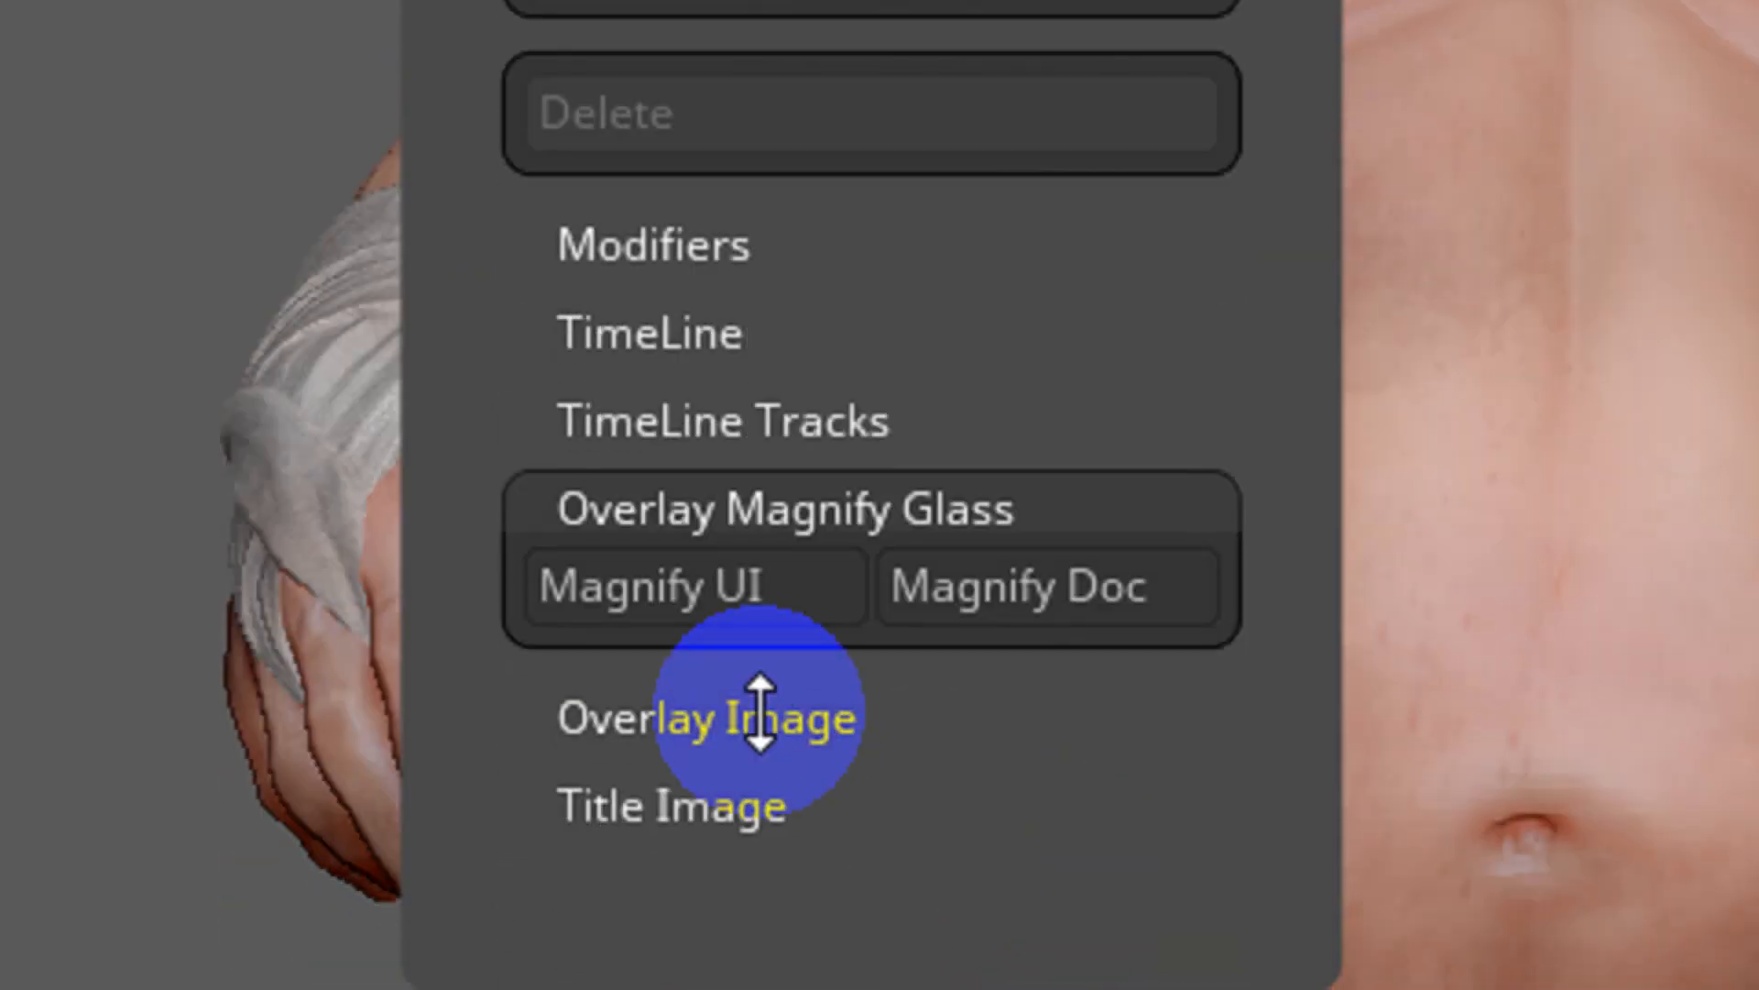
left_click(704, 716)
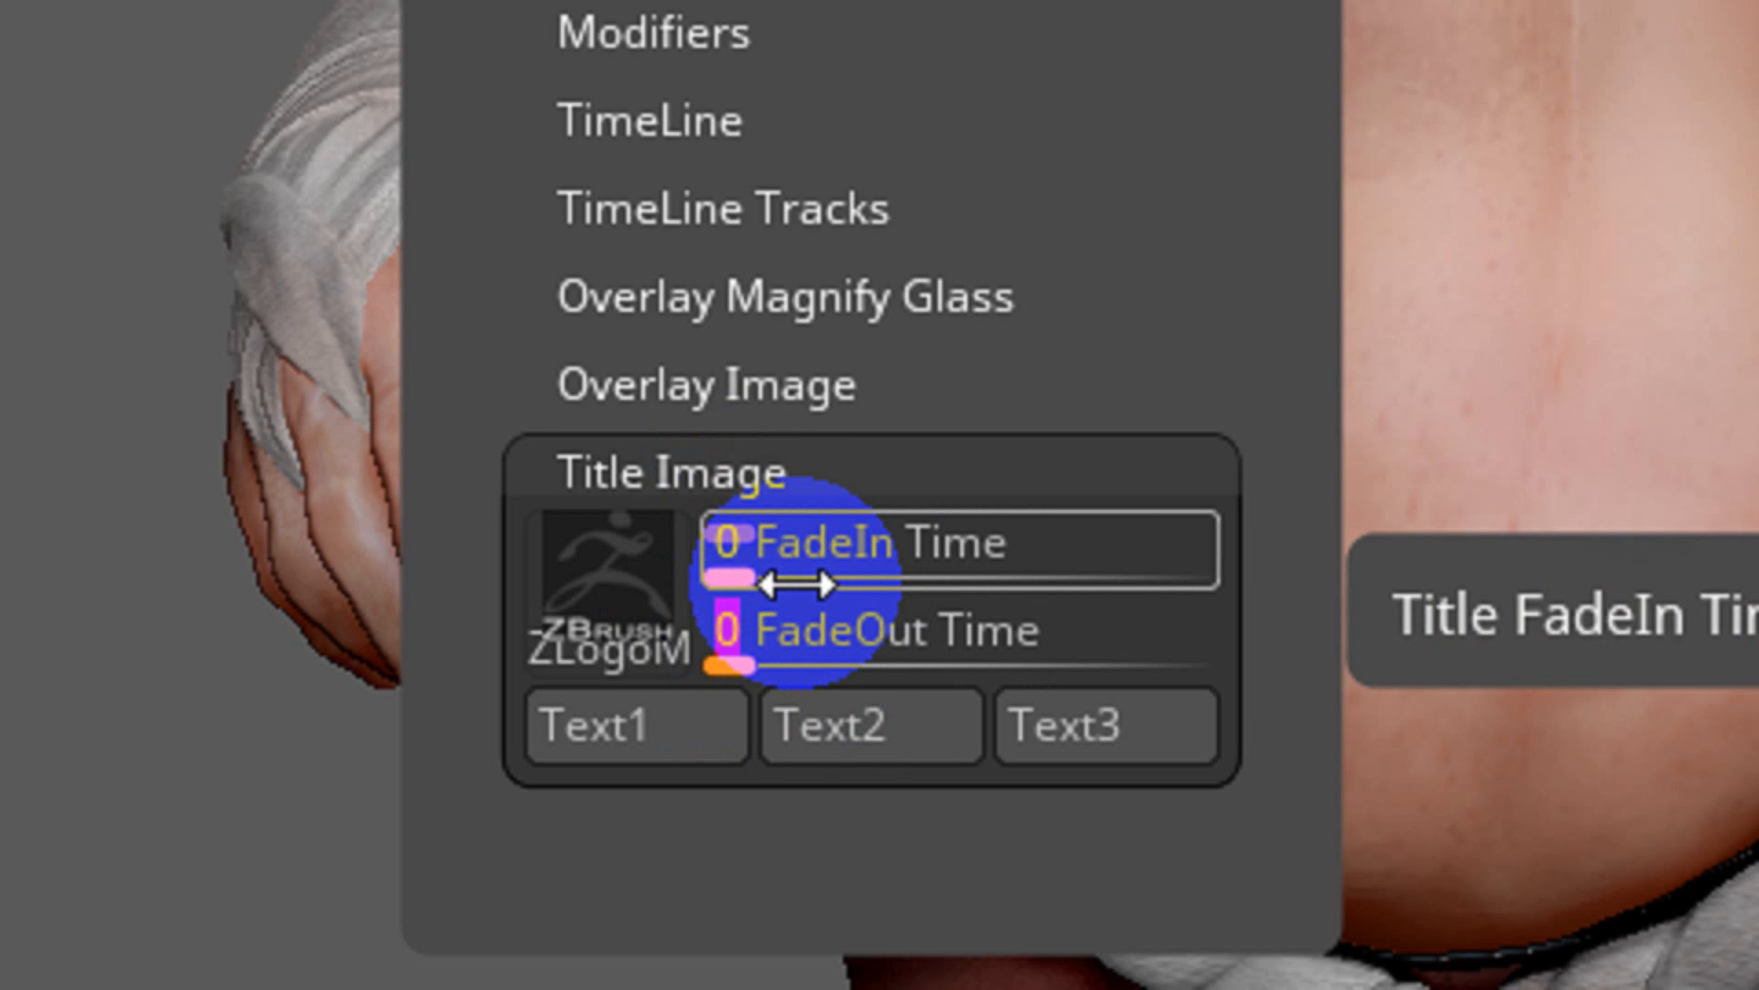
left_click(706, 385)
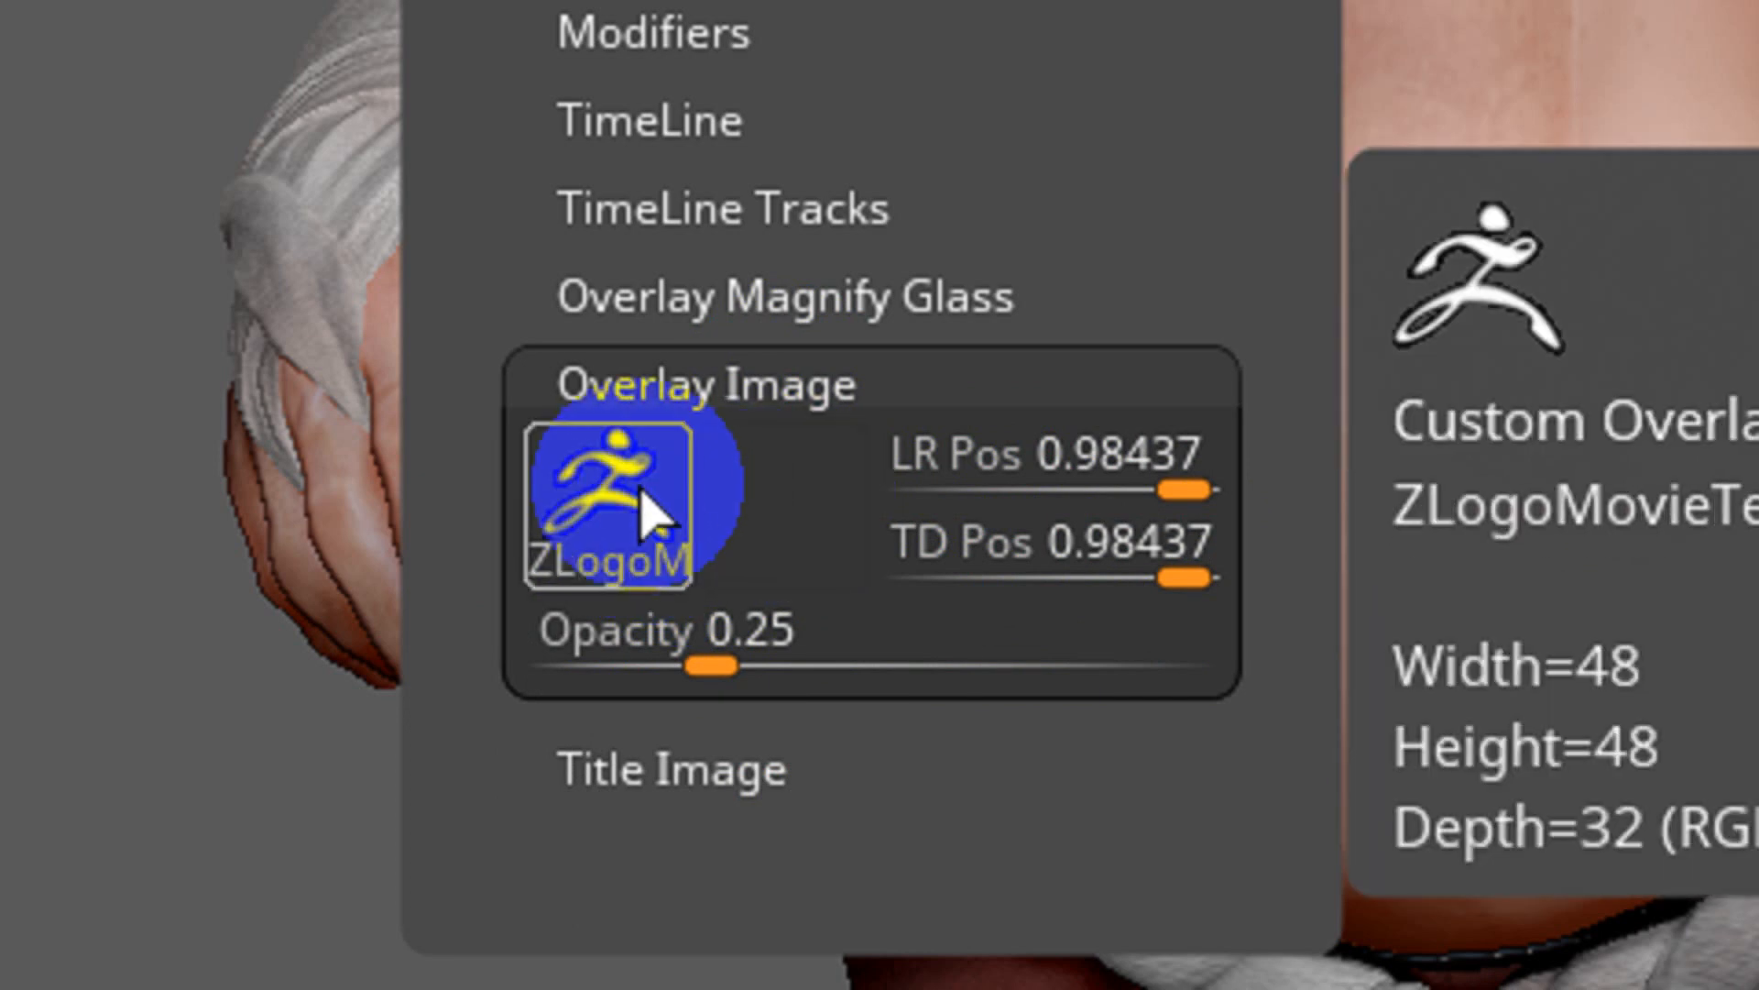
mouse_move(645, 522)
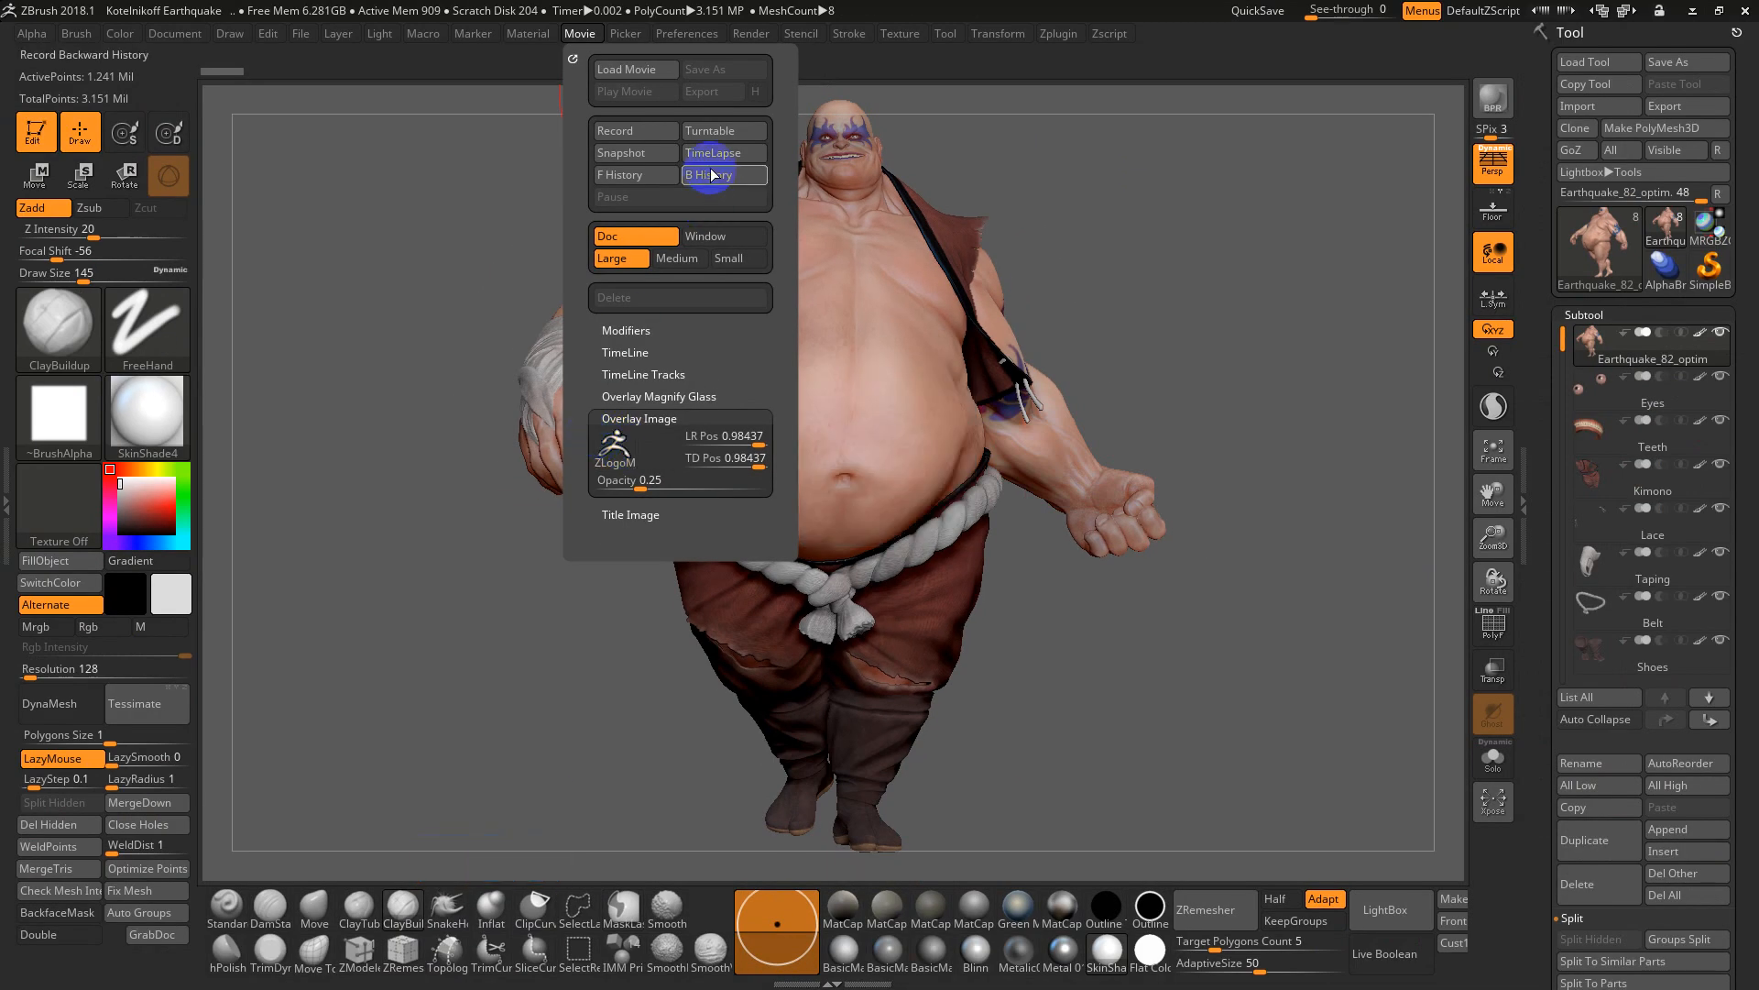
Record a 300-frame turntable of the character with Movie > Turntable
left_click(722, 130)
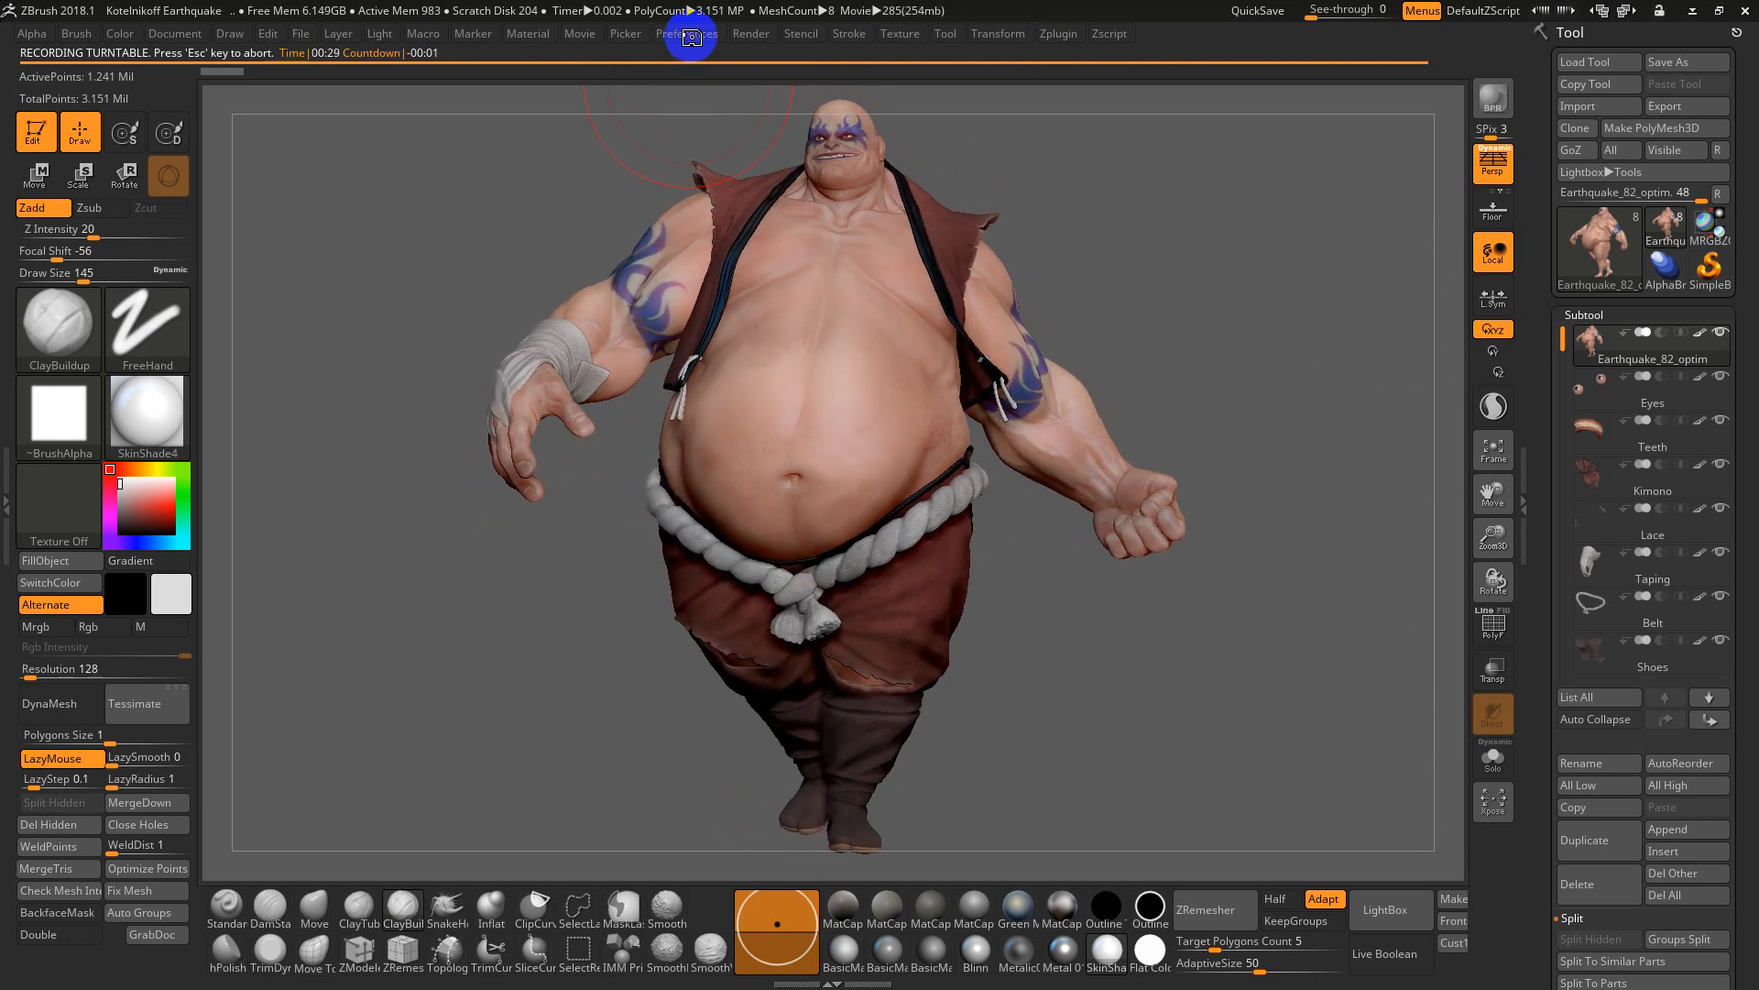
left_click(687, 33)
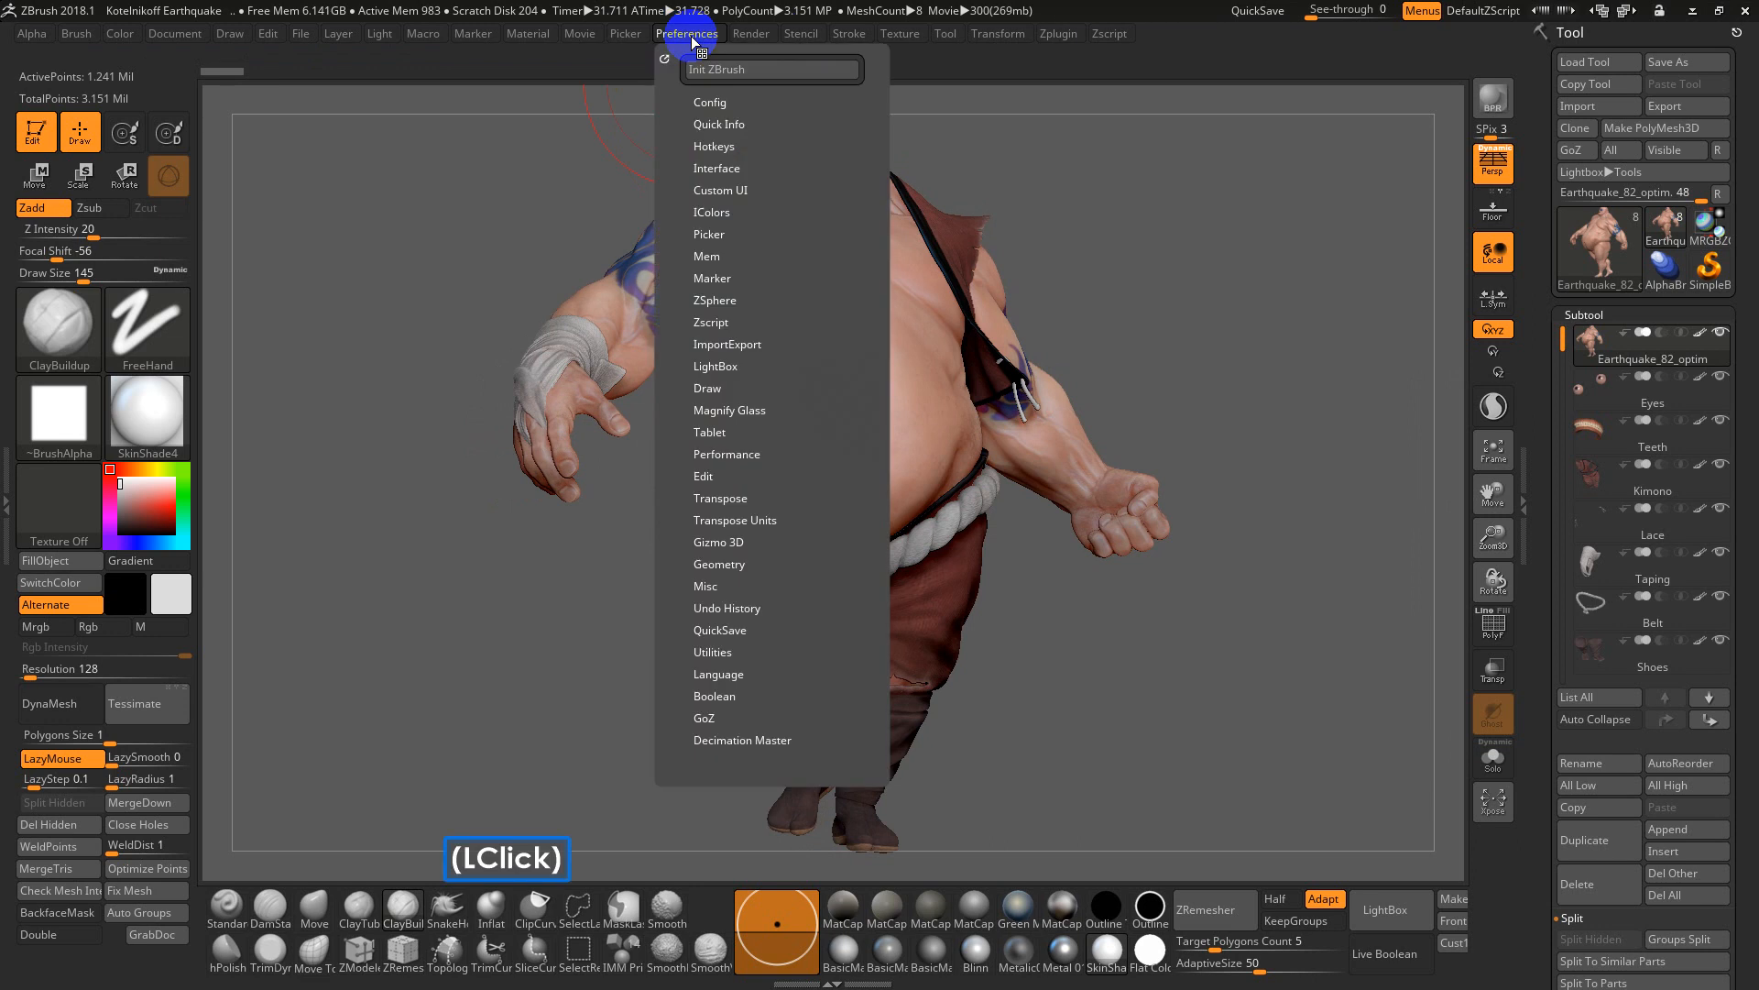
Play the recorded 300-frame turntable movie in the viewport
left_click(581, 33)
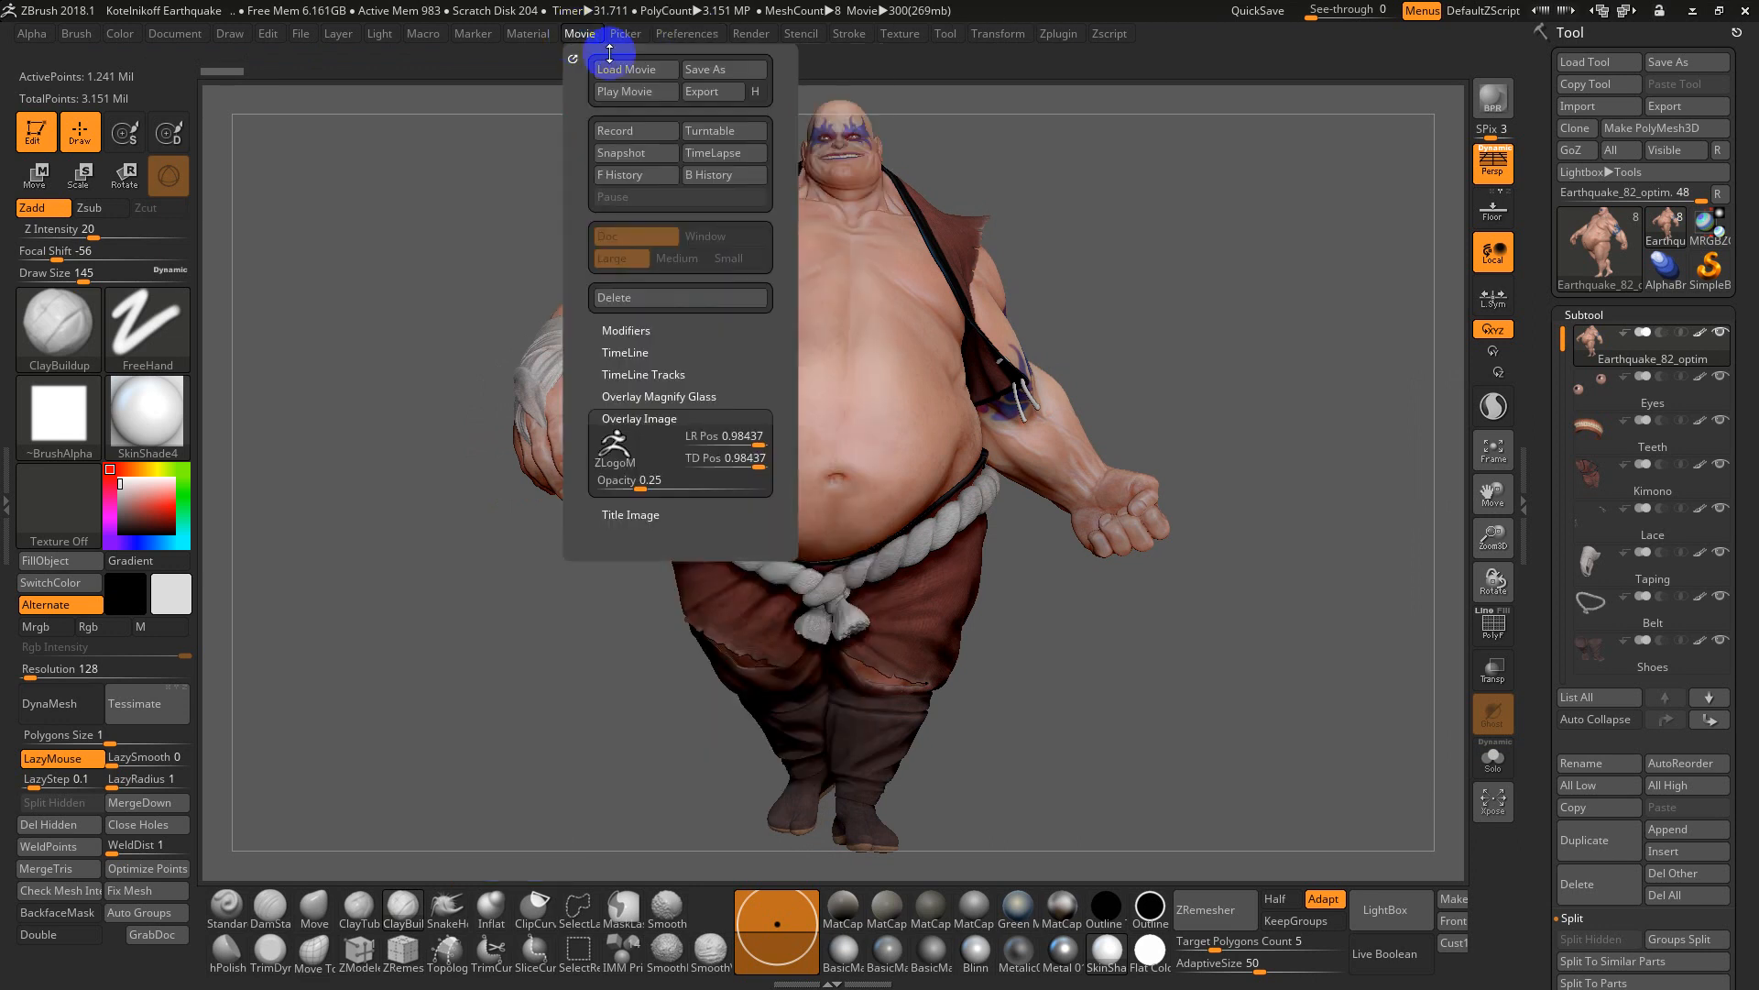
mouse_move(634, 91)
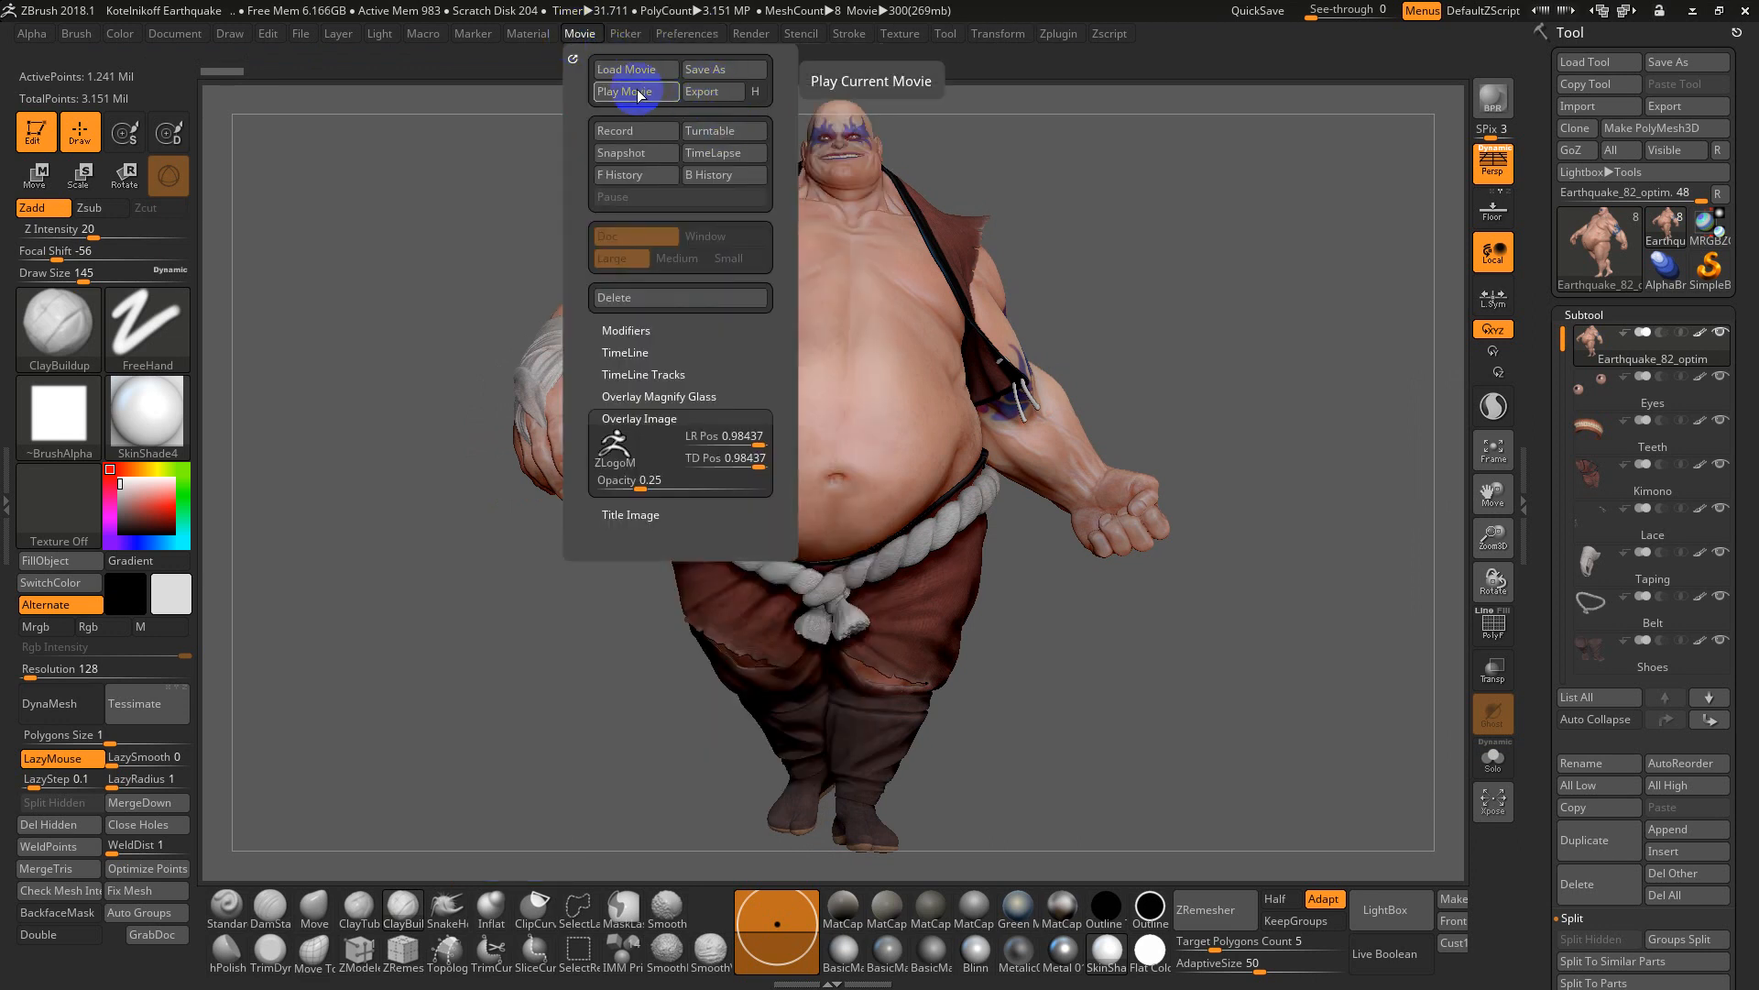
left_click(623, 92)
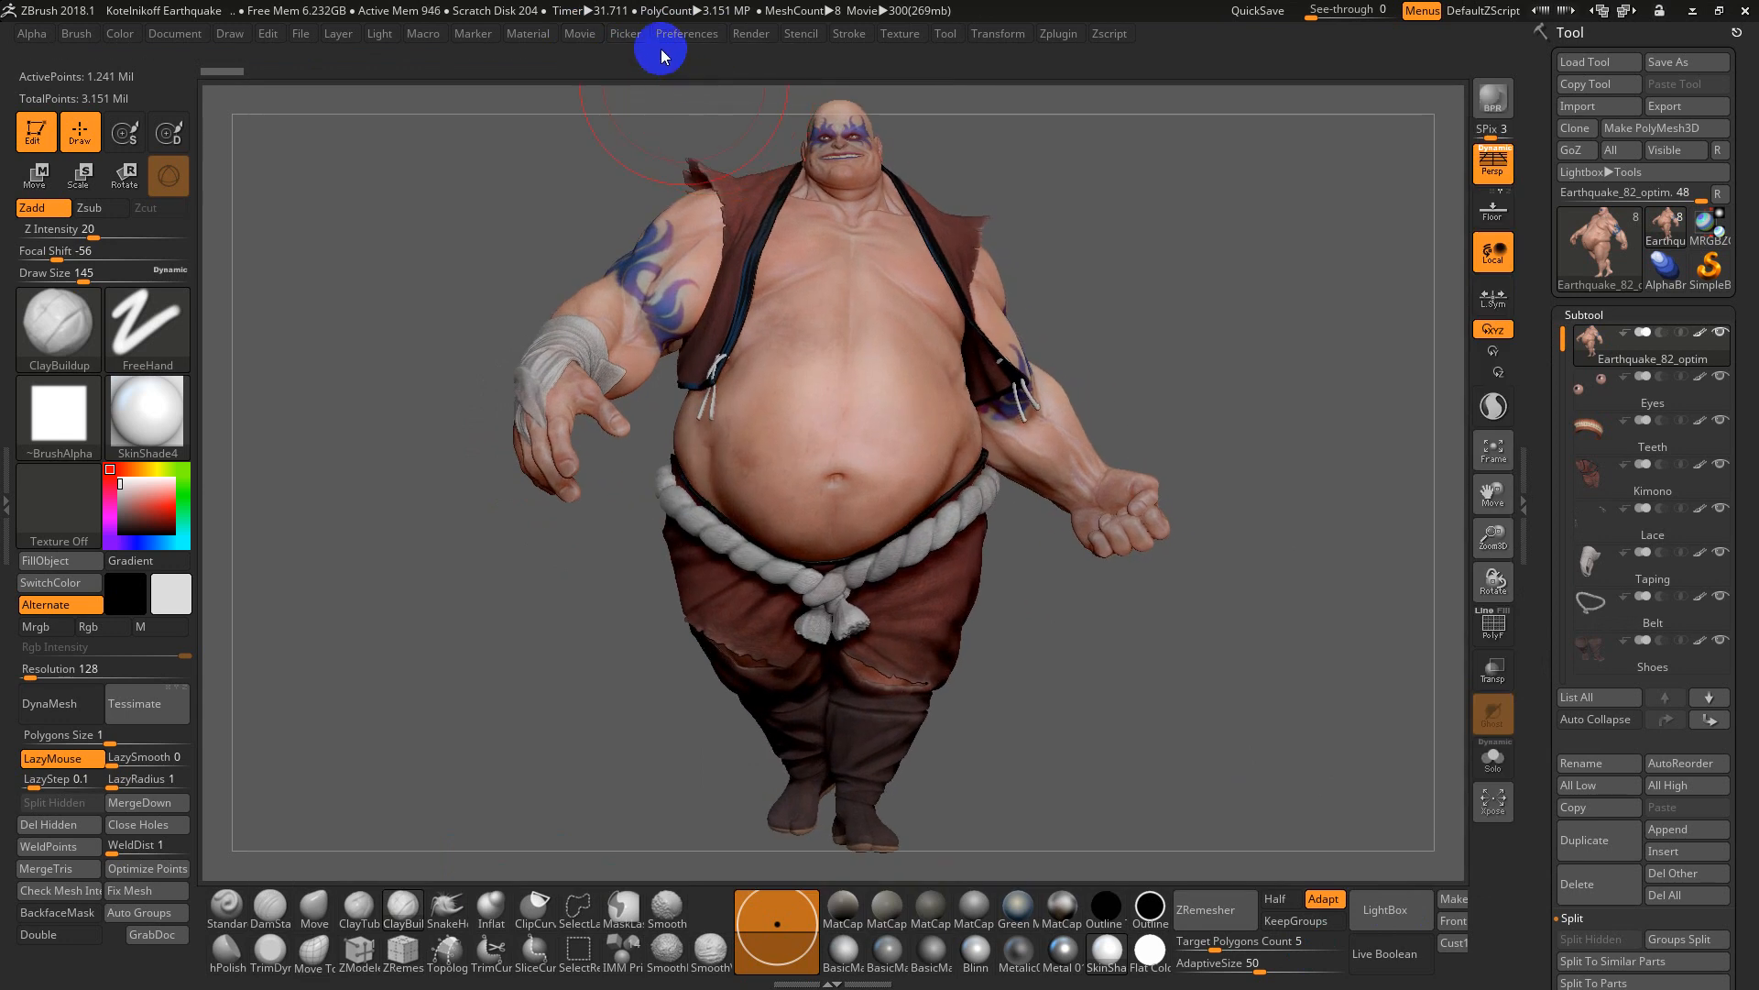
Enable H highest quality and export the recorded turntable movie
left_click(683, 33)
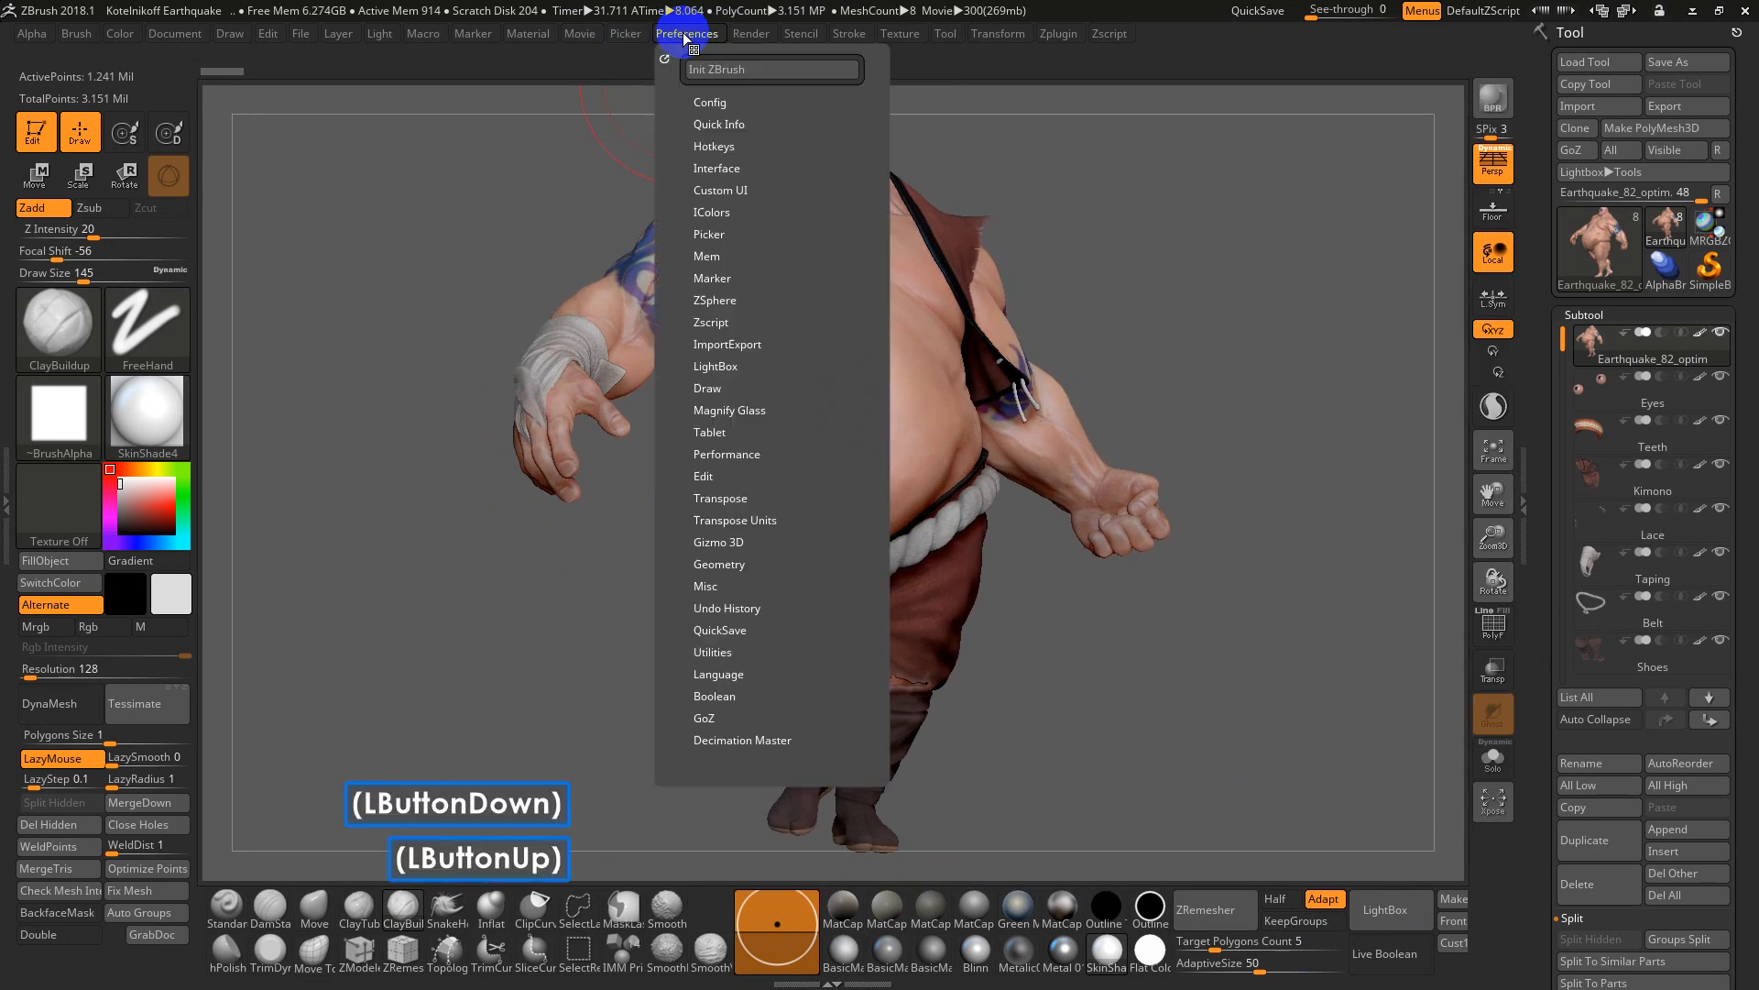
left_click(581, 33)
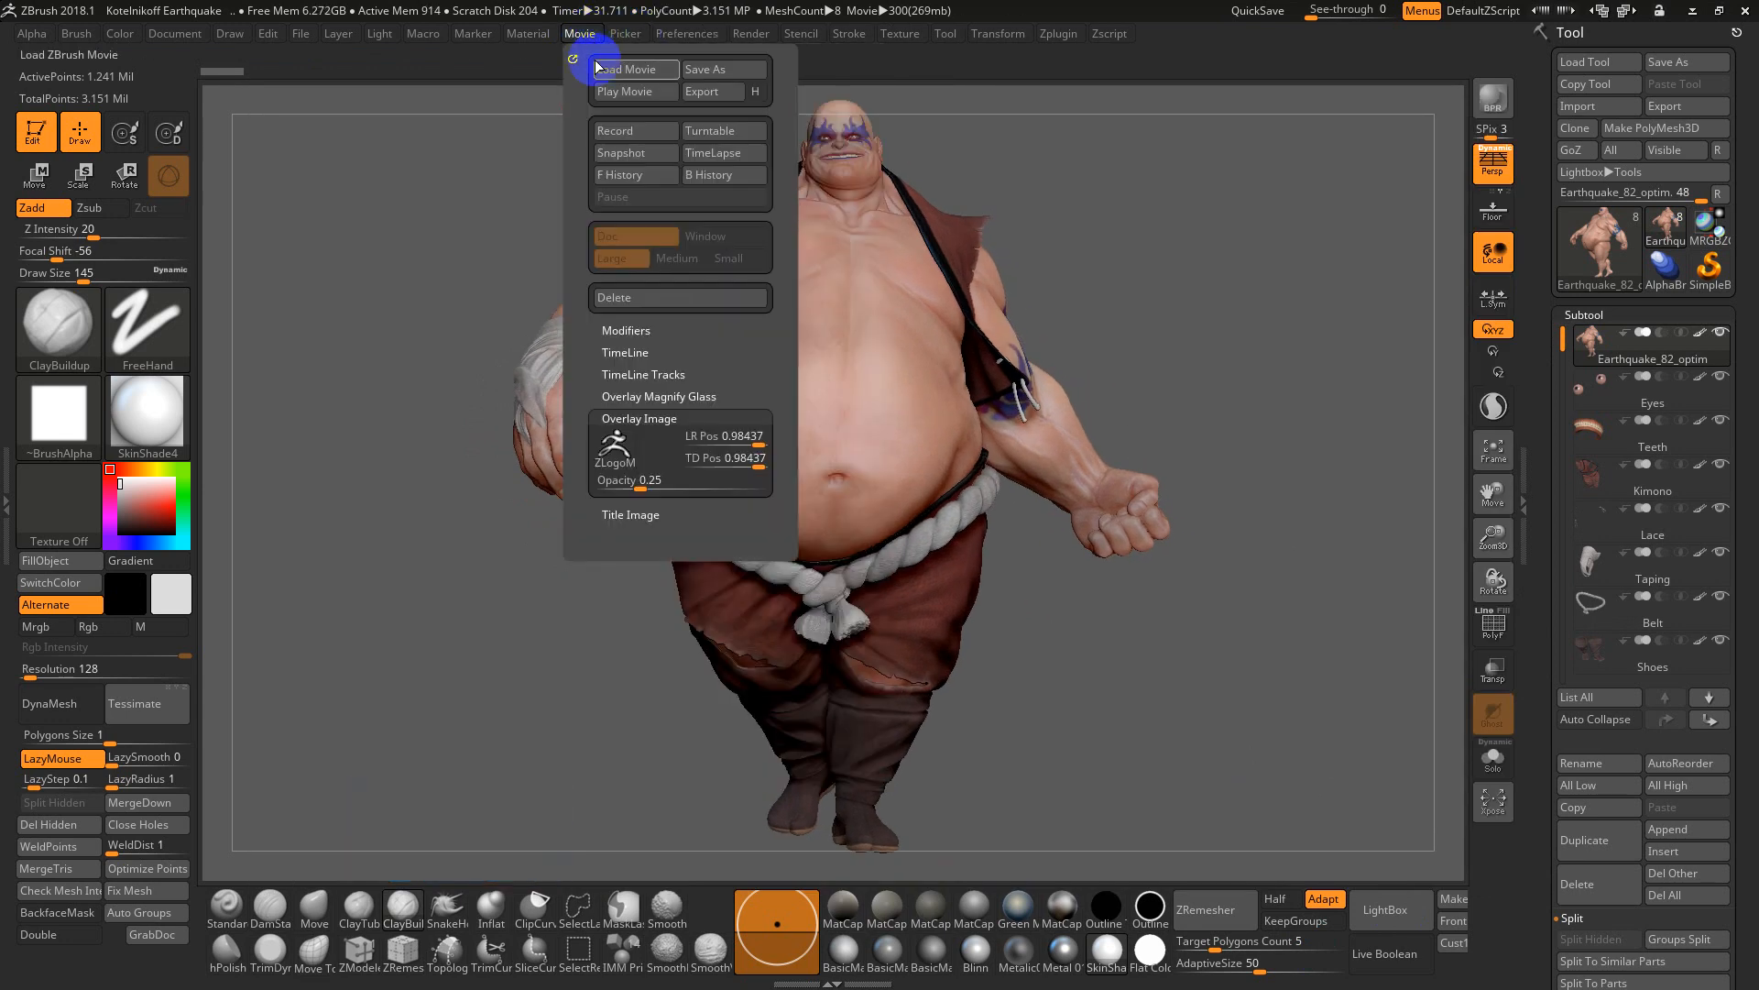
mouse_move(759, 92)
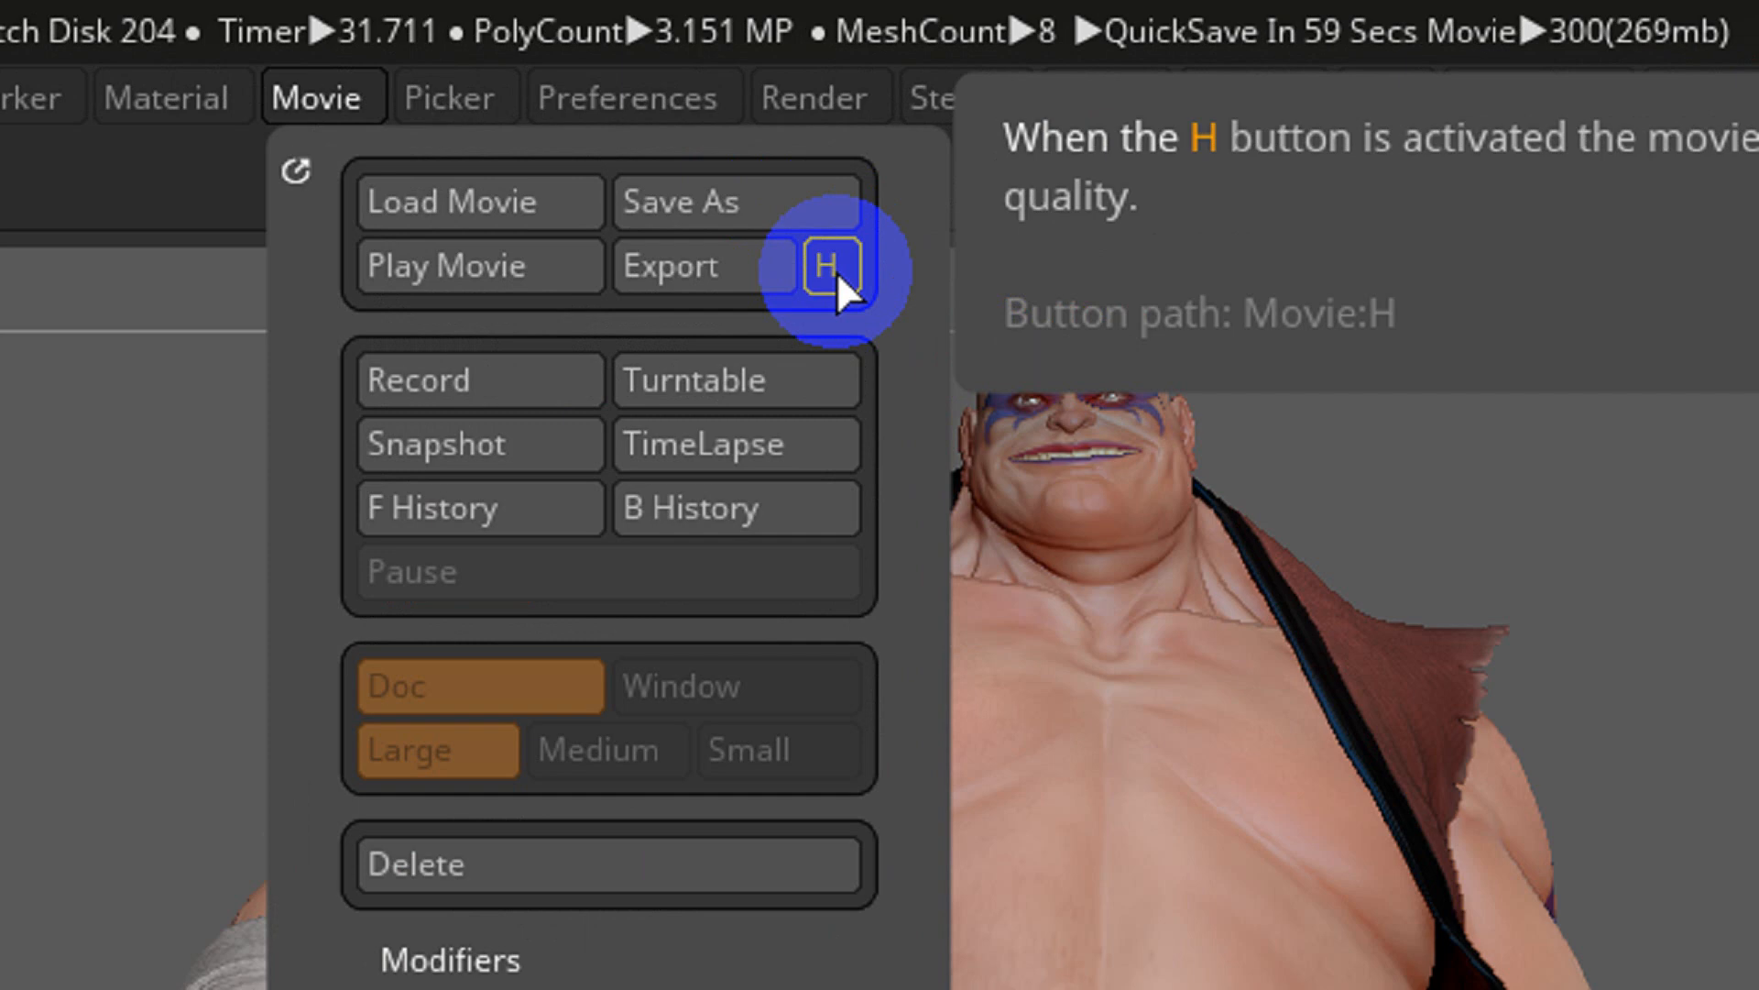
left_click(822, 266)
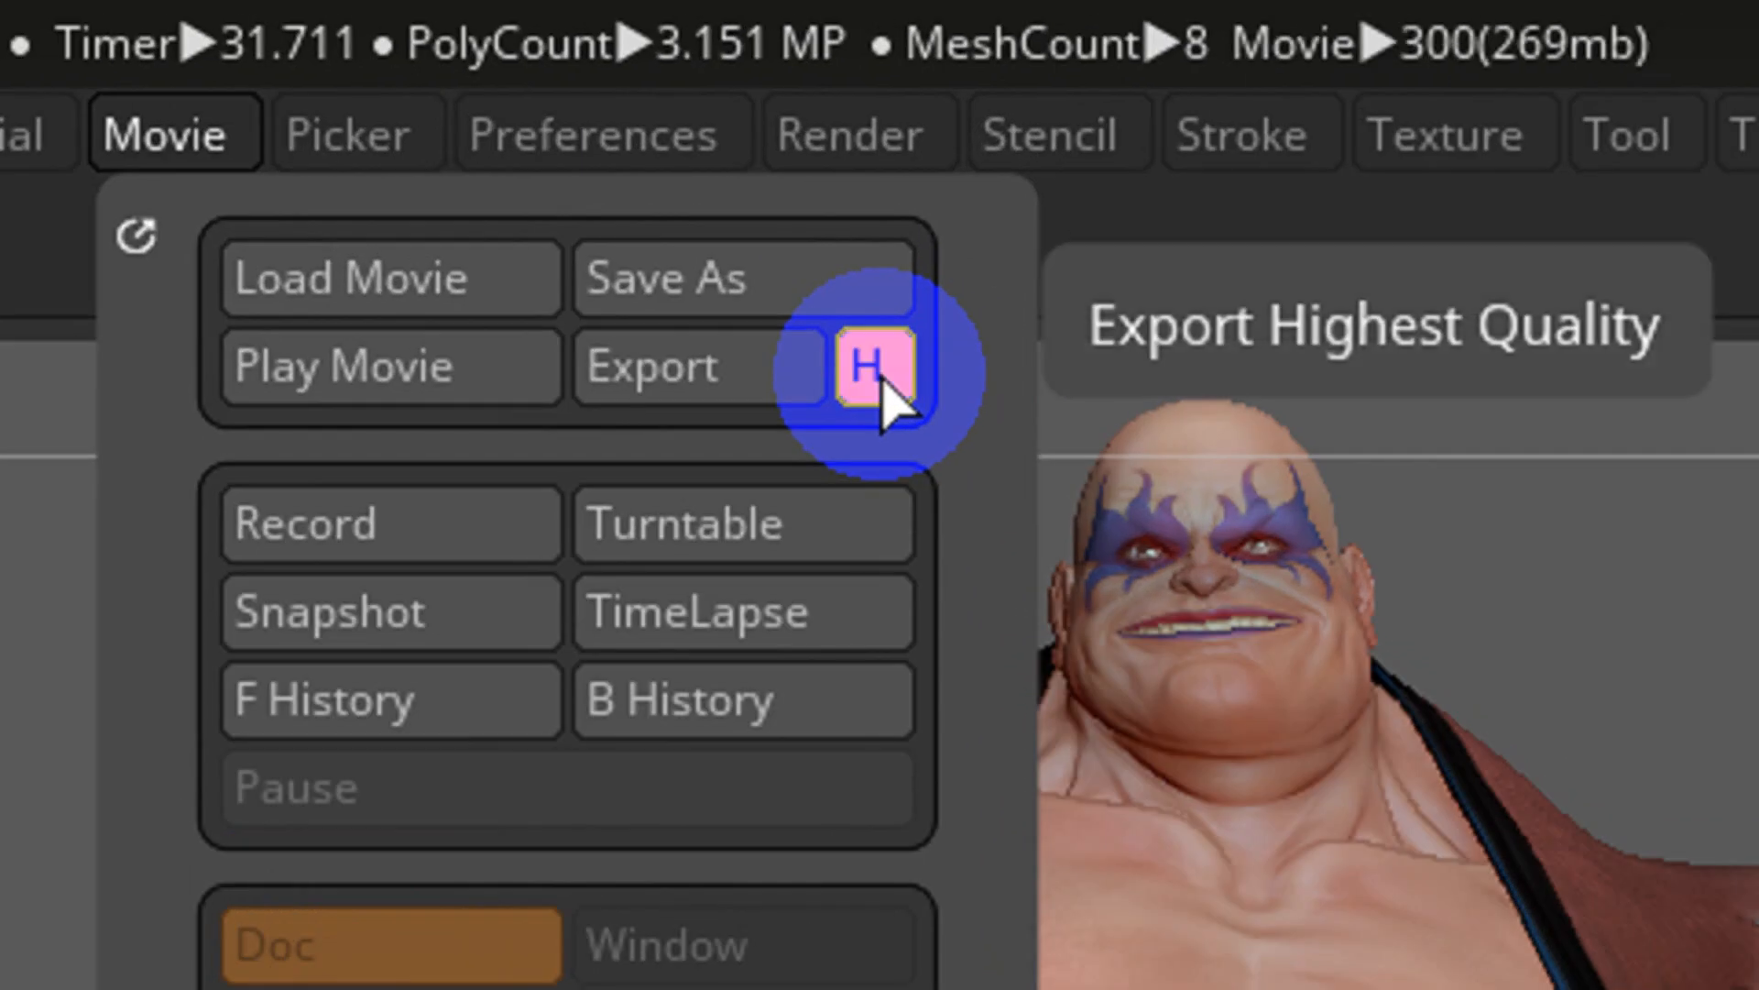
mouse_move(852, 416)
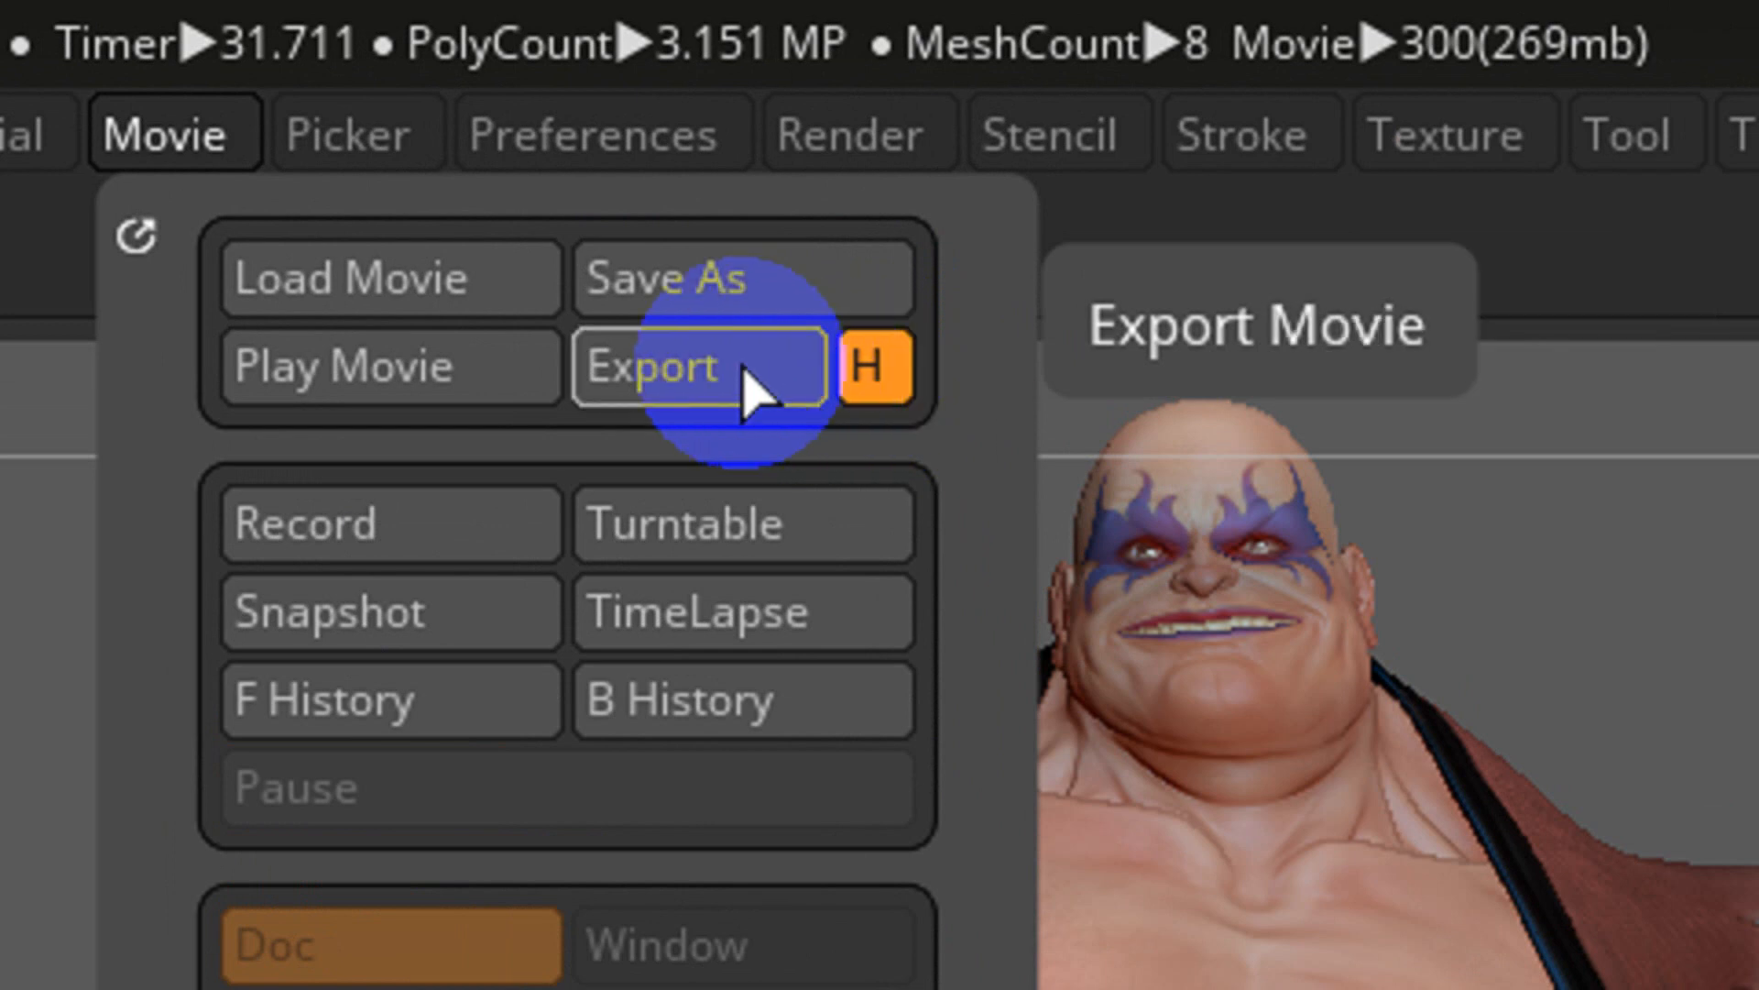
left_click(656, 366)
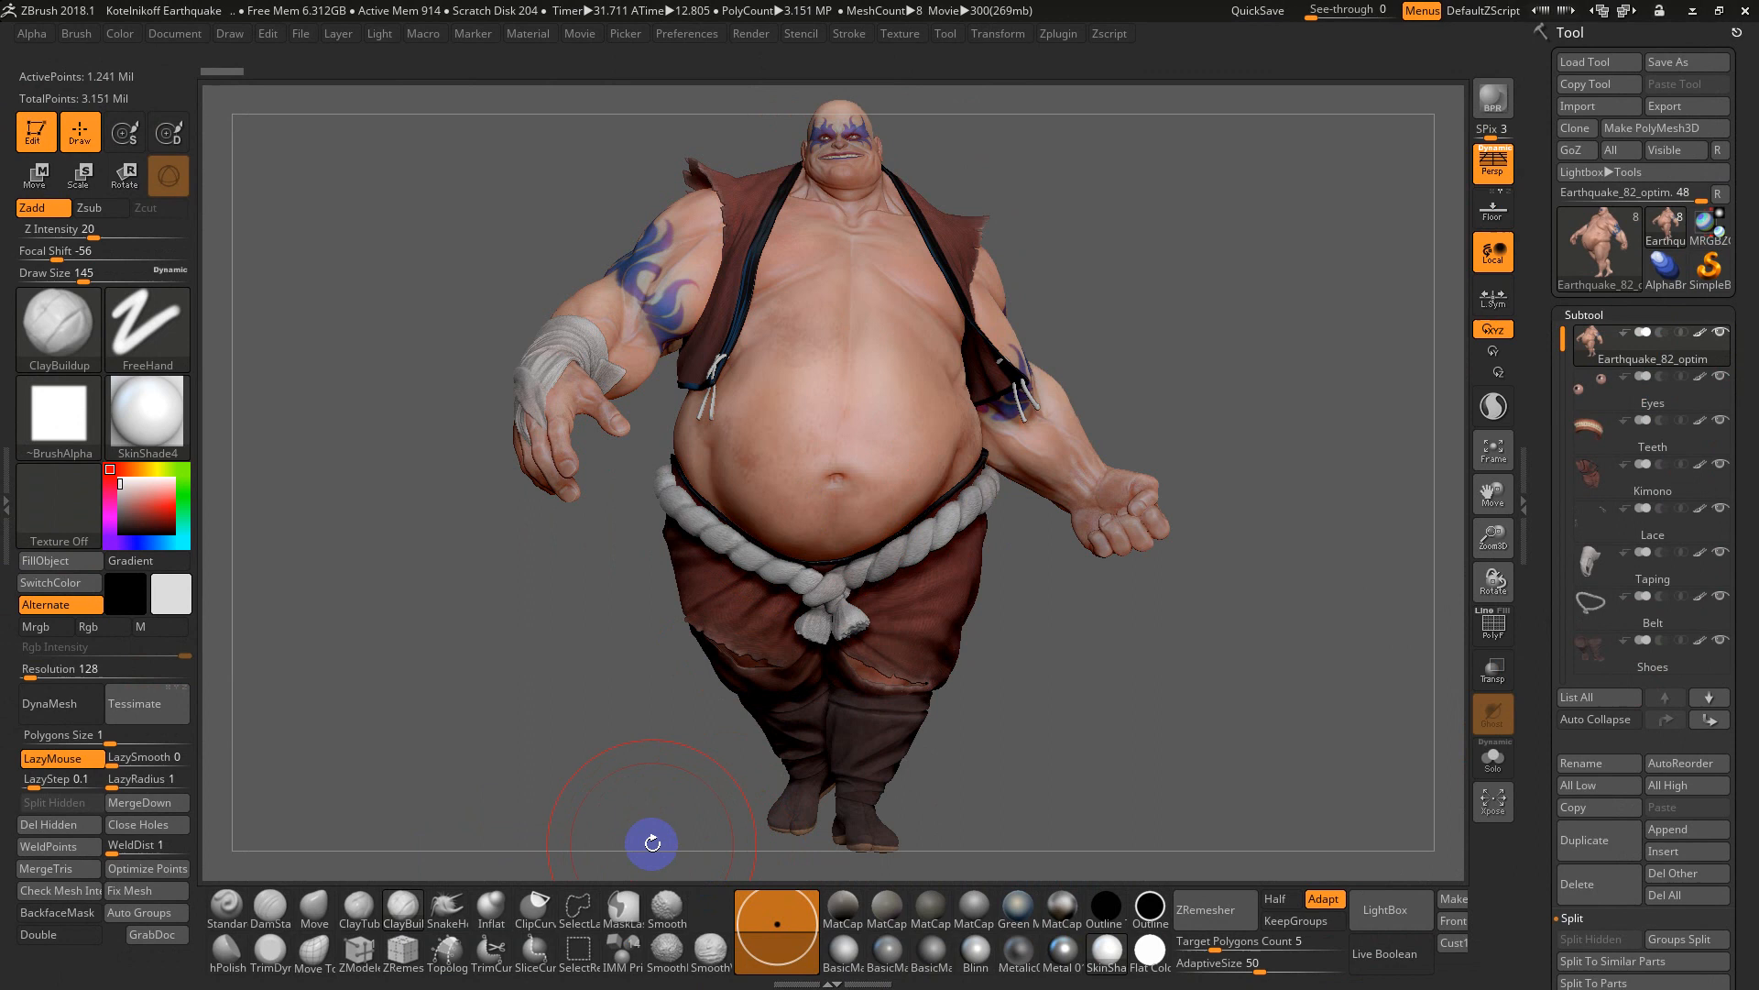
Open ZBrush Movie.MPG from the Desktop so it plays in the media player
key("win+e")
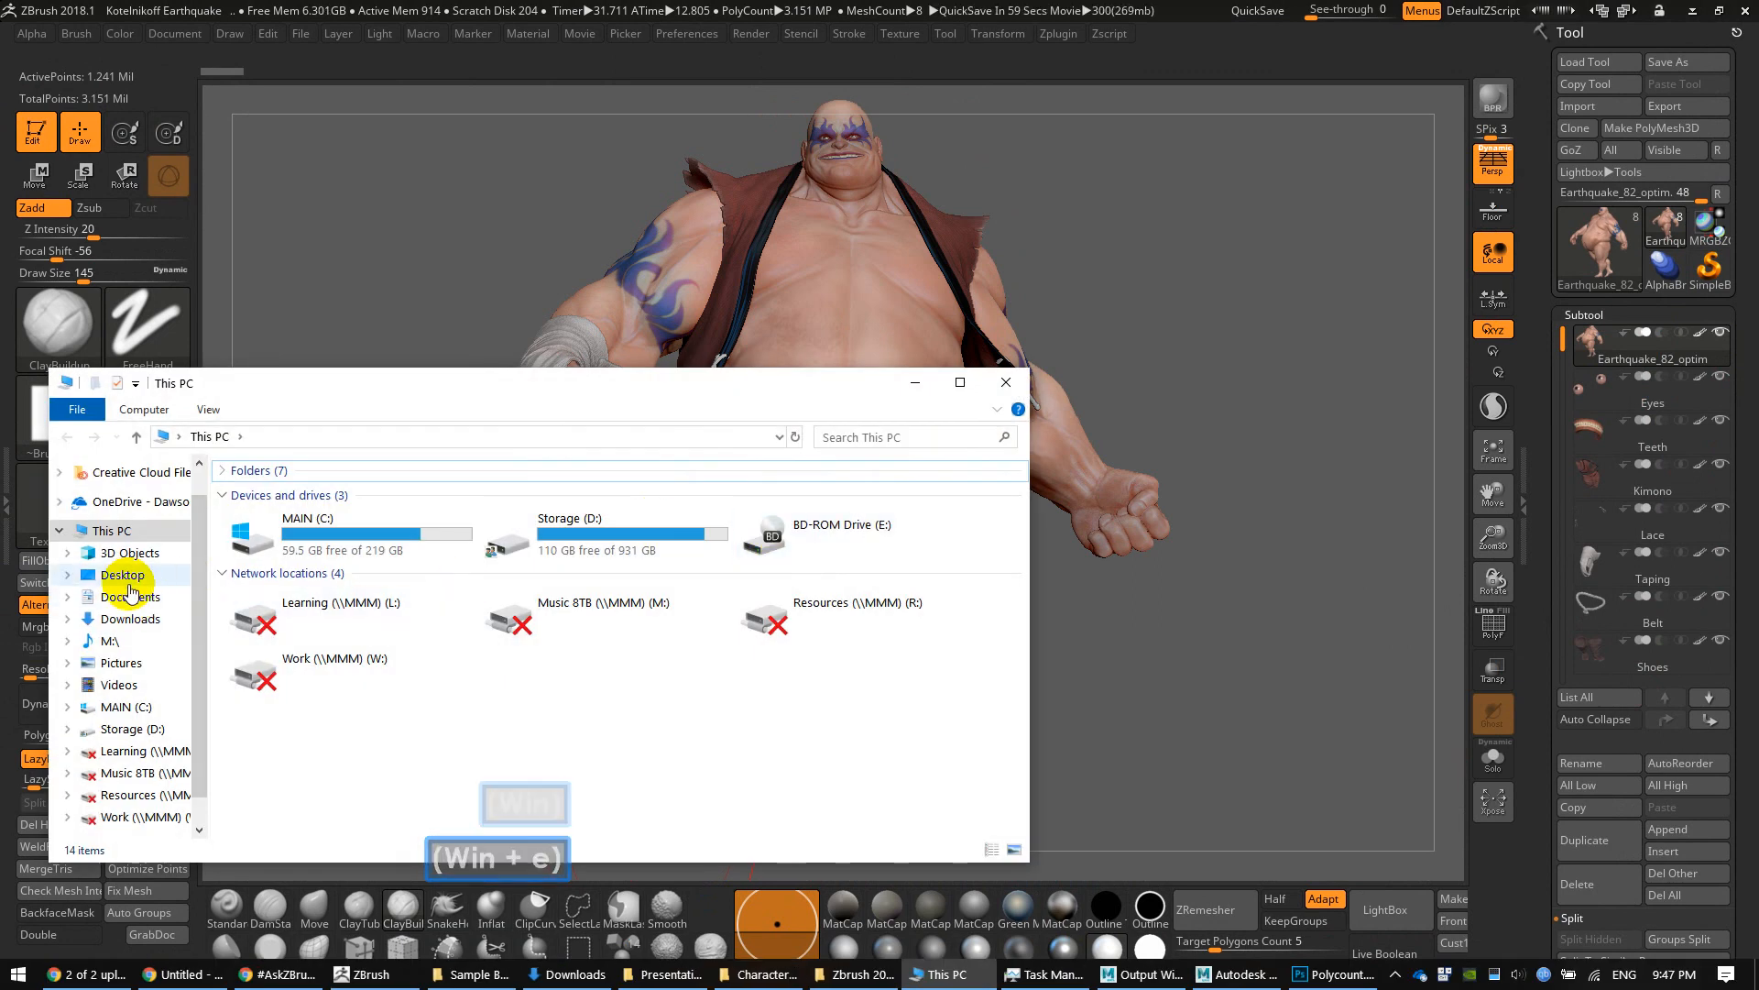
left_click(123, 574)
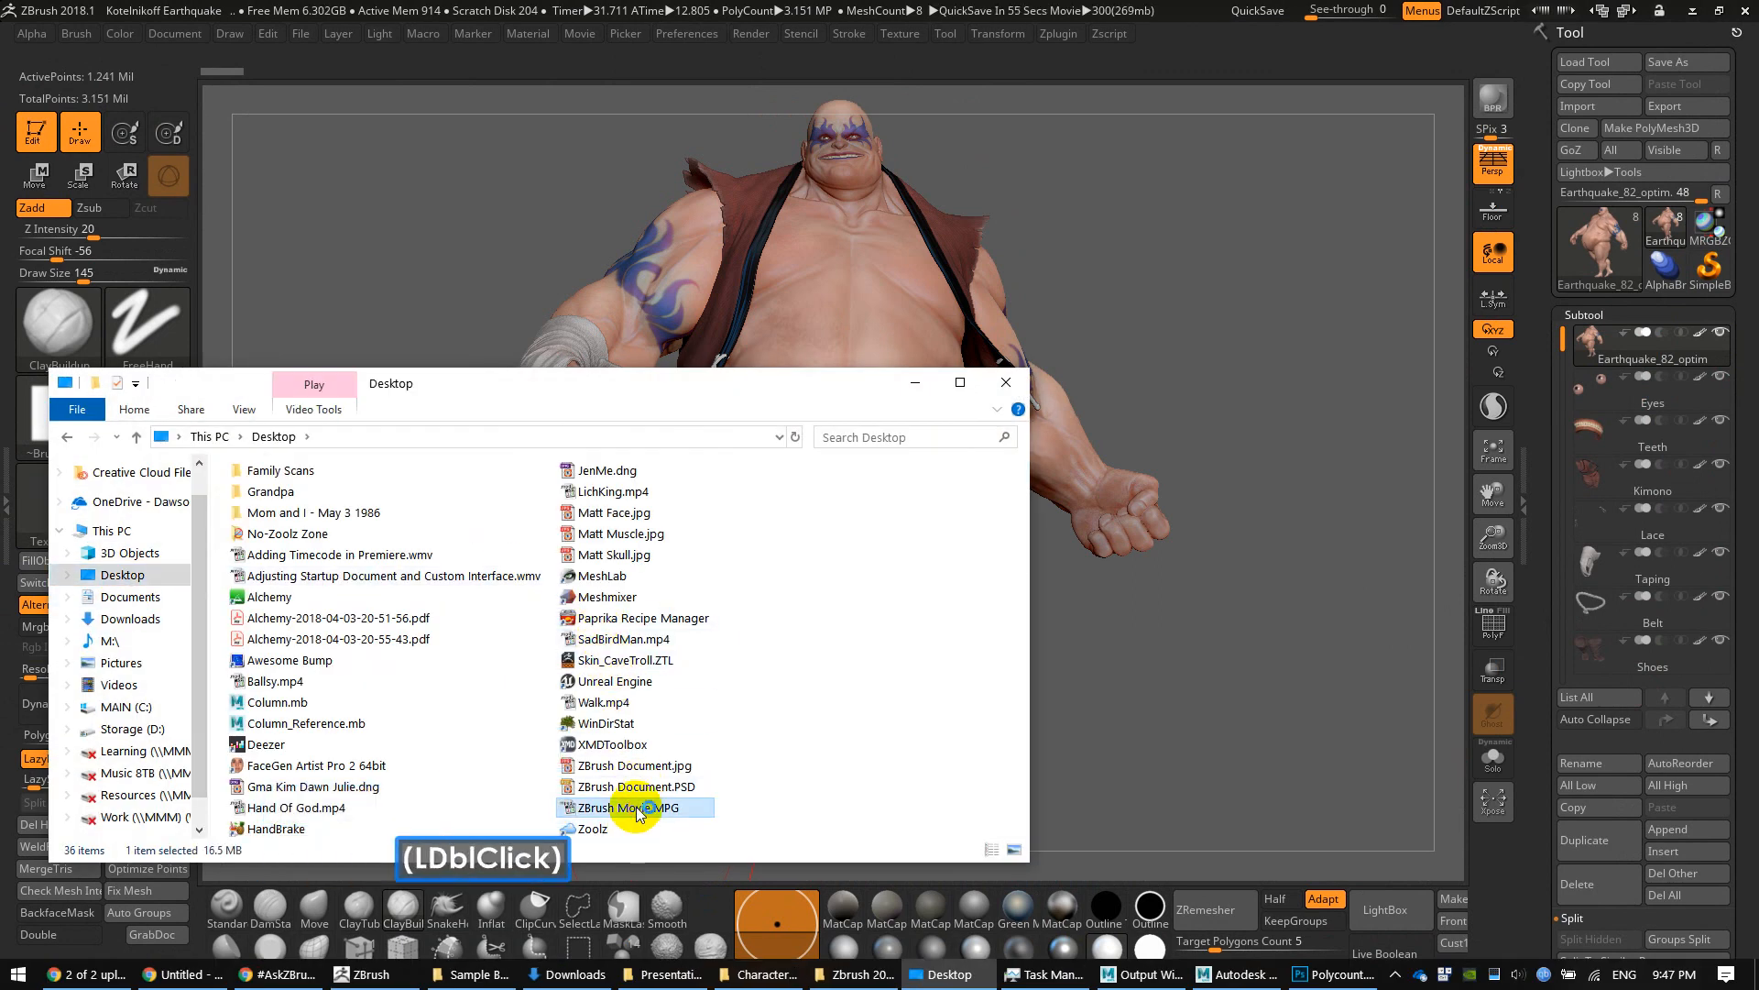
double_click(628, 806)
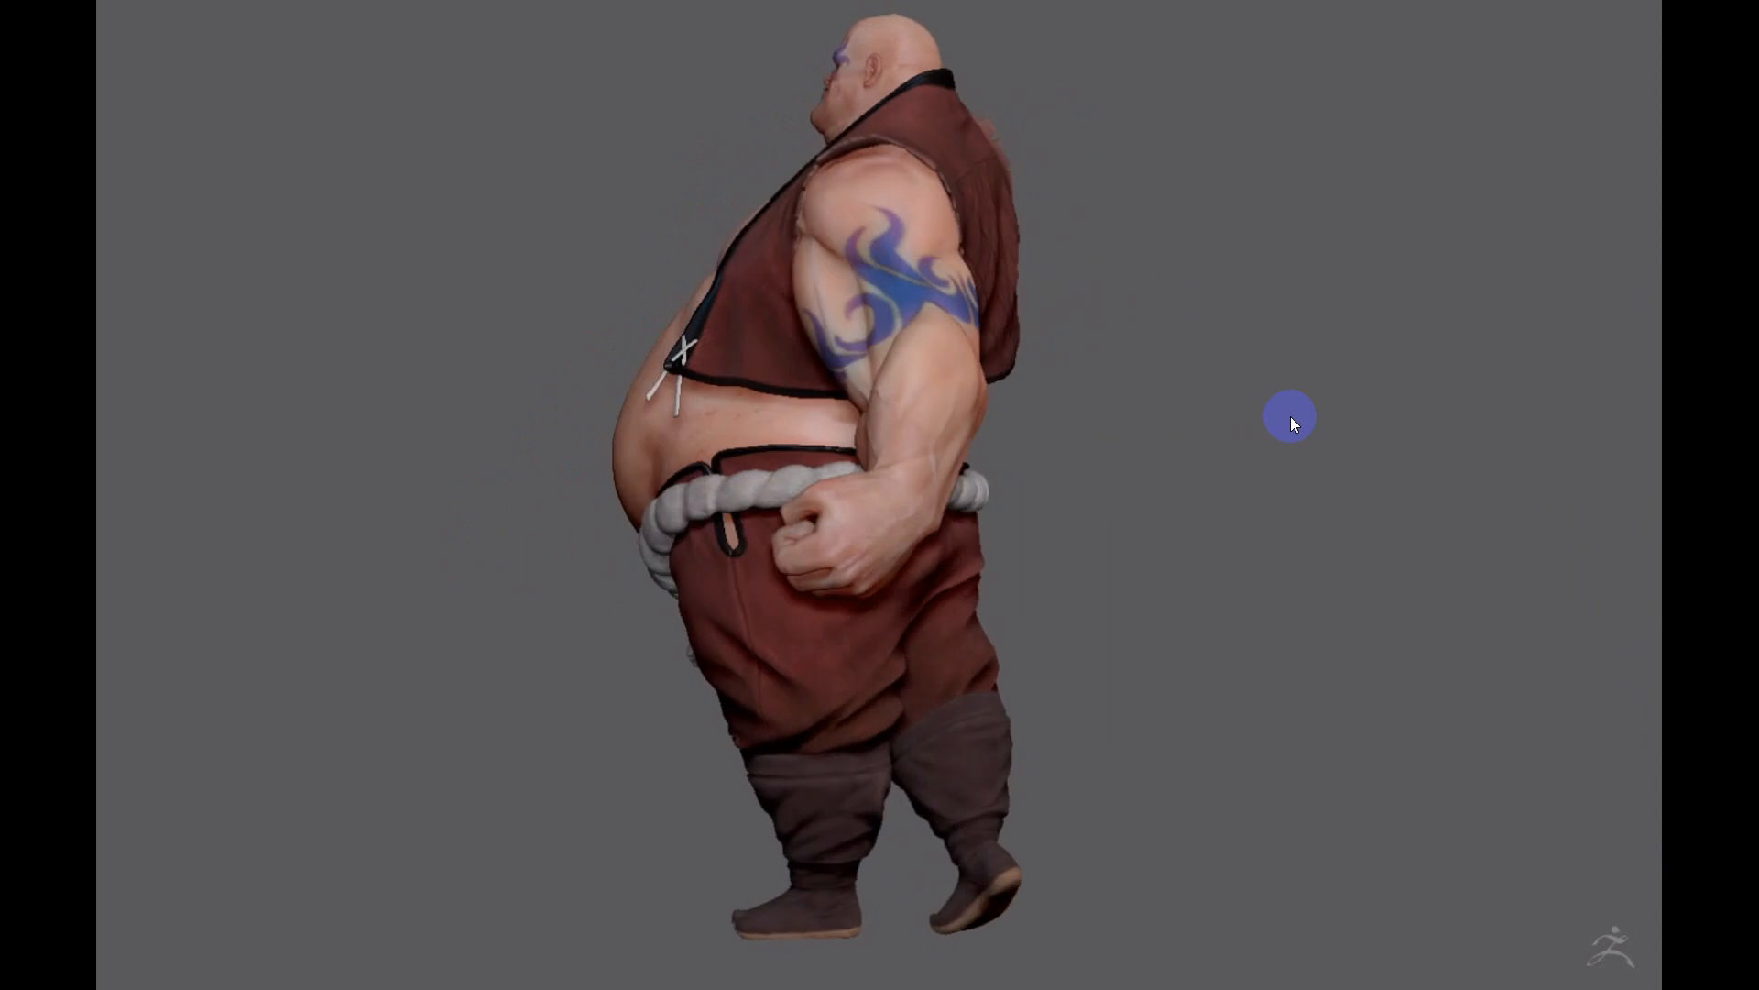
double_click(627, 806)
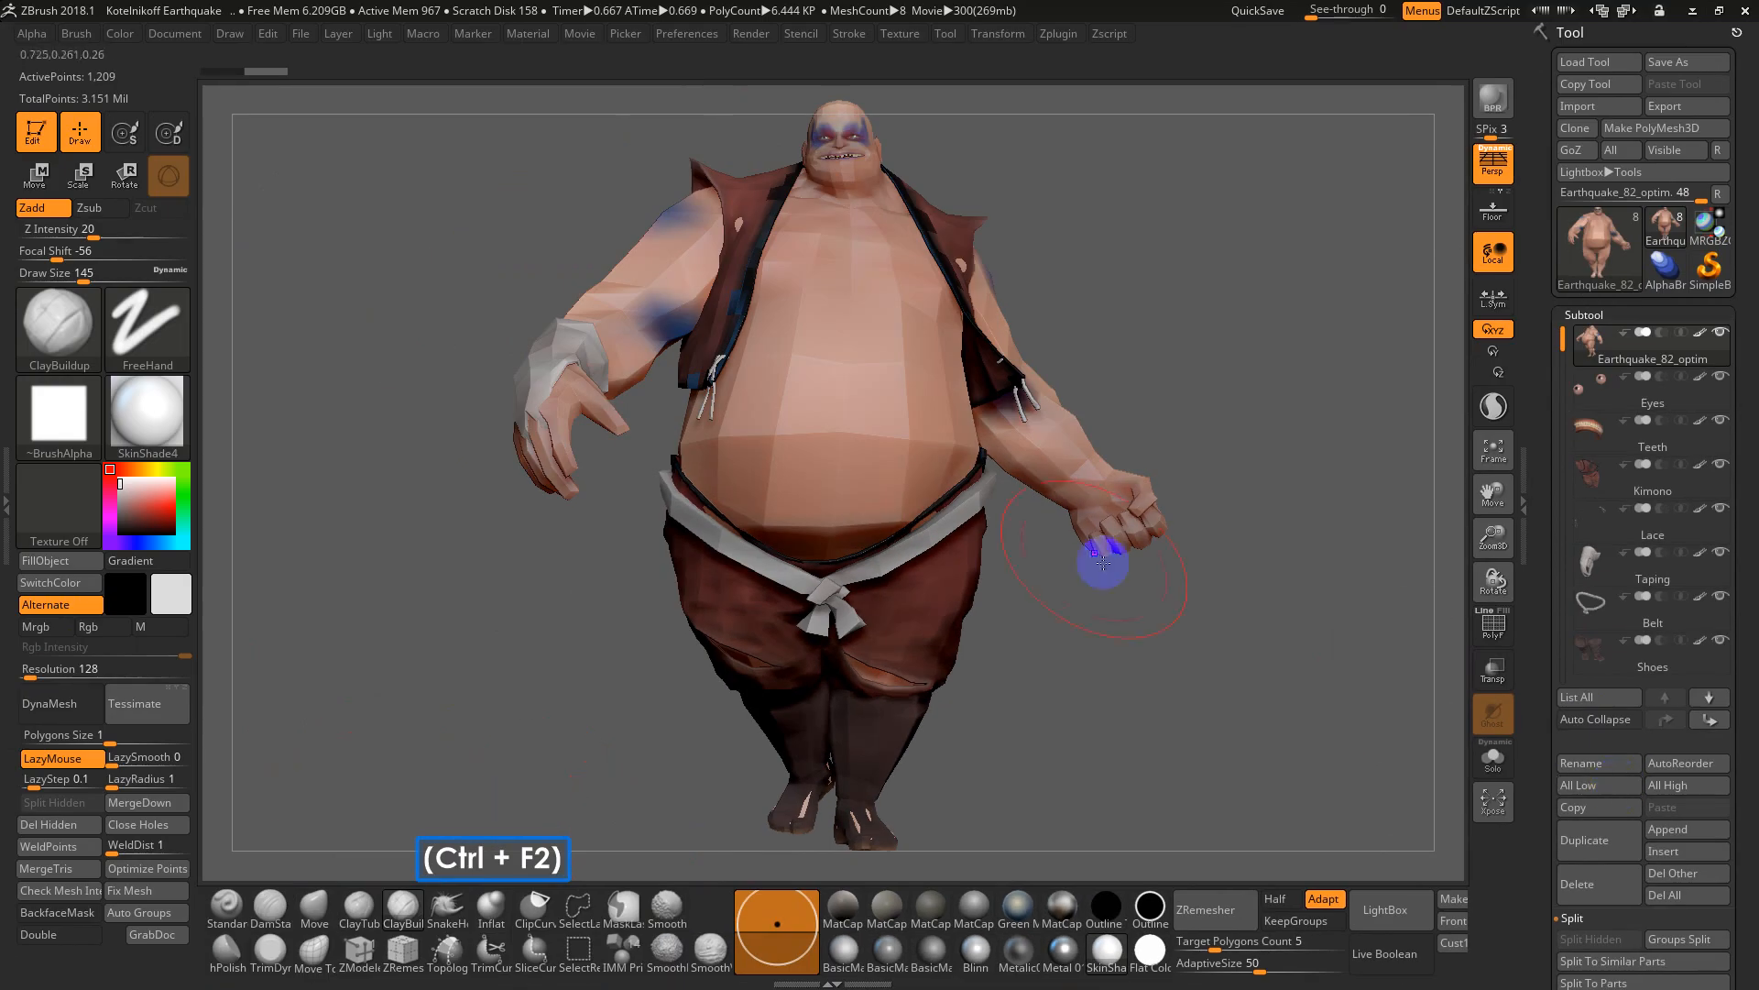
mouse_move(909, 566)
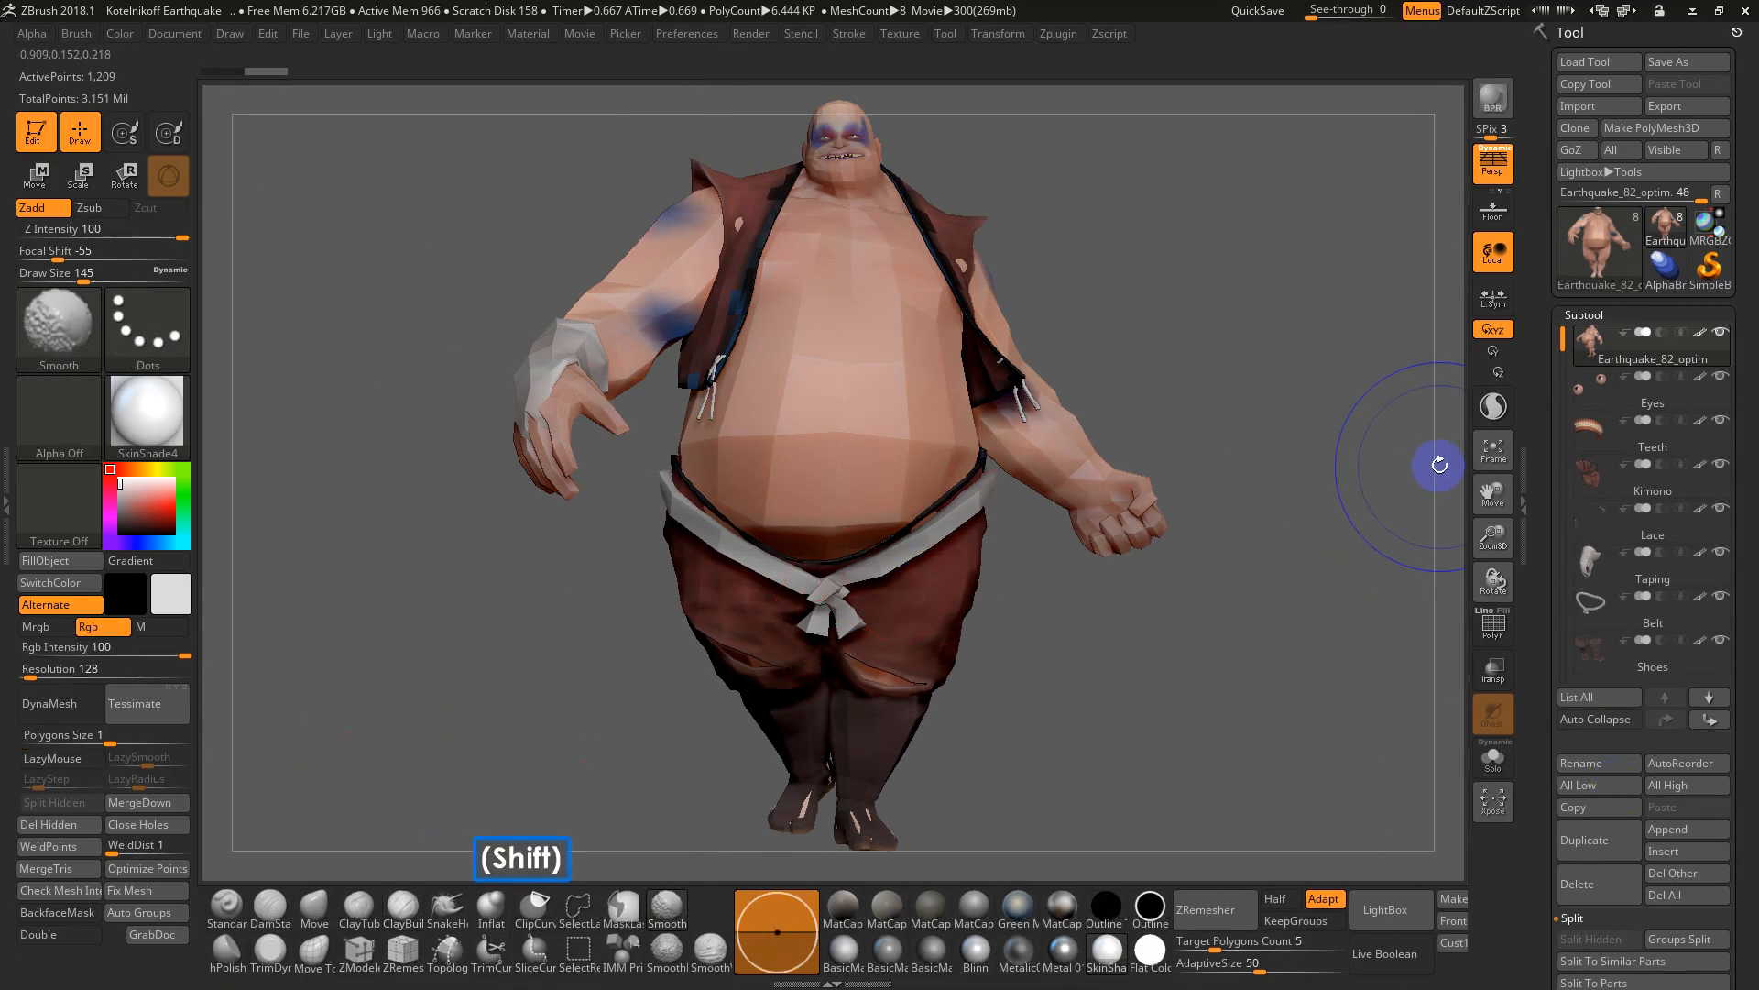
Show the polyframe wireframe over the low-poly character with Shift+F
key("shift+f")
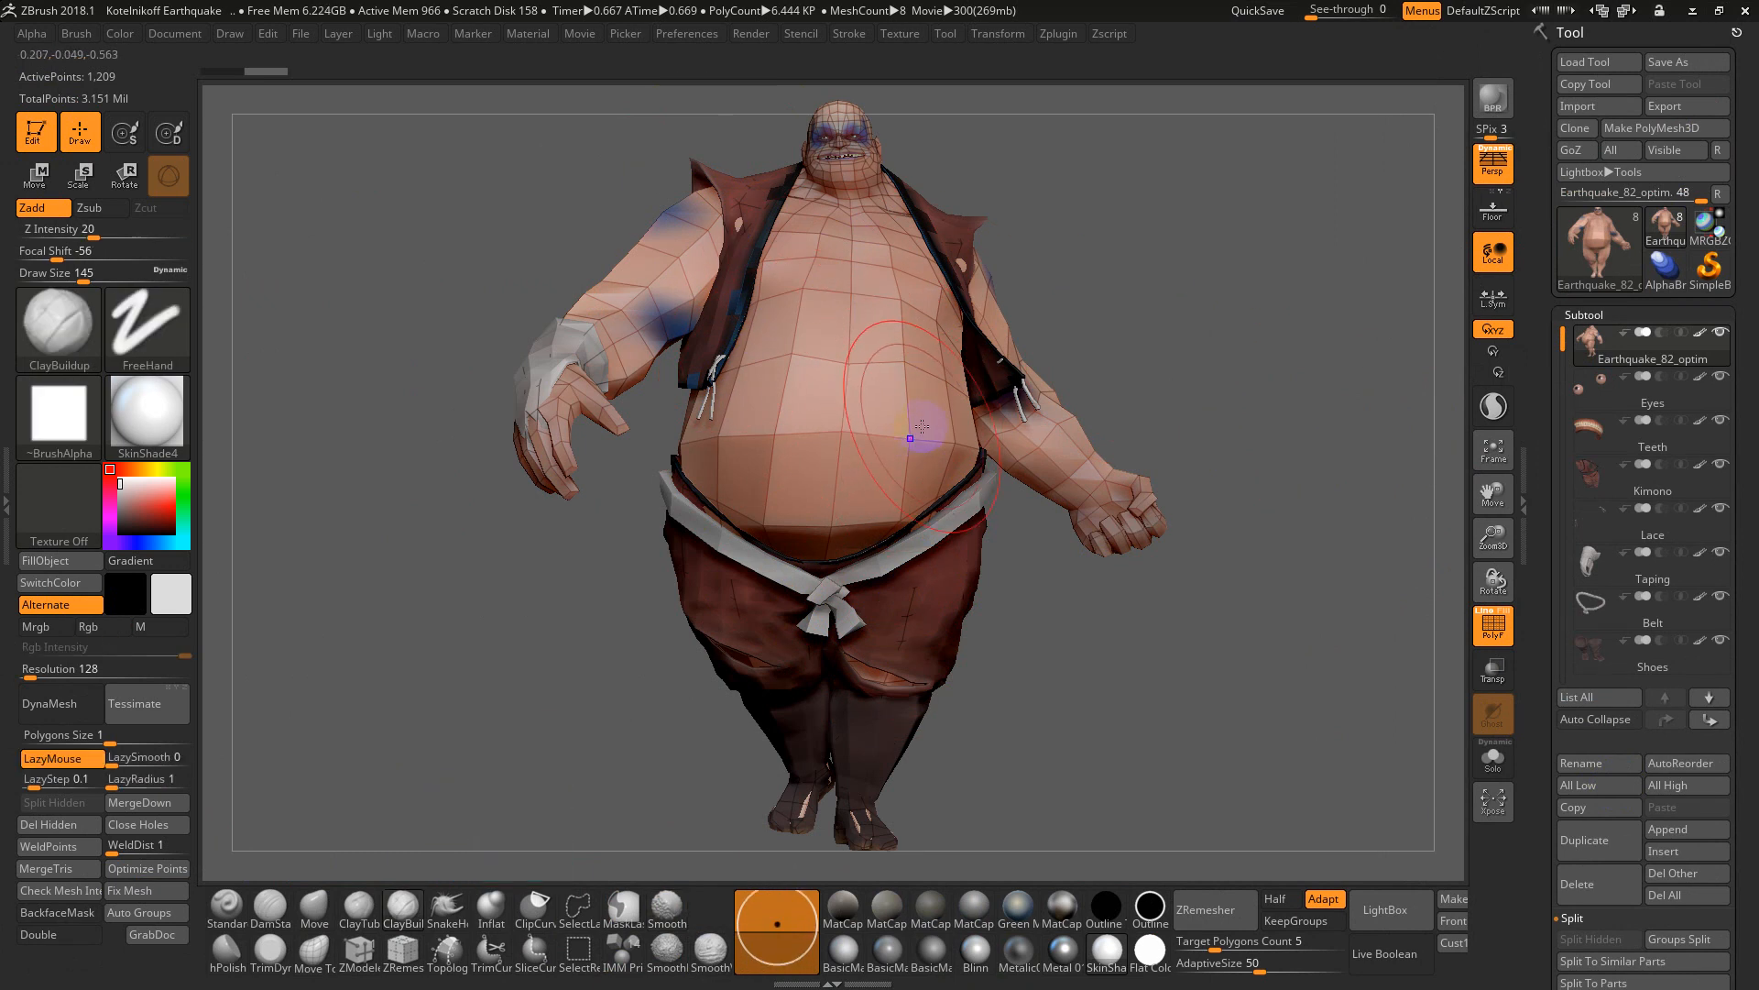
mouse_move(735, 326)
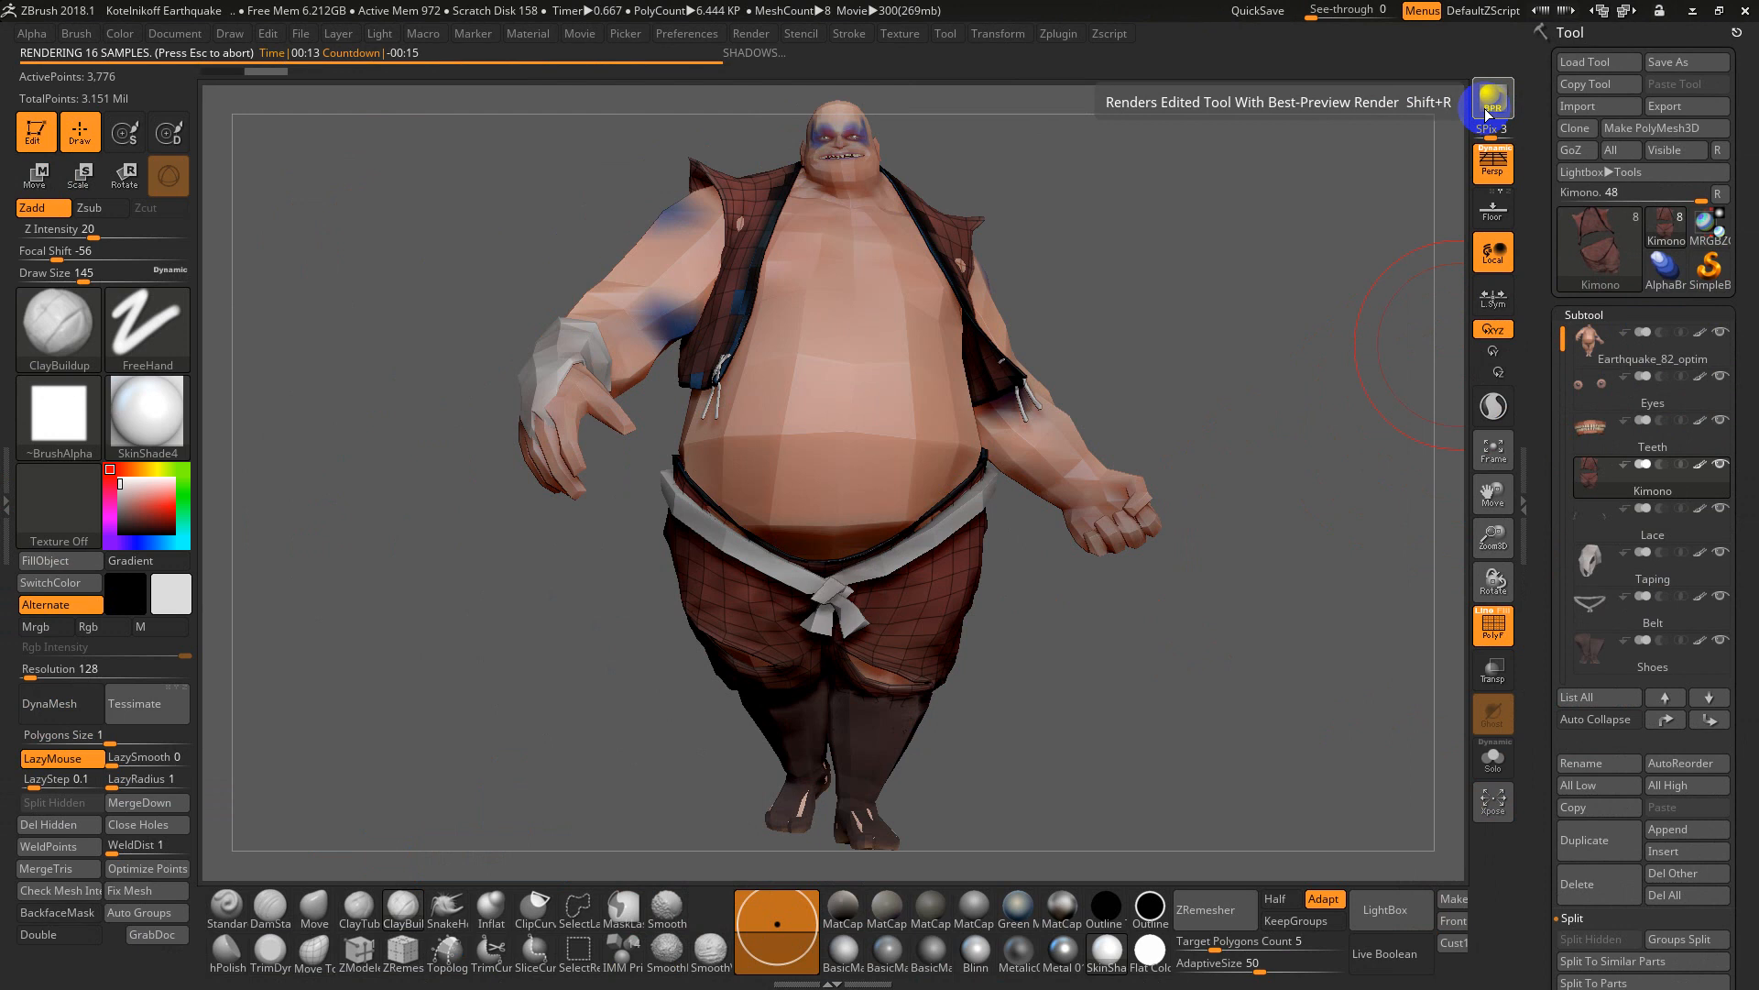
Merge all subtools into one low-res T-pose mesh via Transpose Master's TPoseMesh
left_click(1492, 99)
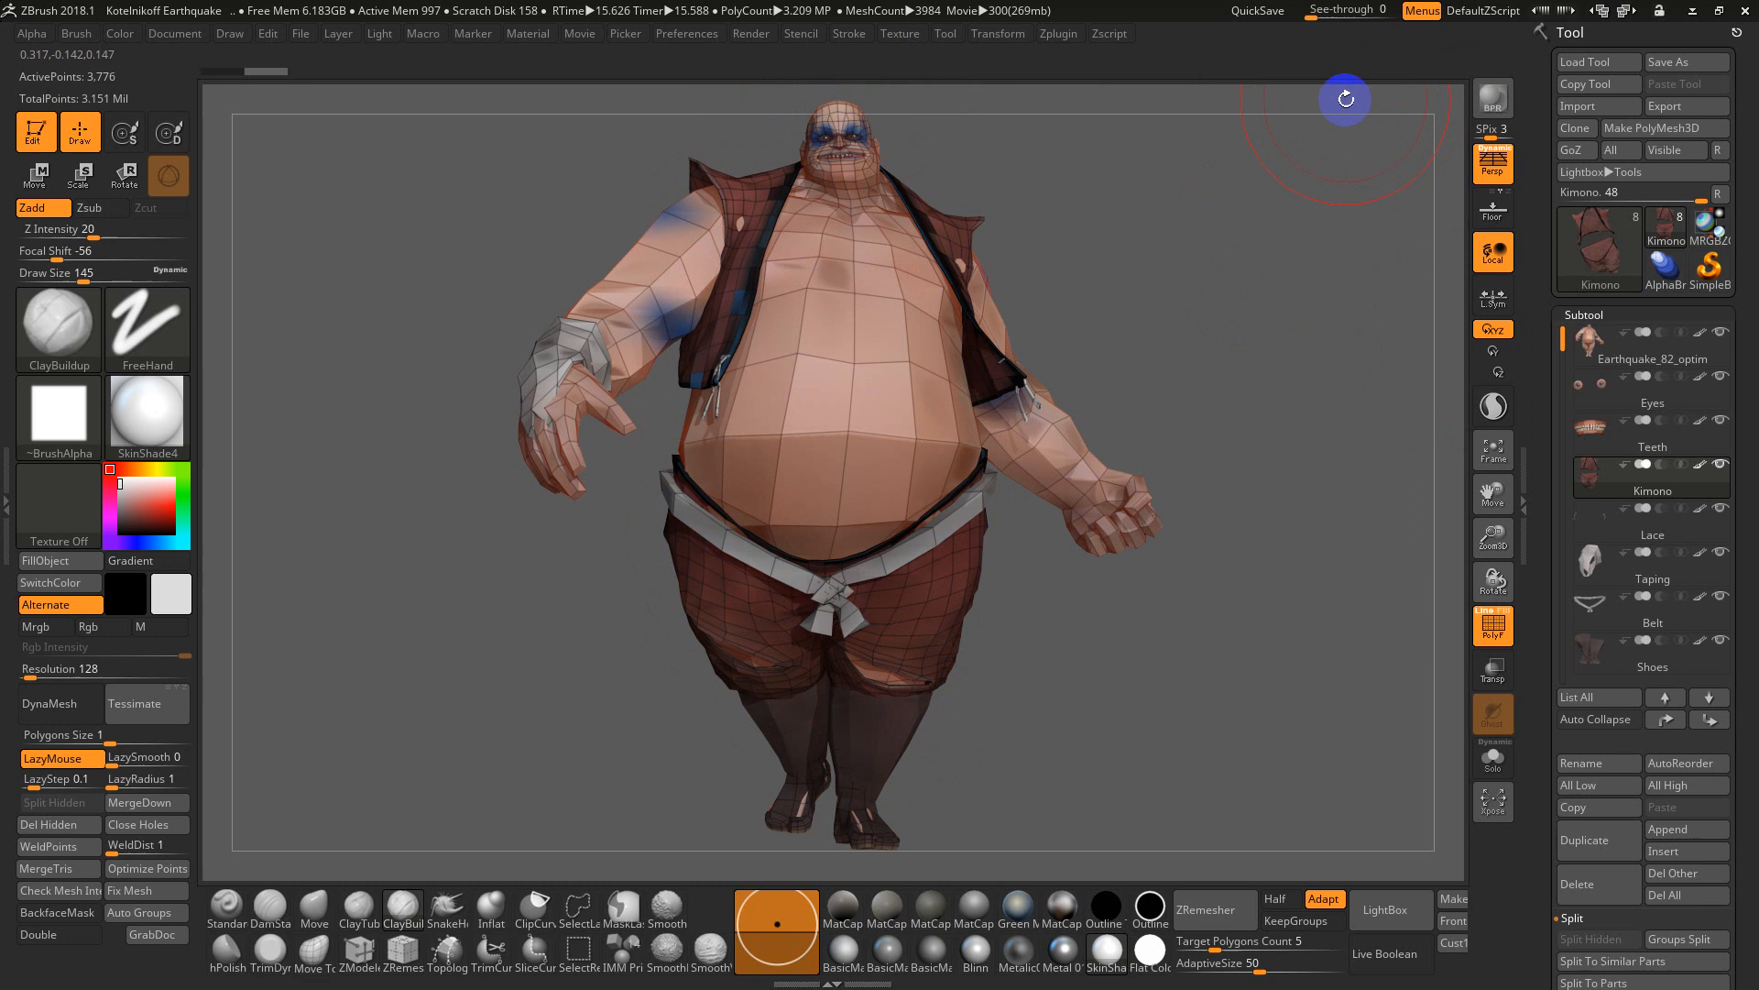
mouse_move(1055, 33)
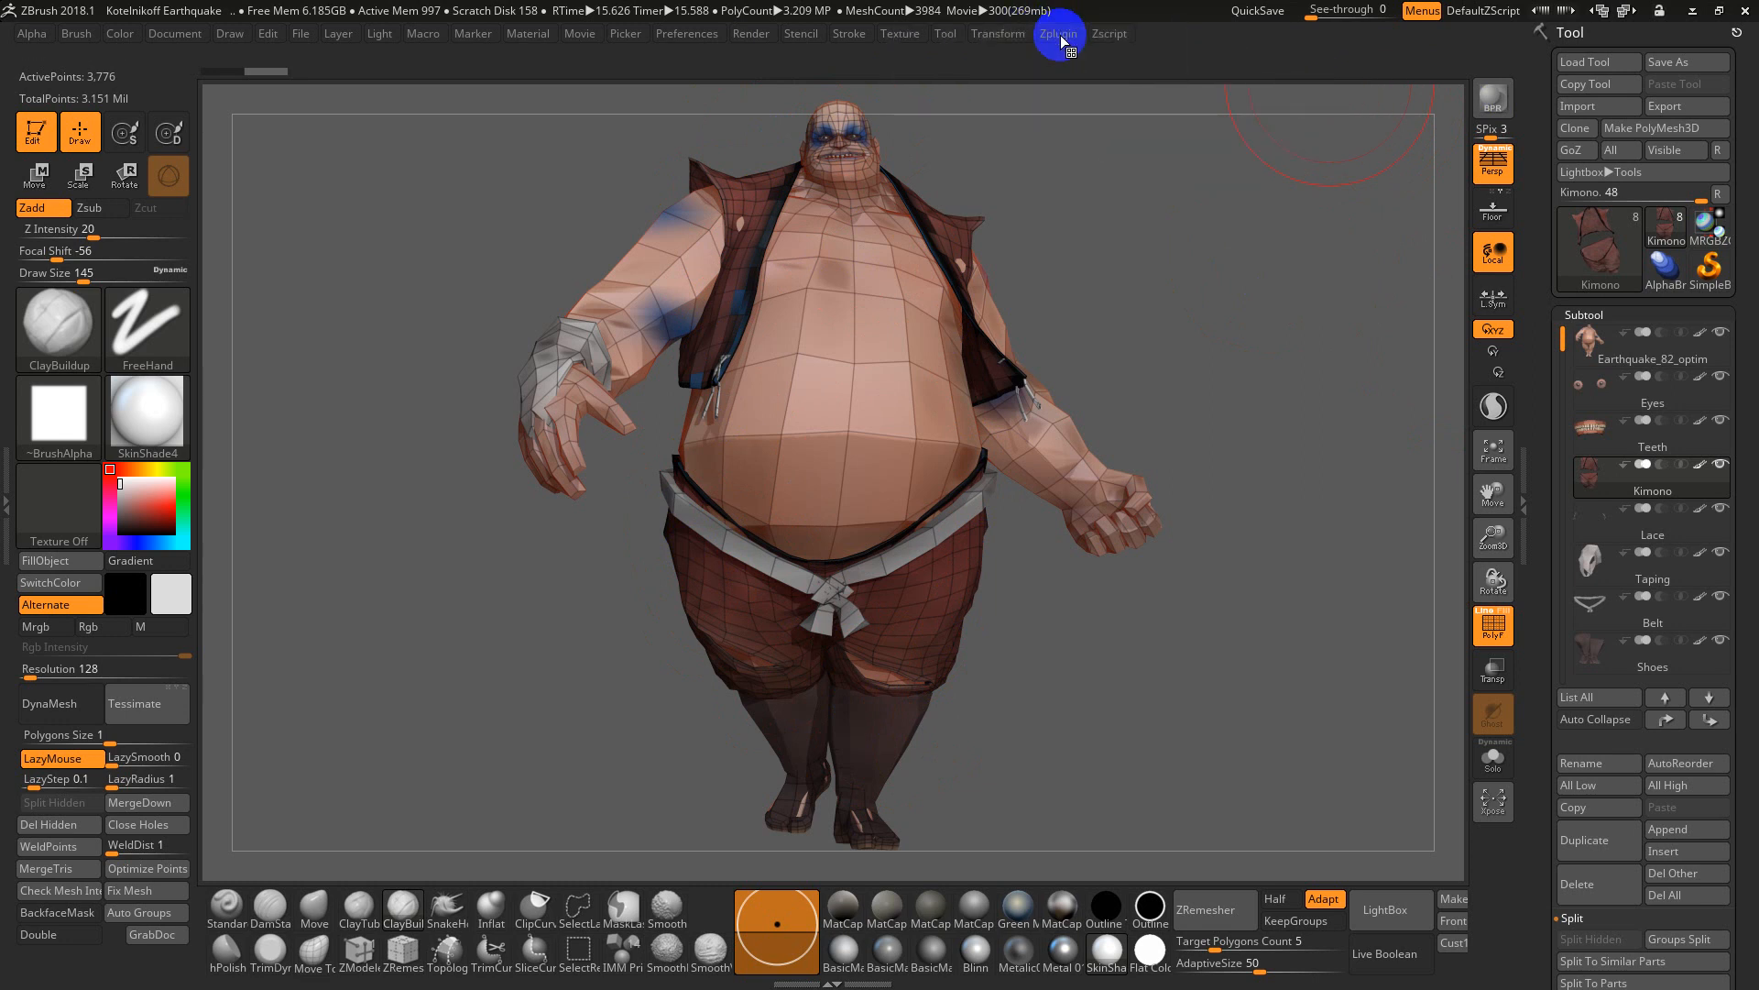
left_click(1056, 33)
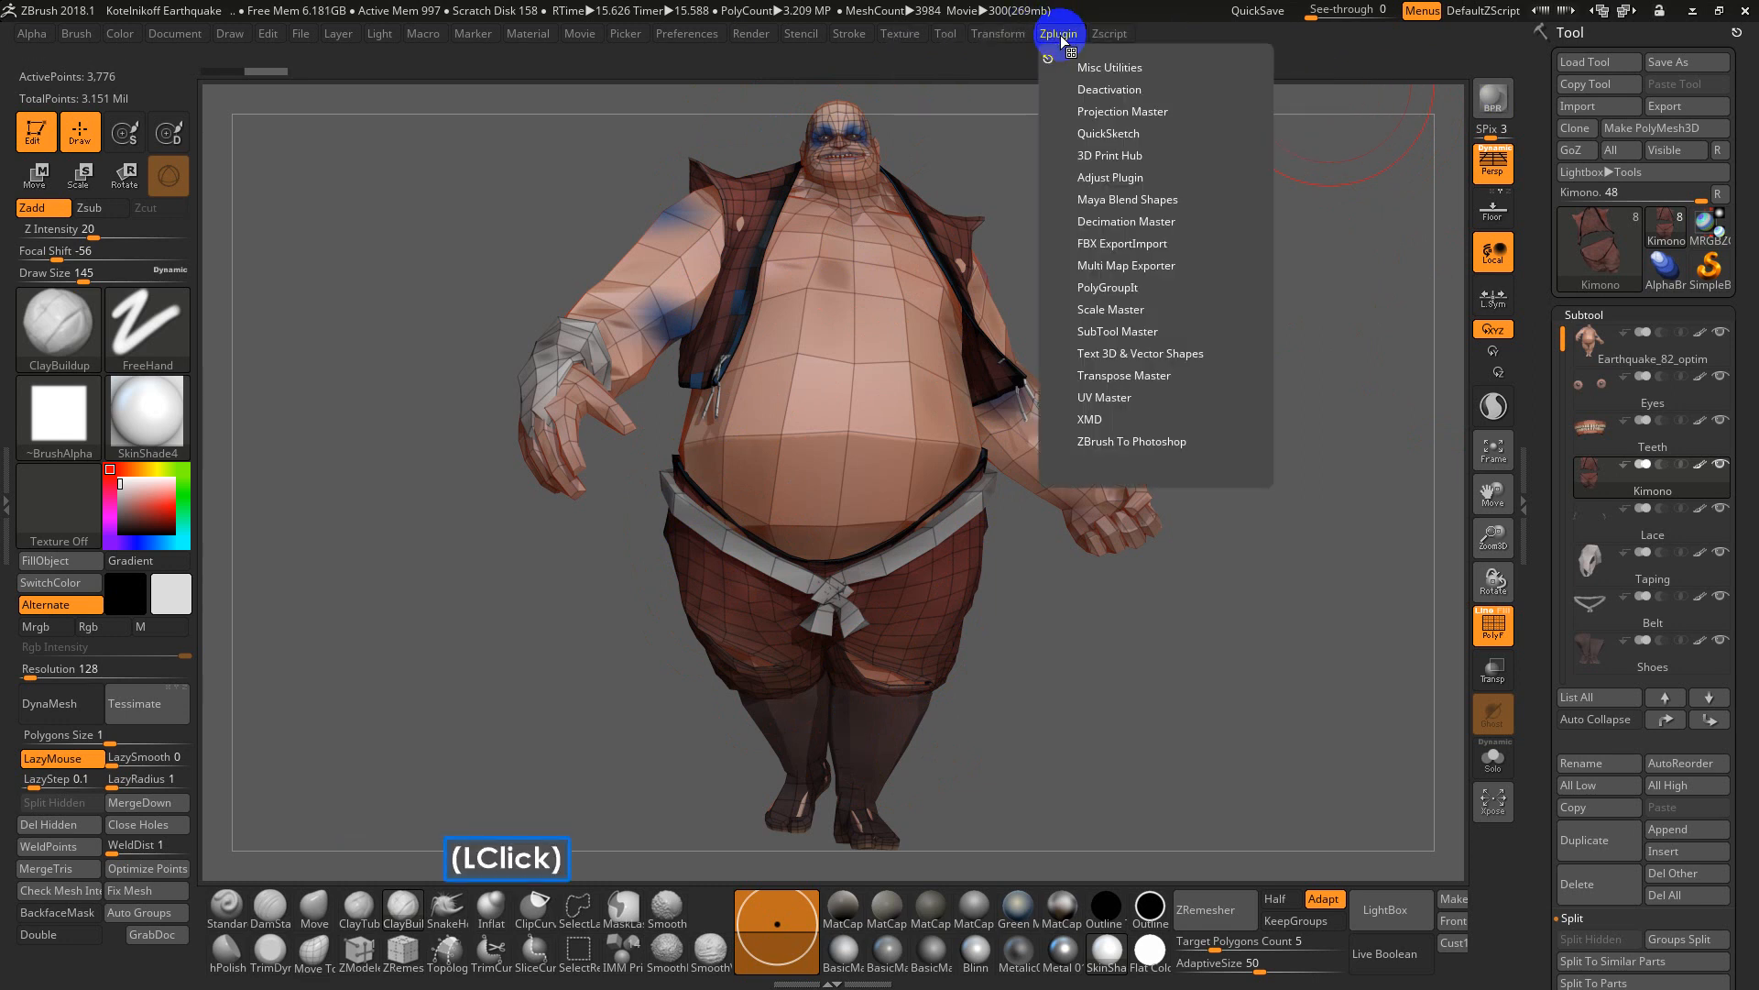
mouse_move(1122, 384)
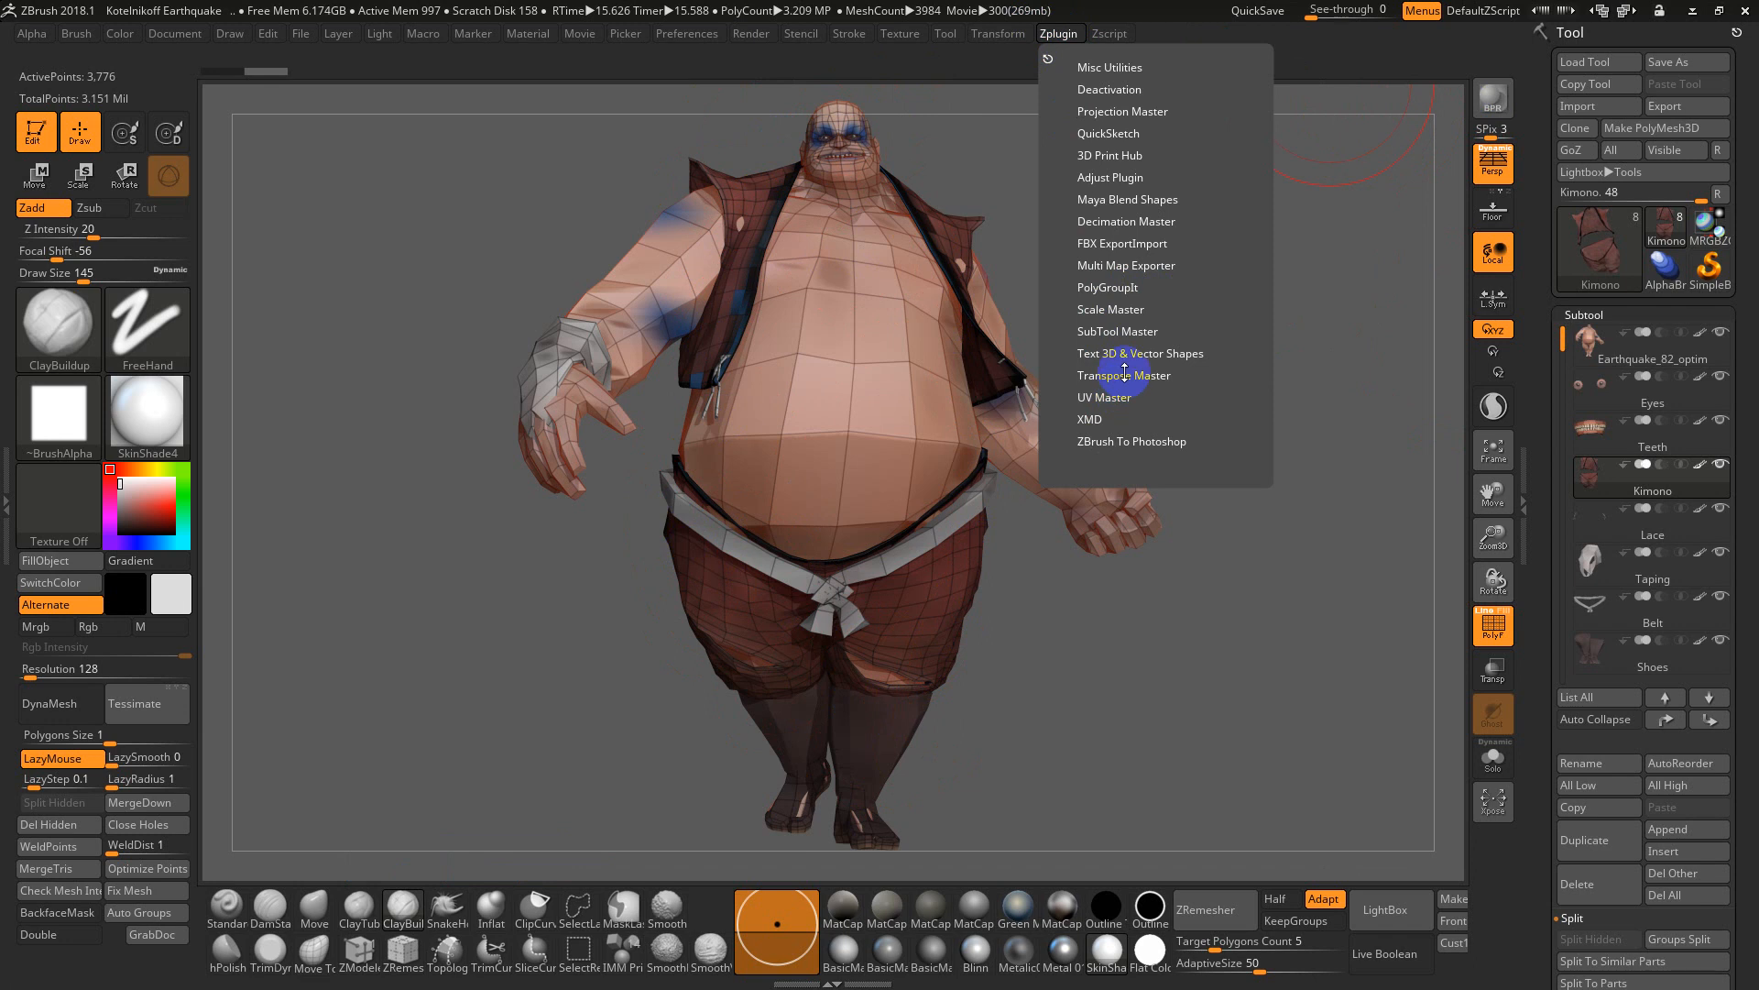
left_click(1058, 33)
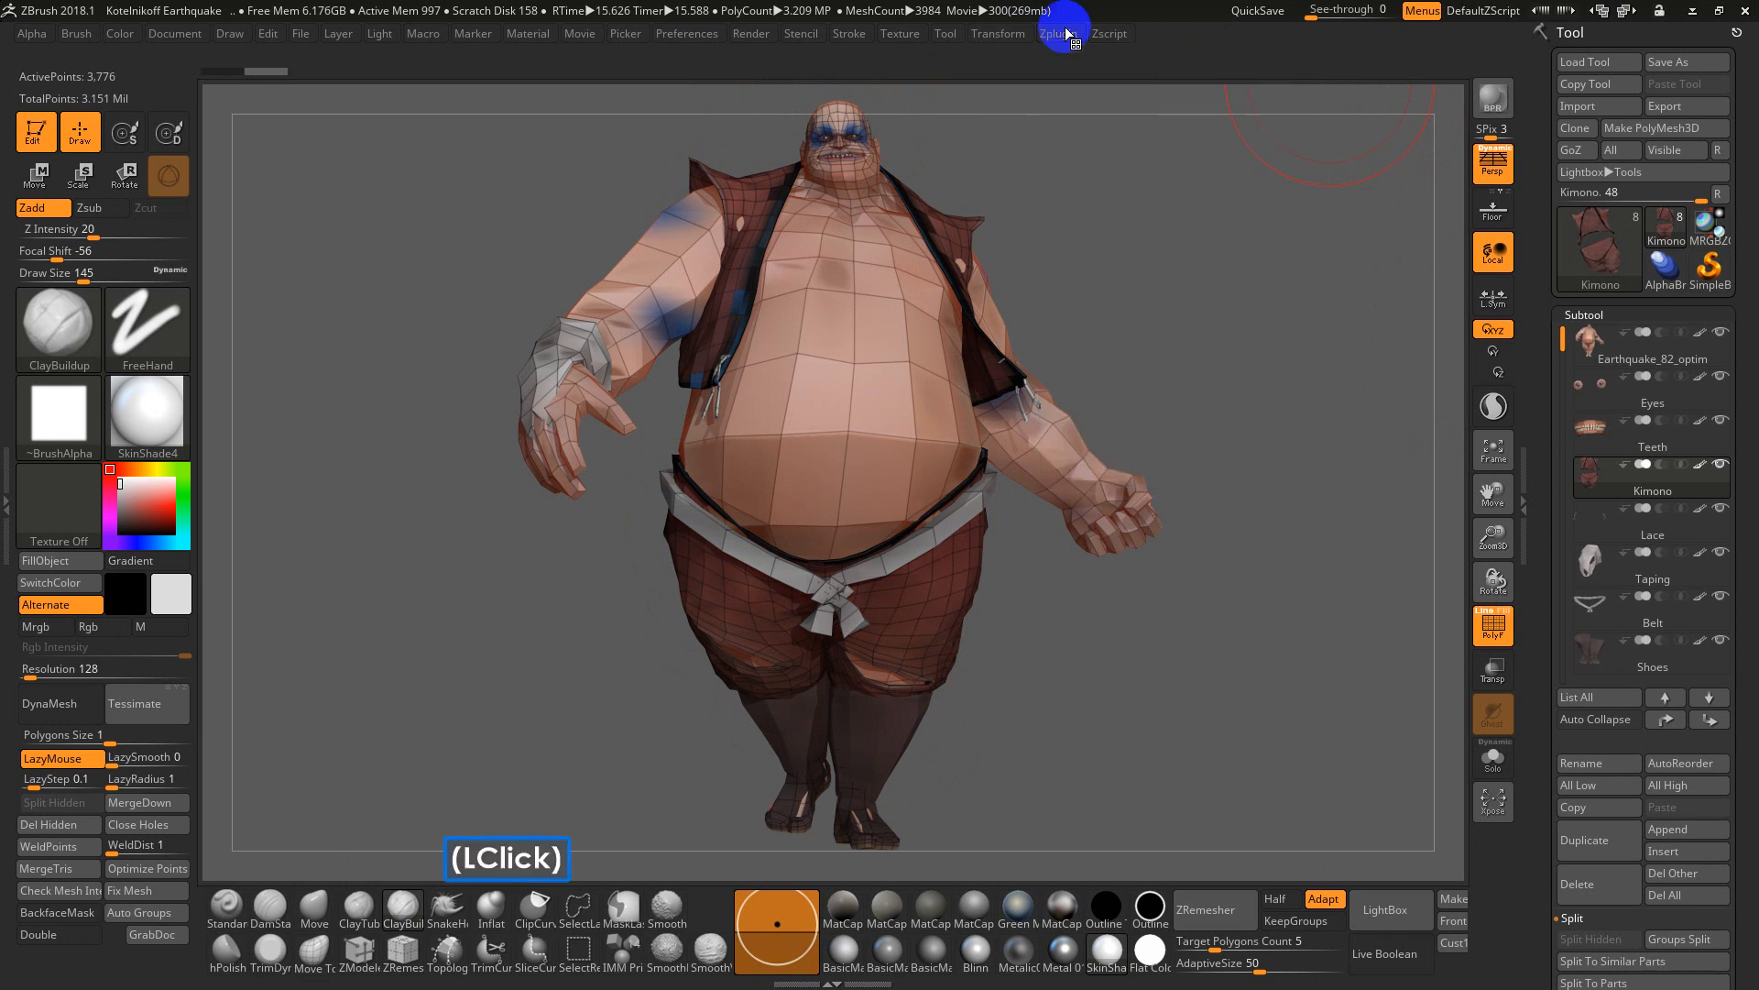
left_click(1057, 33)
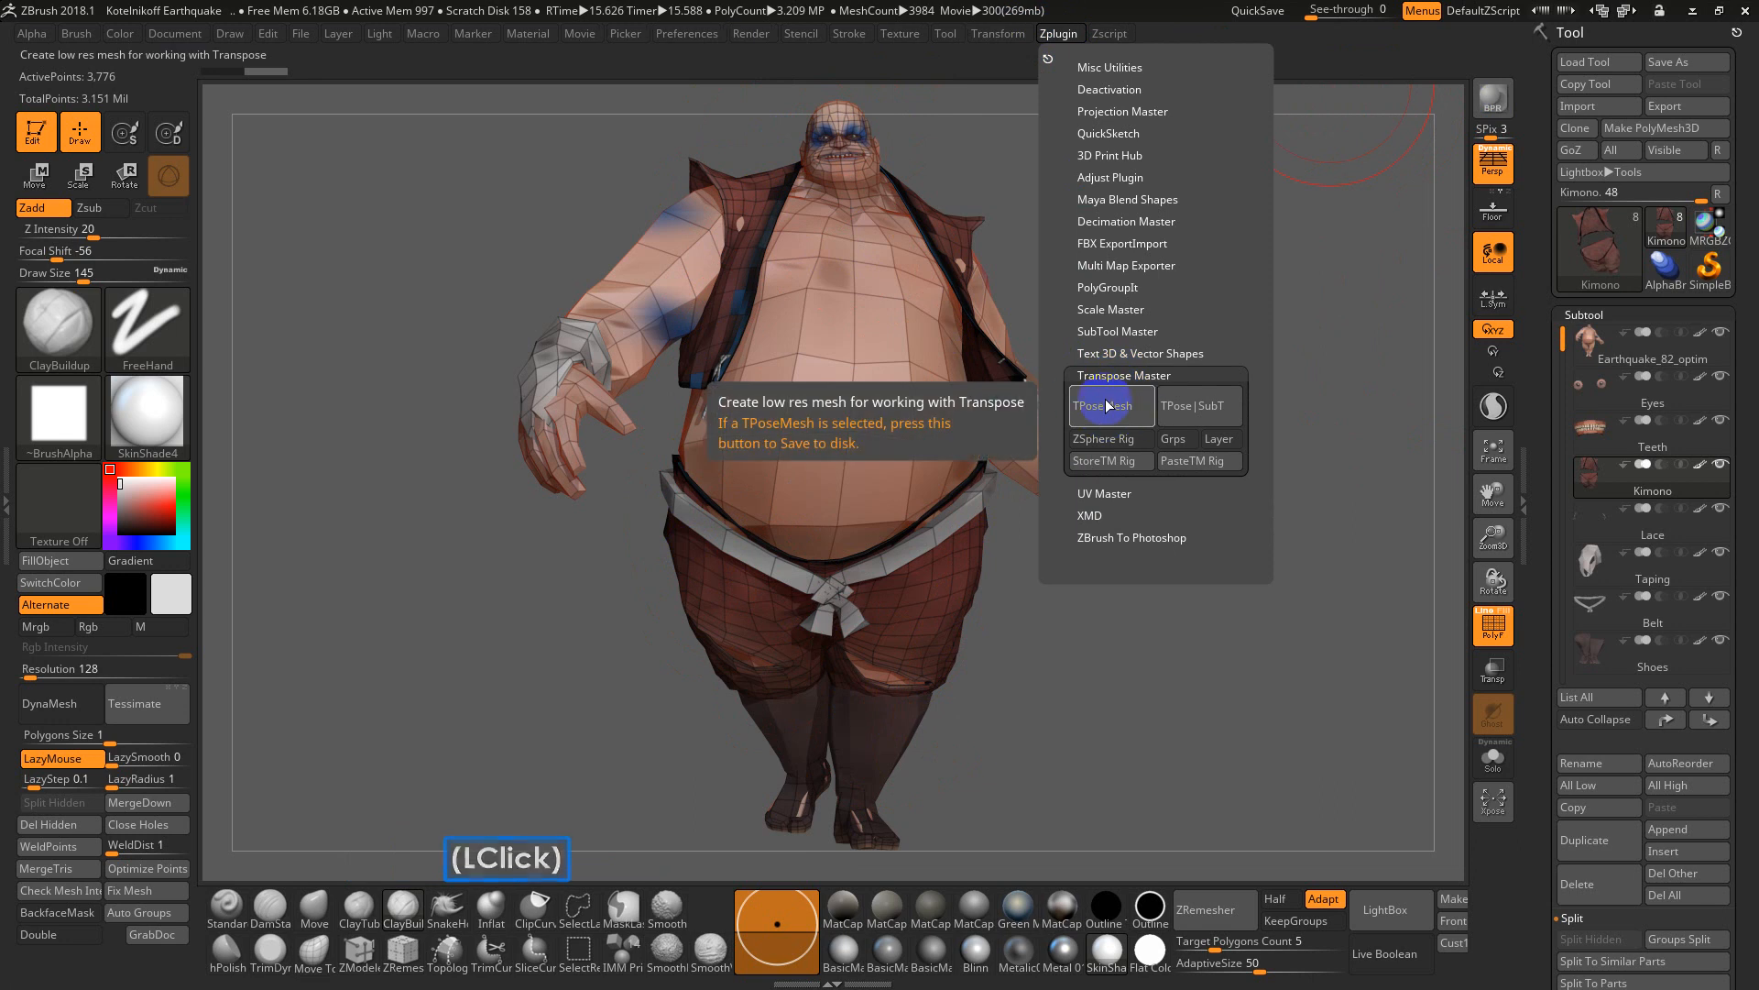
left_click(1105, 405)
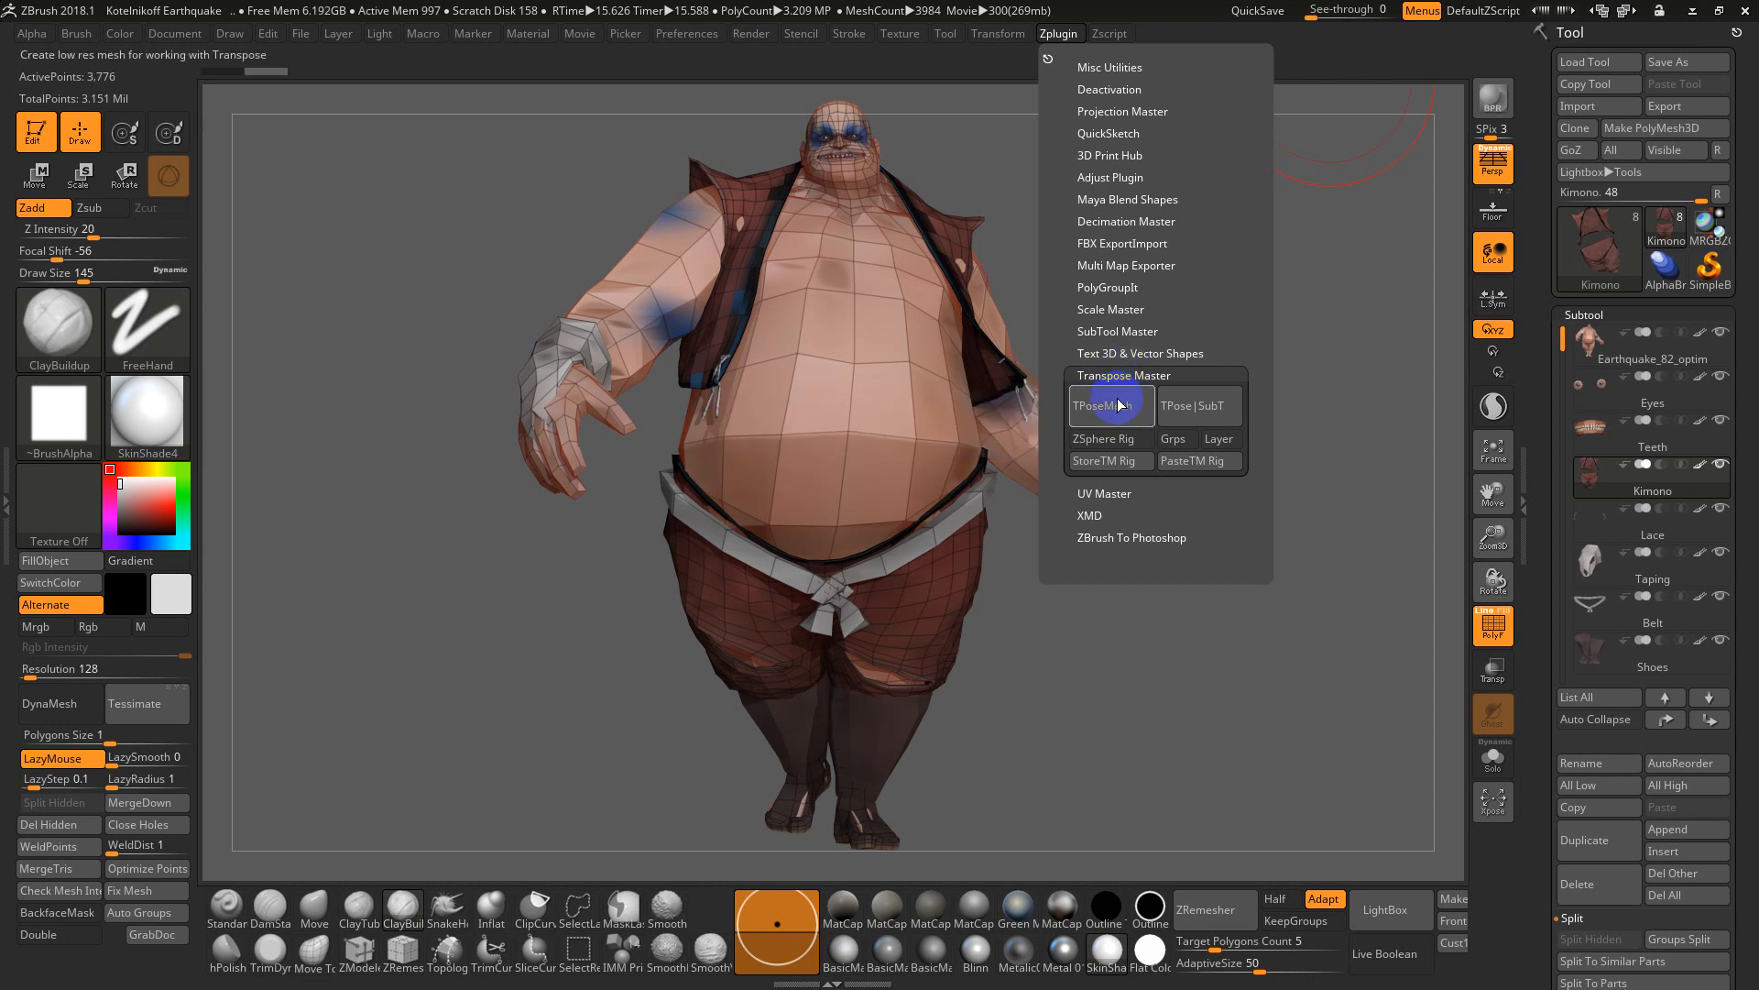
mouse_move(1111, 405)
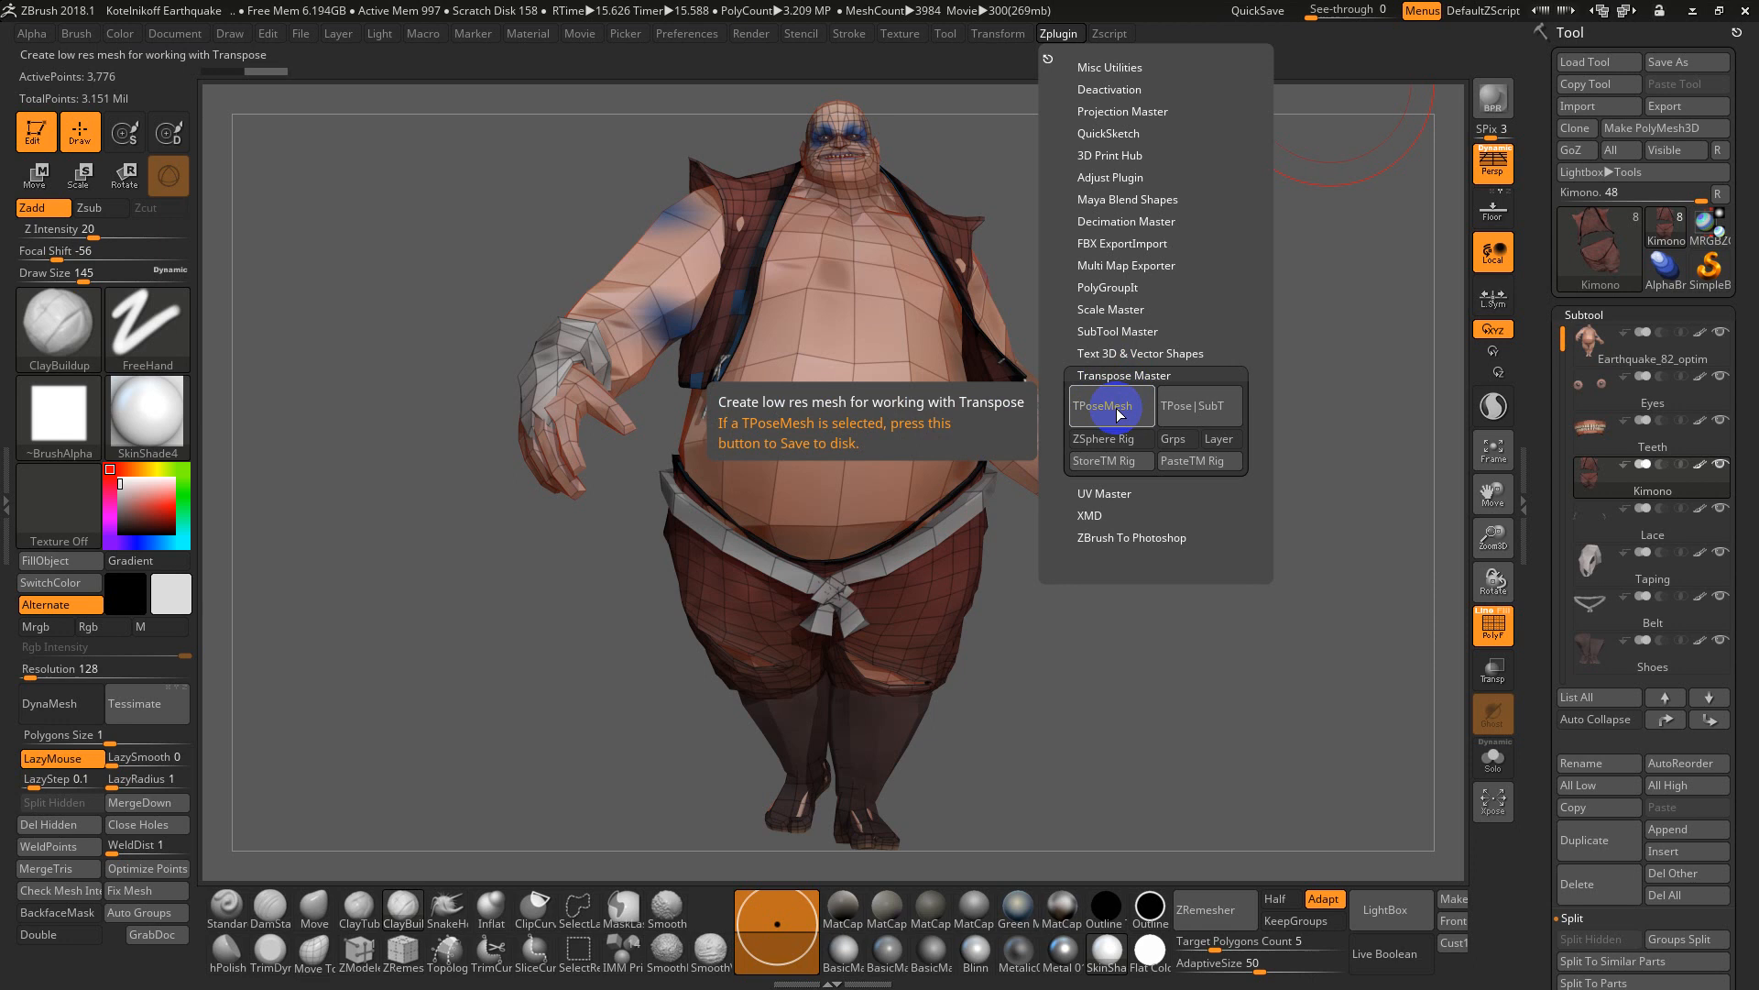
left_click(1107, 405)
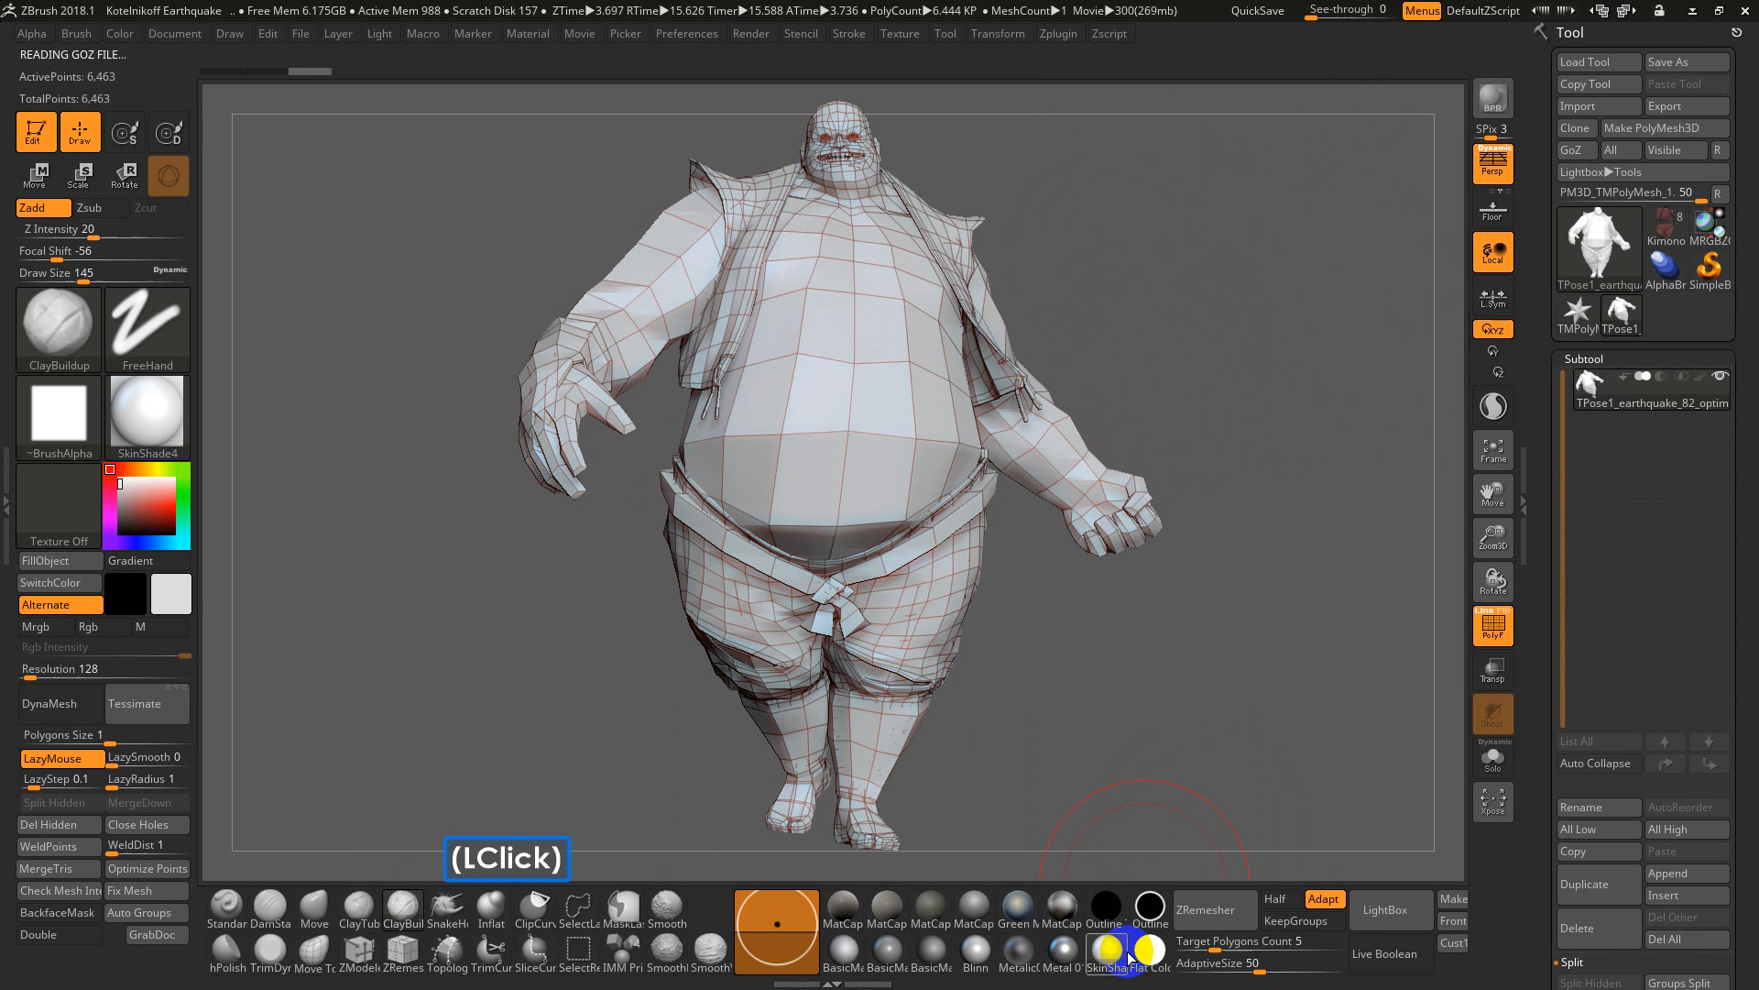
left_click(1148, 951)
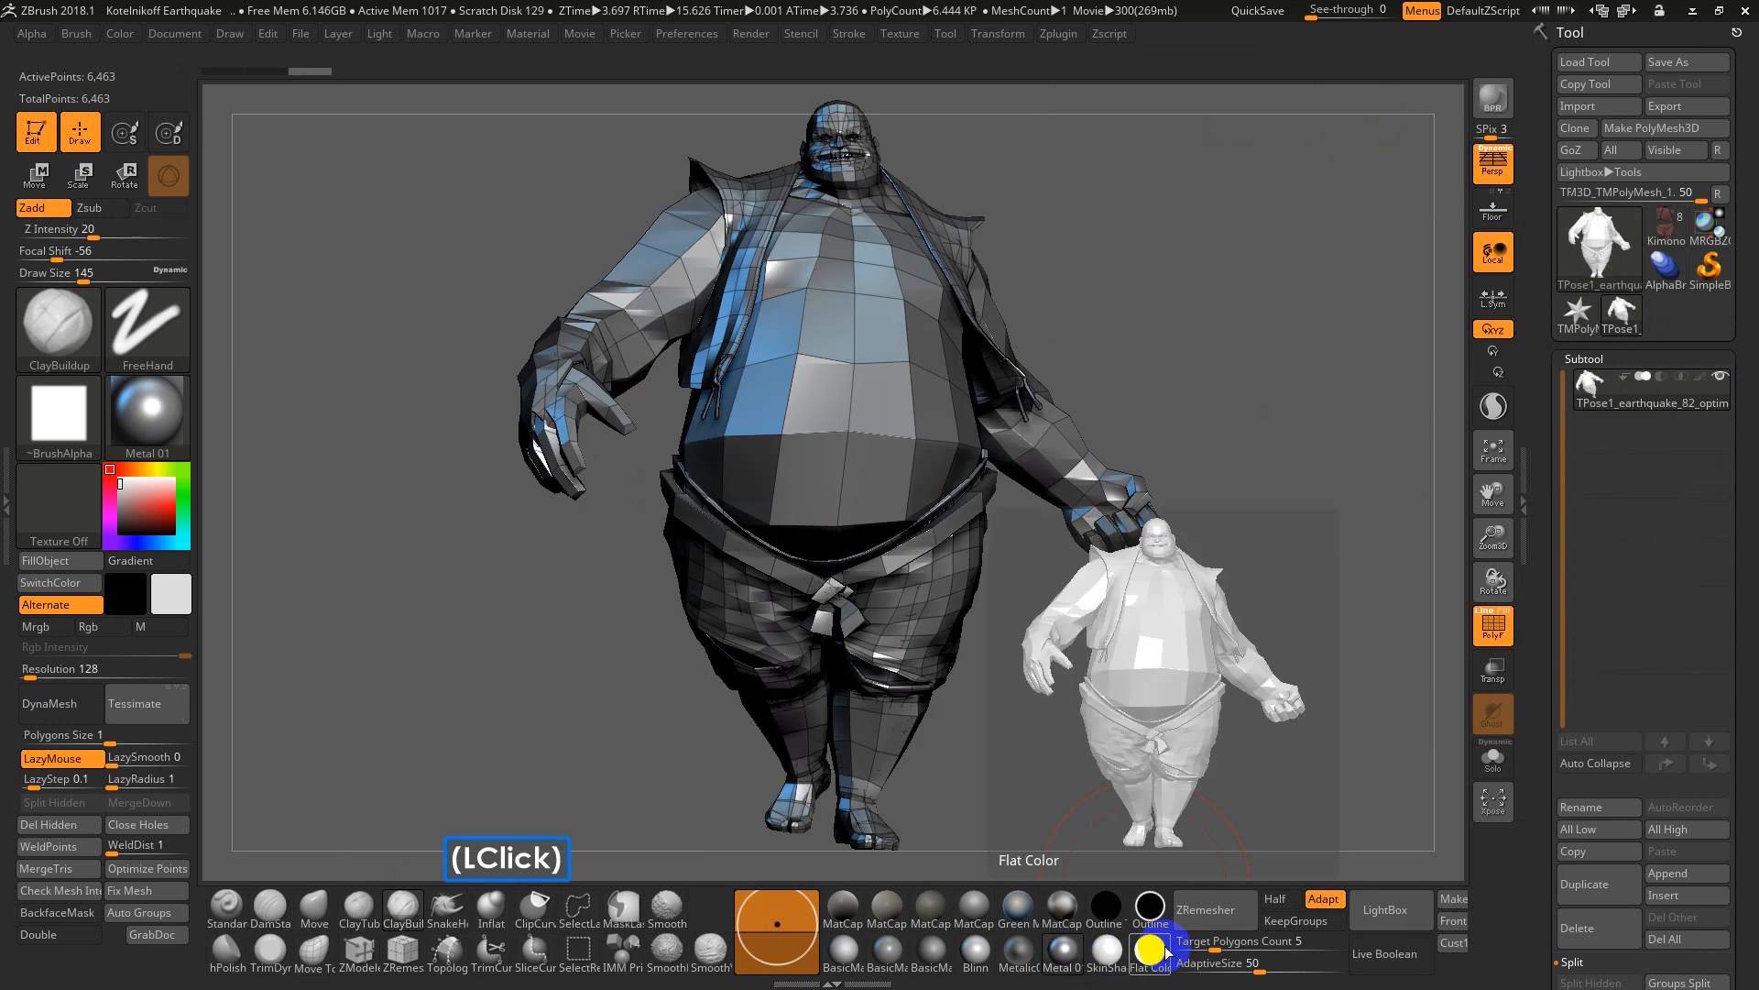
left_click(1104, 947)
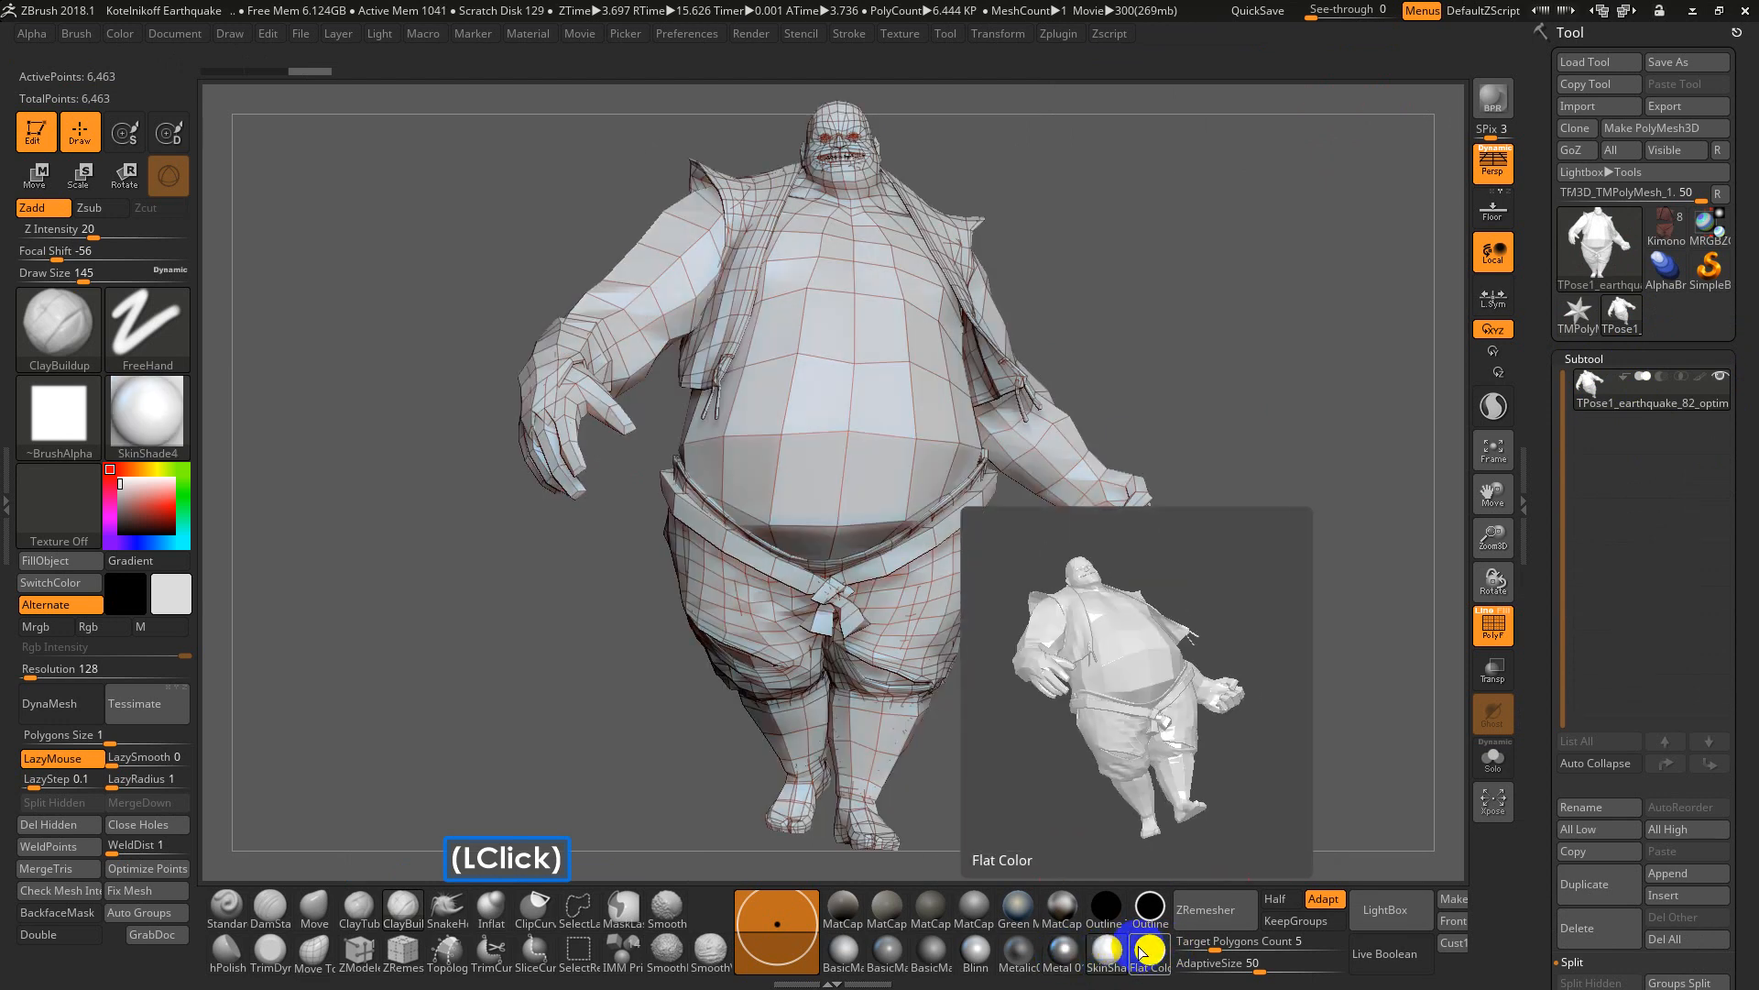
left_click(1148, 951)
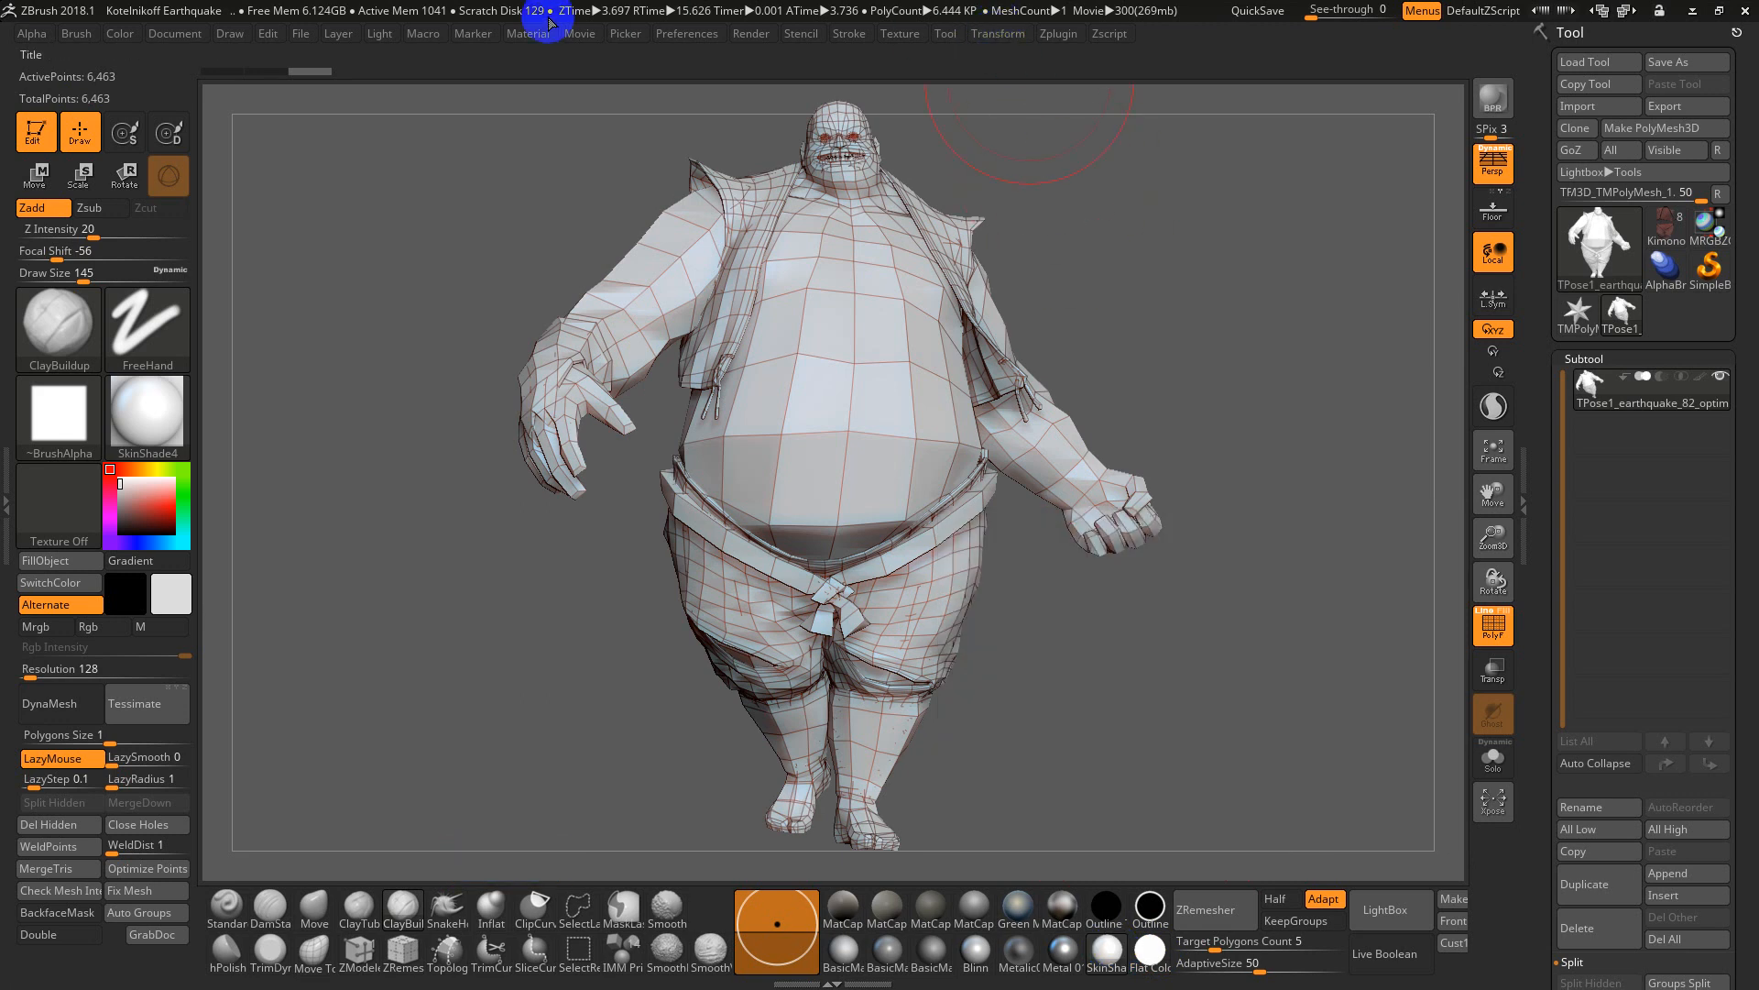
mouse_move(1017, 176)
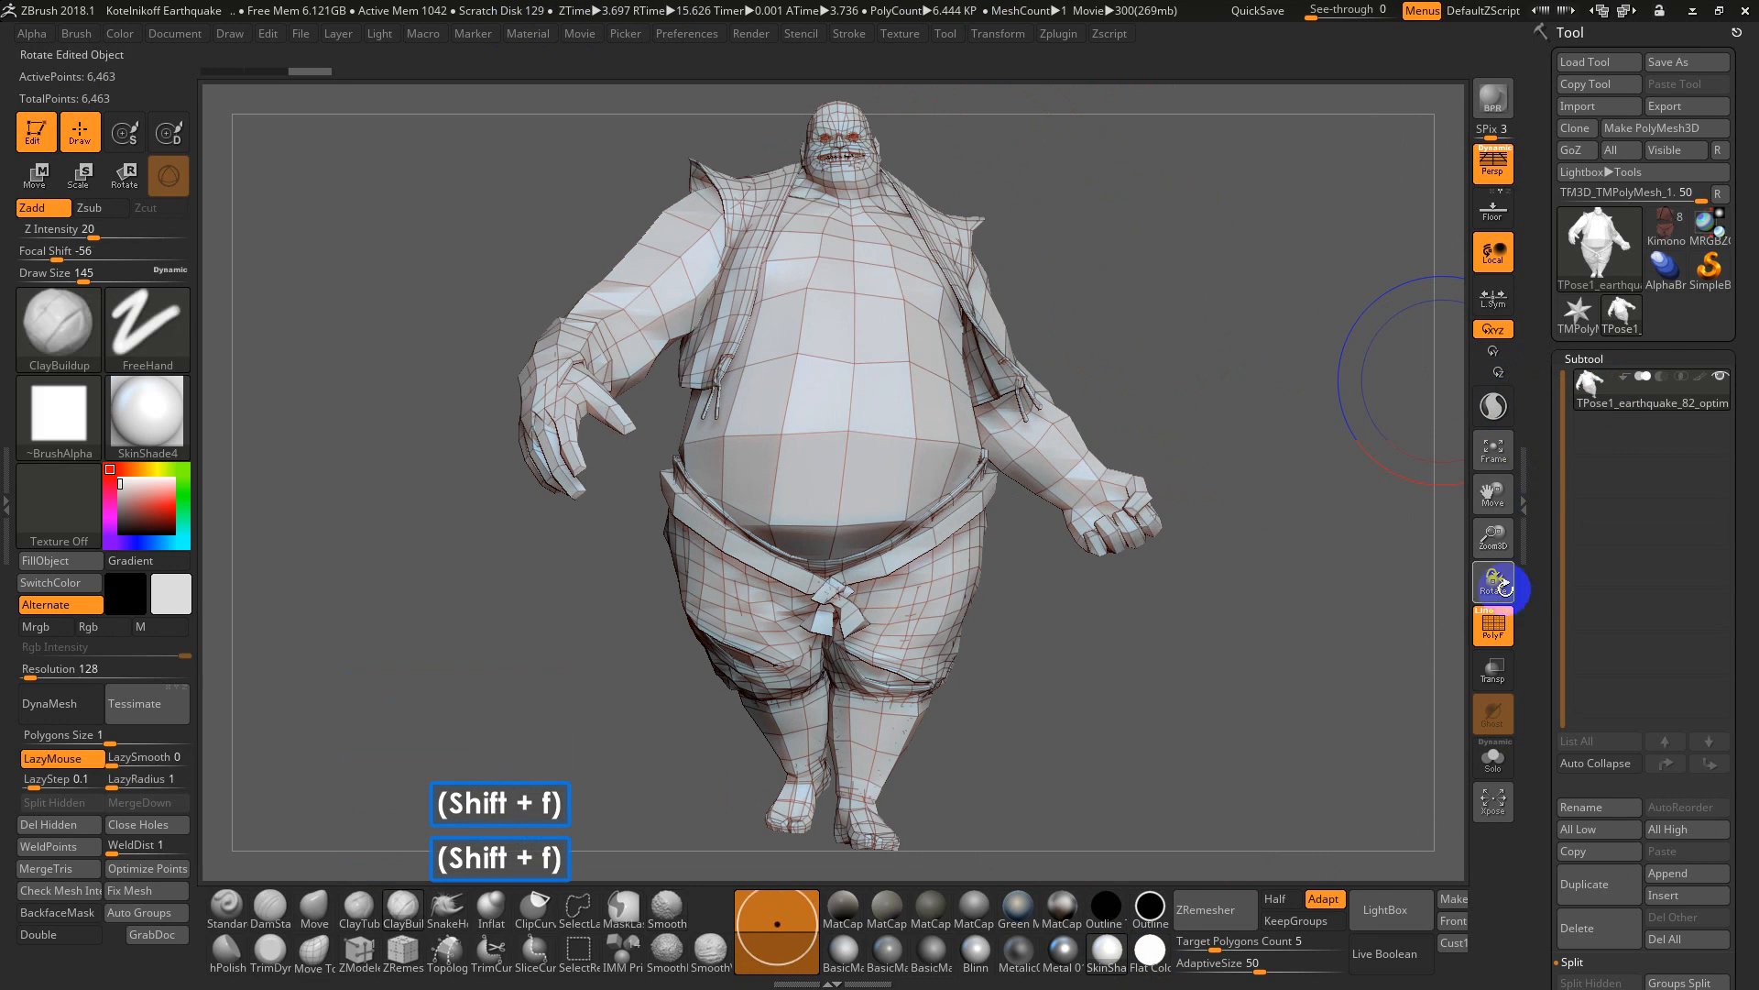
left_click(1491, 626)
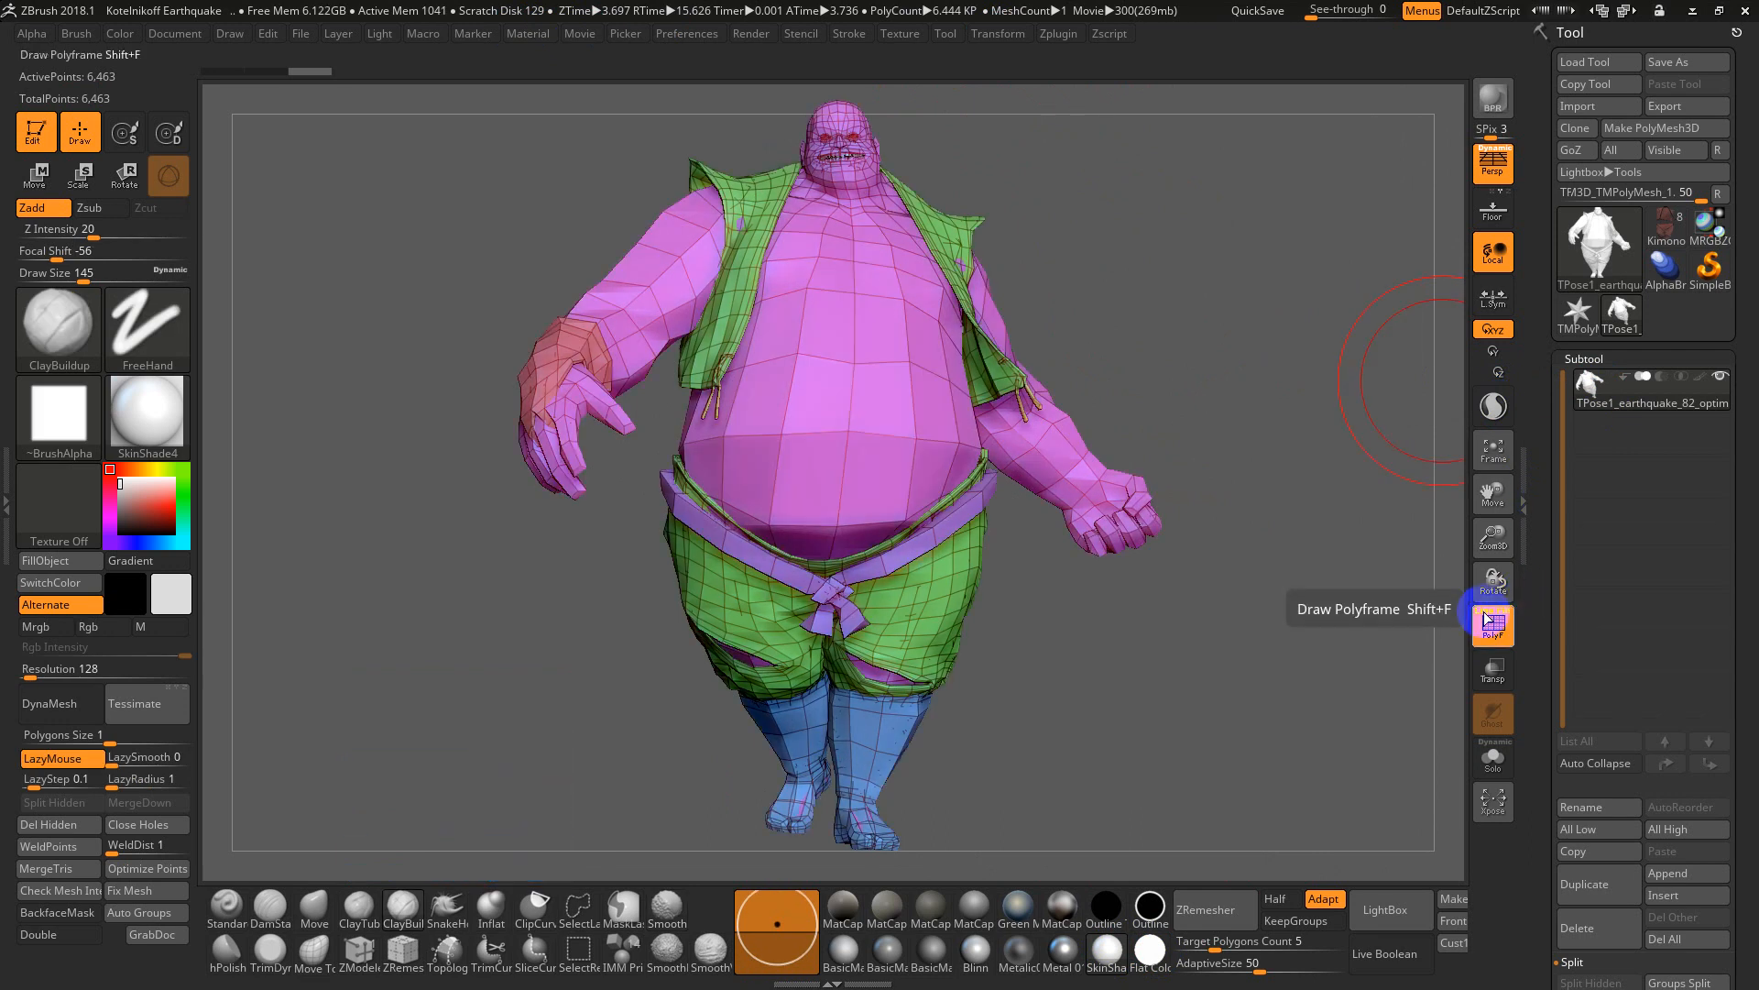
left_click(1494, 625)
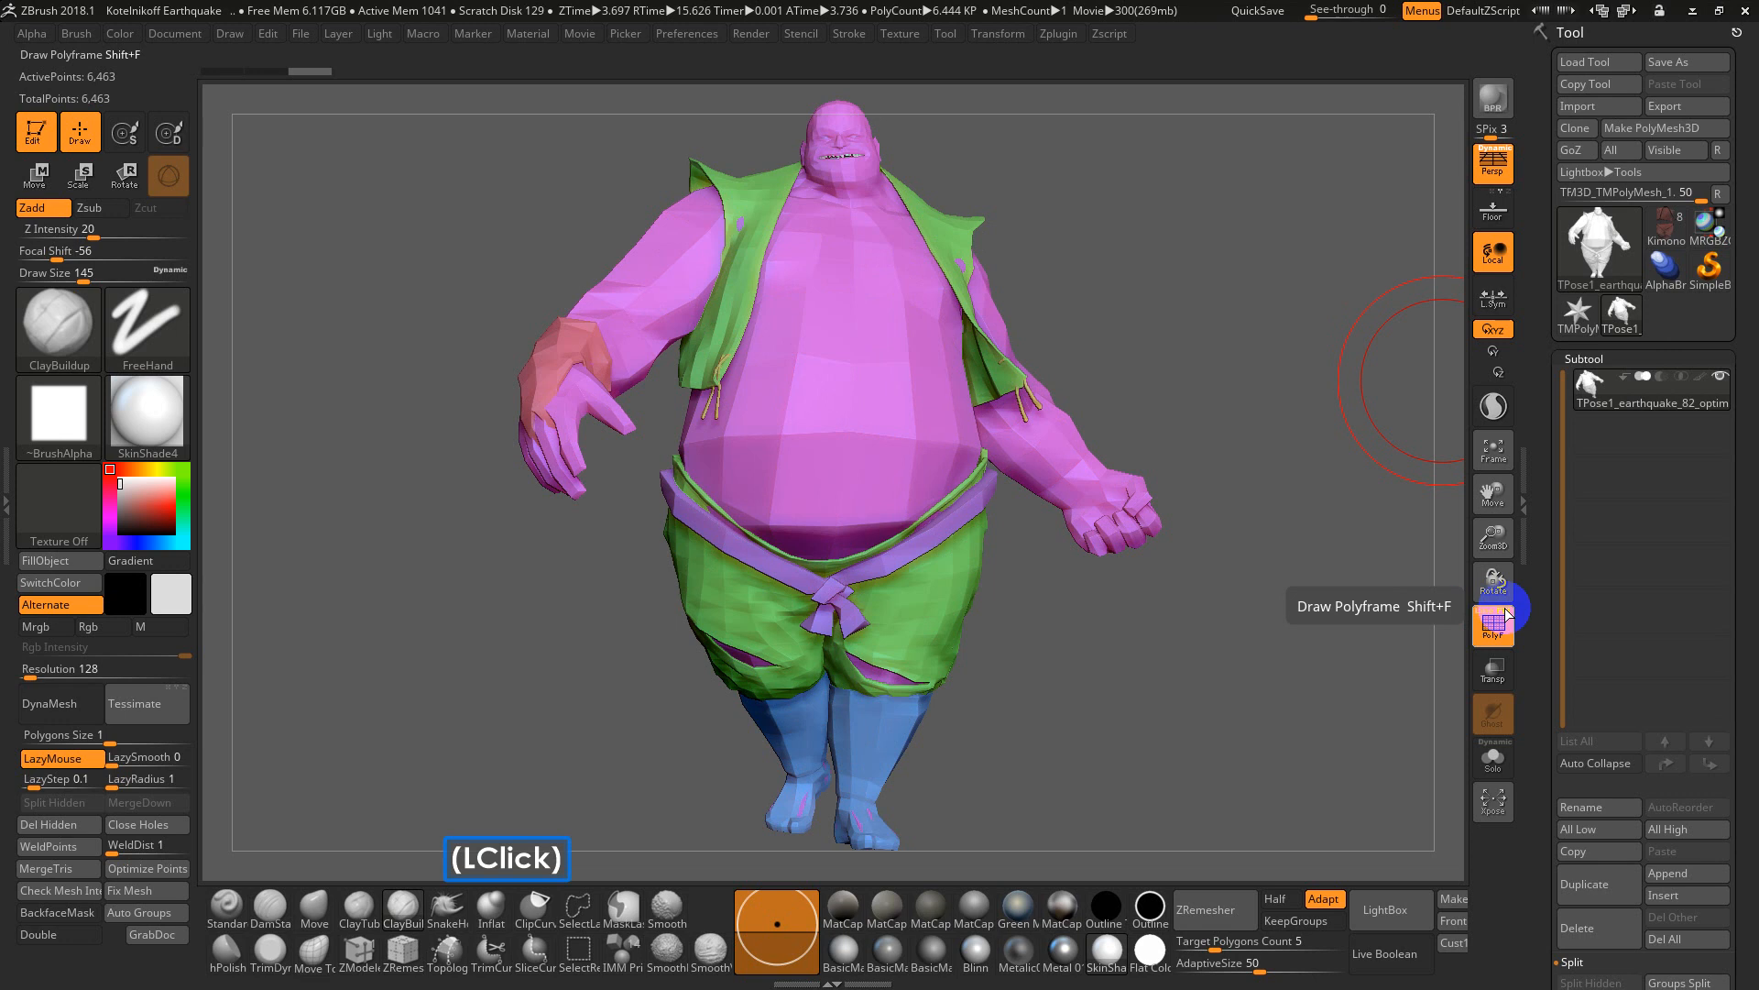
mouse_move(1492, 620)
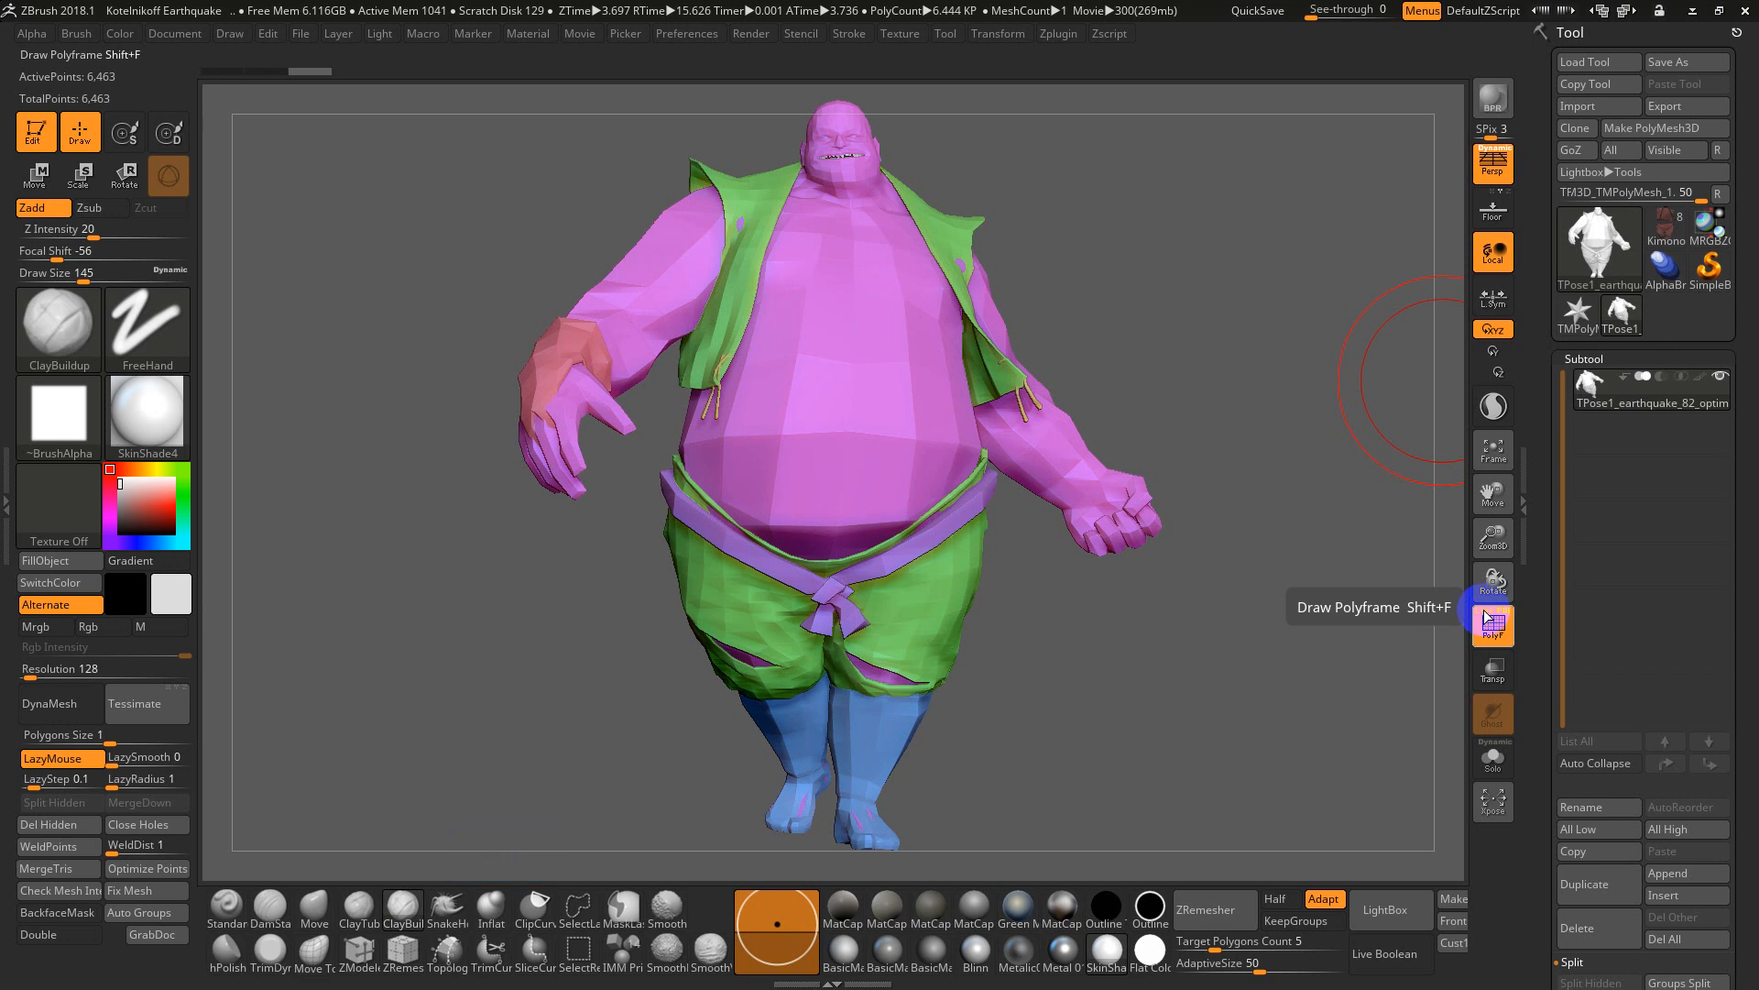
left_click(1492, 622)
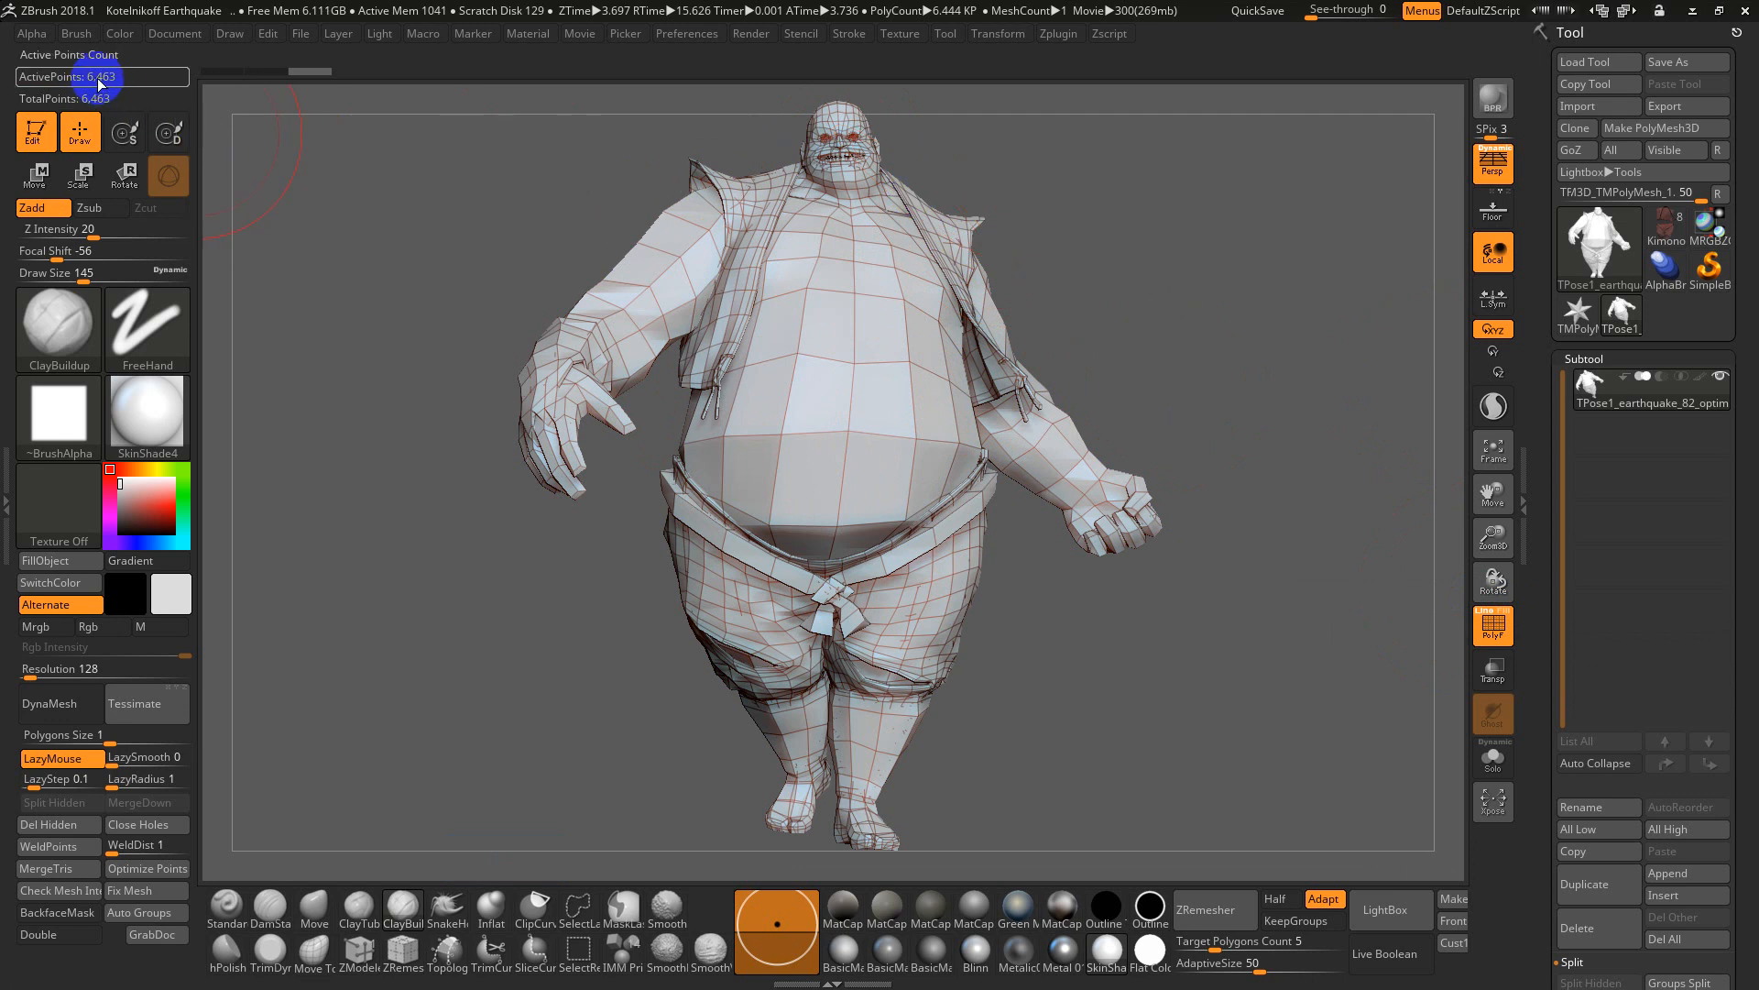
mouse_move(99, 77)
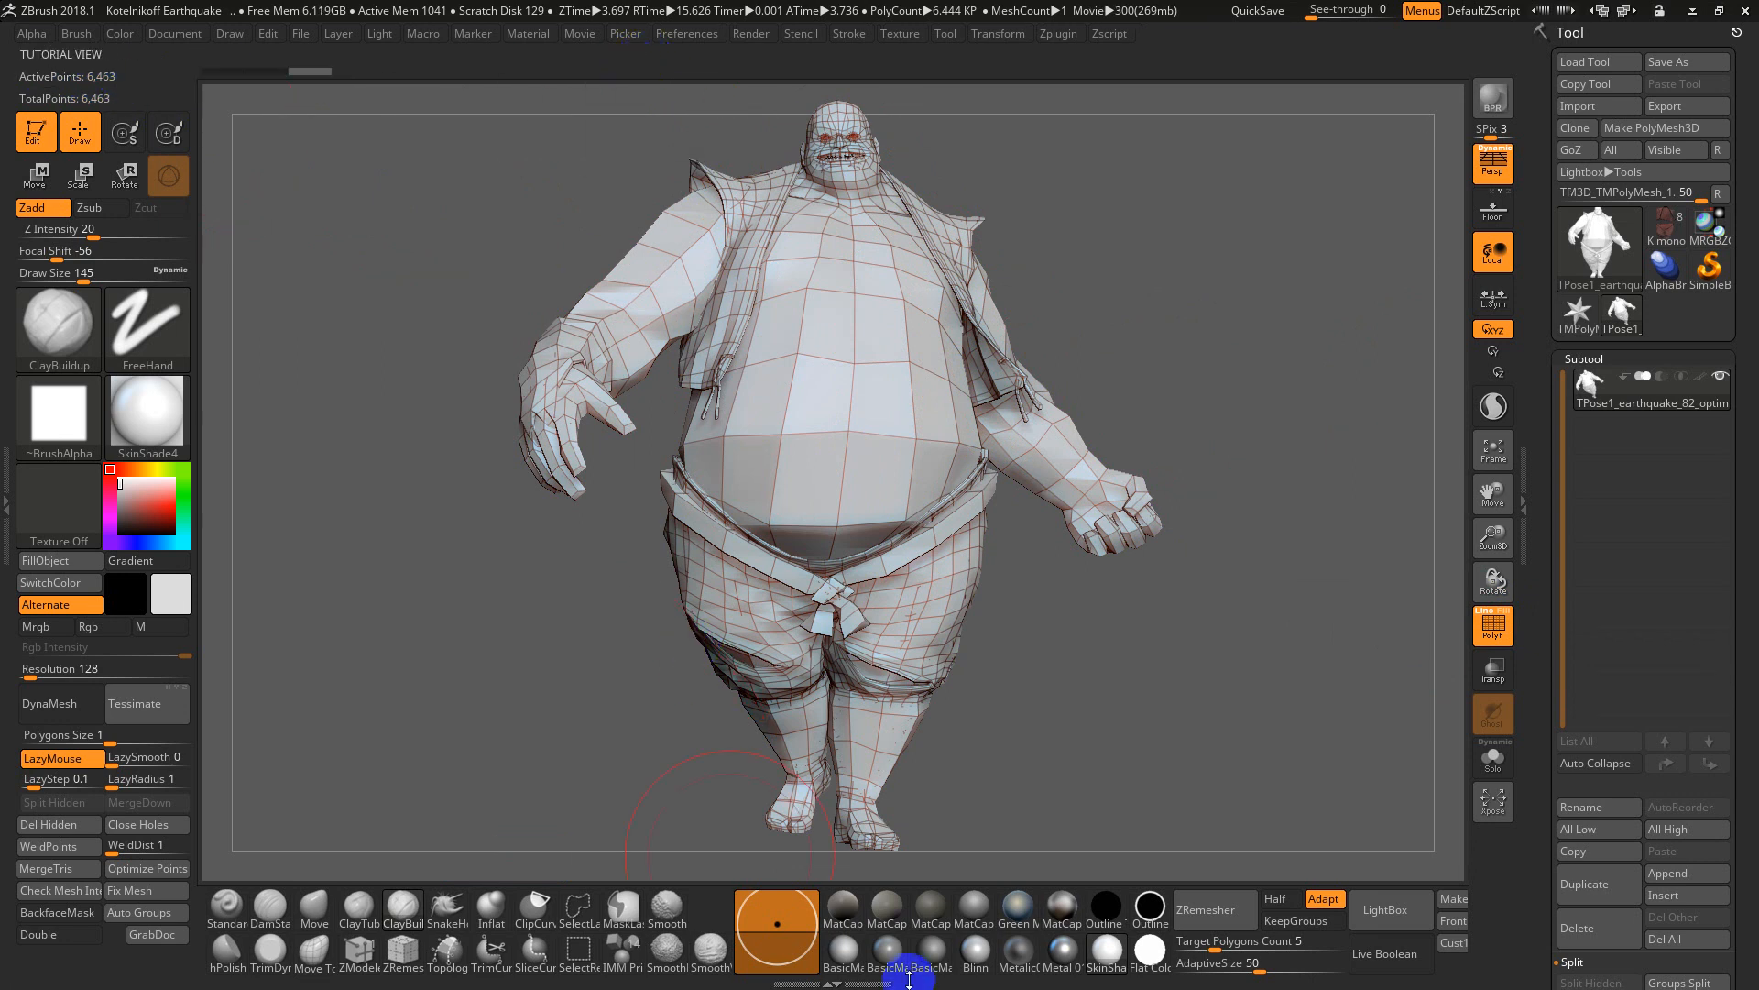
key("alt+tab")
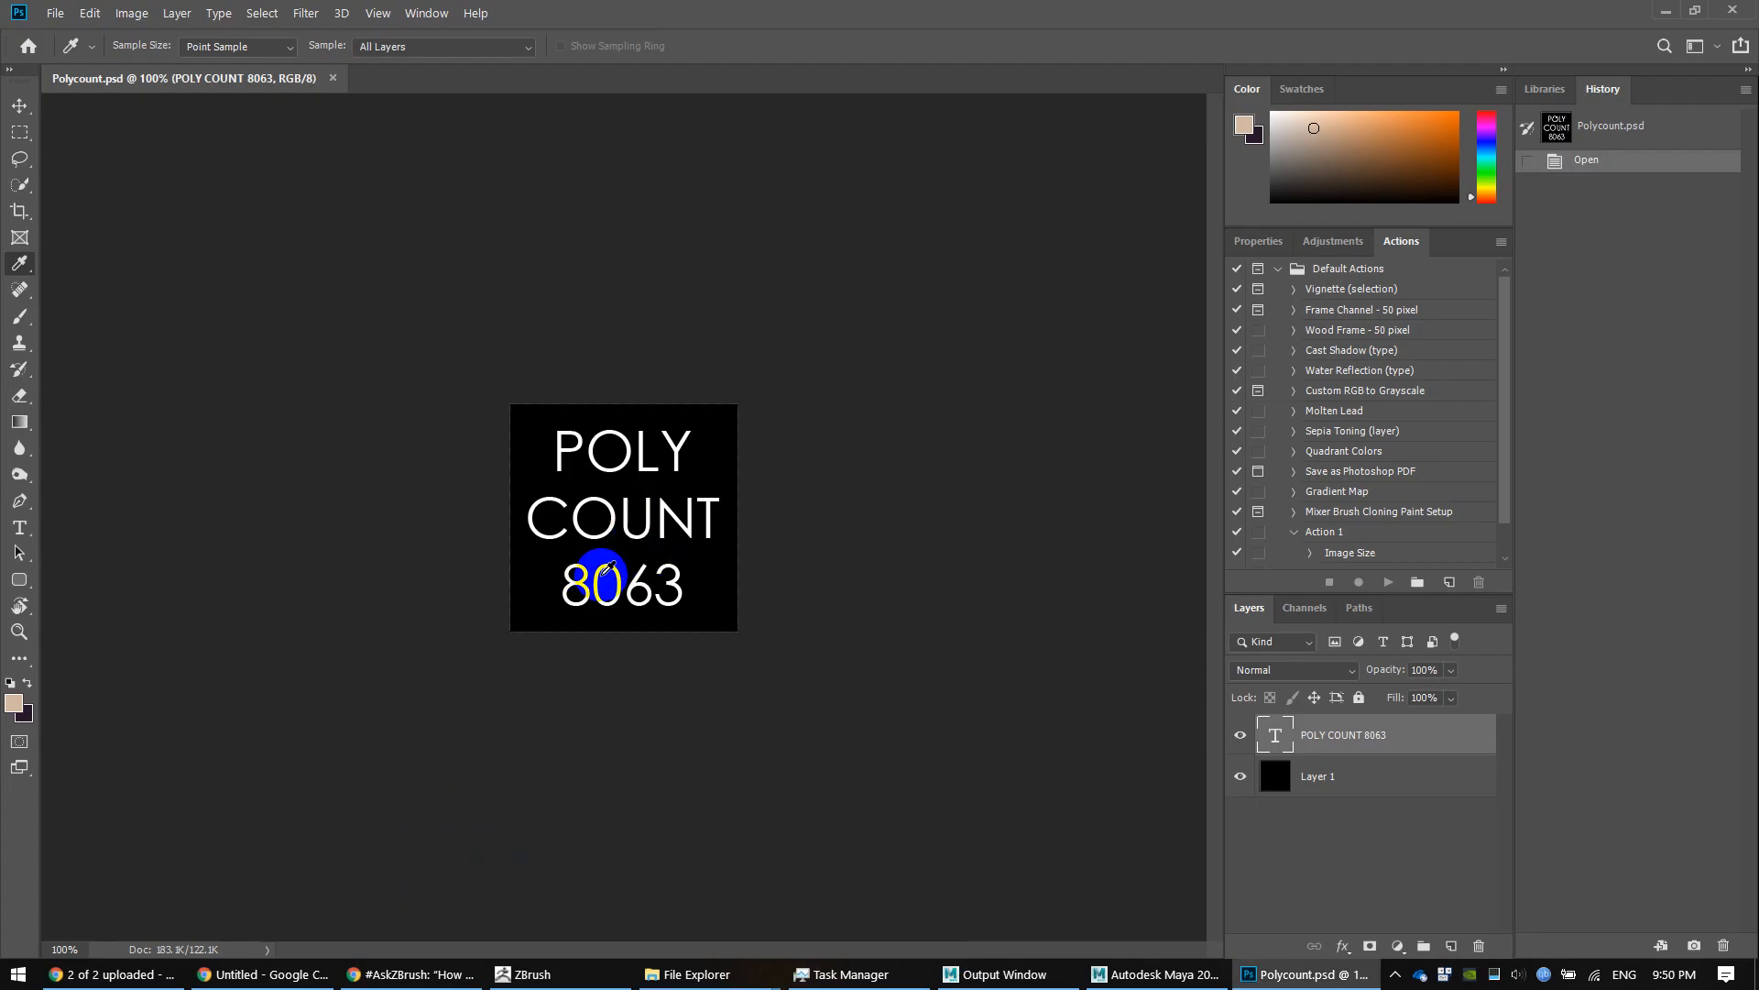
Replace 8063 with 6463 in the POLY COUNT text and save the Polycount image
left_click(577, 586)
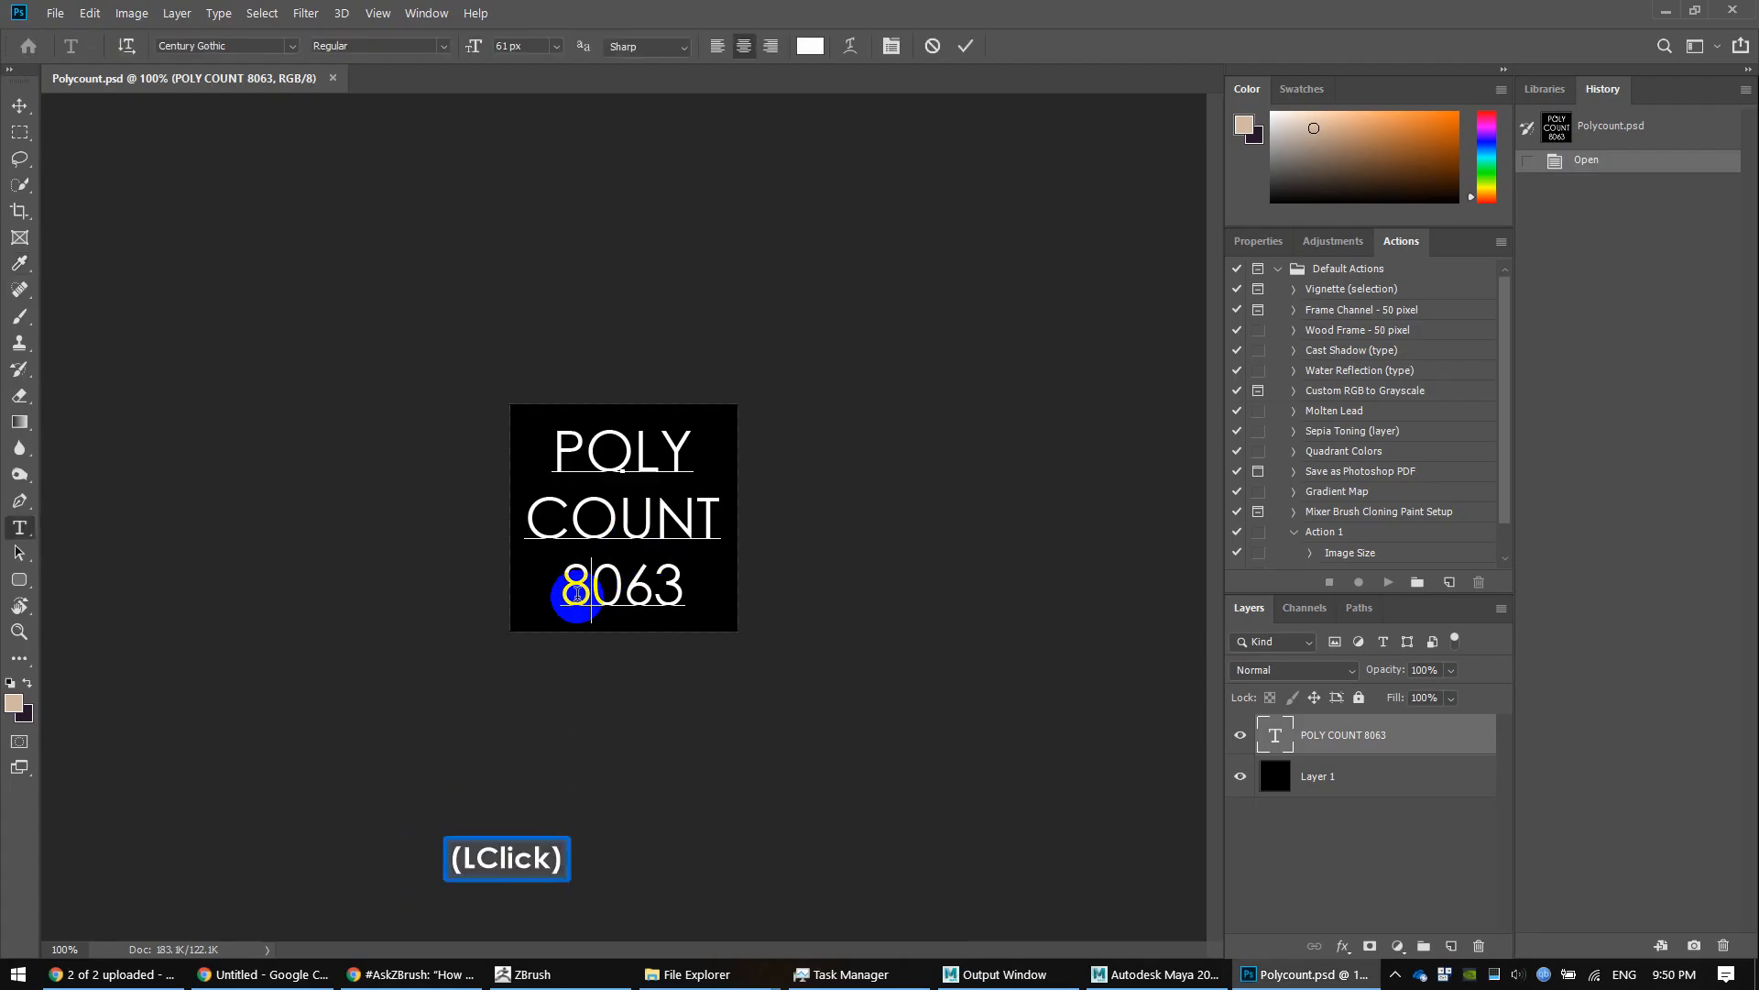
double_click(581, 593)
type("6463")
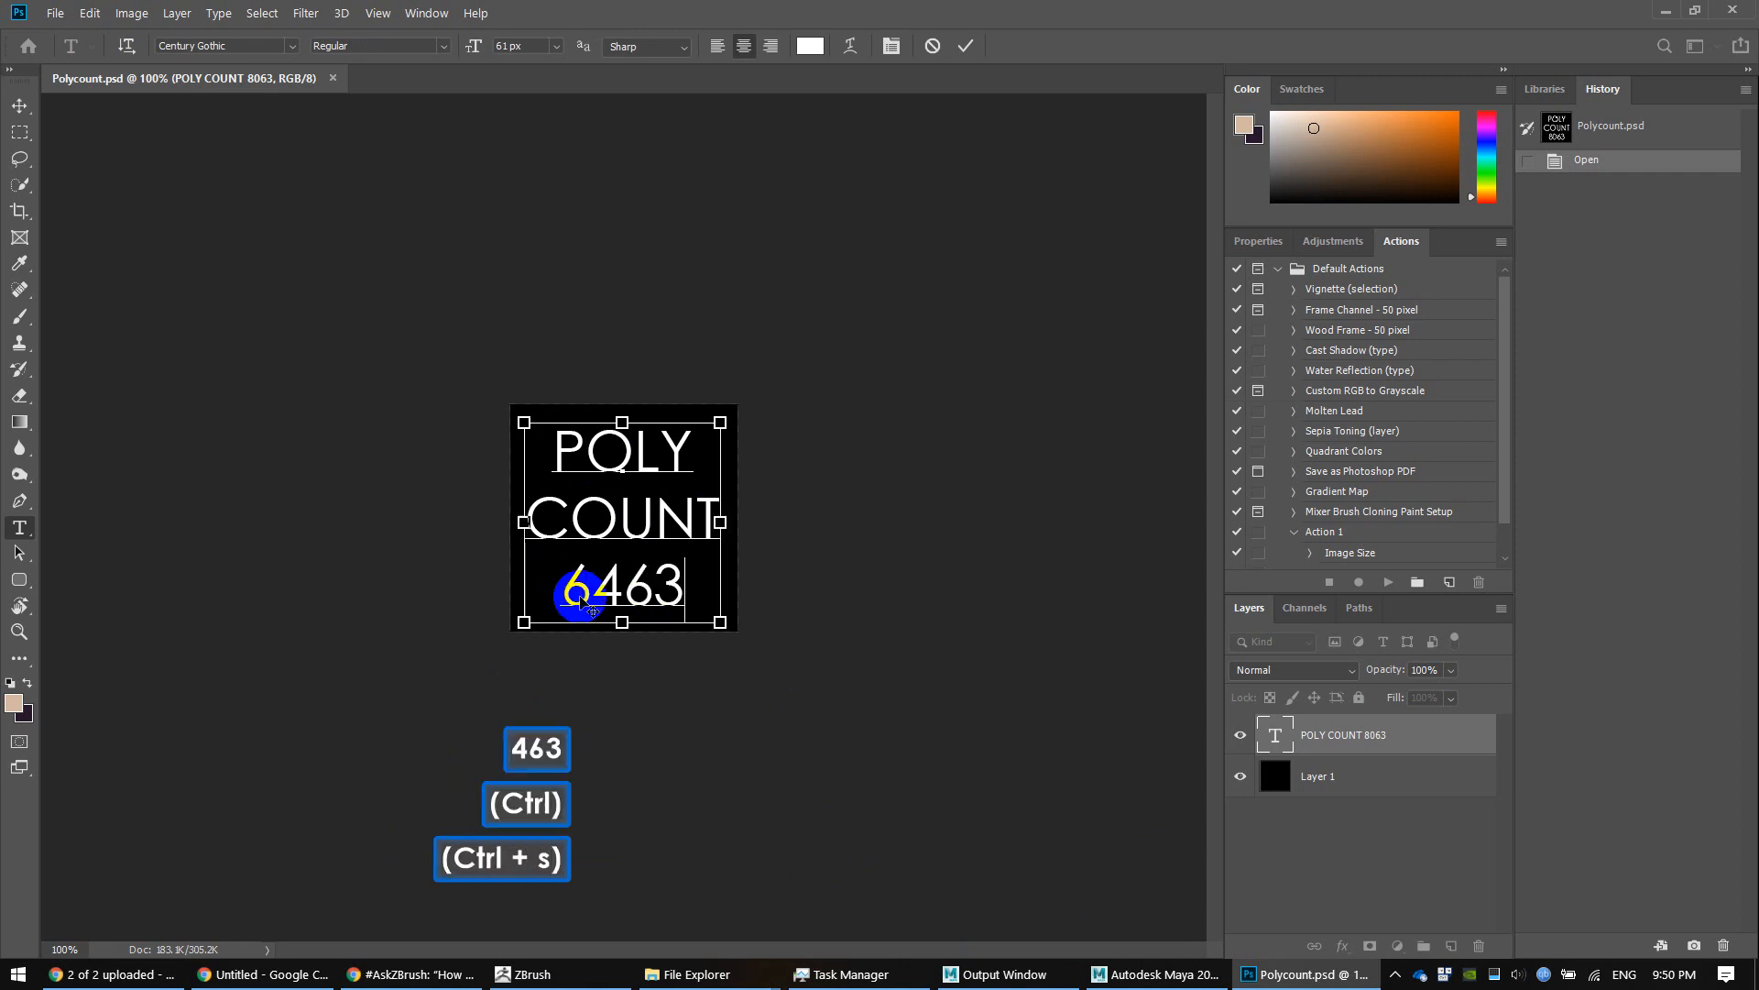
key("alt+tab")
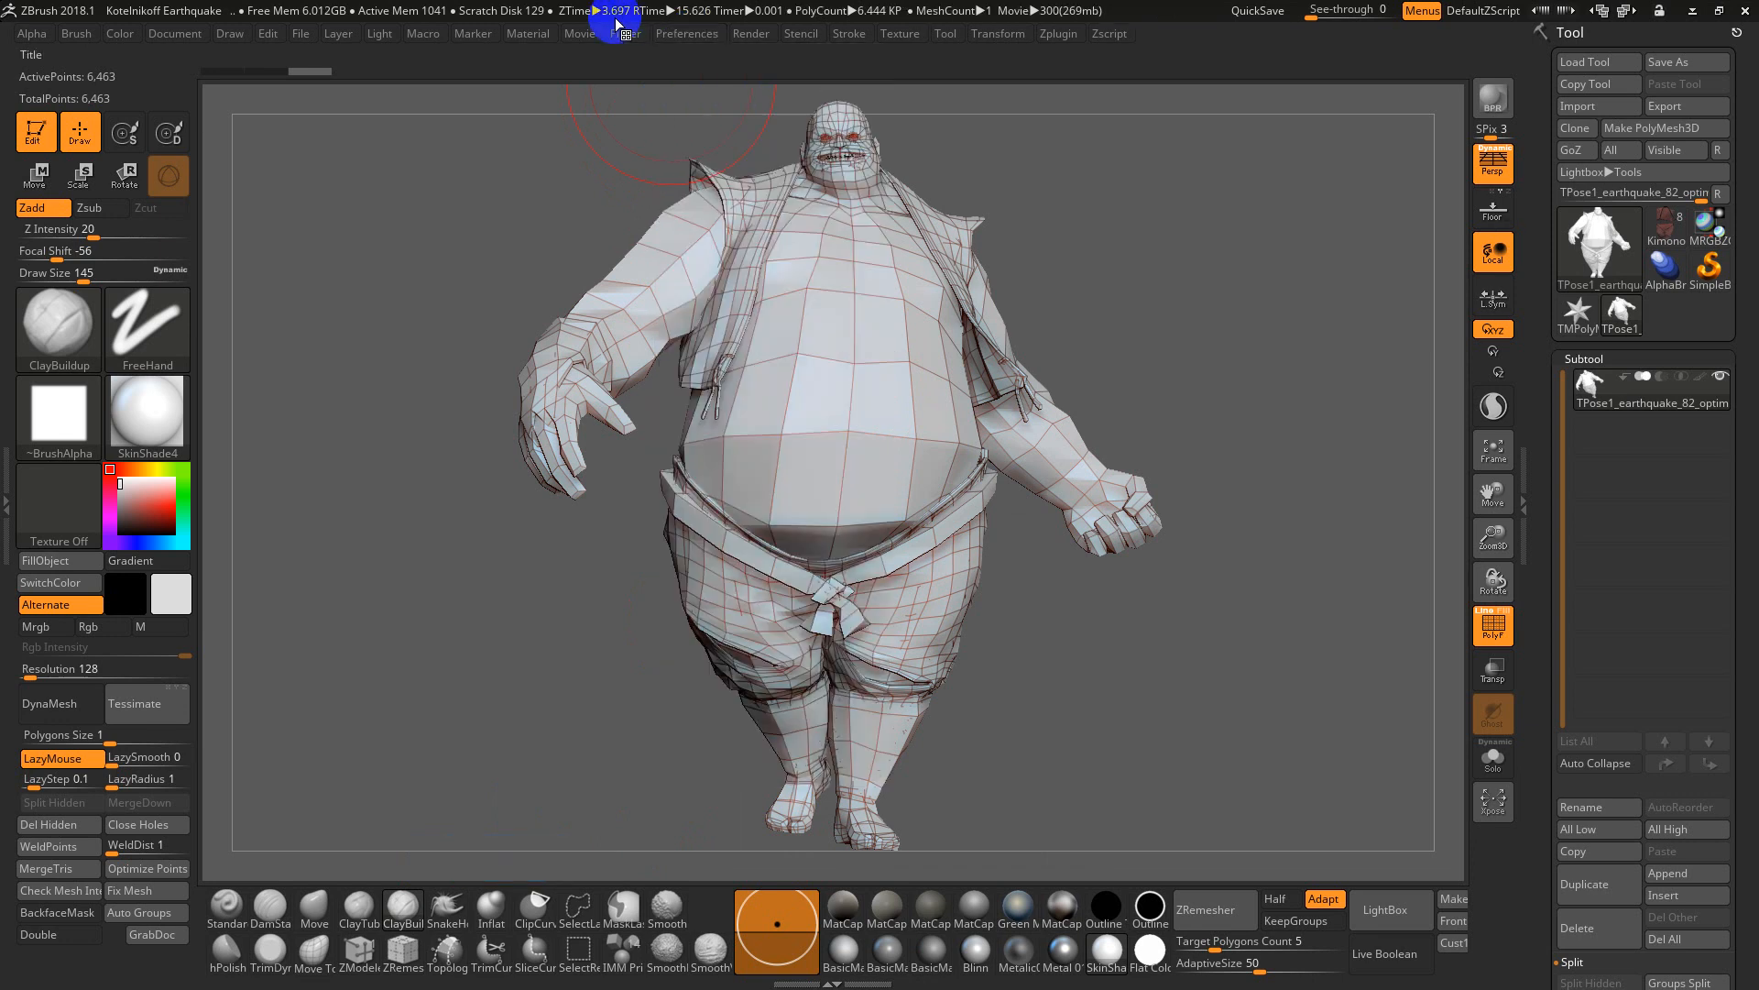
left_click(579, 33)
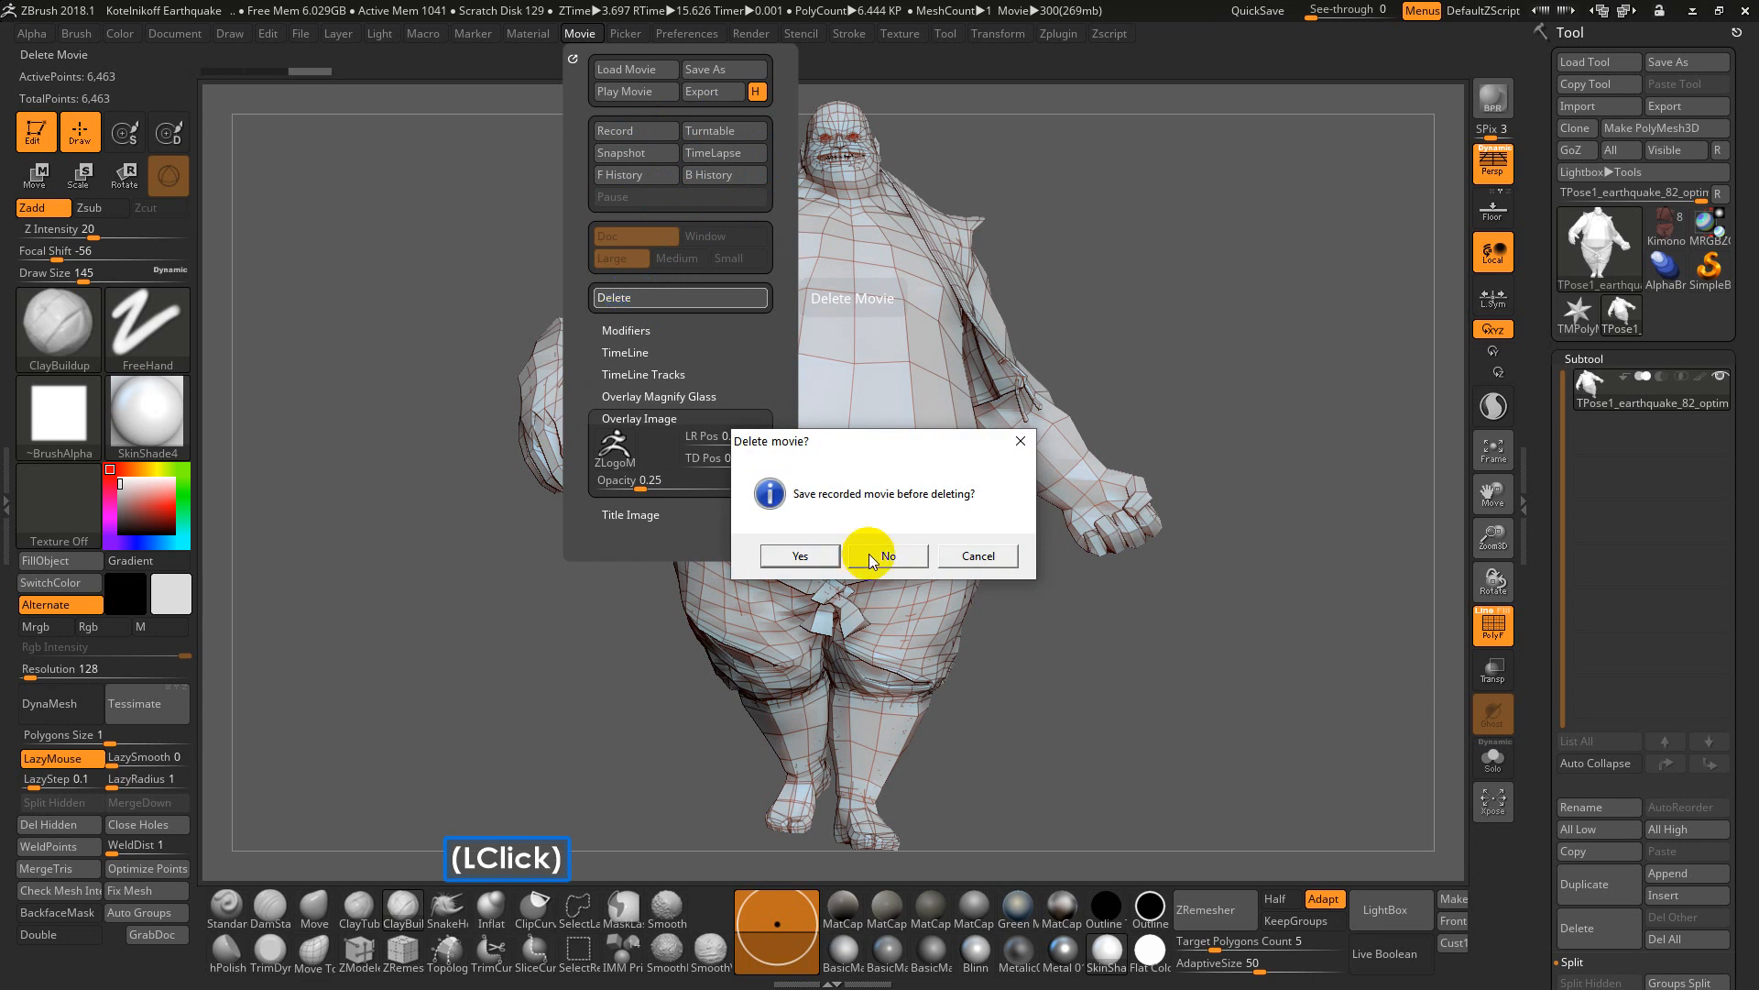
left_click(887, 555)
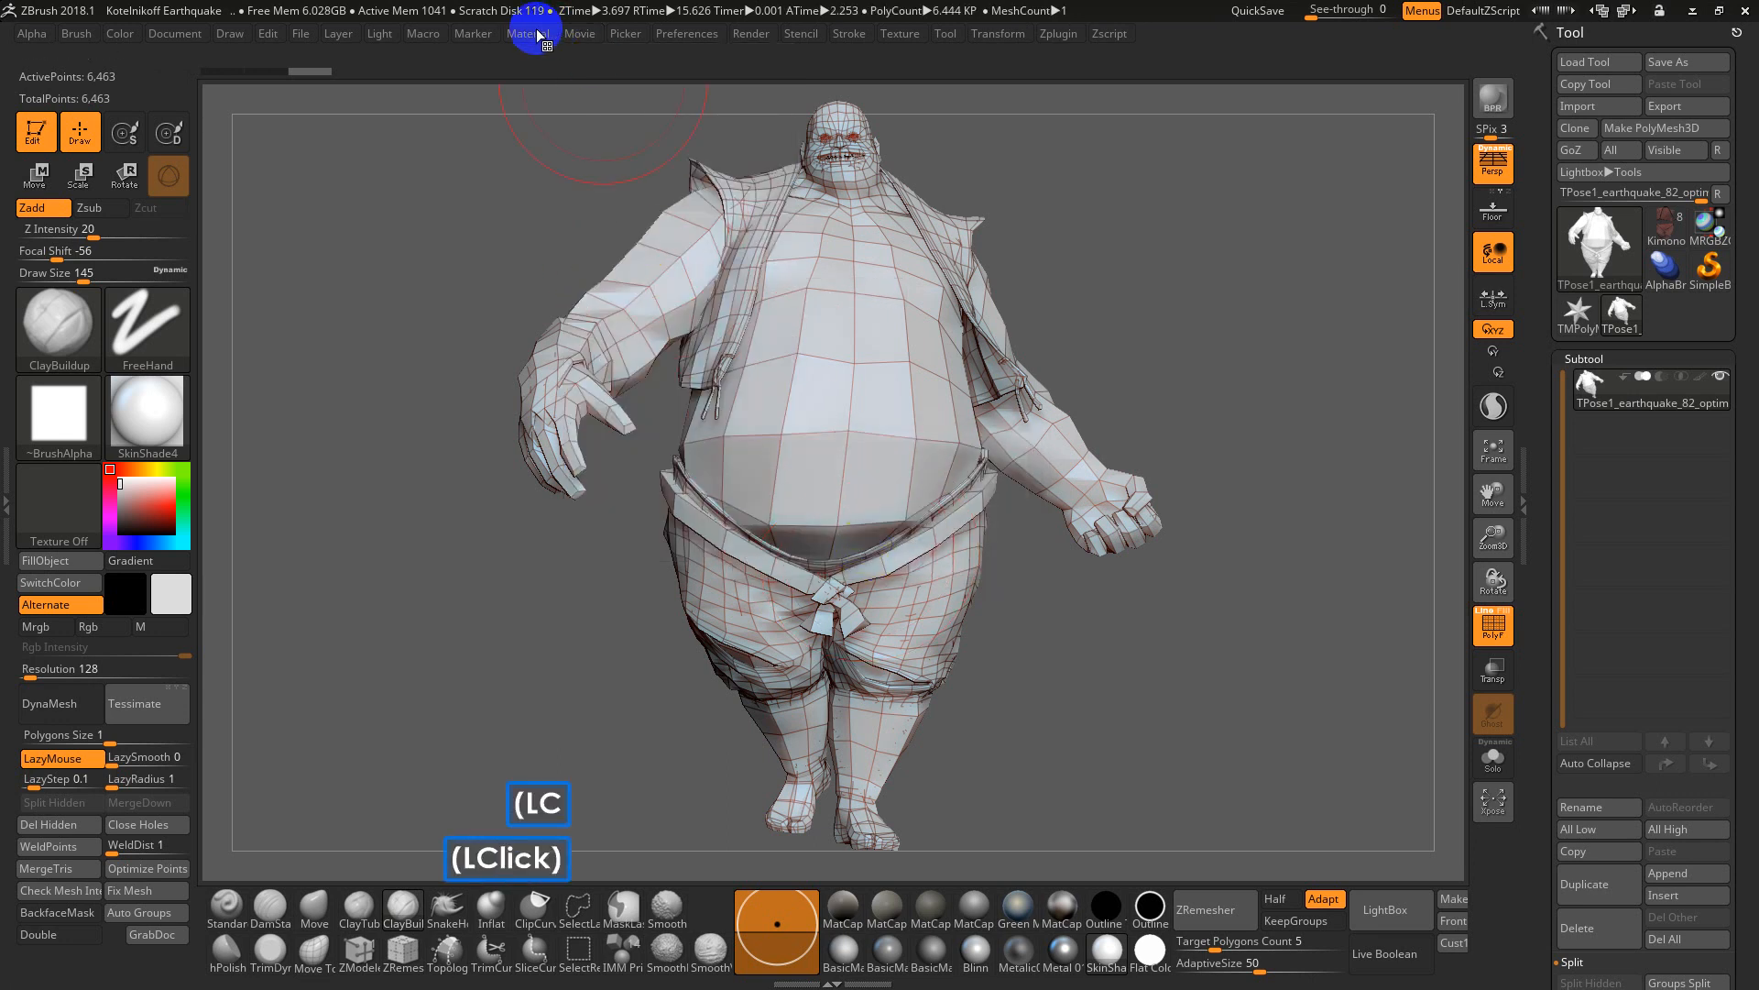
left_click(581, 33)
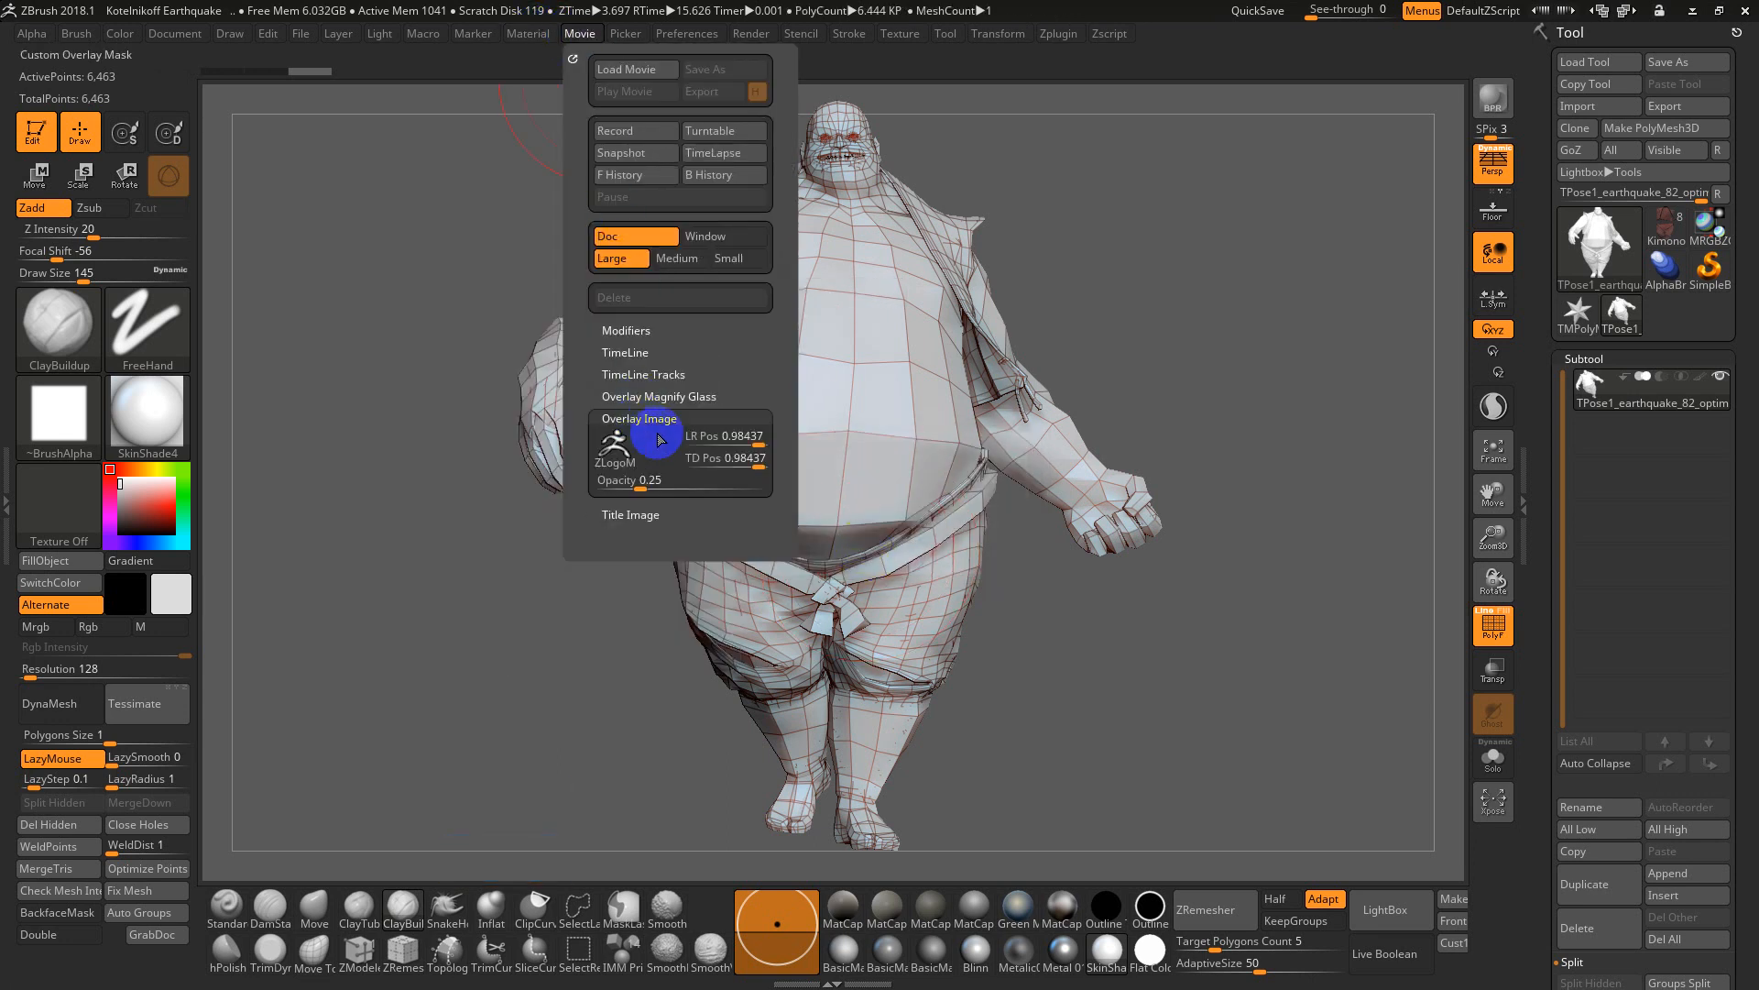
mouse_move(615, 453)
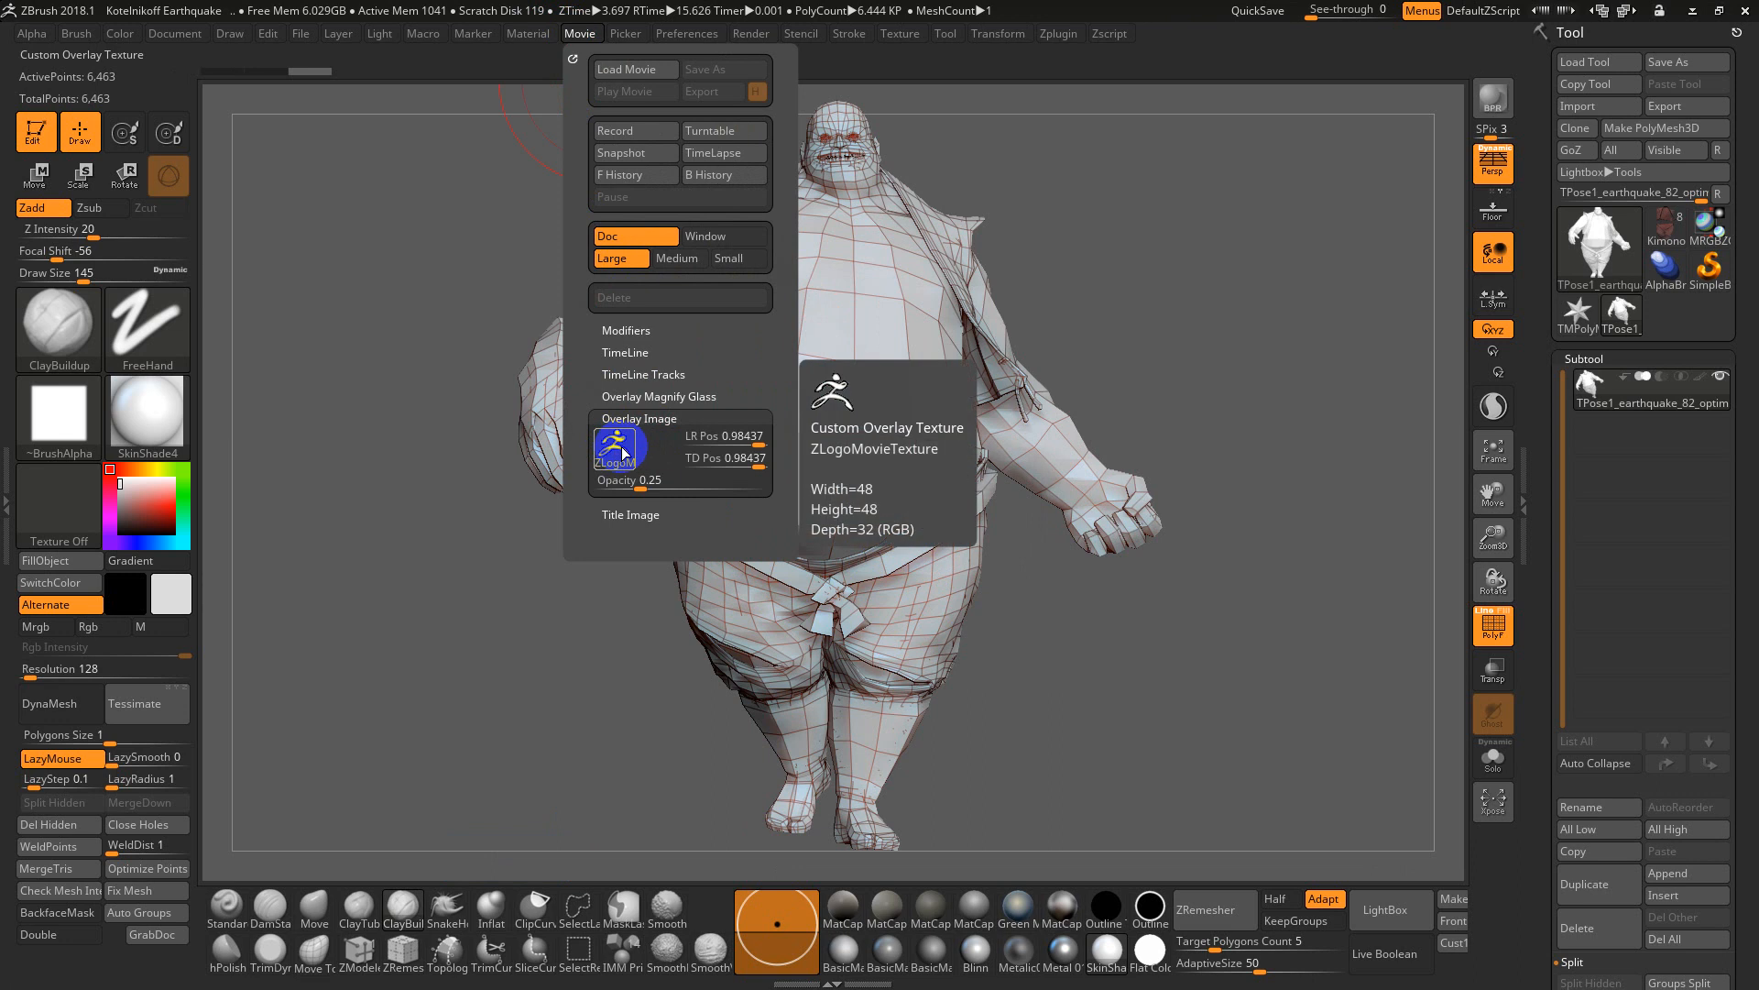
left_click(581, 33)
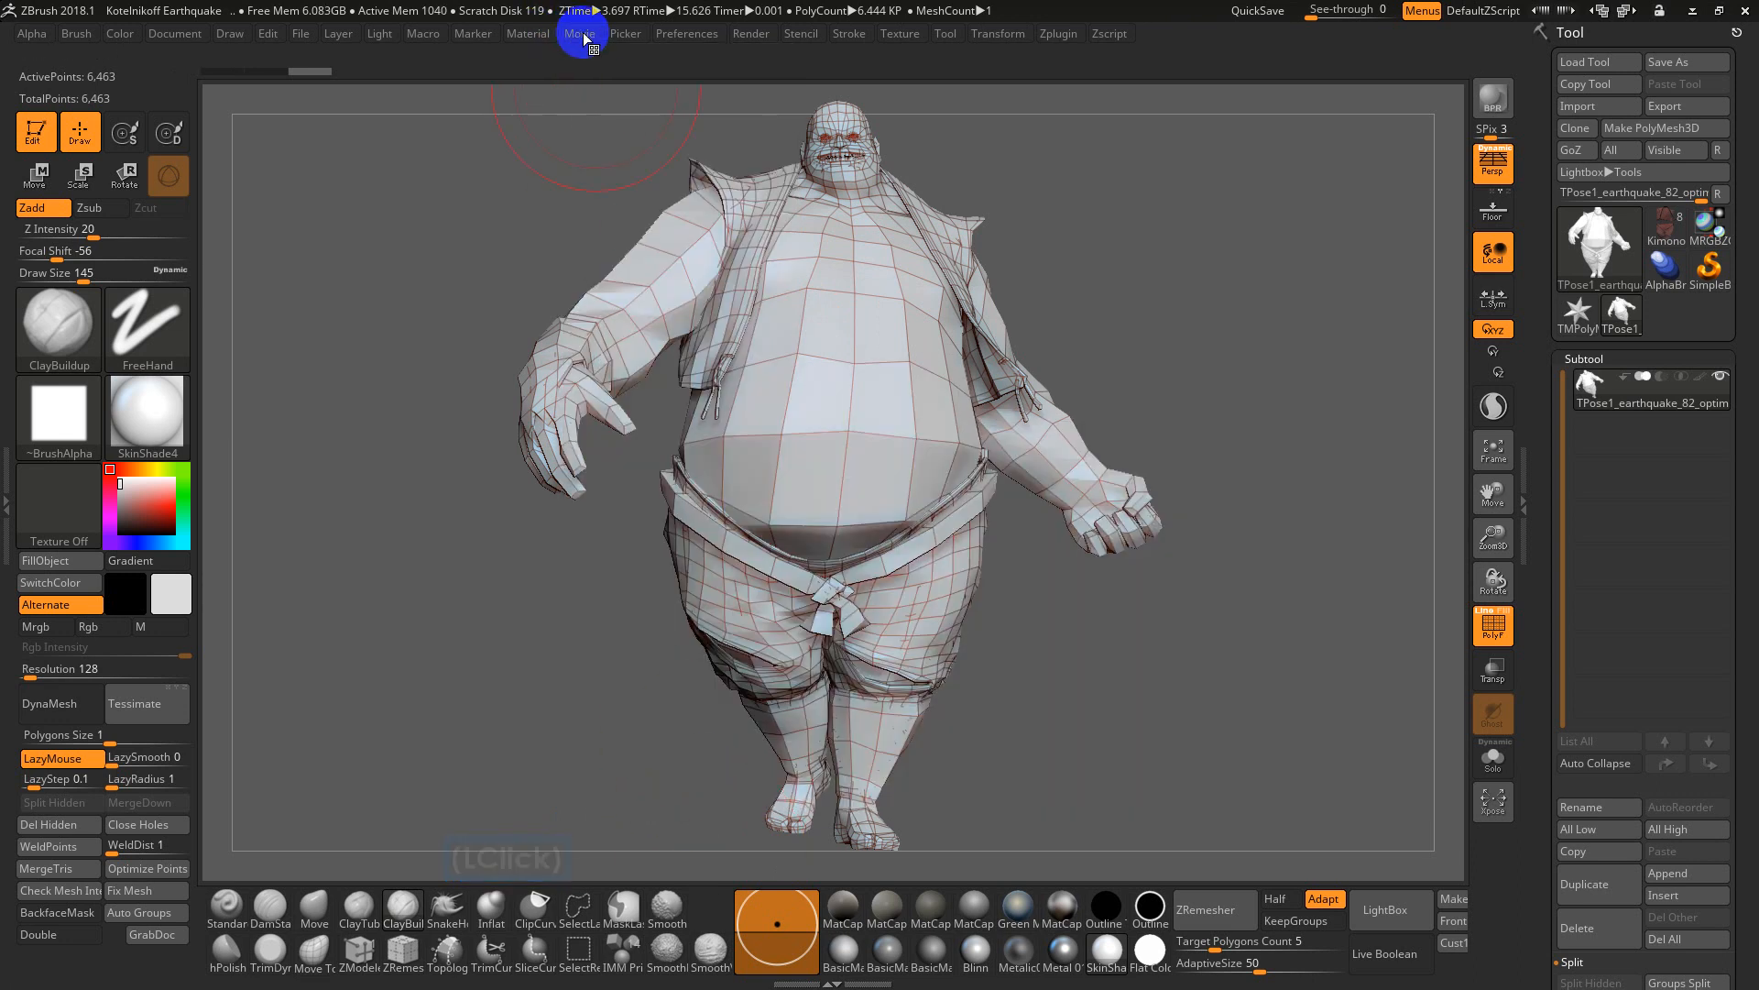
left_click(581, 33)
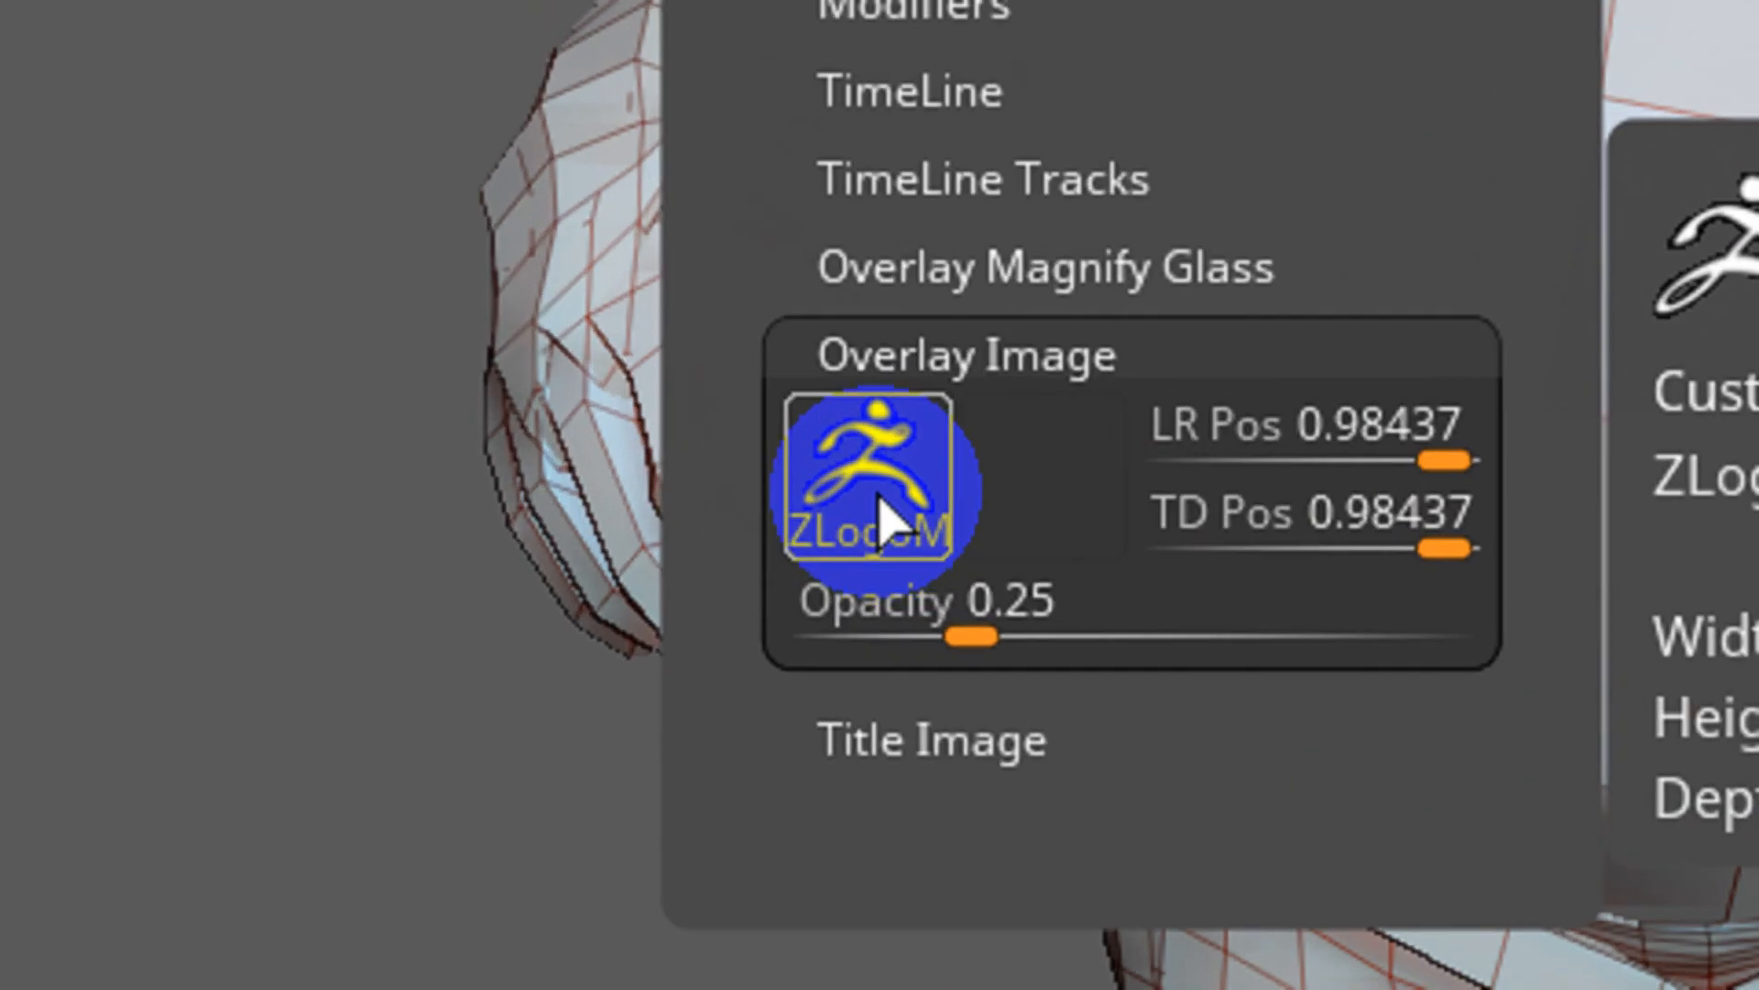
Swap the movie overlay's default logo for the POLY COUNT 6463 picture and raise its opacity
left_click(863, 482)
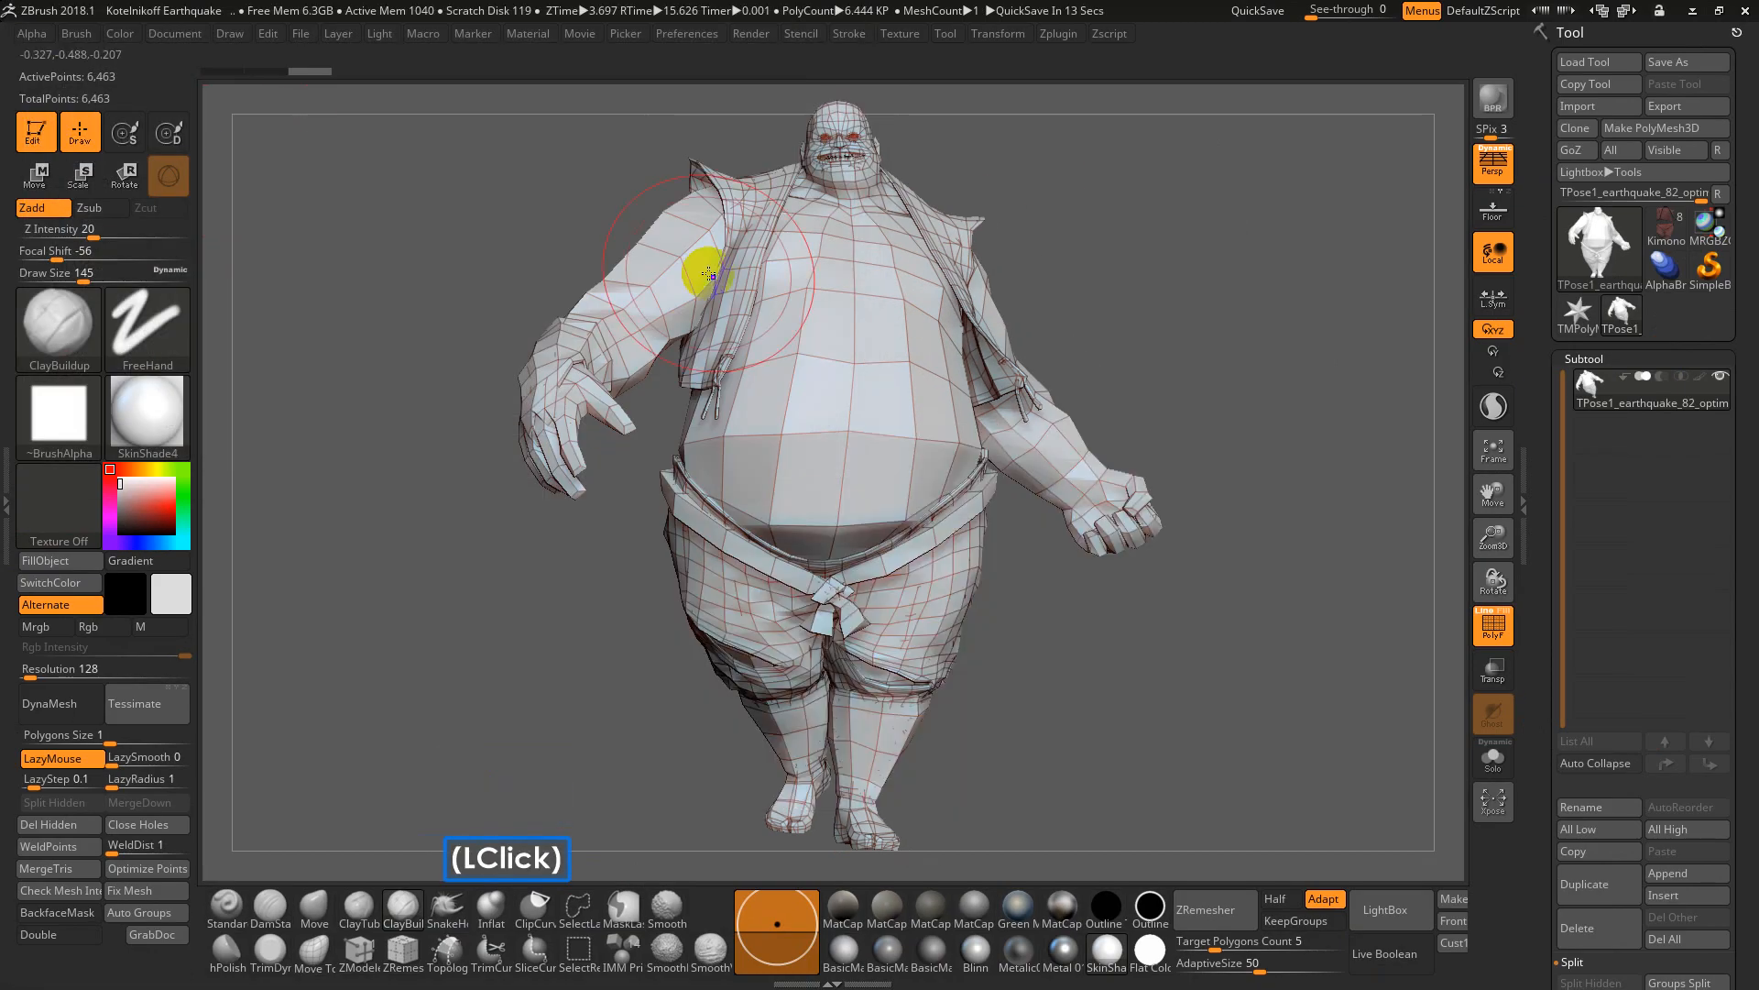
left_click(580, 32)
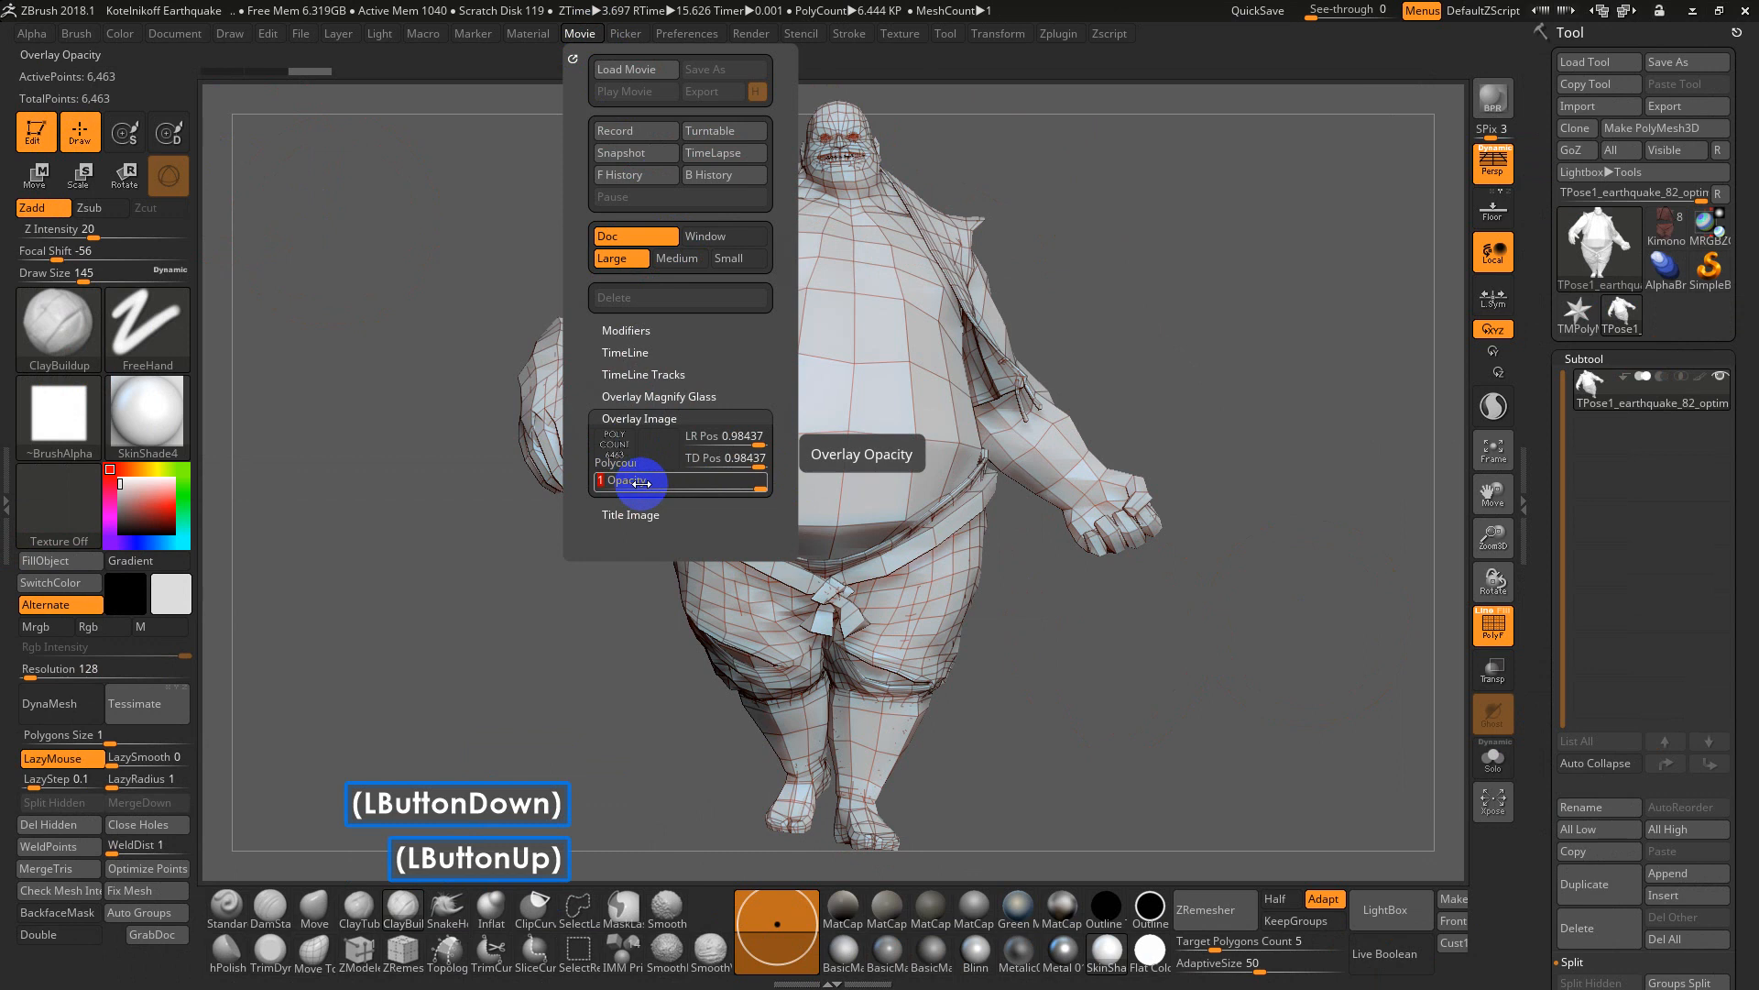
mouse_move(723, 131)
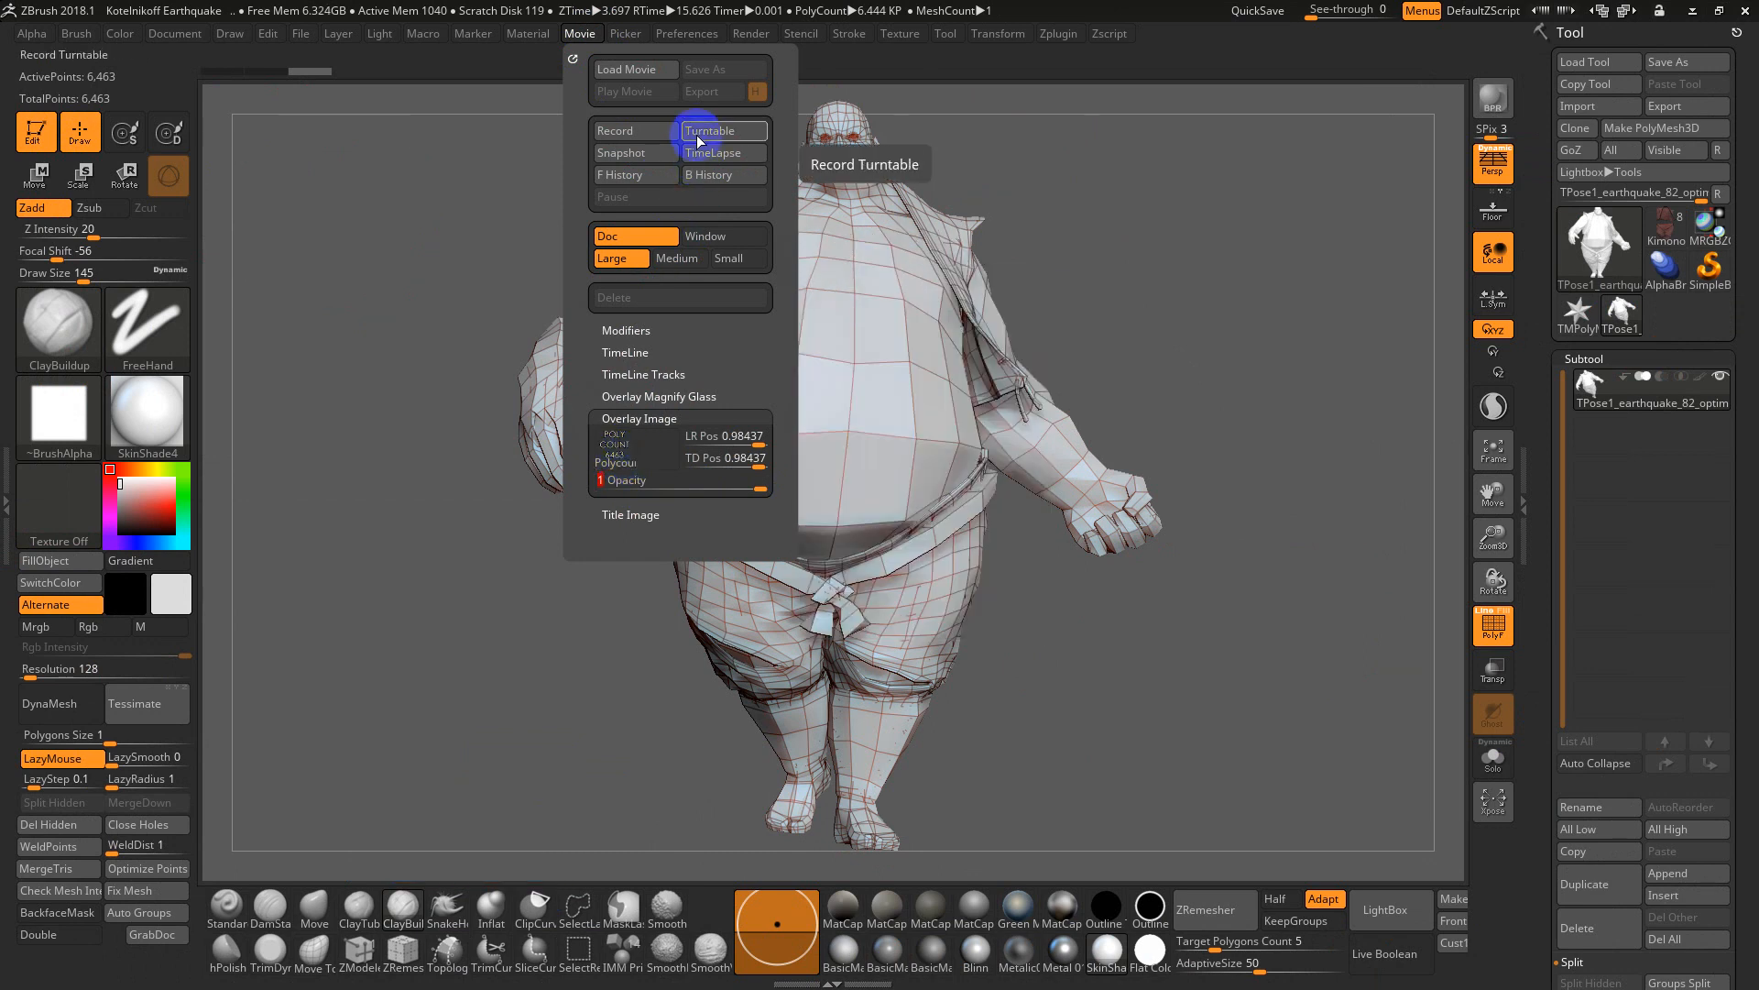
Record a 300-frame turntable of the figure and play it with the POLY COUNT 6463 corner overlay
left_click(709, 130)
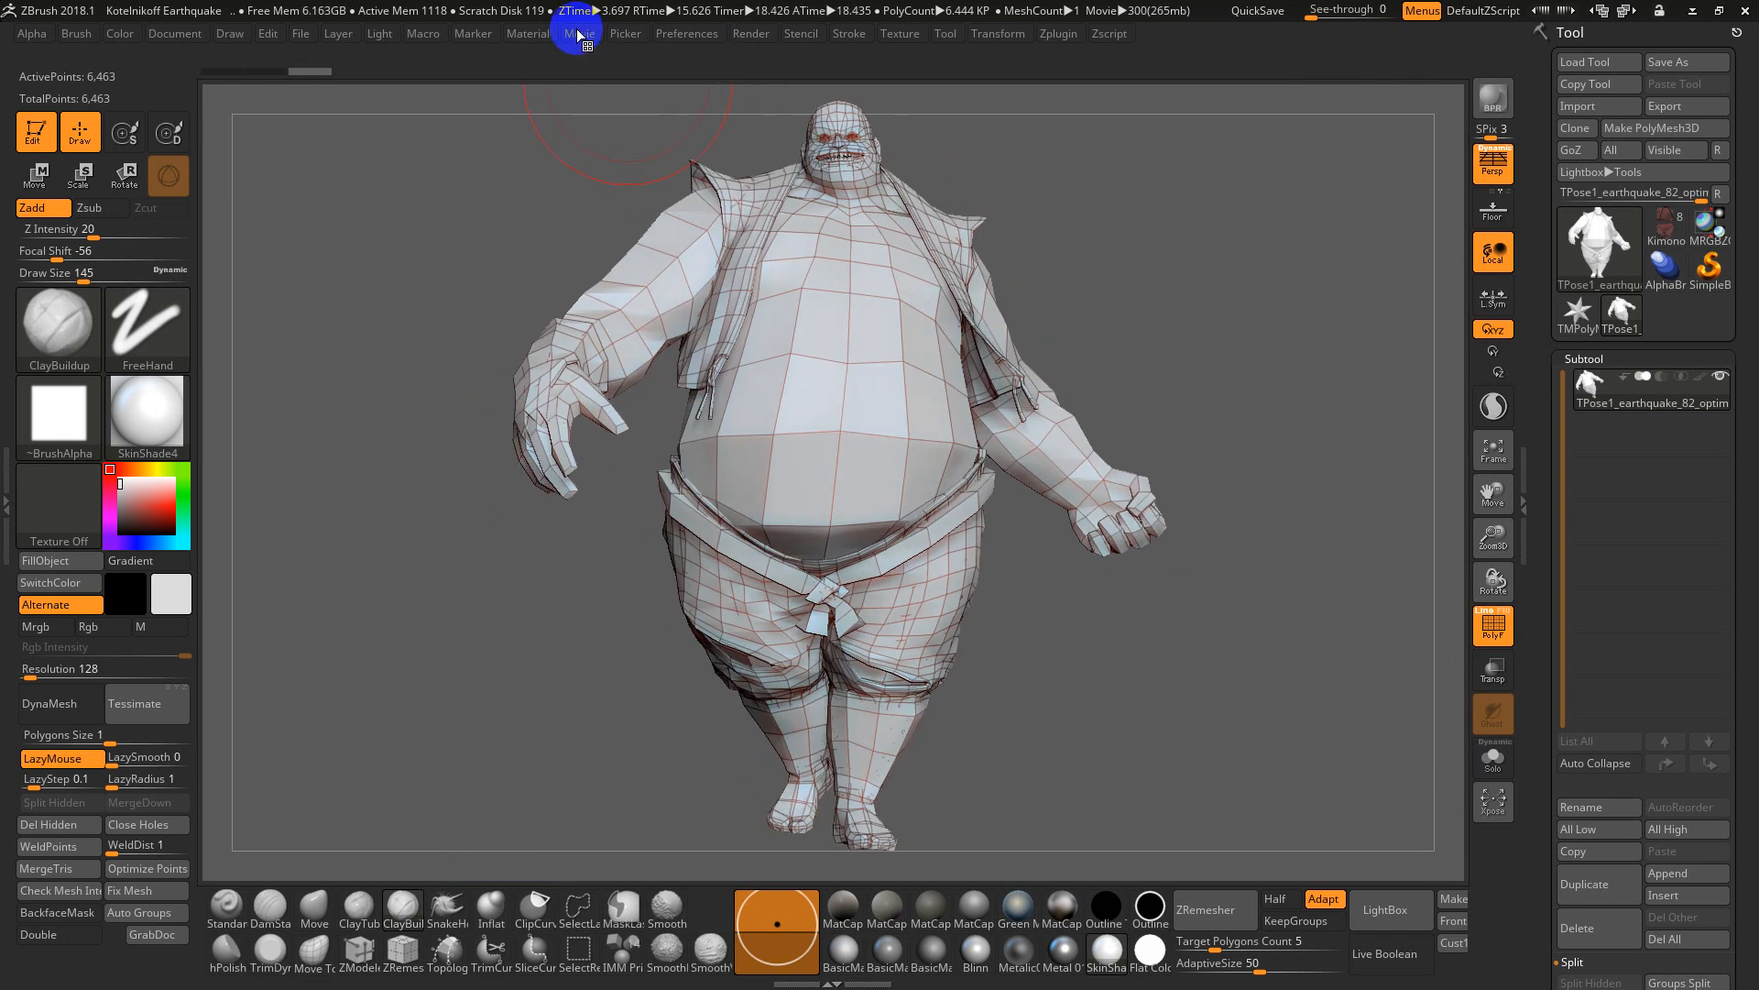
left_click(581, 33)
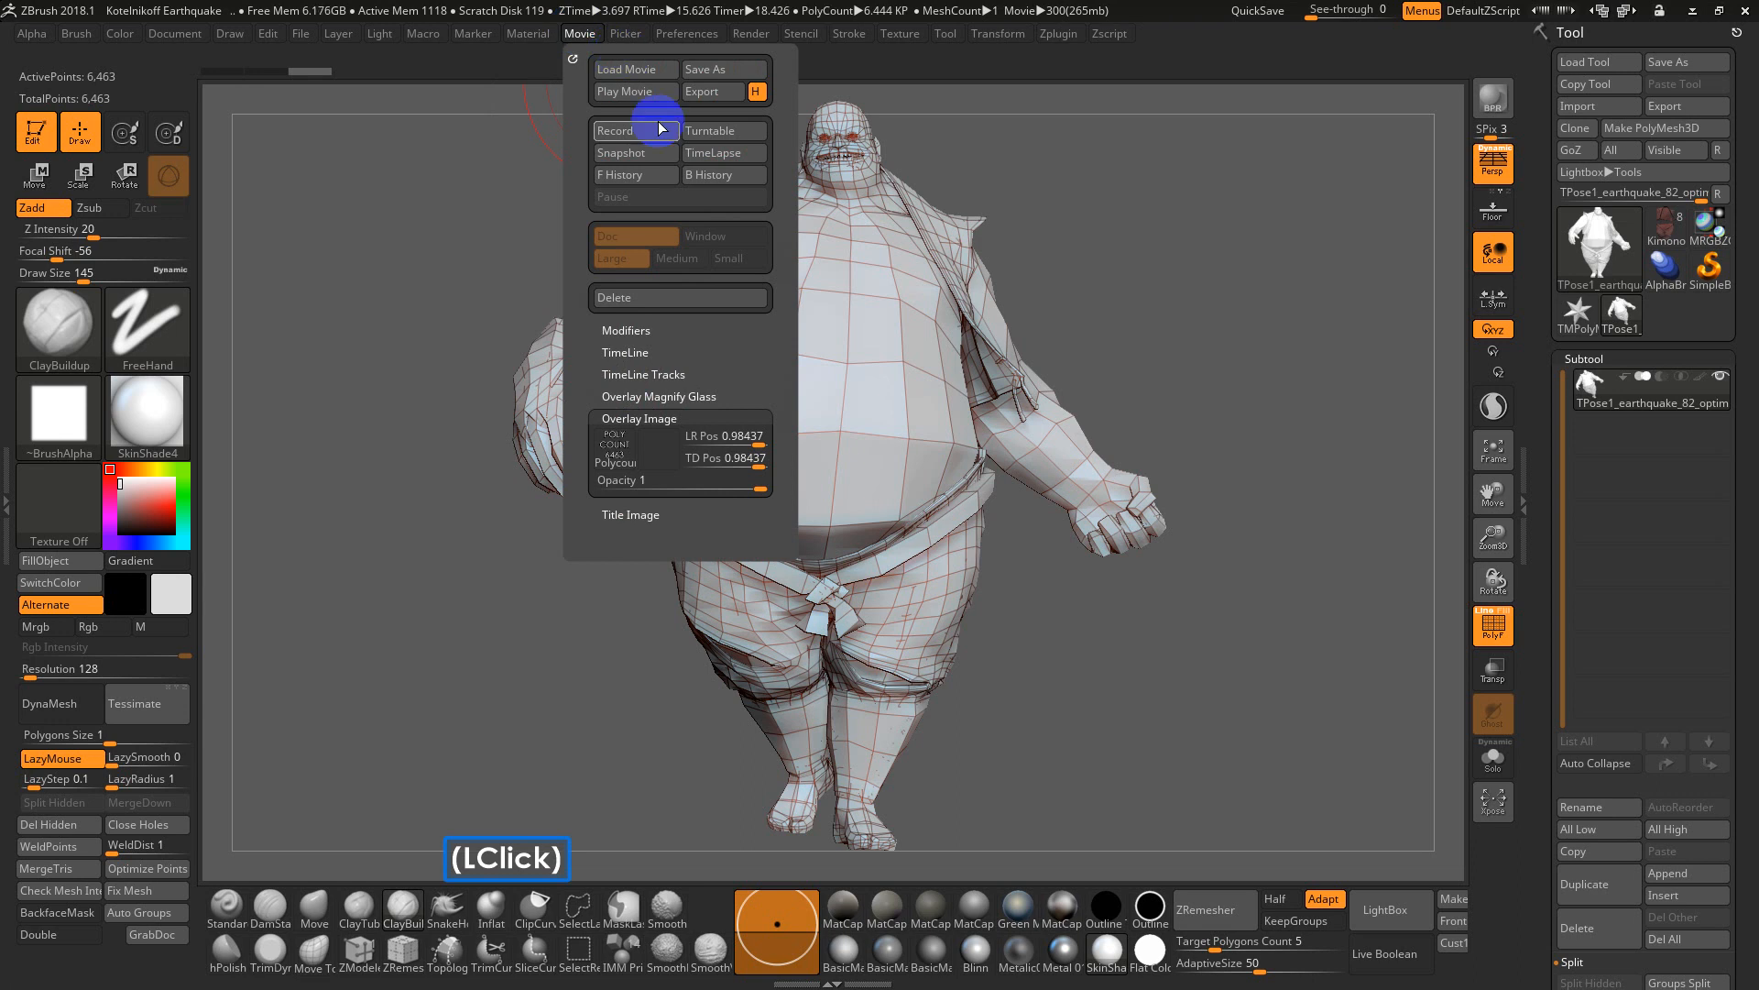
left_click(627, 92)
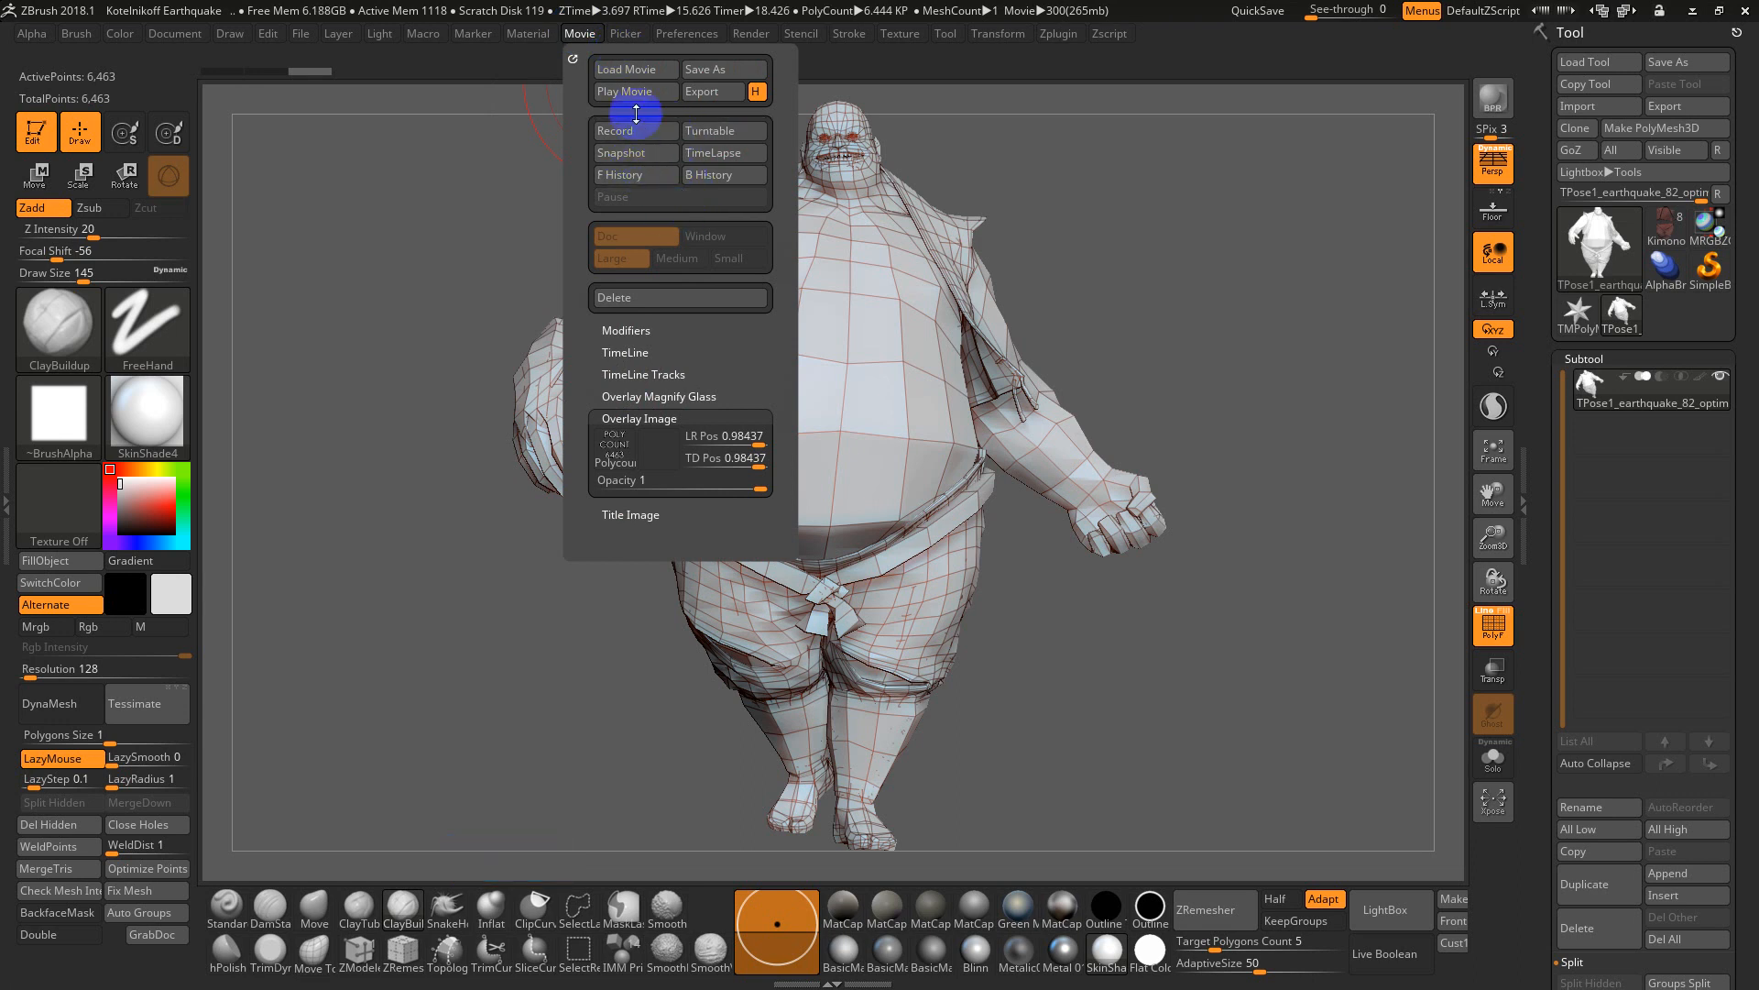
left_click(625, 92)
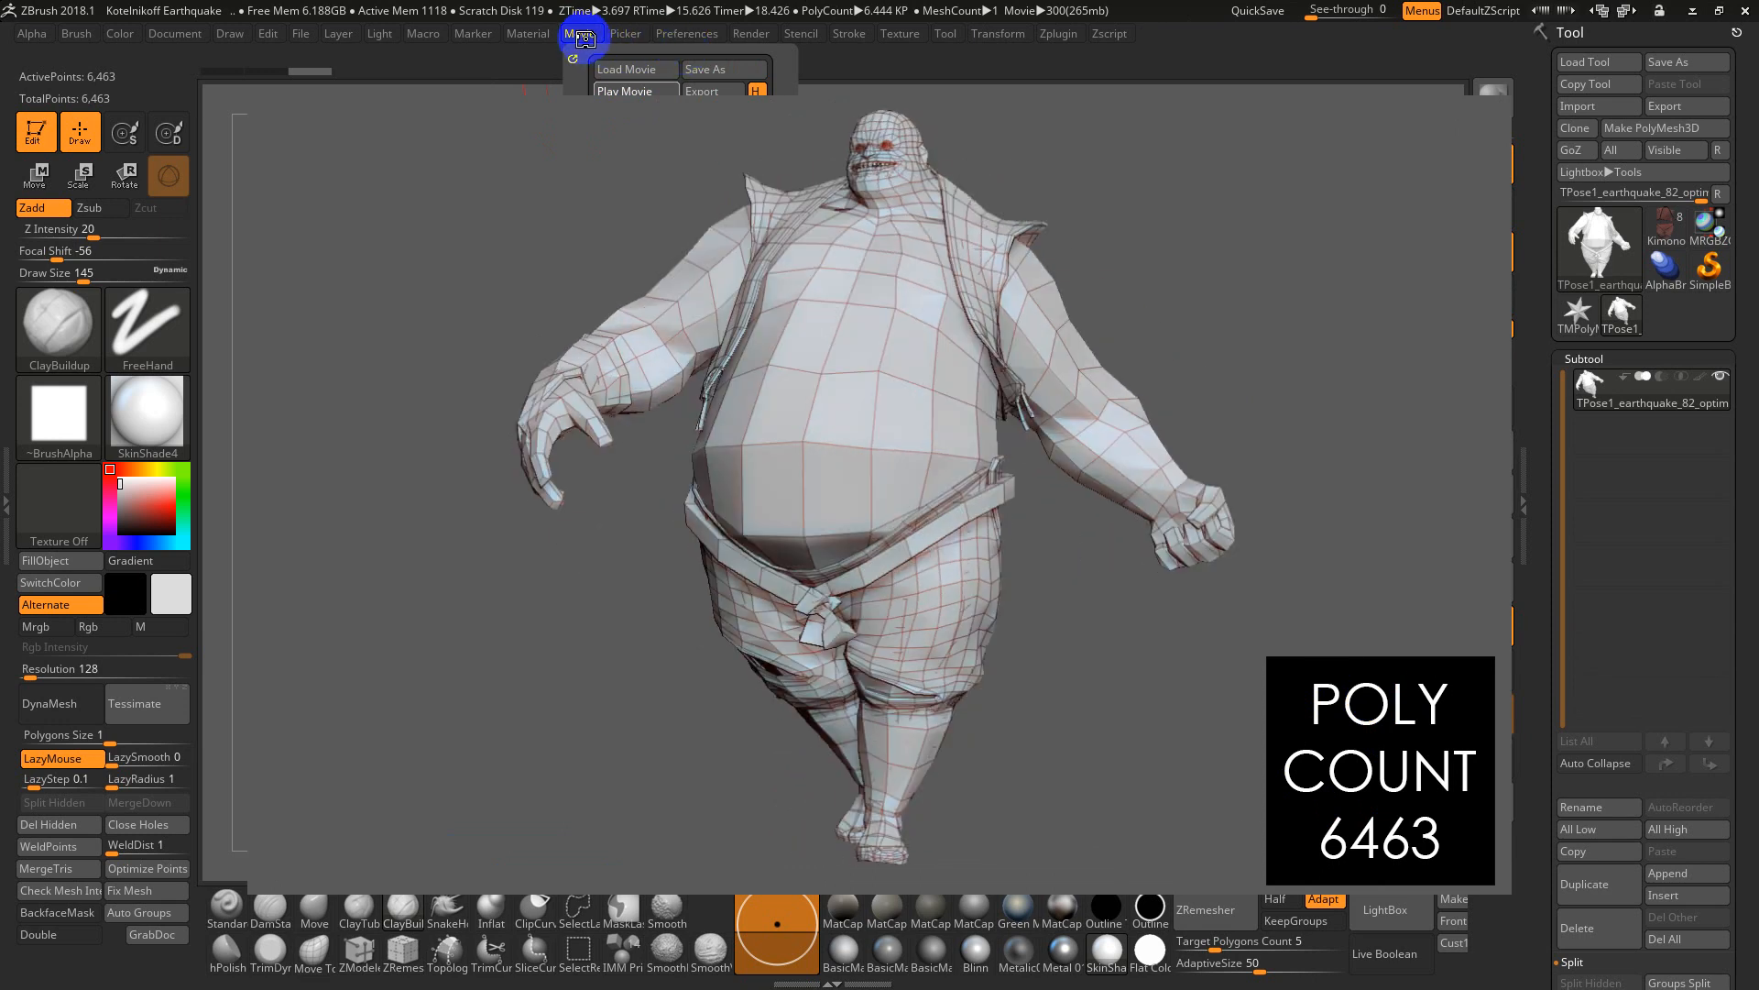
left_click(581, 33)
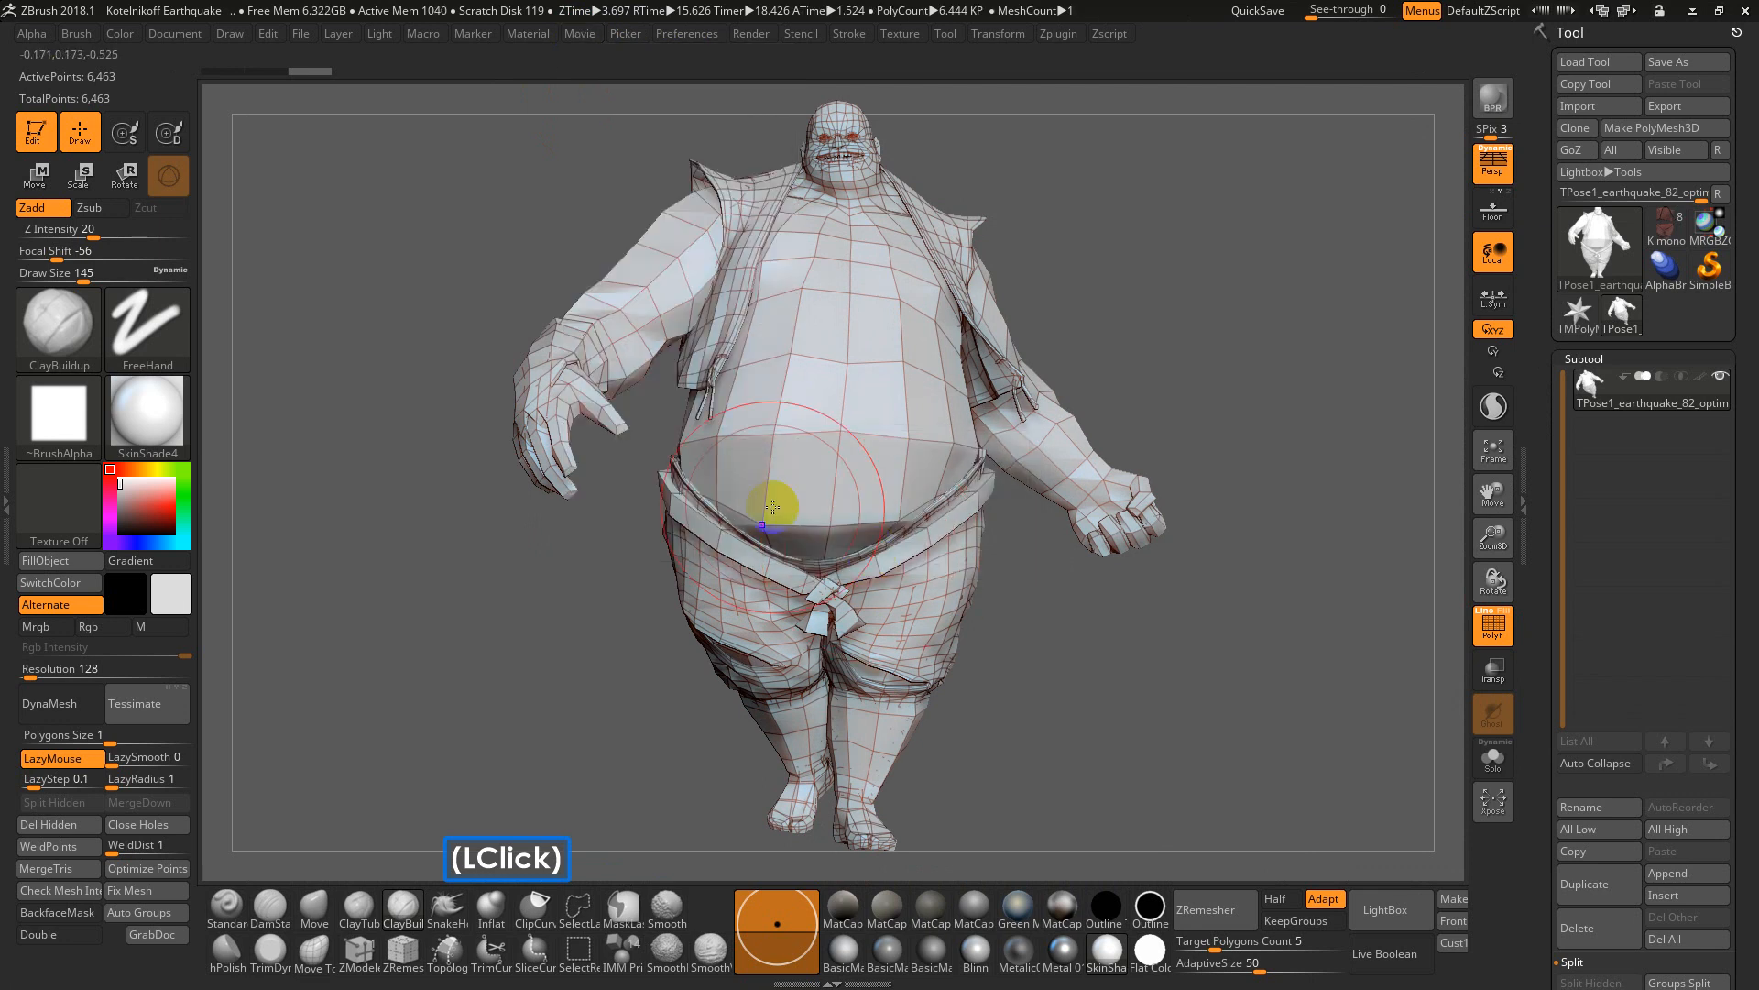
Import the POLY COUNT picture as the overlay mask and start a fresh turntable recording
left_click(580, 33)
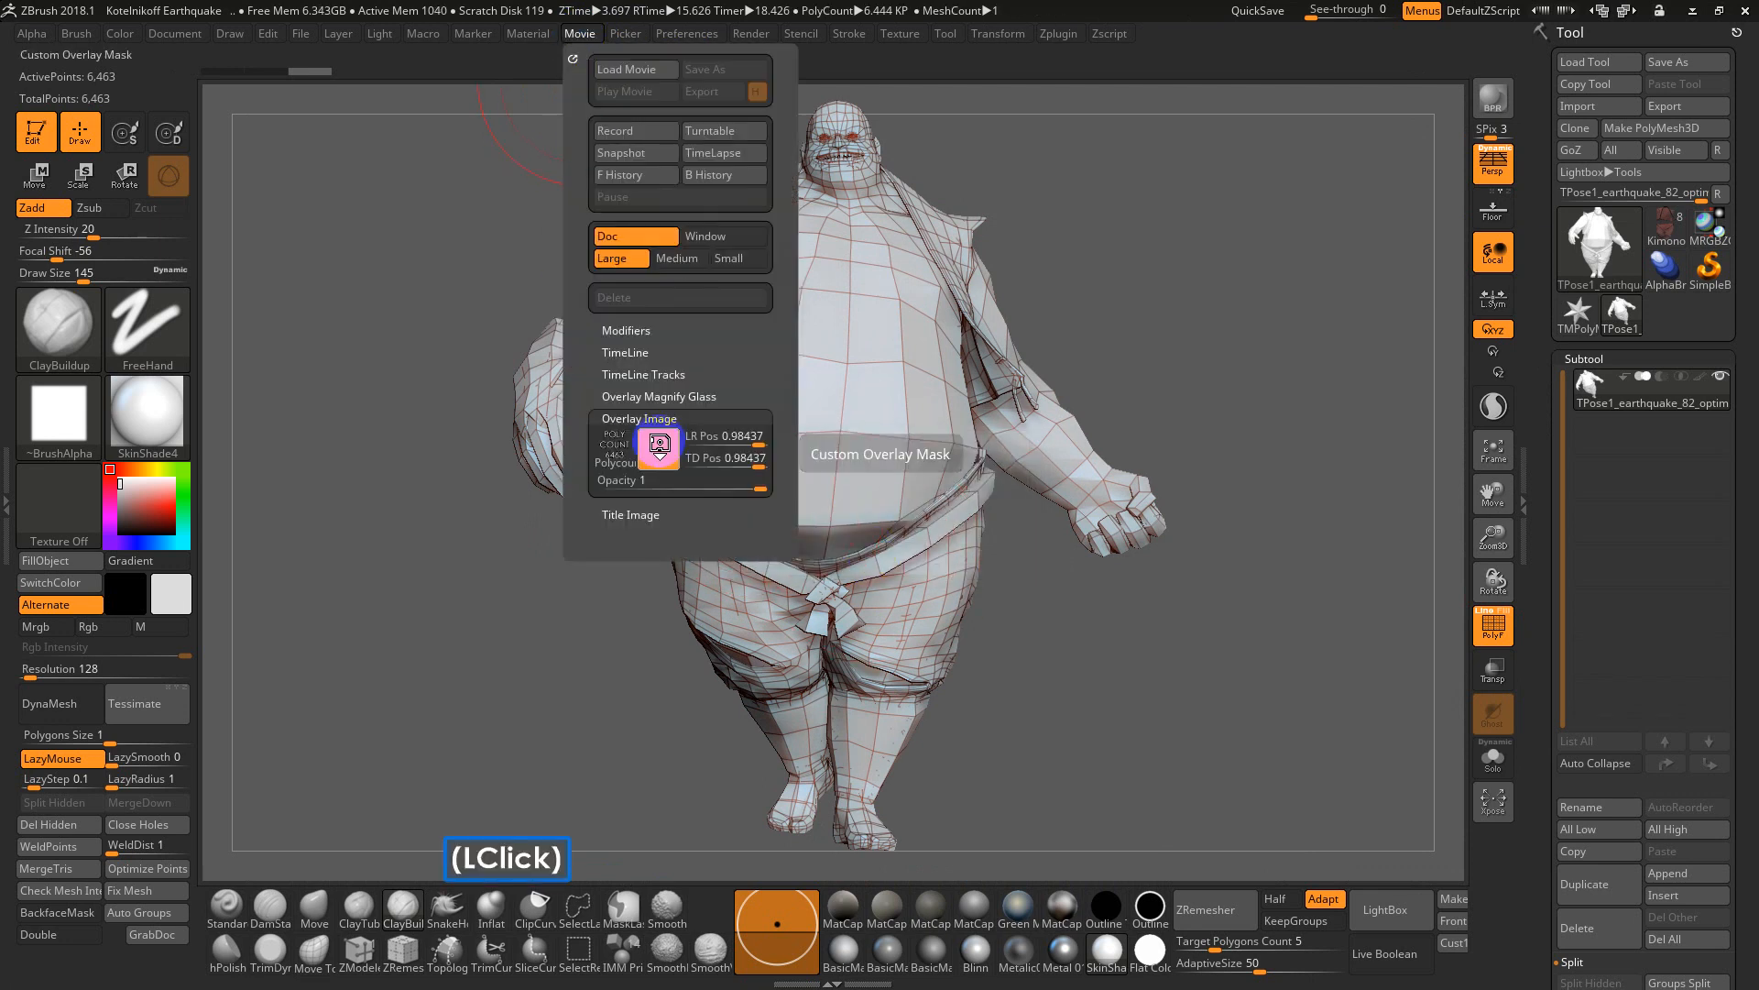
left_click(57, 407)
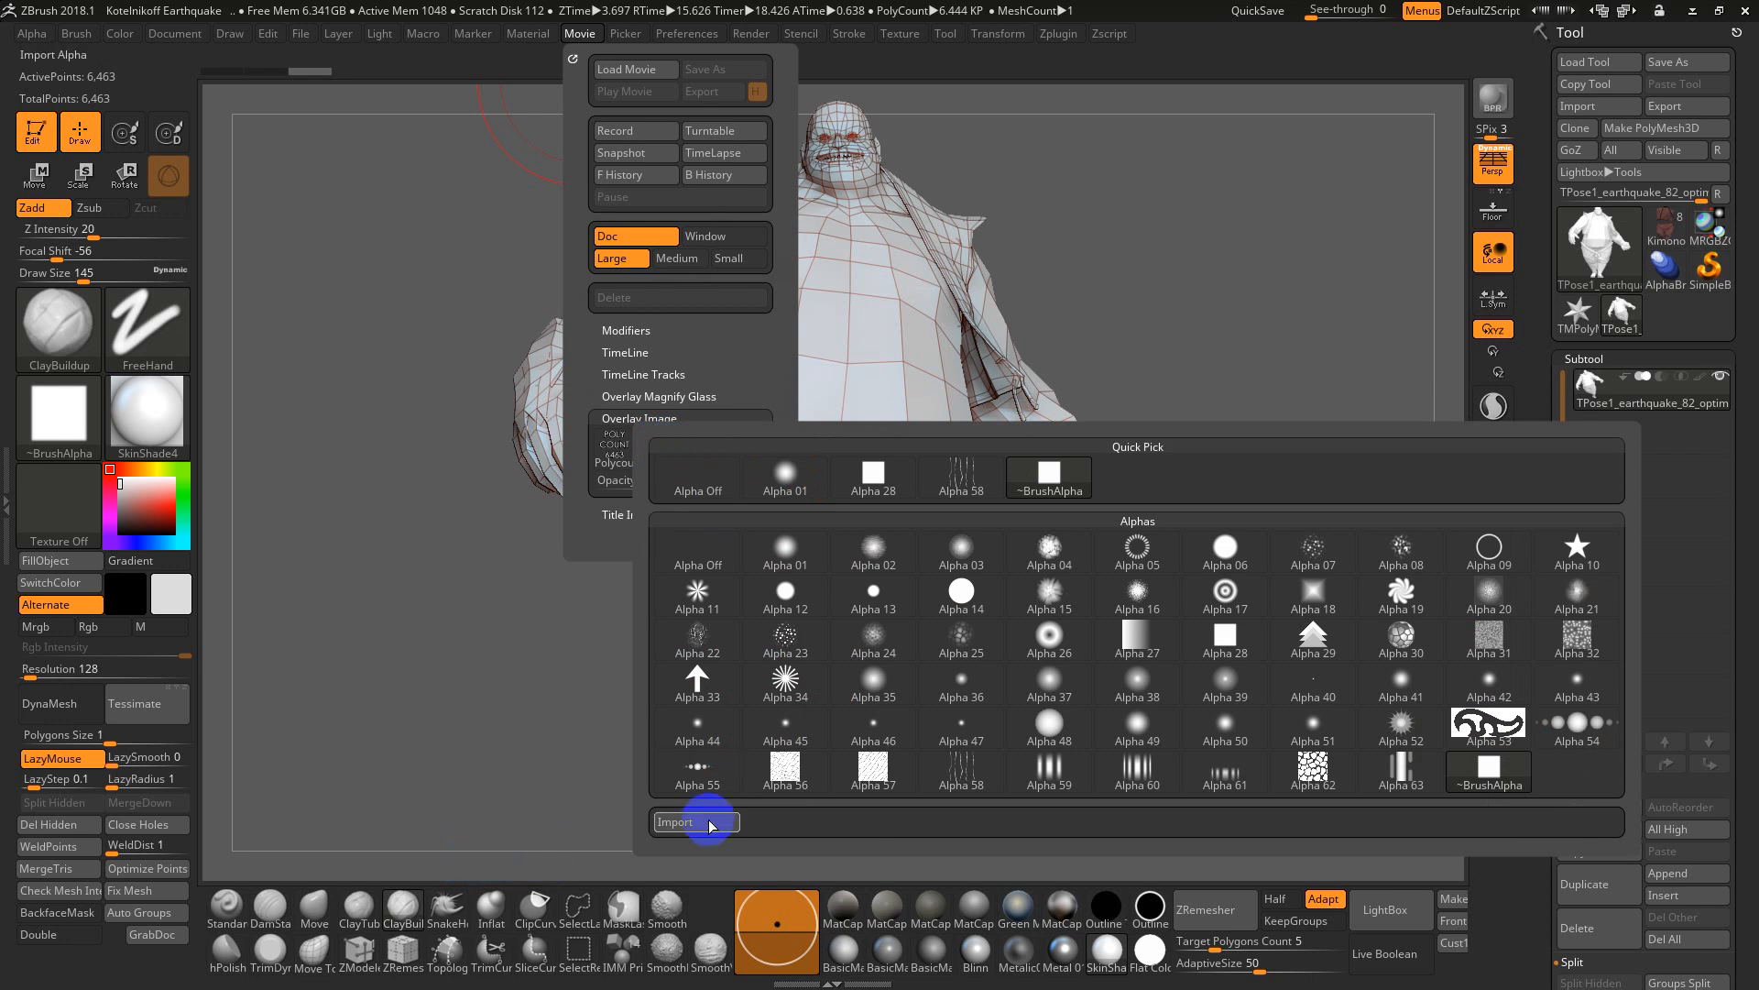
left_click(674, 821)
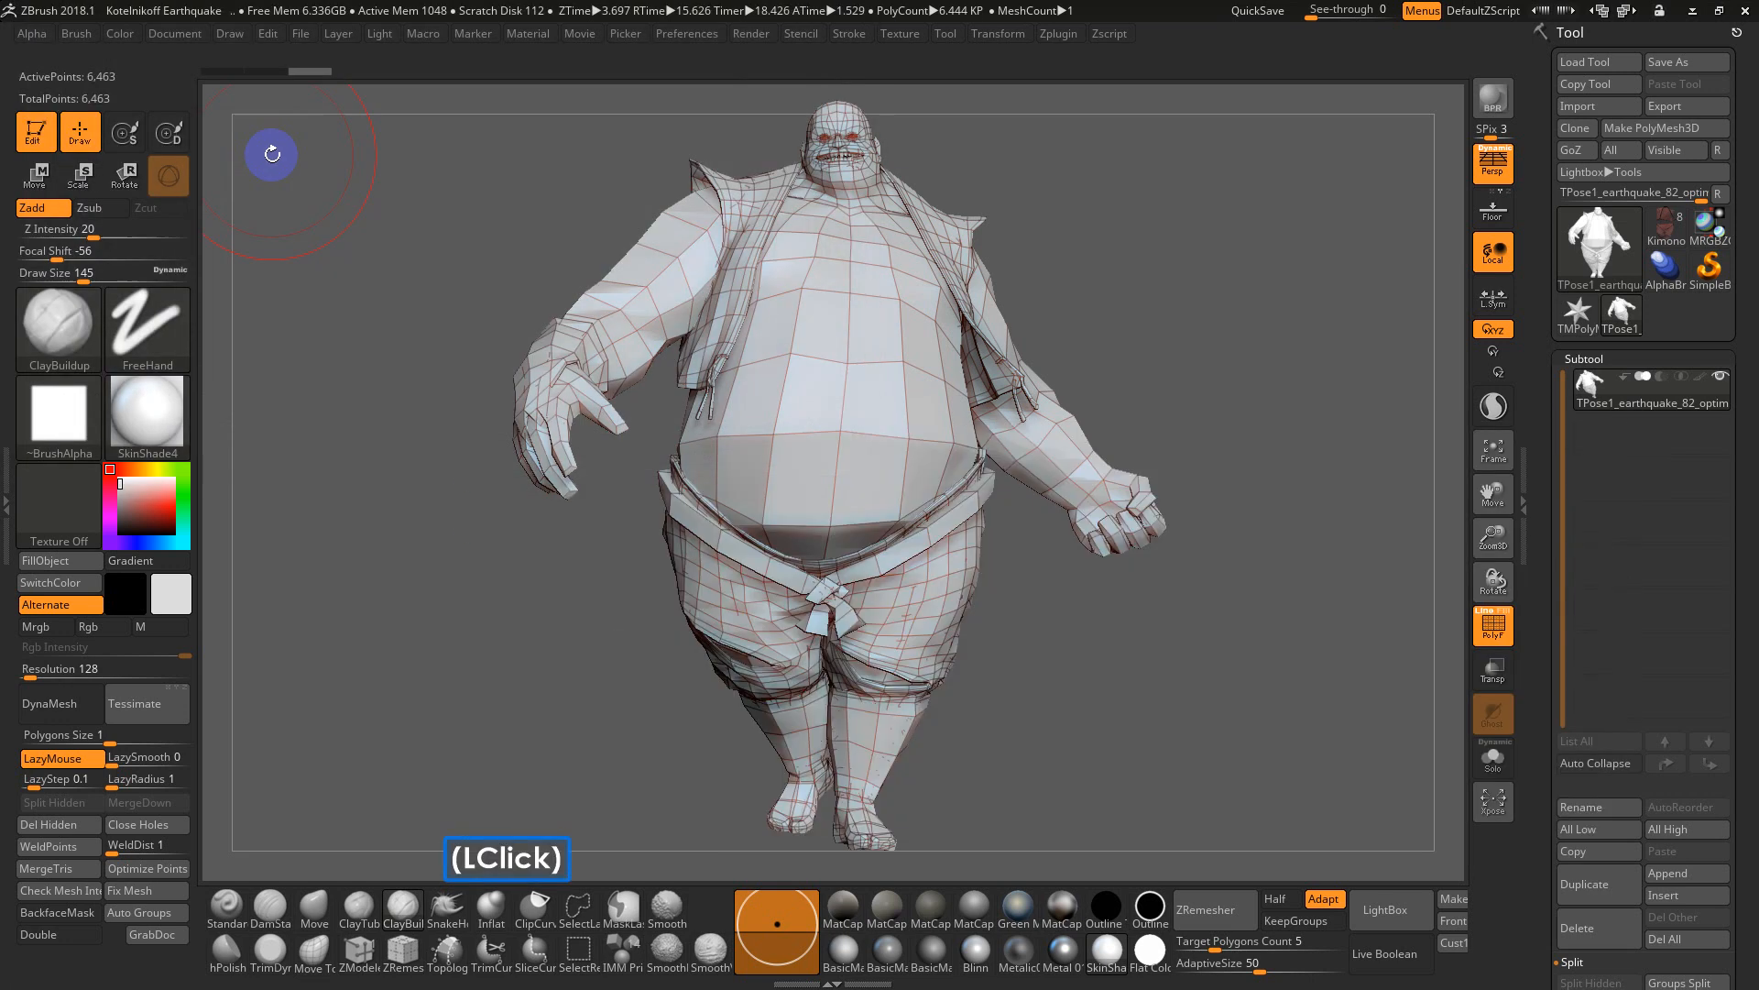
left_click(581, 33)
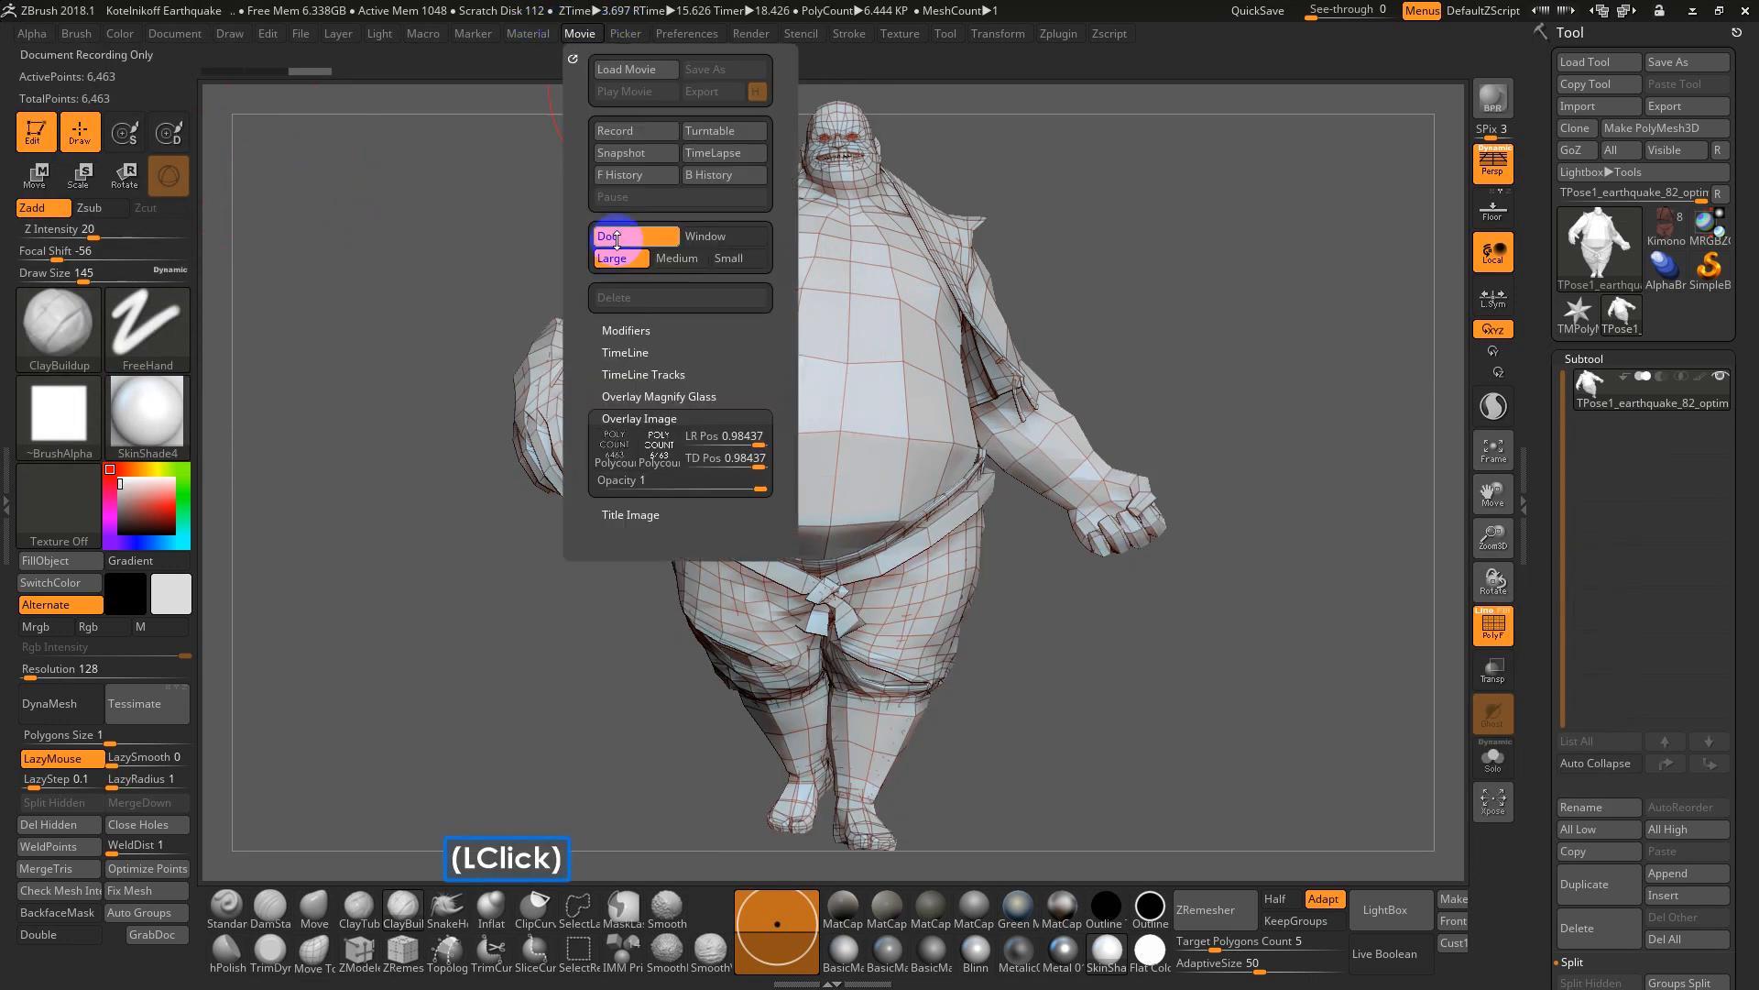
left_click(720, 130)
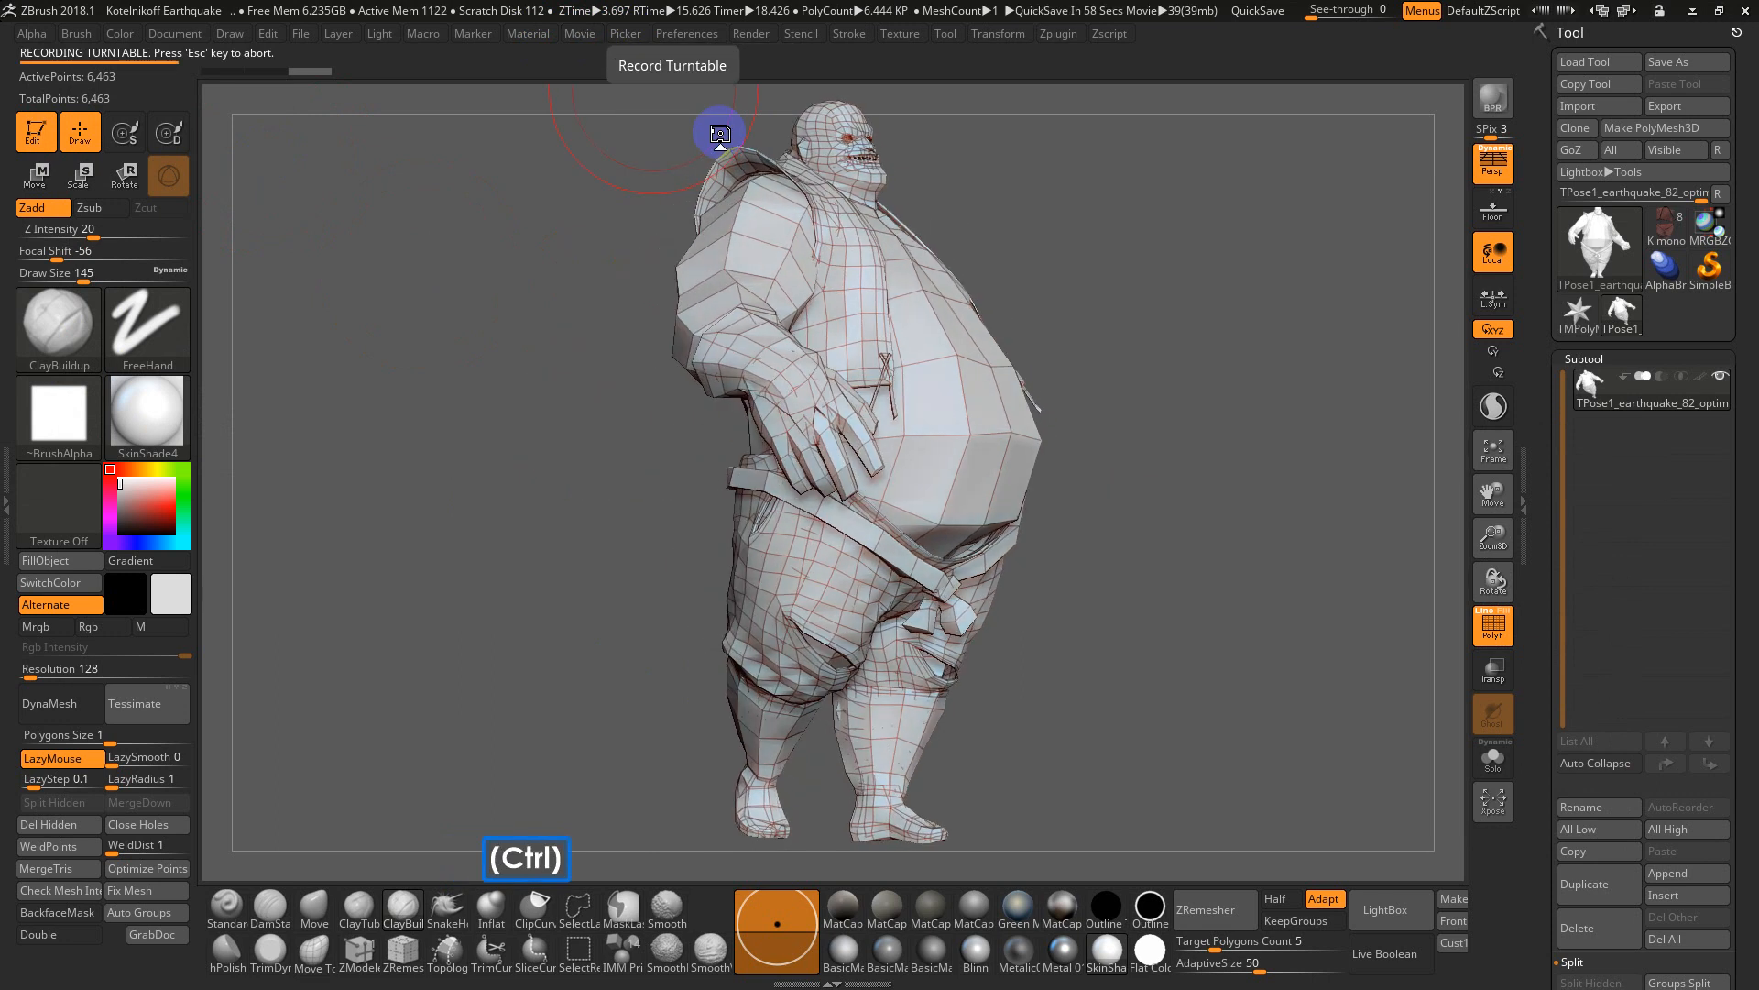
Review the finished turntable and export it as ZBrush Movie.MPG
left_click(580, 33)
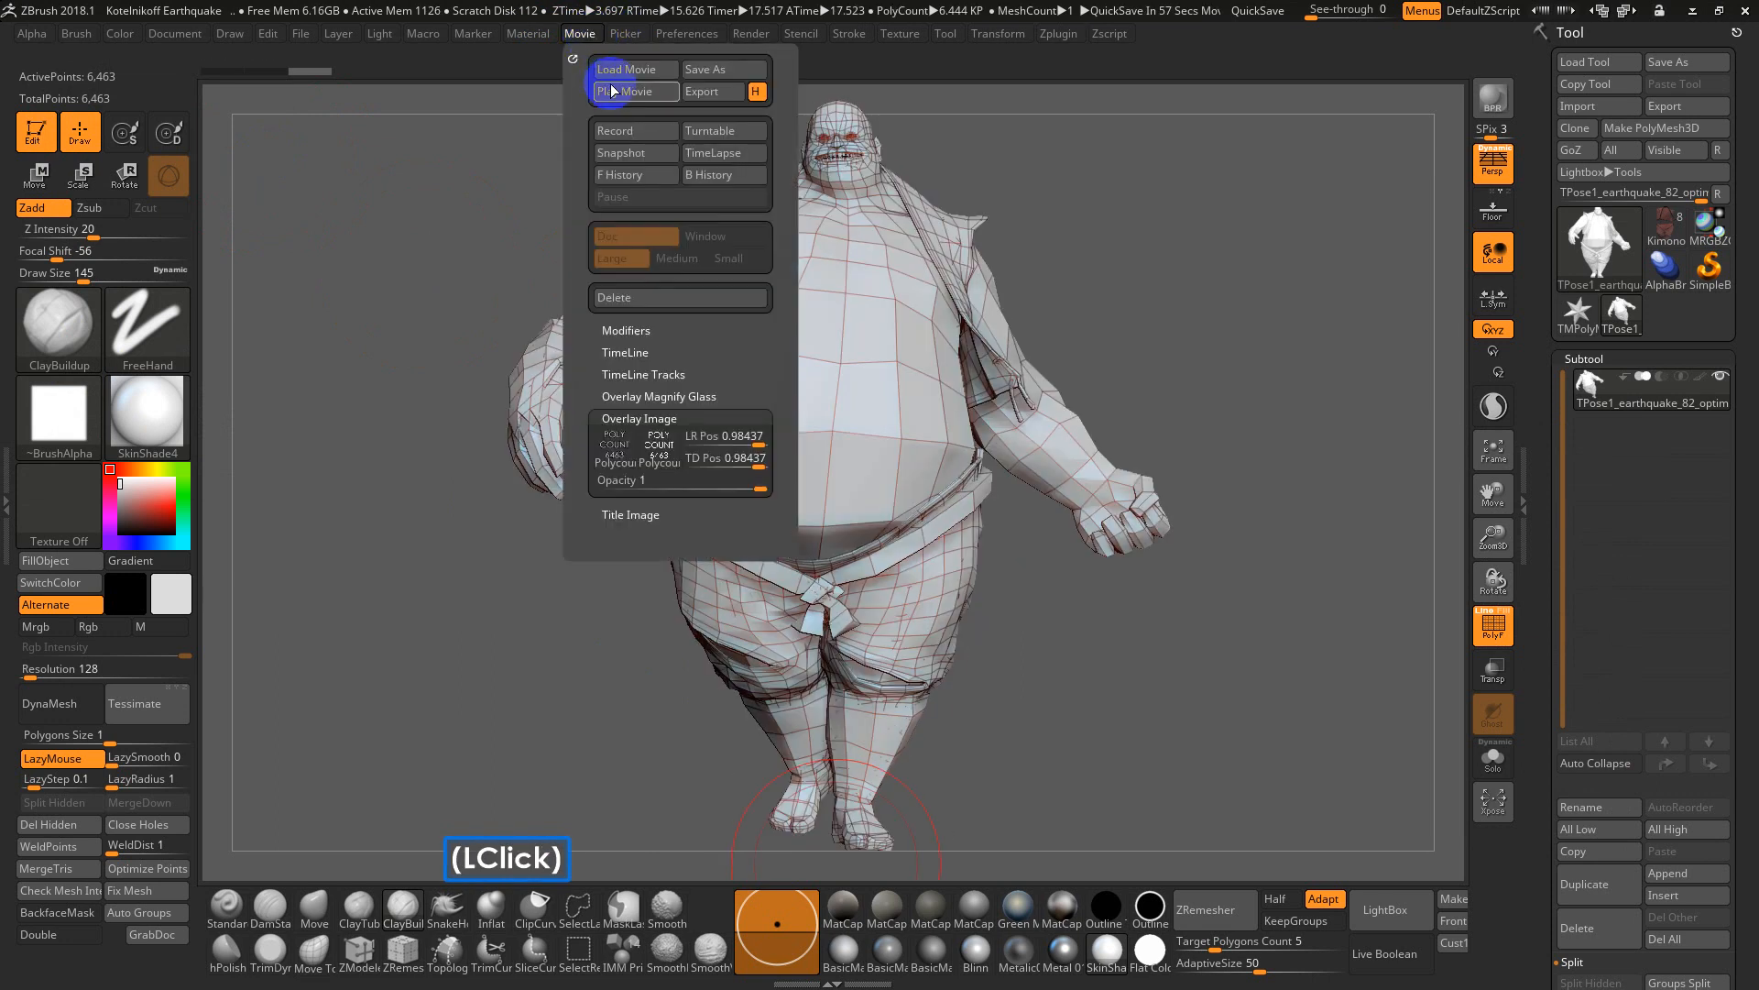
left_click(621, 91)
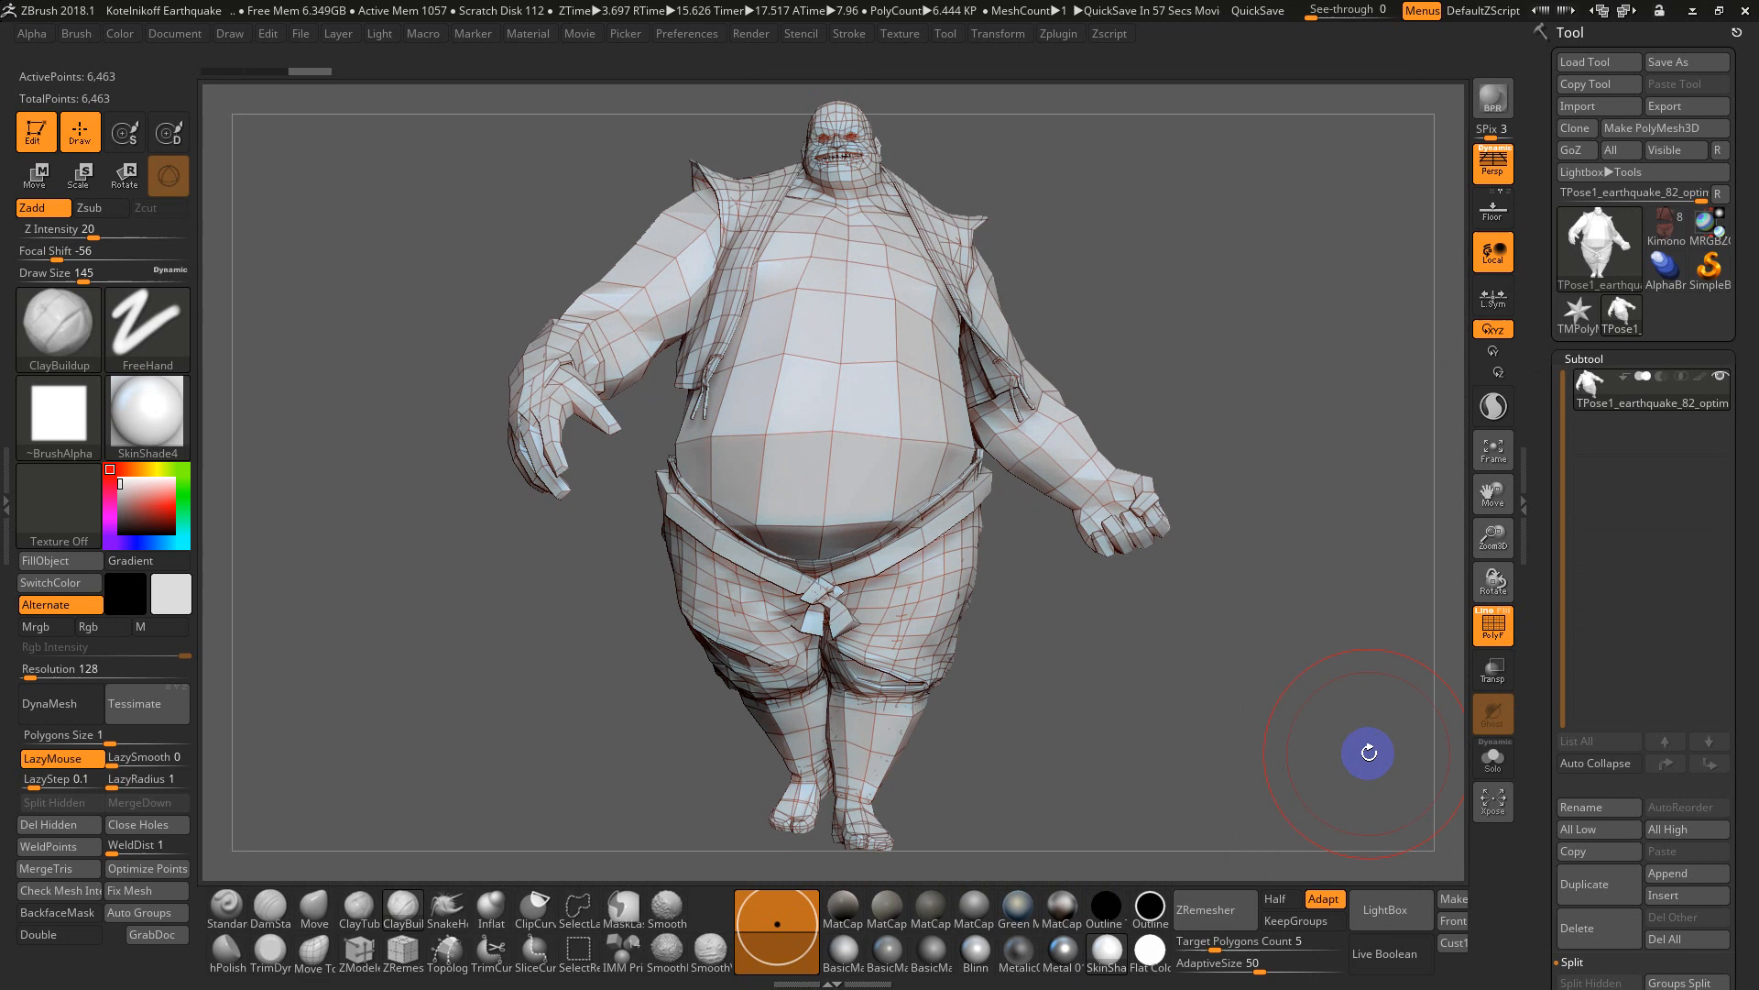
left_click(581, 33)
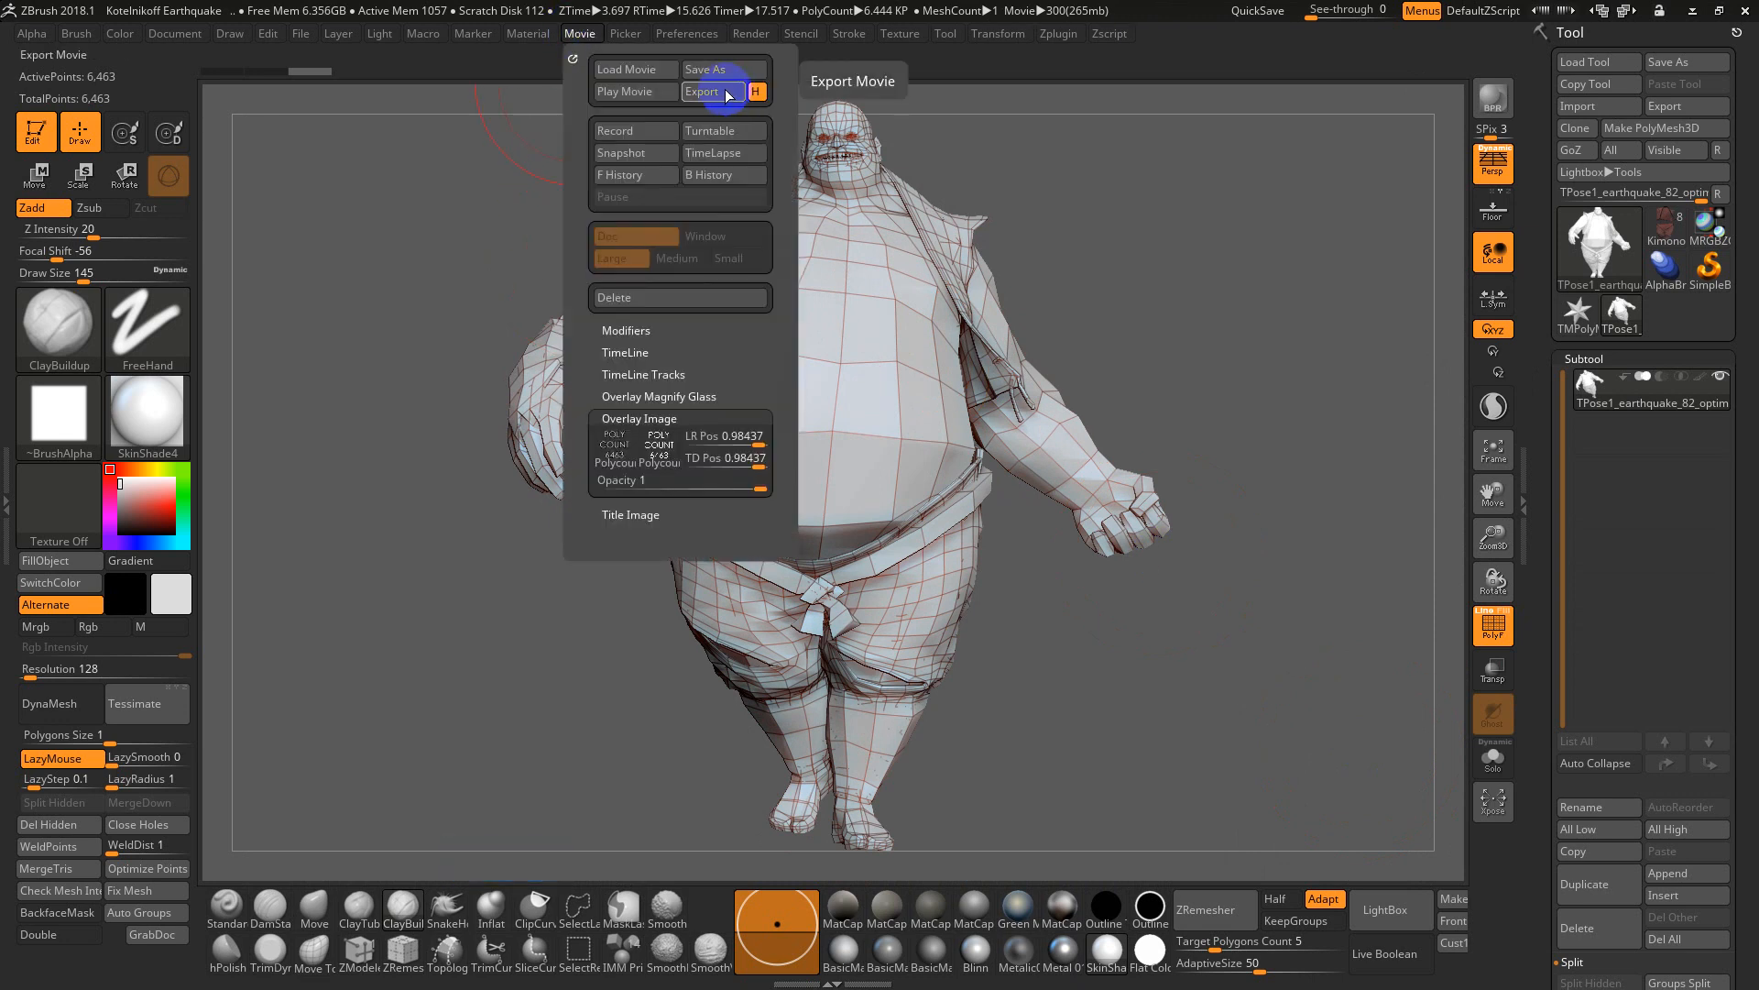
left_click(702, 92)
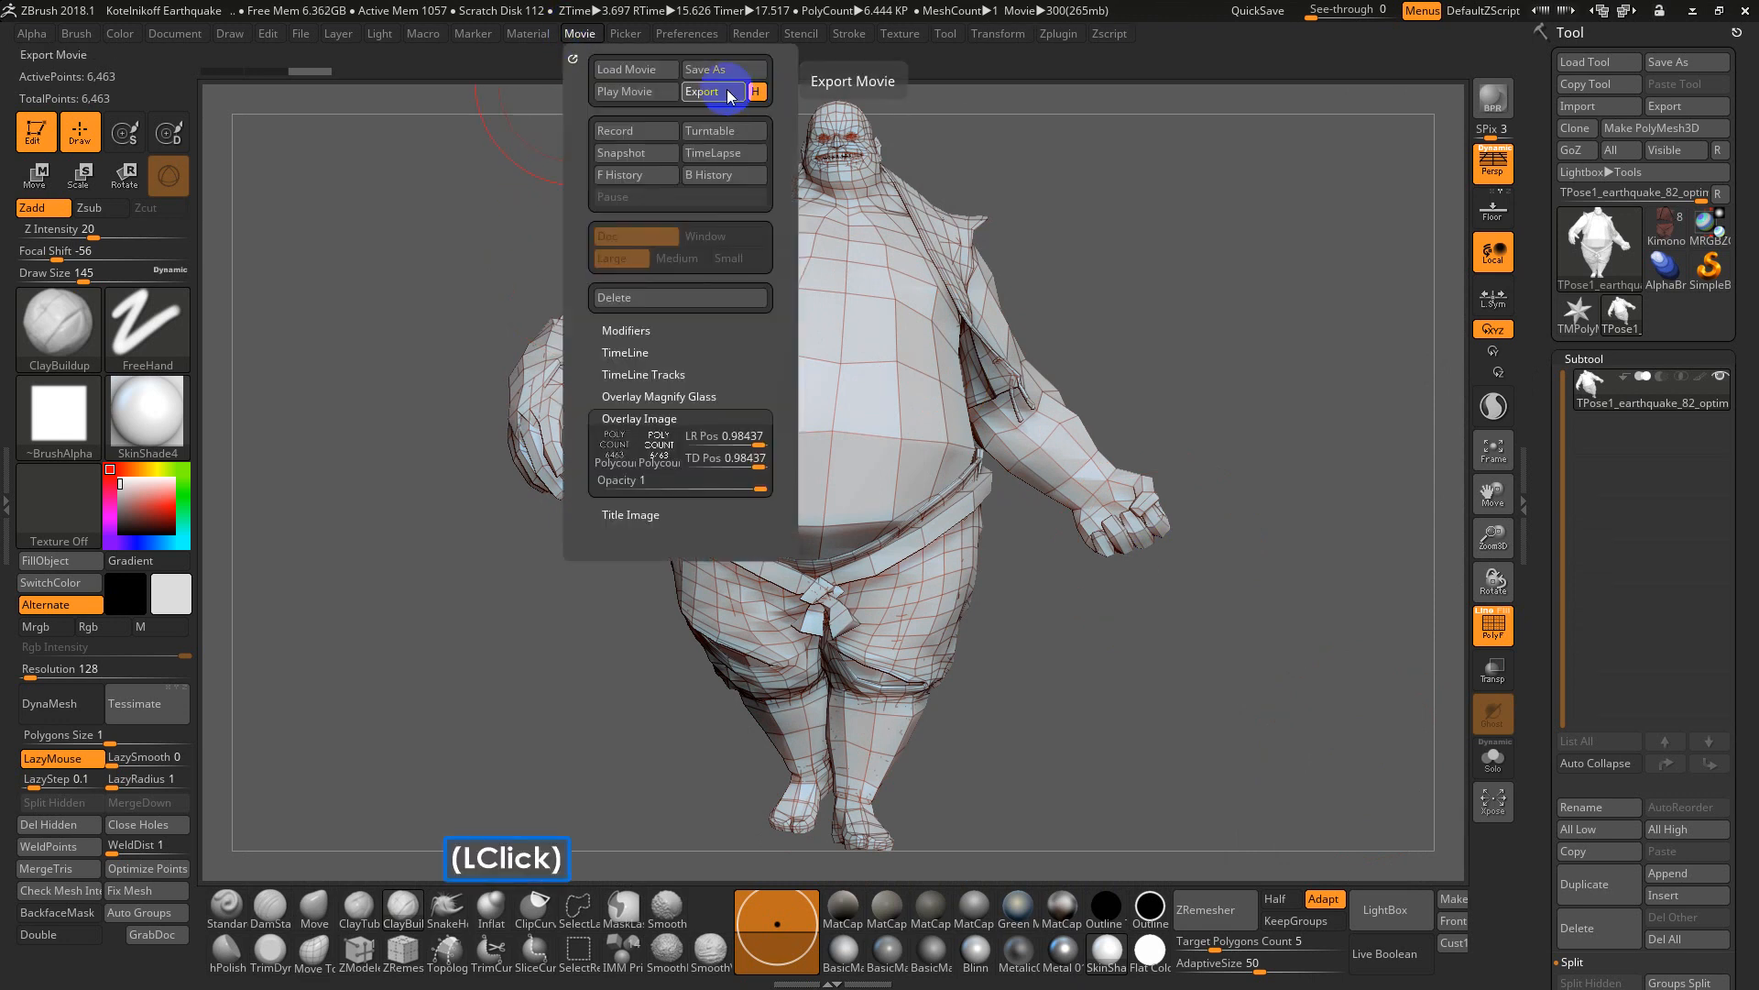
left_click(700, 91)
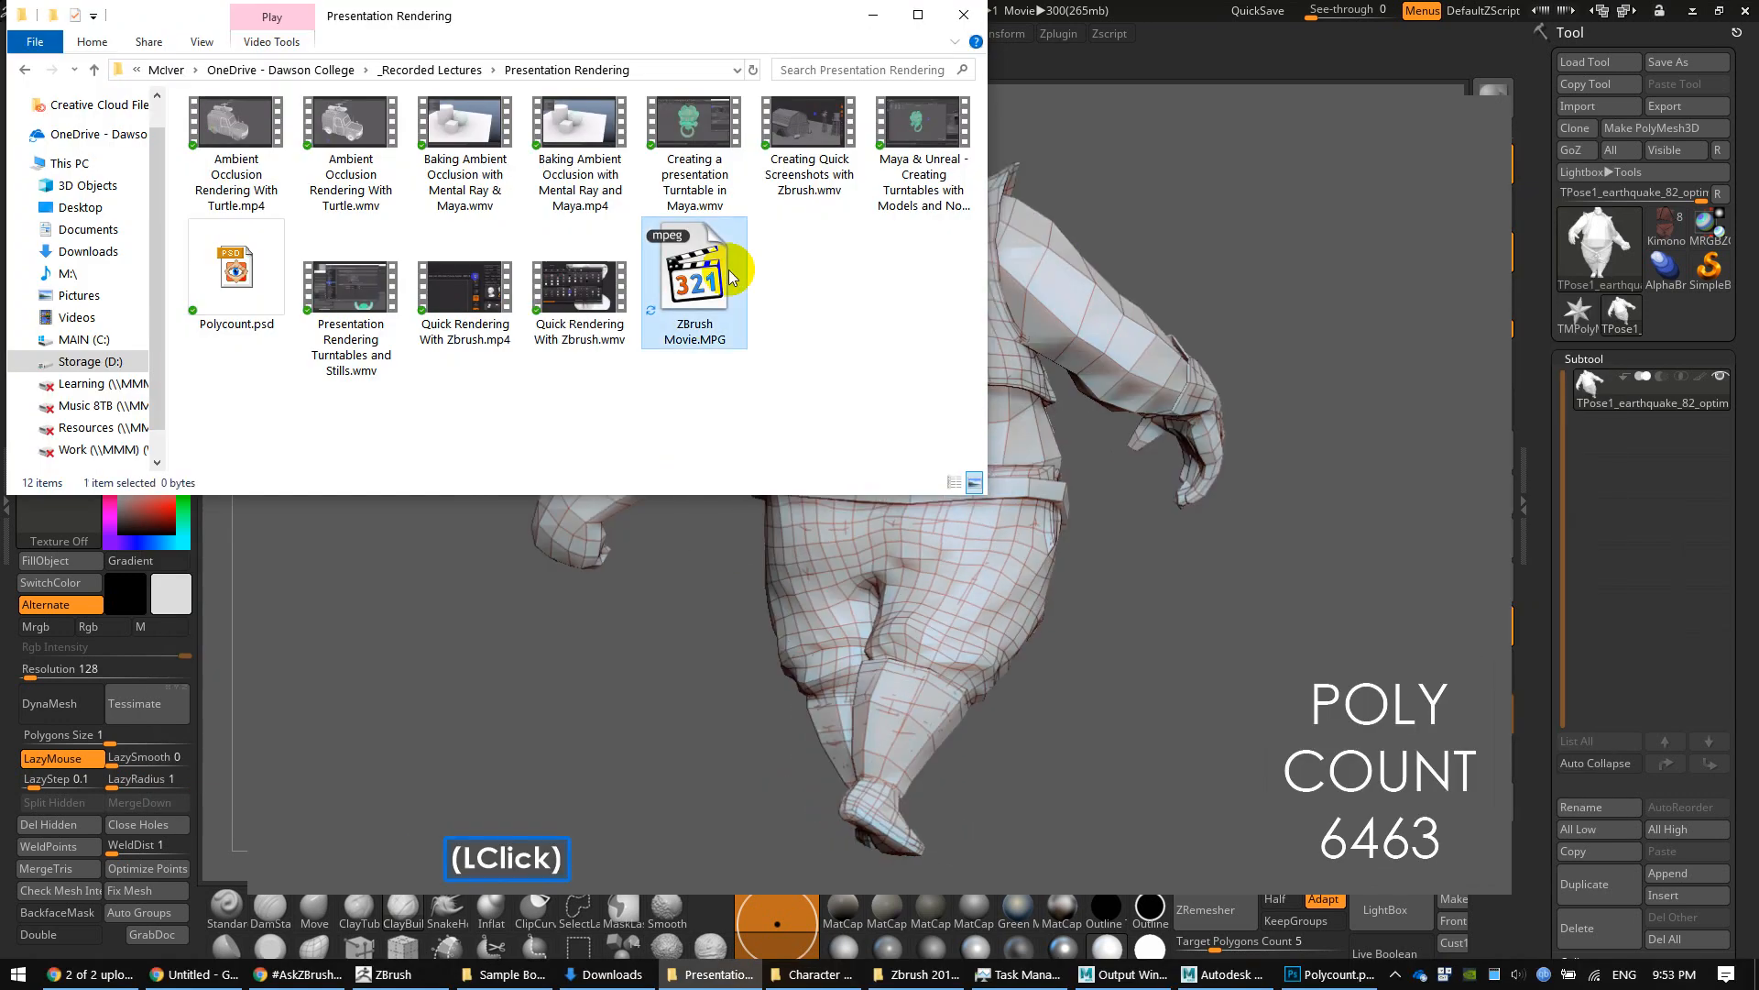
mouse_move(696, 280)
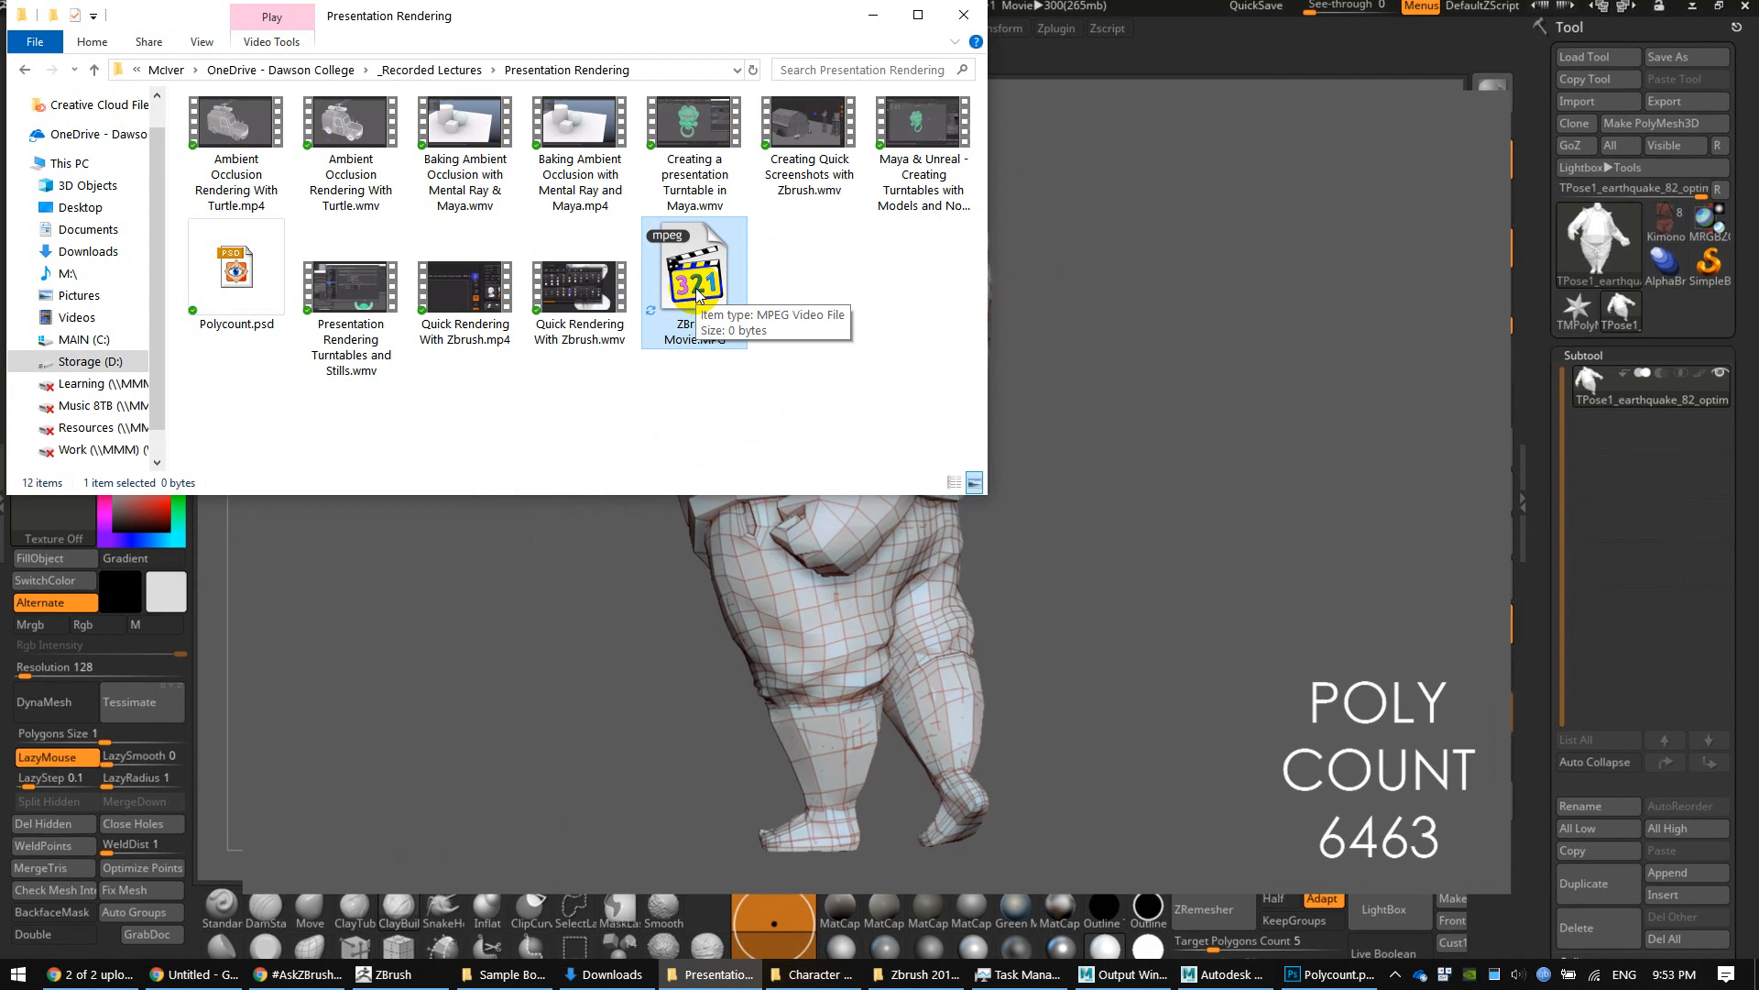
mouse_move(702, 293)
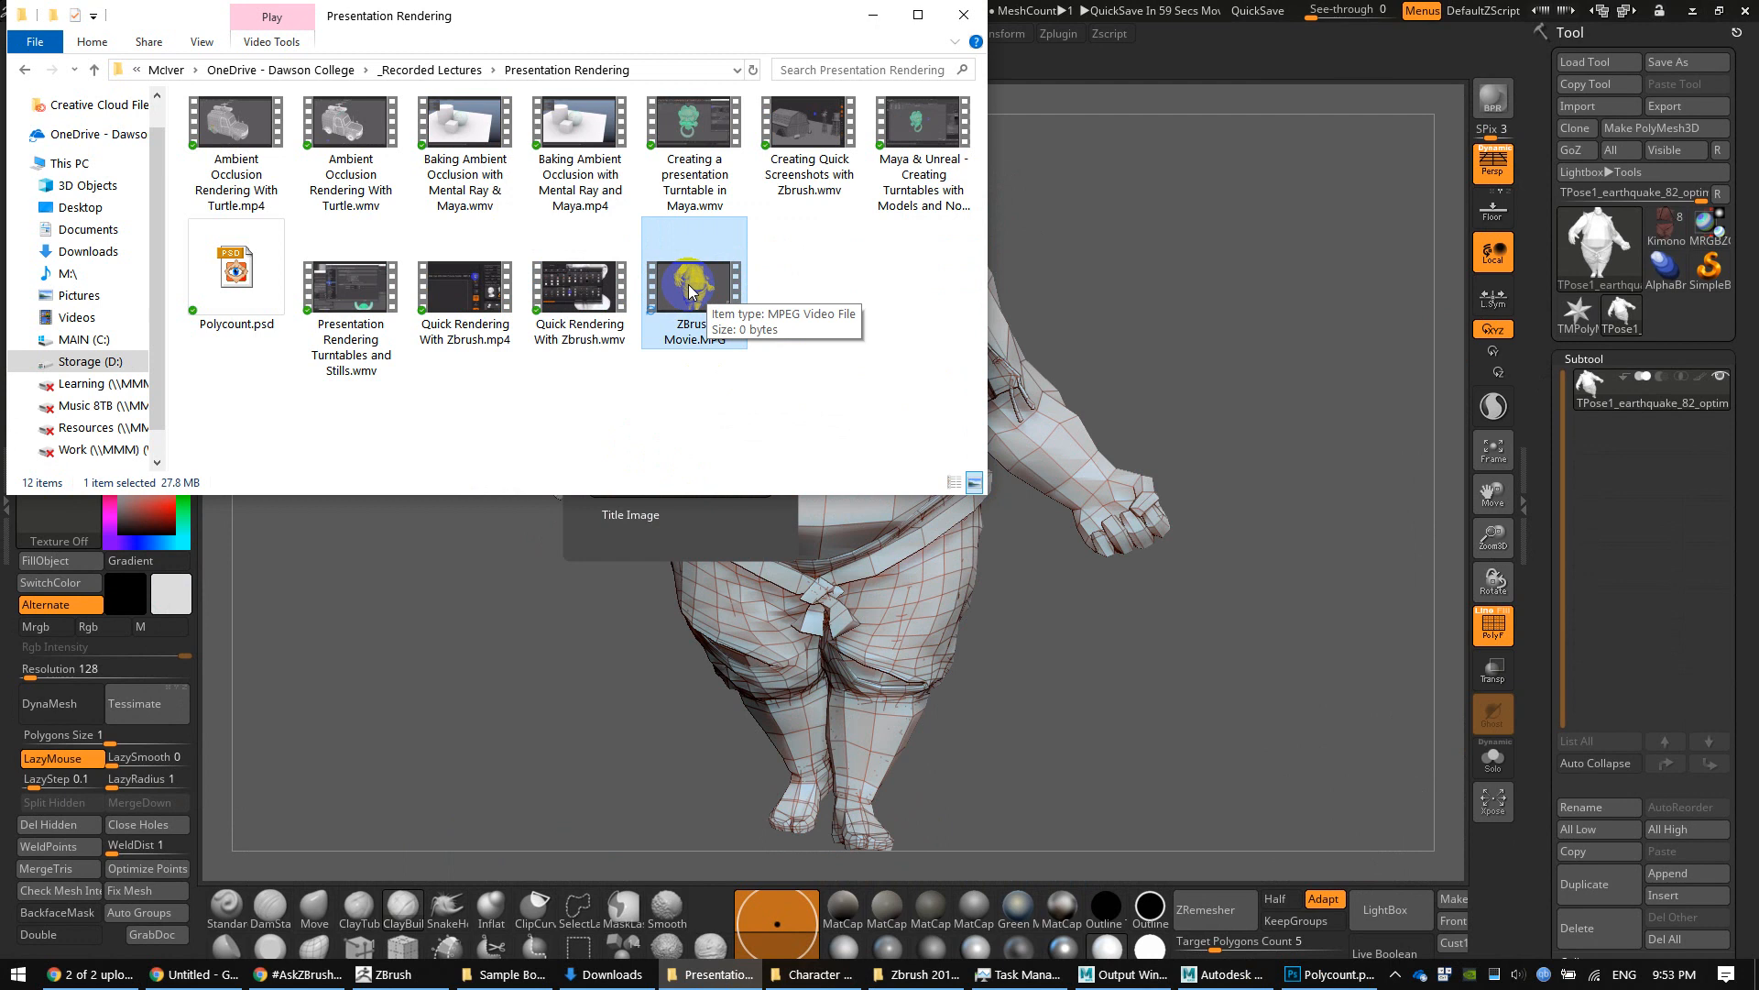
Play ZBrush Movie.MPG (27.8 MB) from the Presentation Rendering folder in the media player
left_click(693, 270)
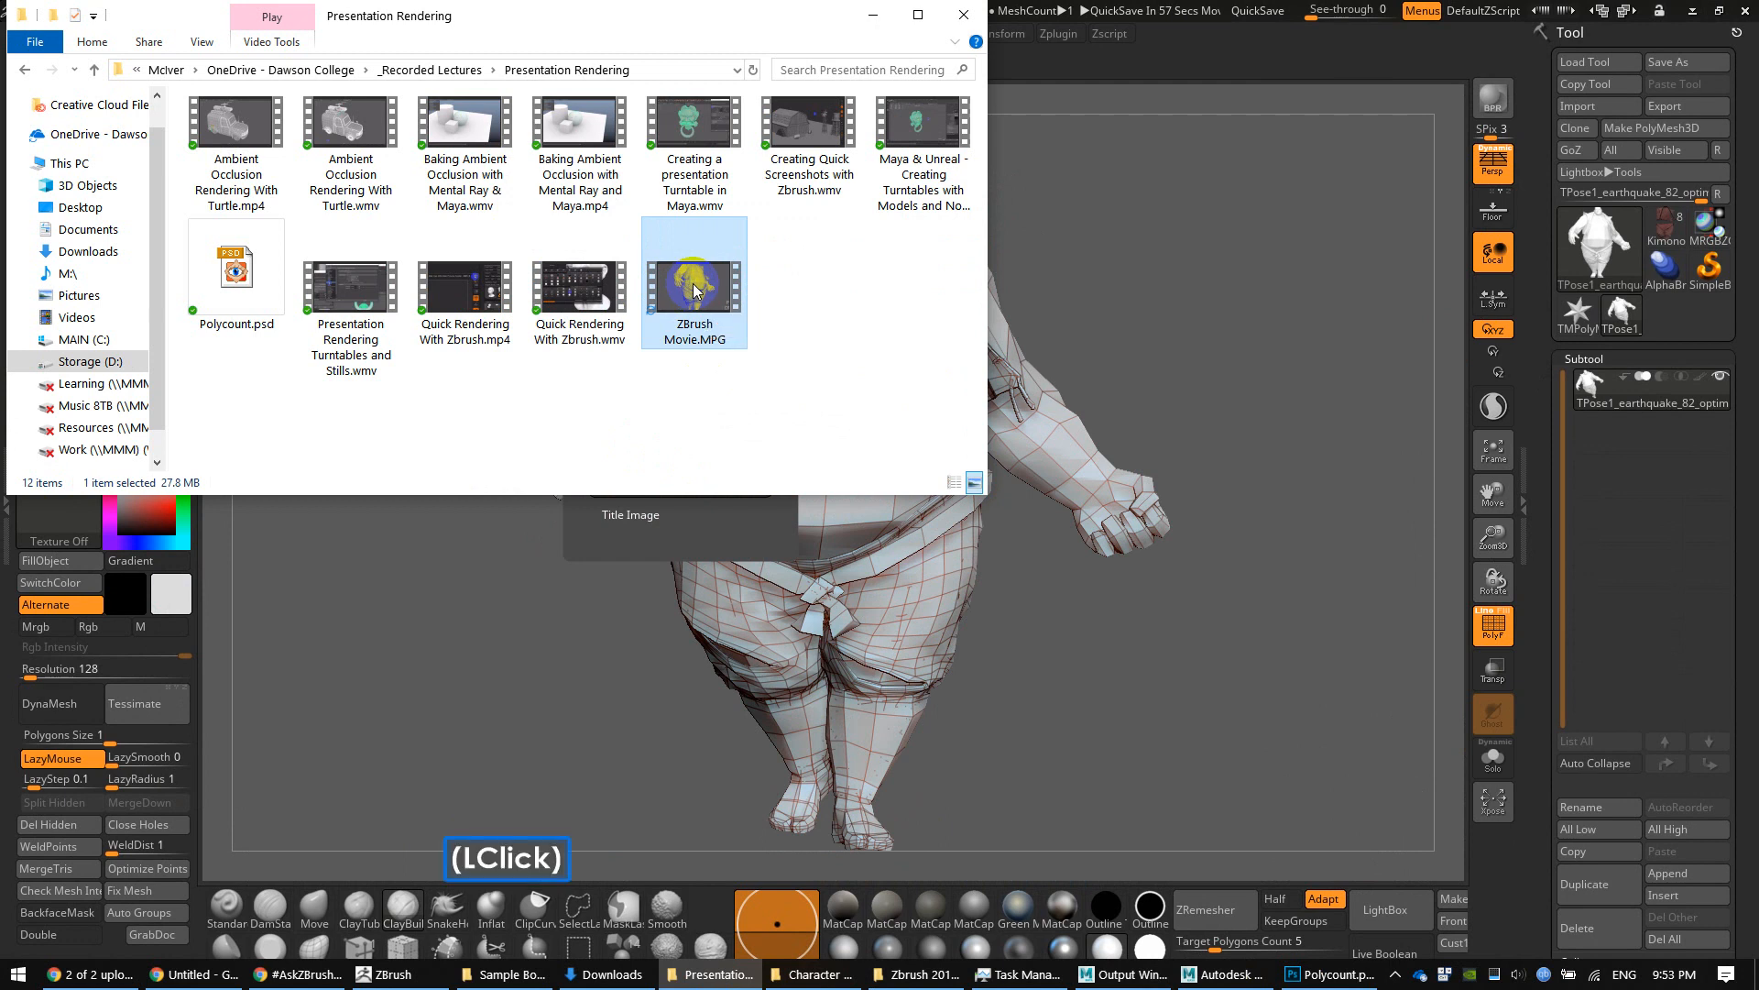
double_click(693, 264)
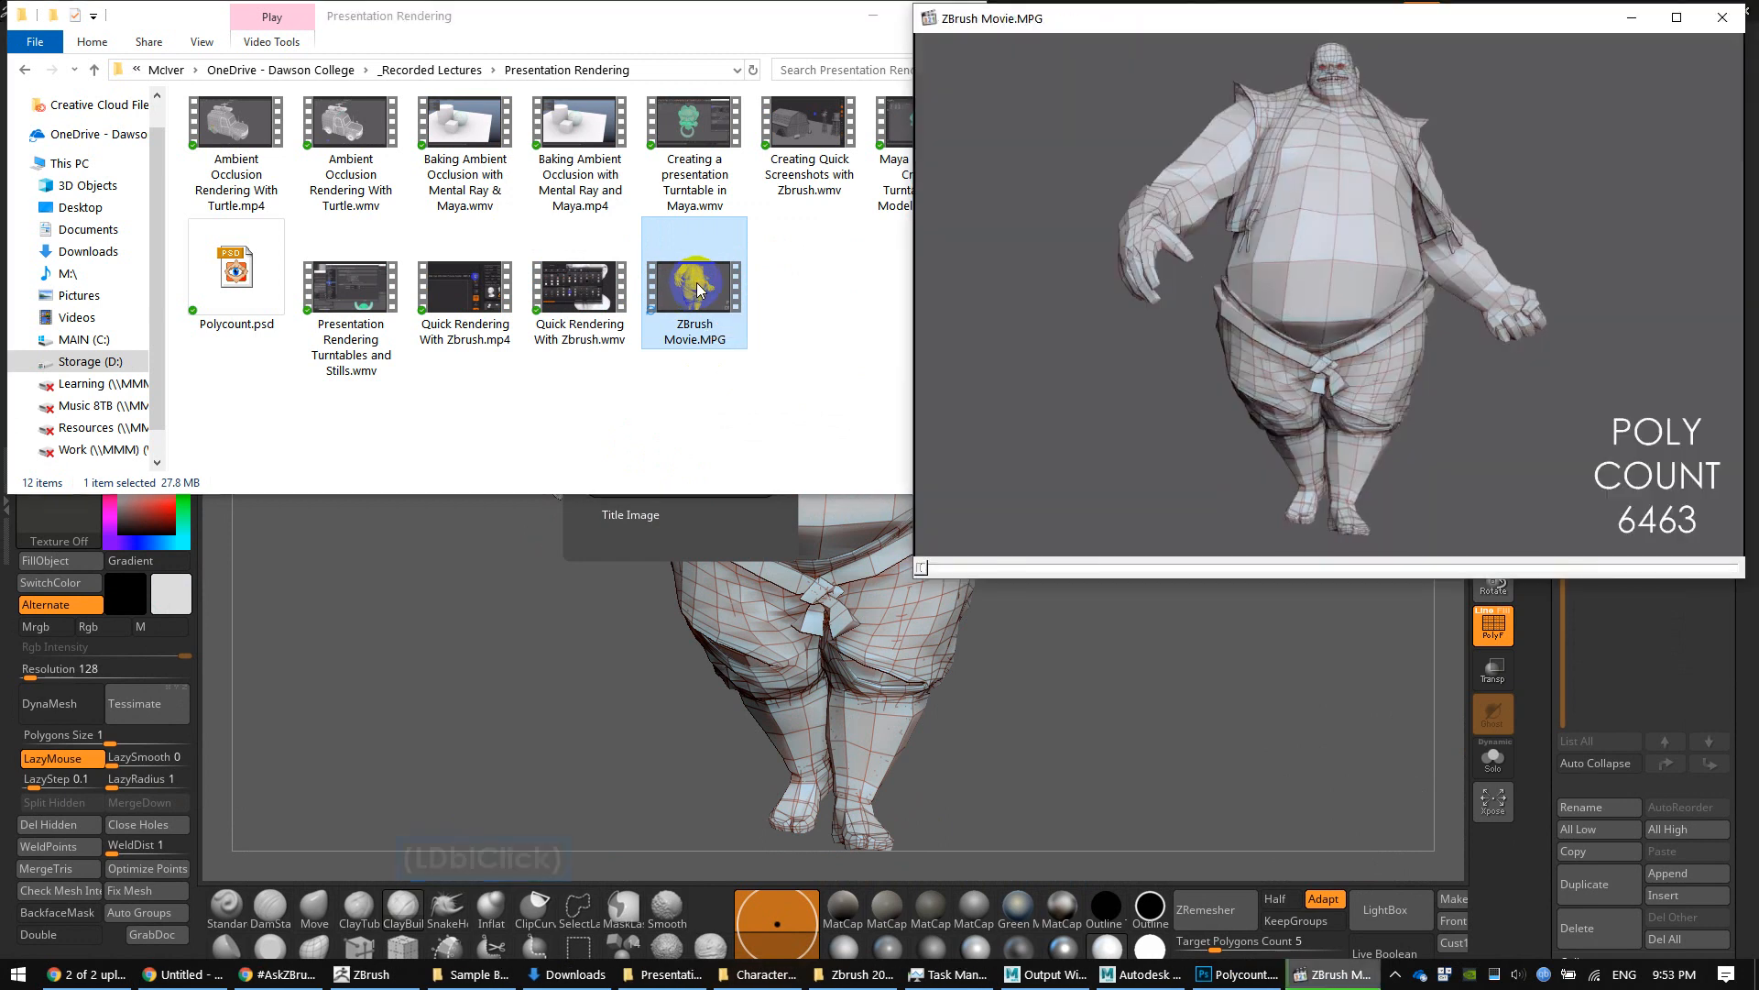